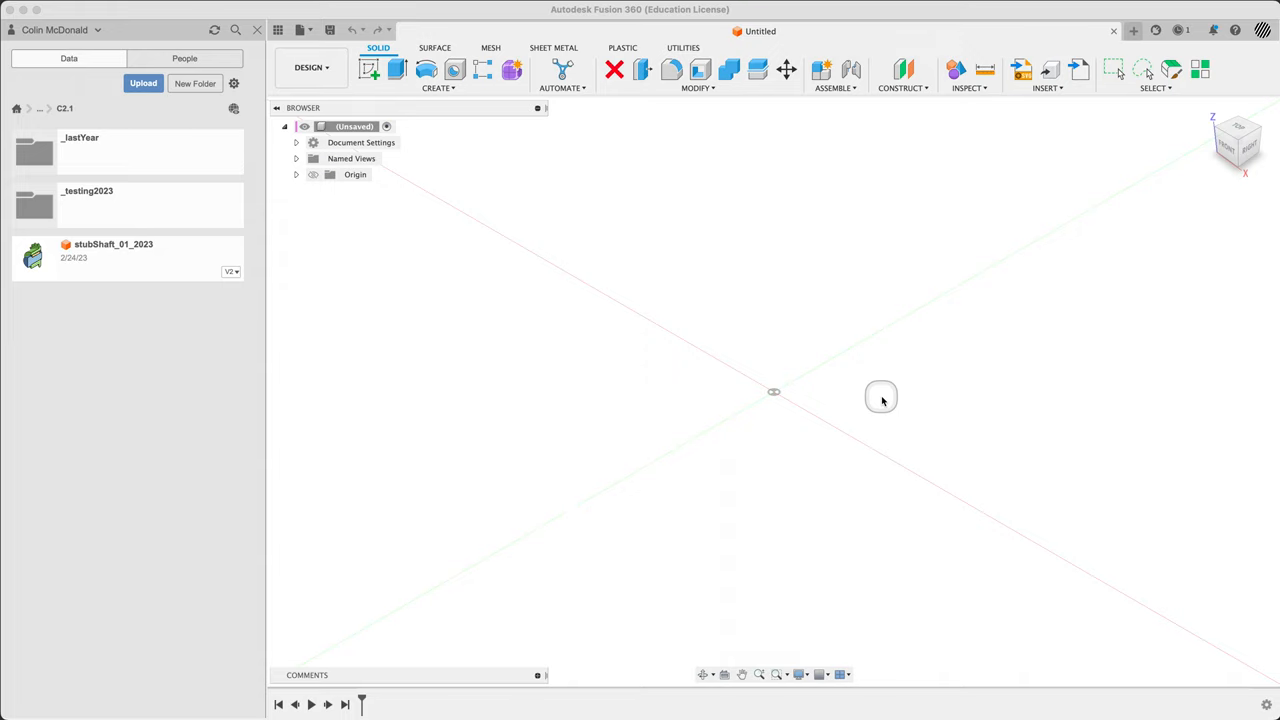
{"action": "mouse_move", "coordinate": [516, 348]}
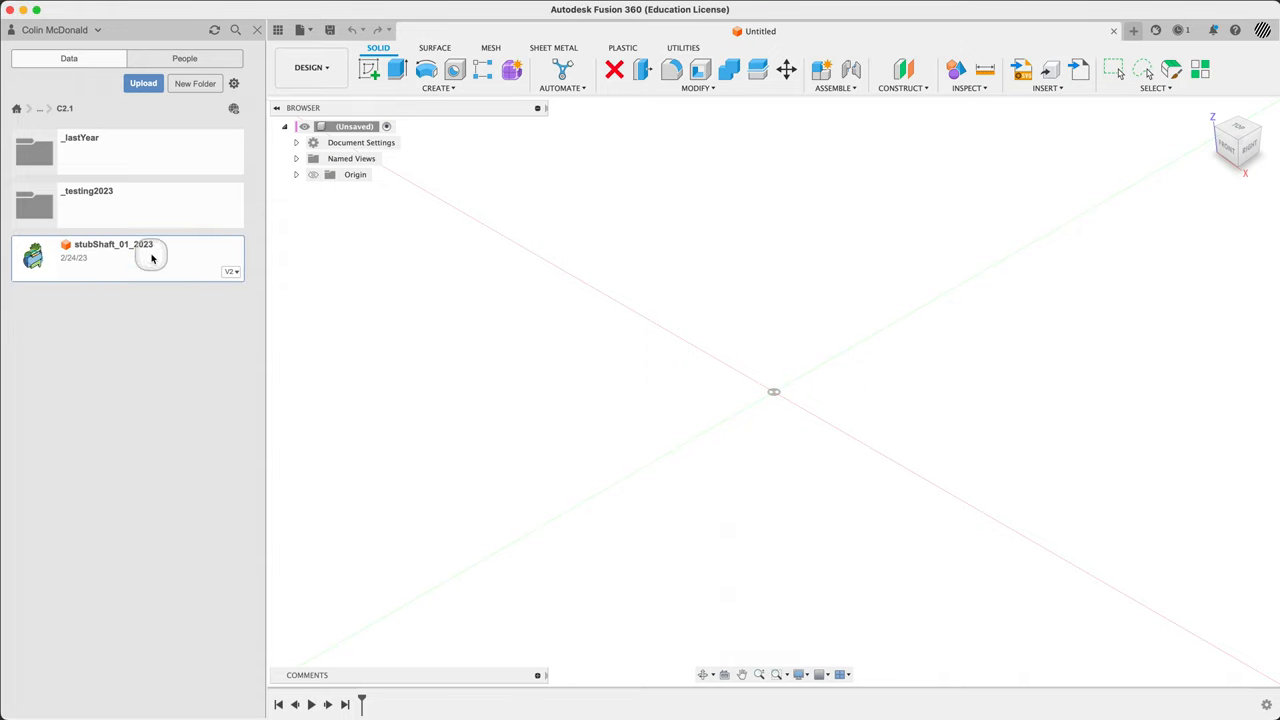
Step: Open the stubShaft_01_2023 design from the Data panel
{"action": "double_click", "coordinate": [112, 258]}
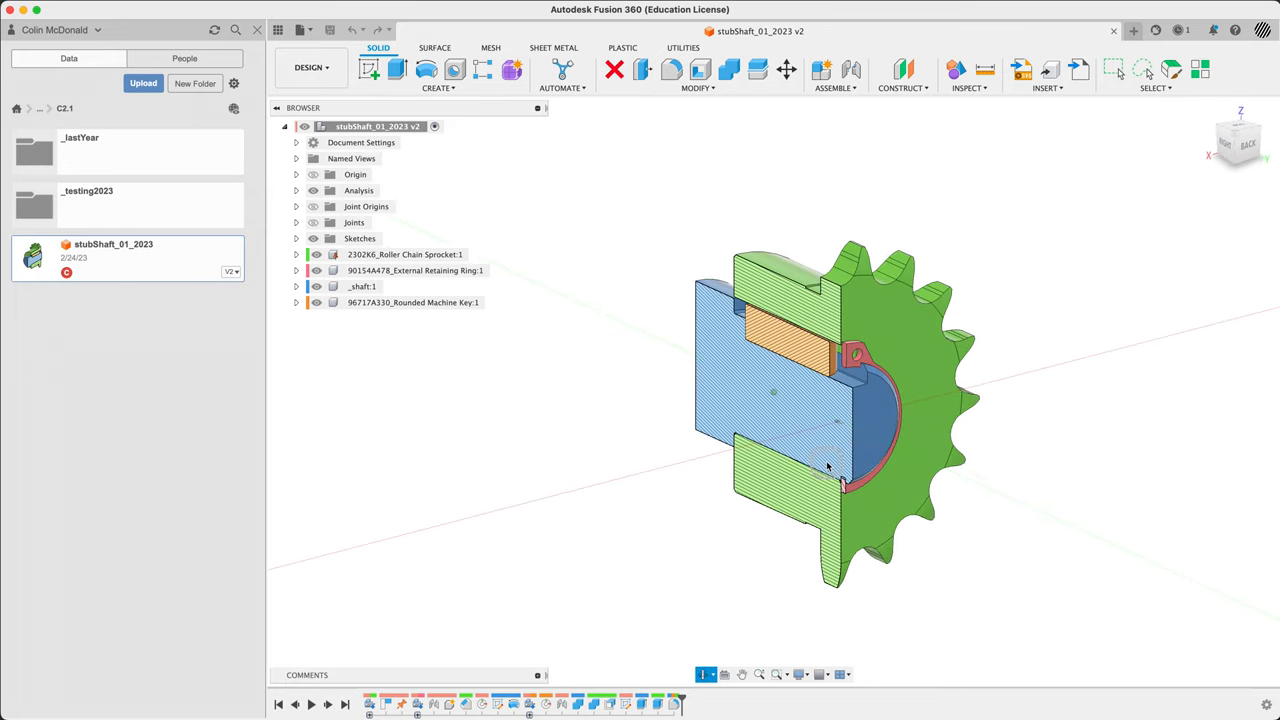
{"action": "key", "text": "Cmd+Tab"}
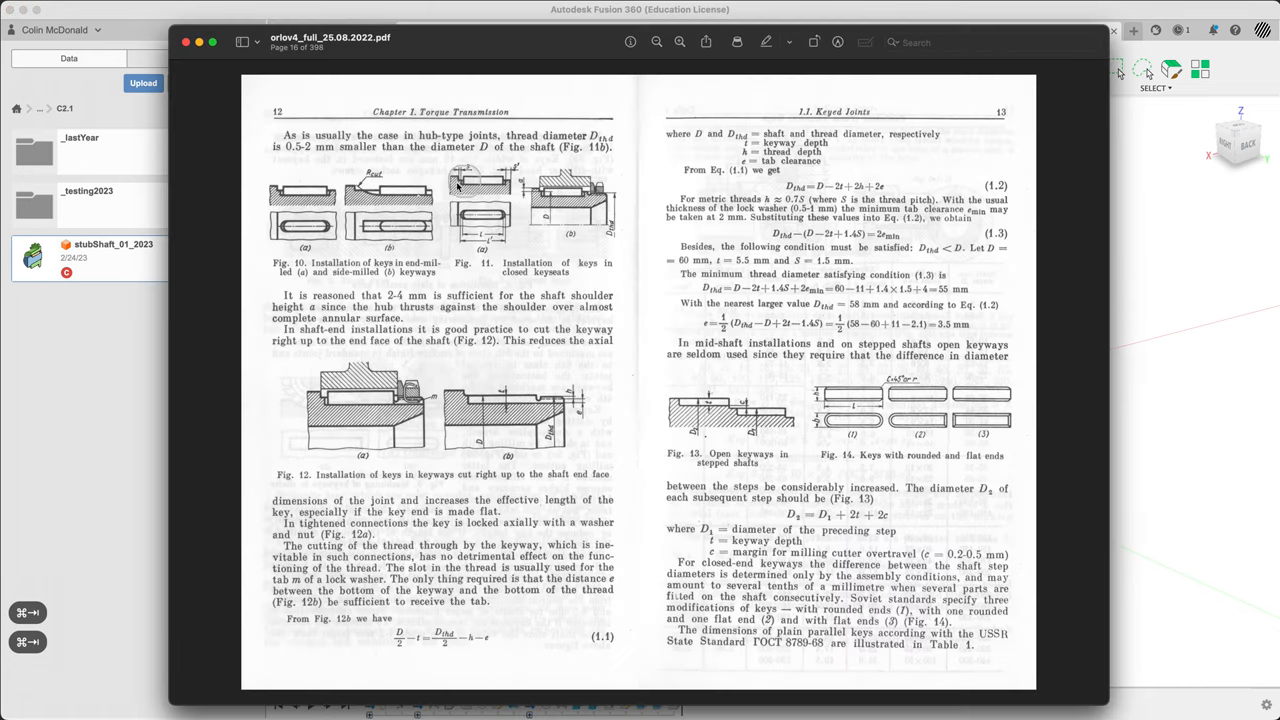
{"action": "key", "text": "cmd+tab"}
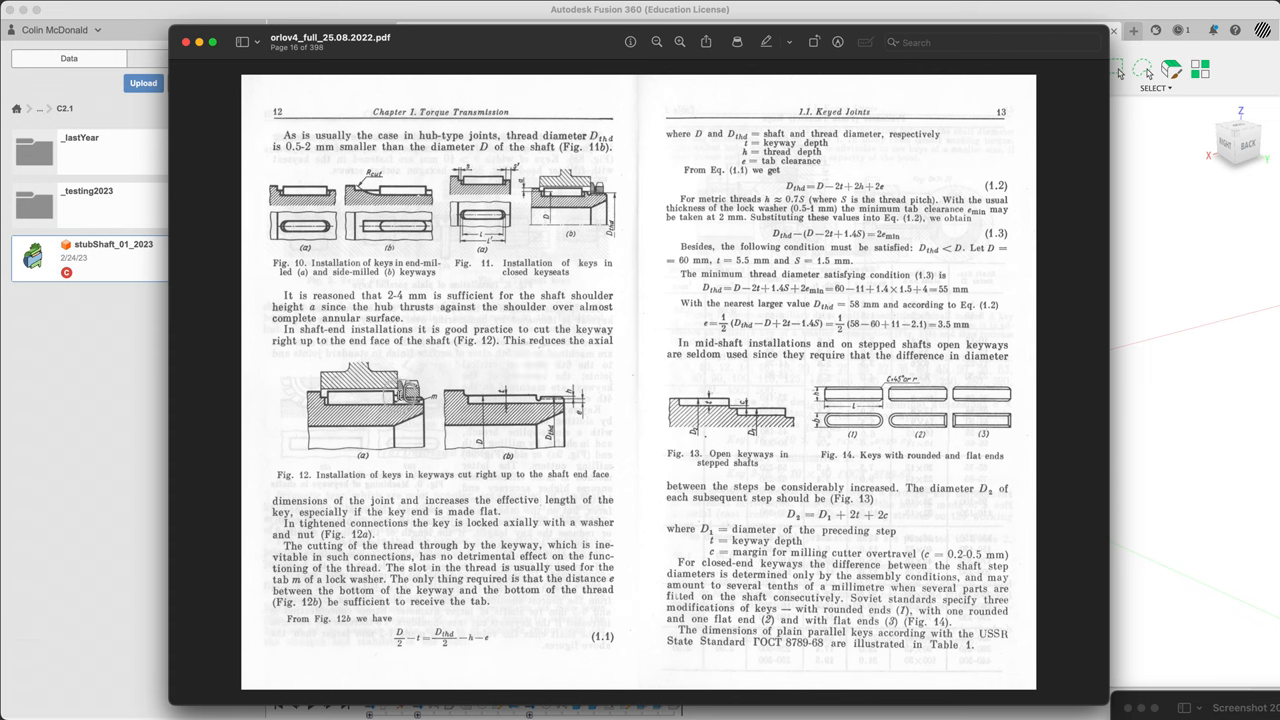
{"action": "mouse_move", "coordinate": [556, 184]}
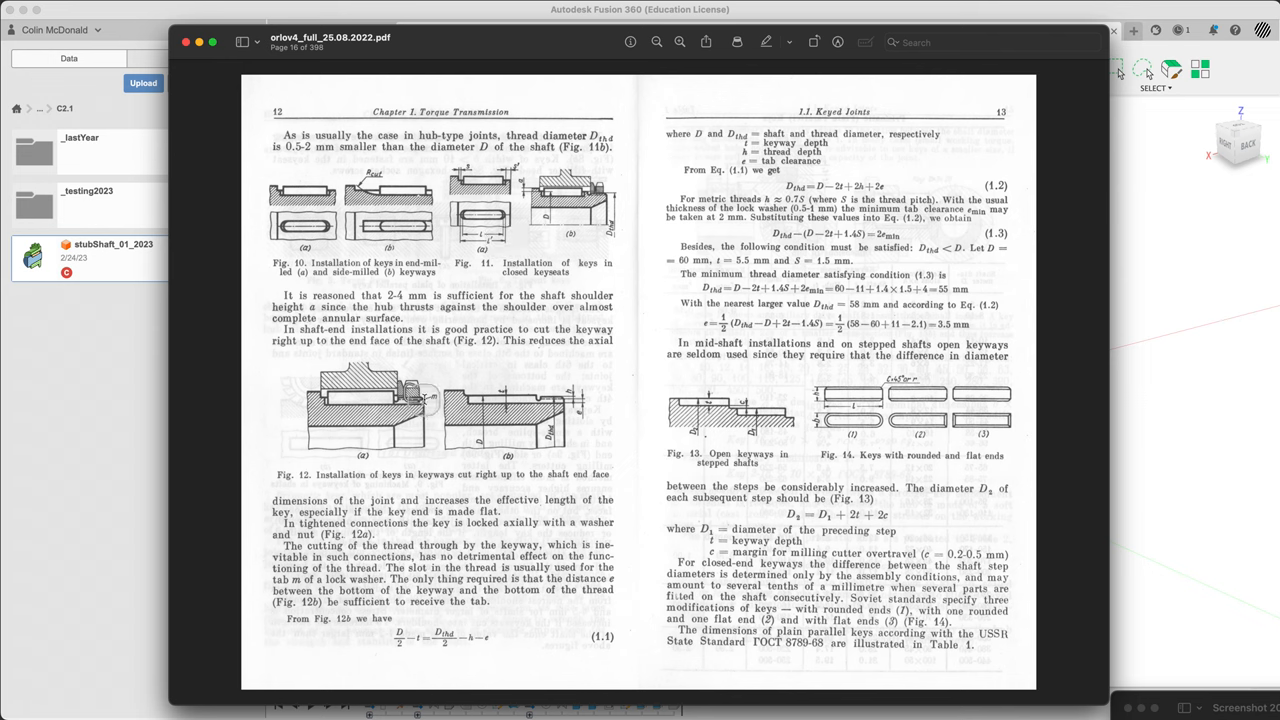
{"action": "mouse_move", "coordinate": [556, 206]}
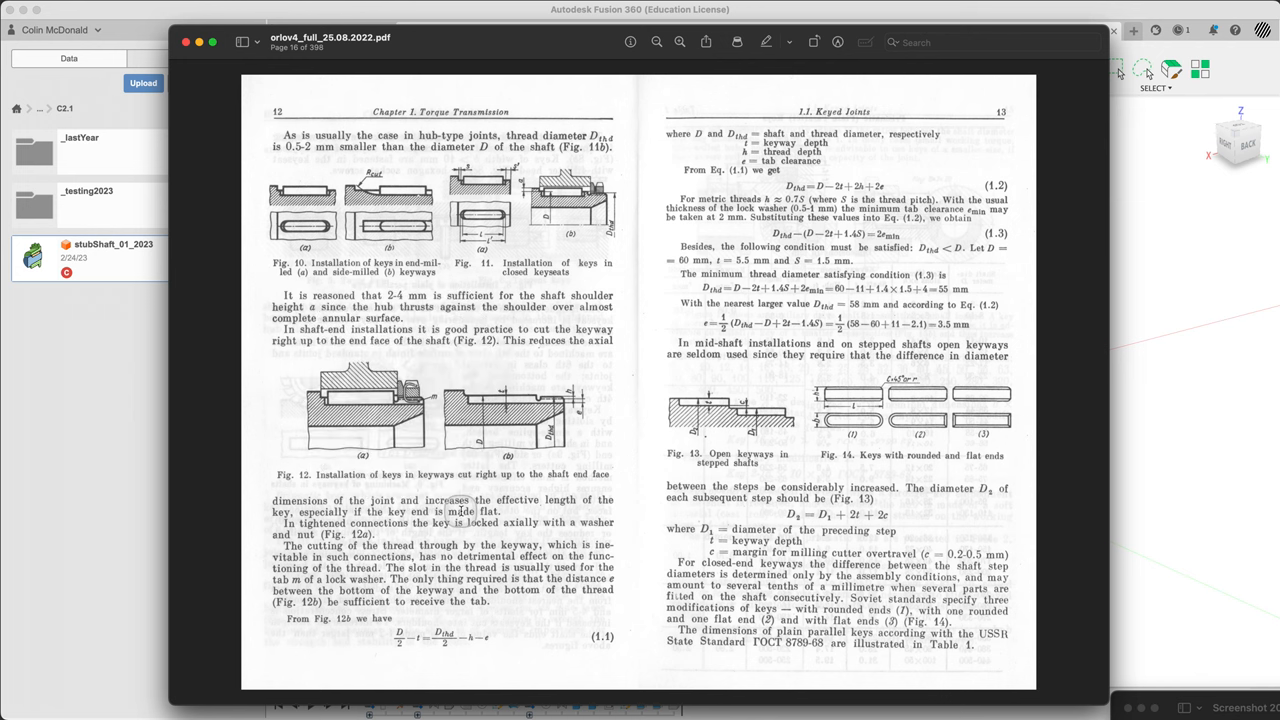
{"action": "mouse_move", "coordinate": [338, 590]}
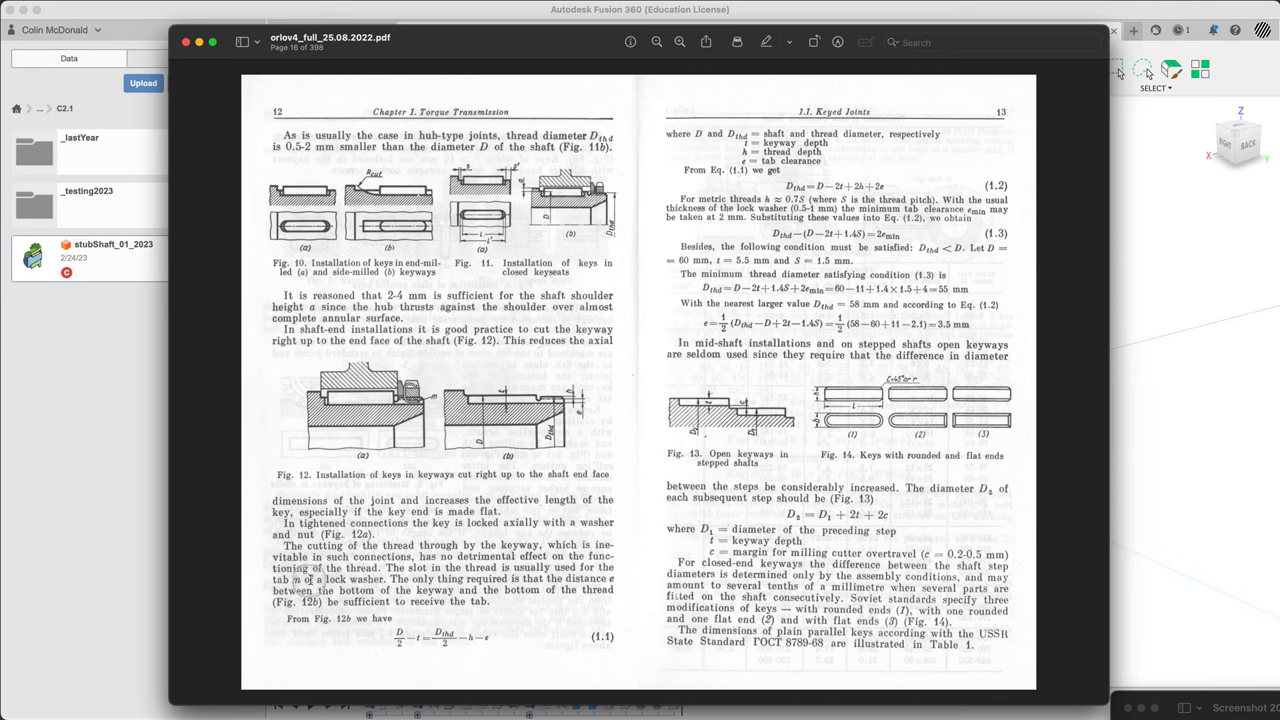
{"action": "mouse_move", "coordinate": [778, 324]}
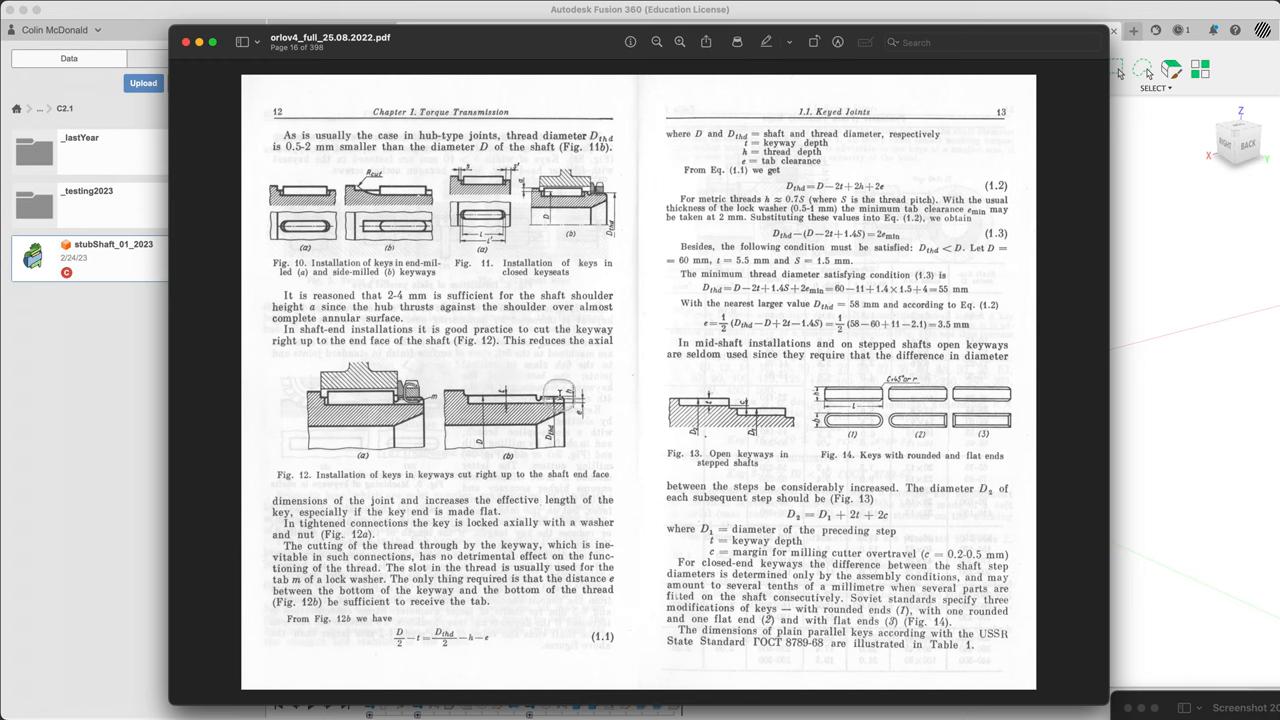
{"action": "mouse_move", "coordinate": [548, 366]}
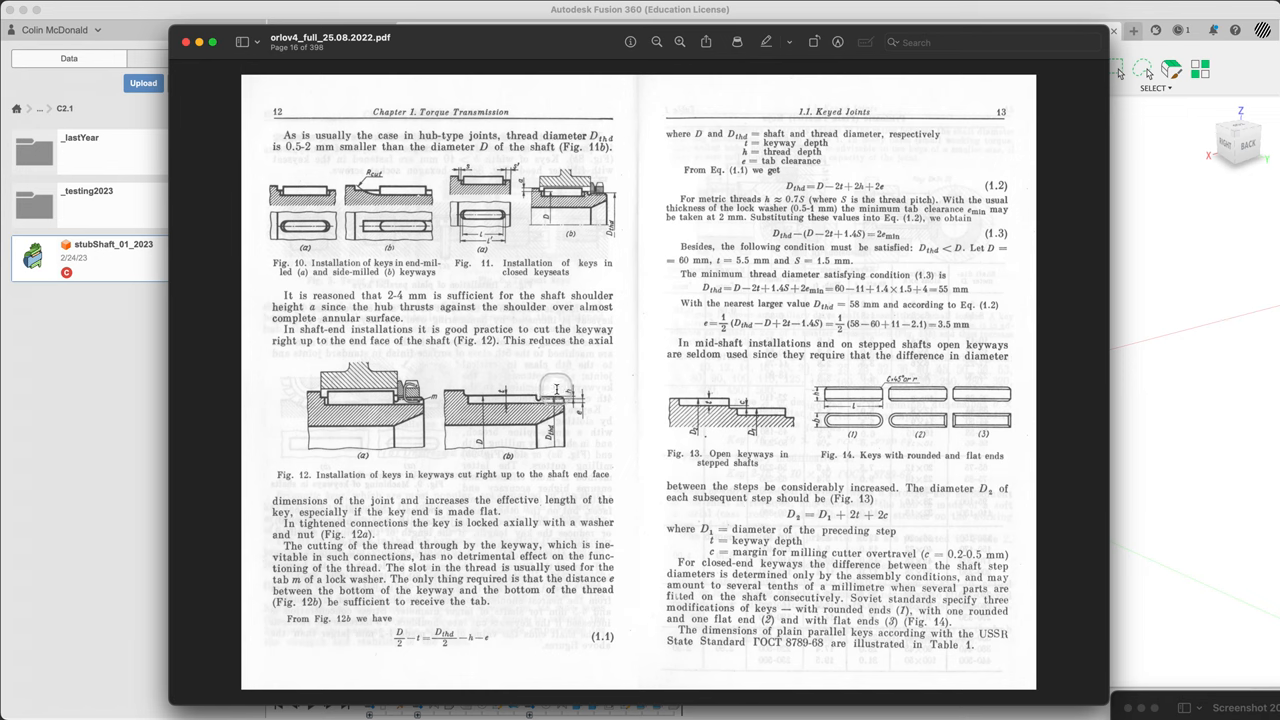
{"action": "mouse_move", "coordinate": [556, 412]}
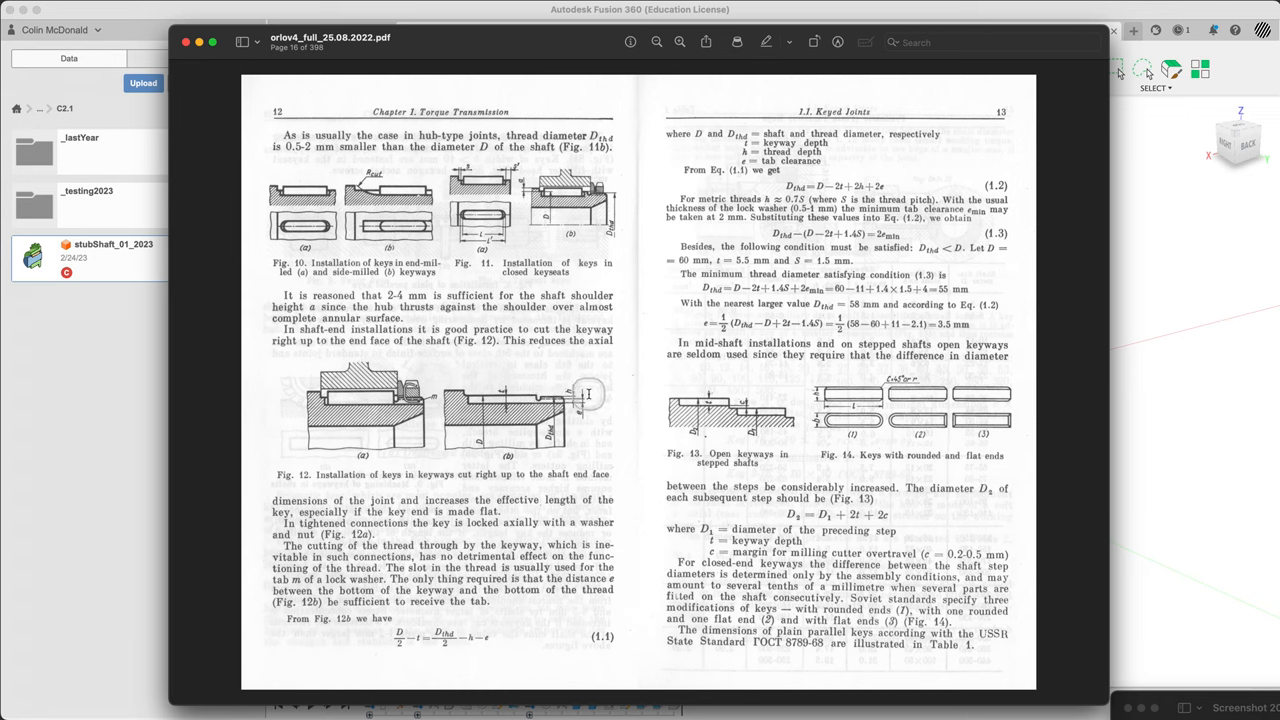
{"action": "mouse_move", "coordinate": [590, 358]}
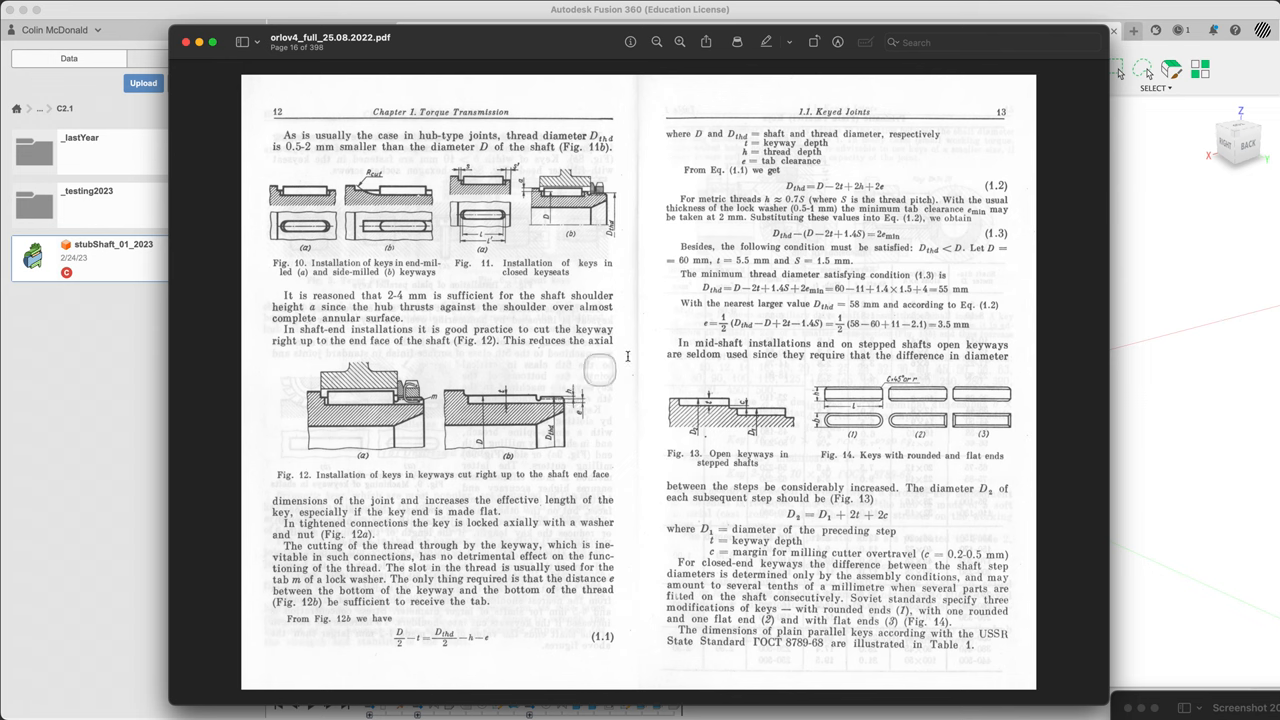
{"action": "mouse_move", "coordinate": [928, 260]}
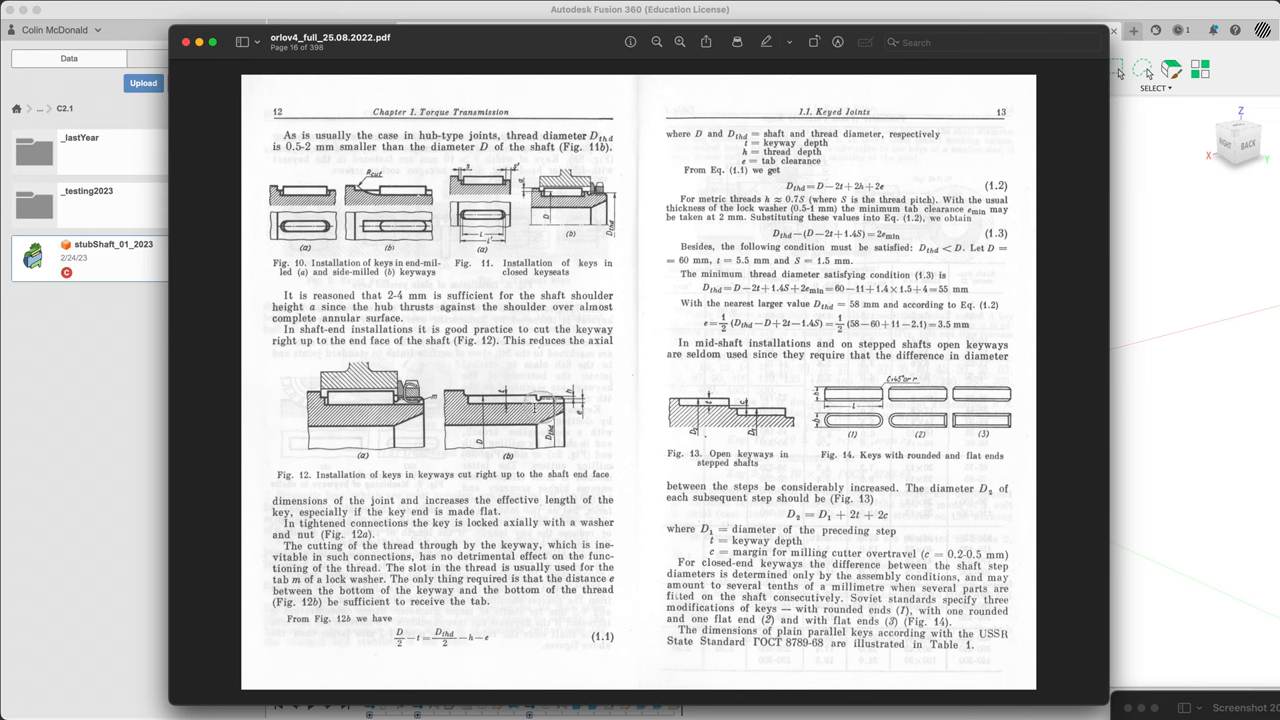
{"action": "mouse_move", "coordinate": [532, 424]}
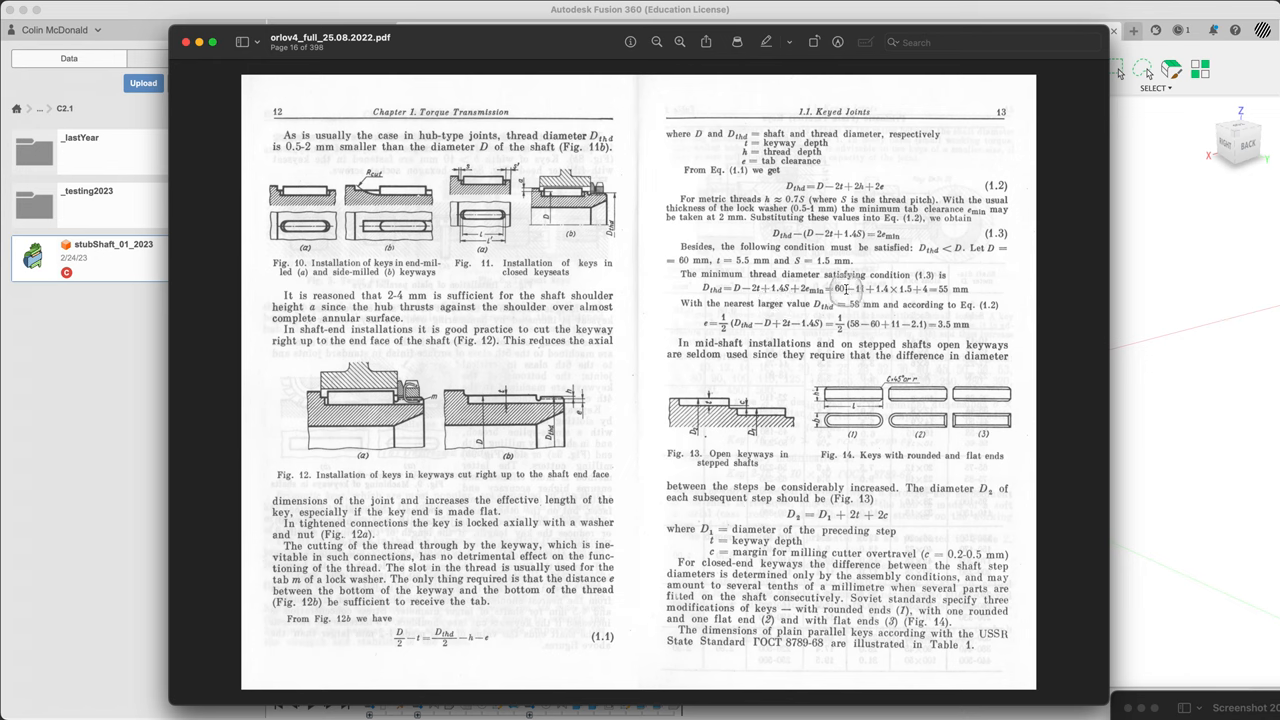
{"action": "mouse_move", "coordinate": [858, 312]}
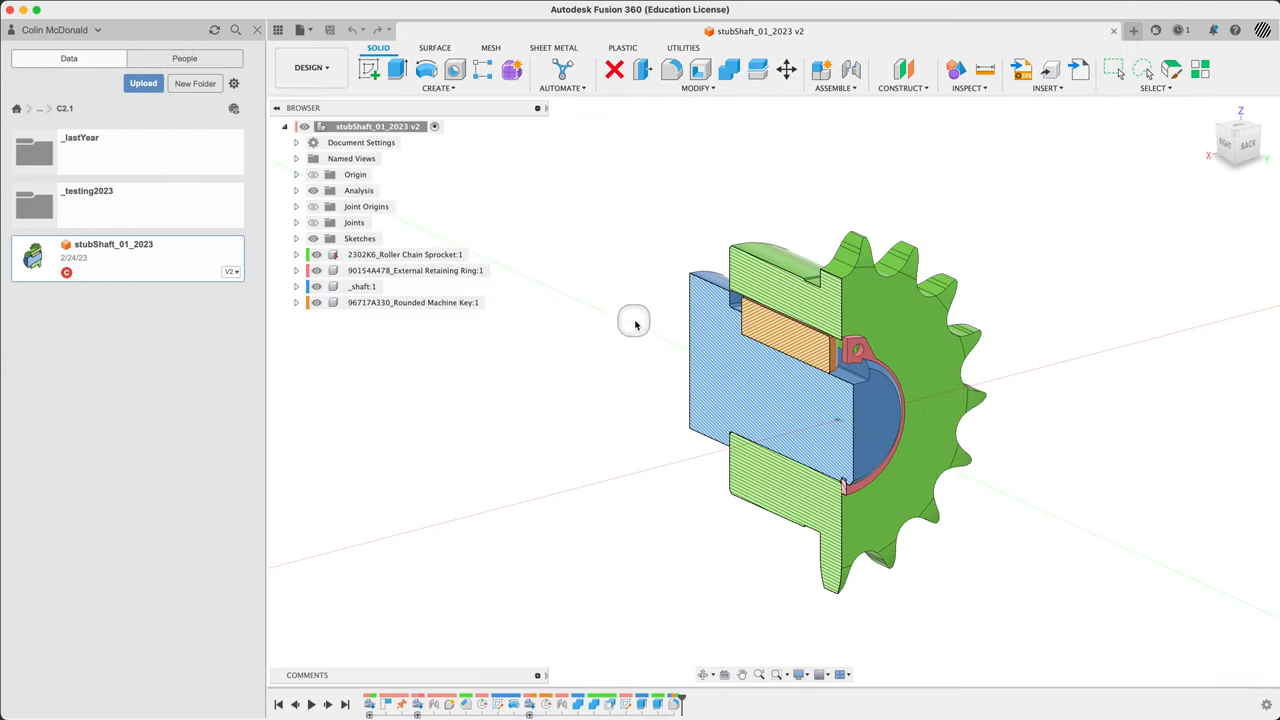
Step: Save the design as a new copy named stubShaft_01Threaded_2023
{"action": "left_click", "coordinate": [300, 30]}
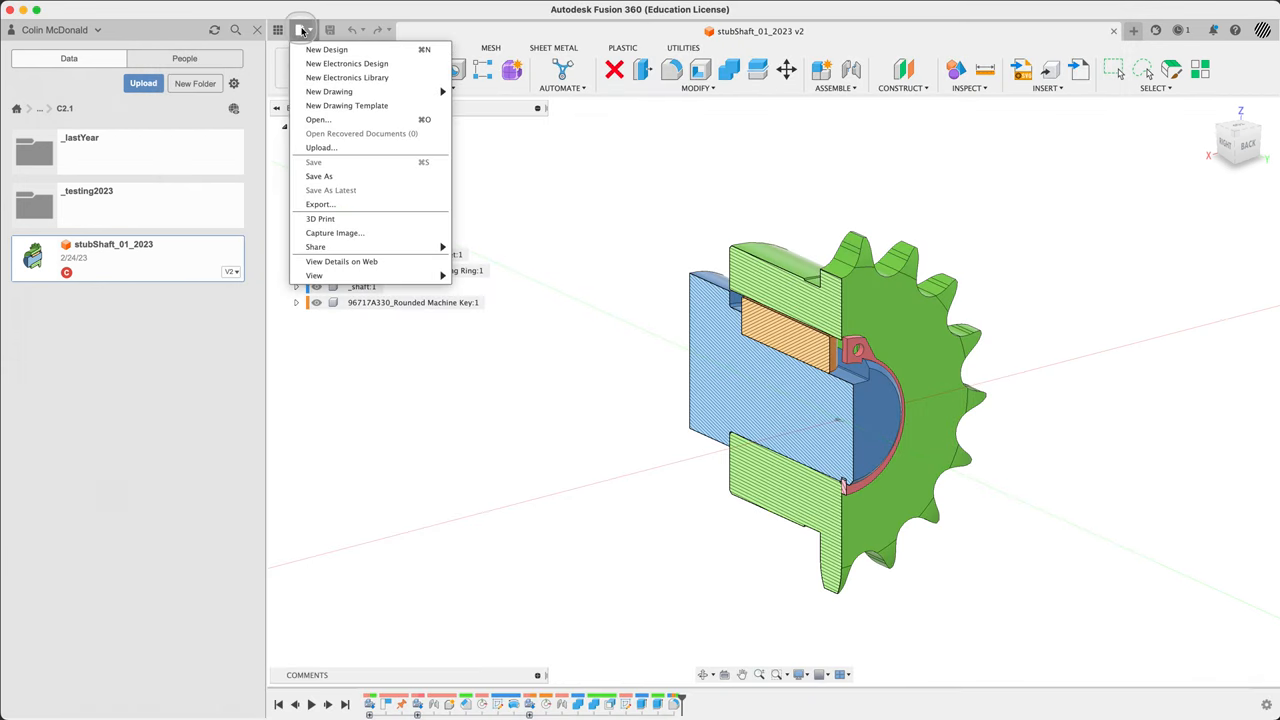
{"action": "left_click", "coordinate": [320, 176]}
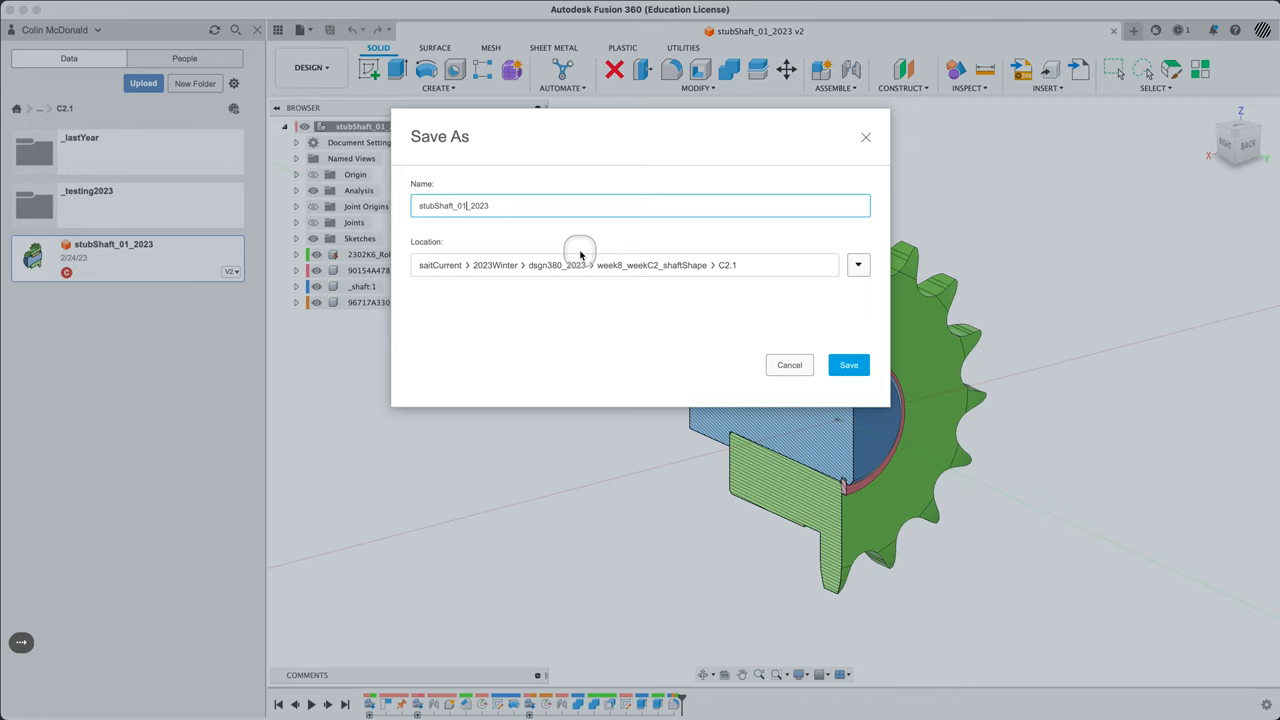
{"action": "type", "text": "Threaded"}
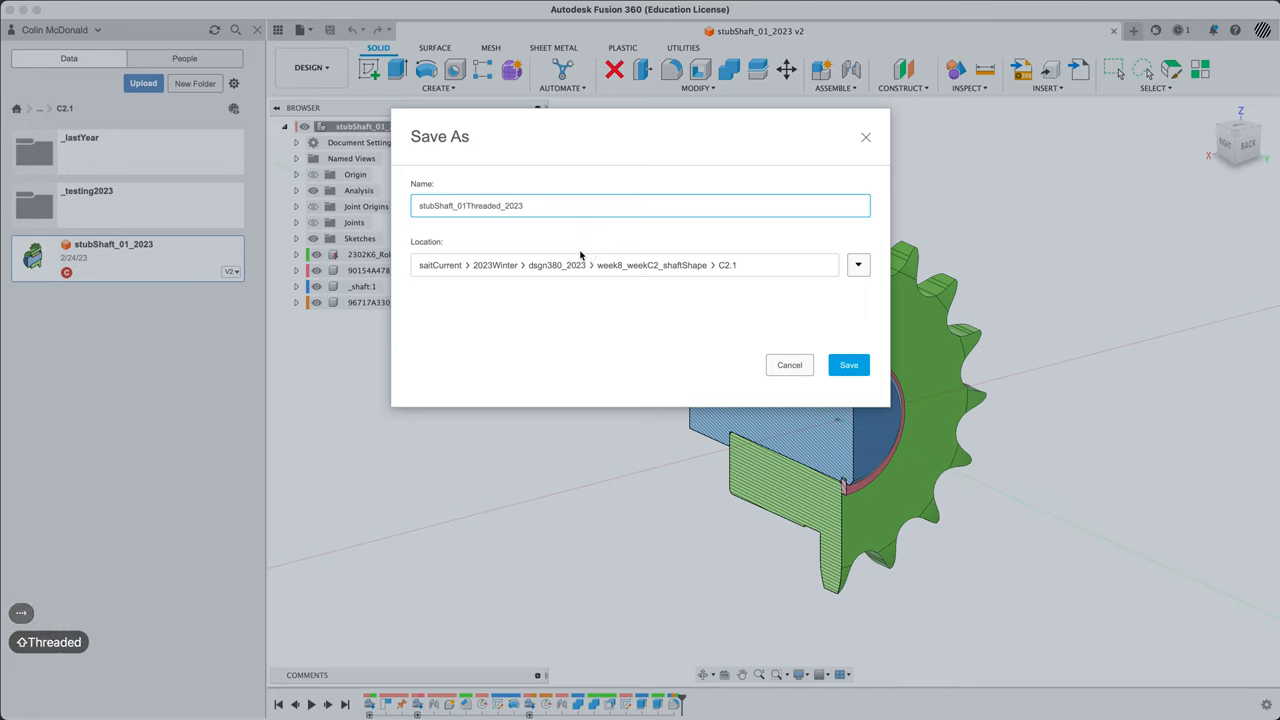
{"action": "left_click", "coordinate": [848, 364]}
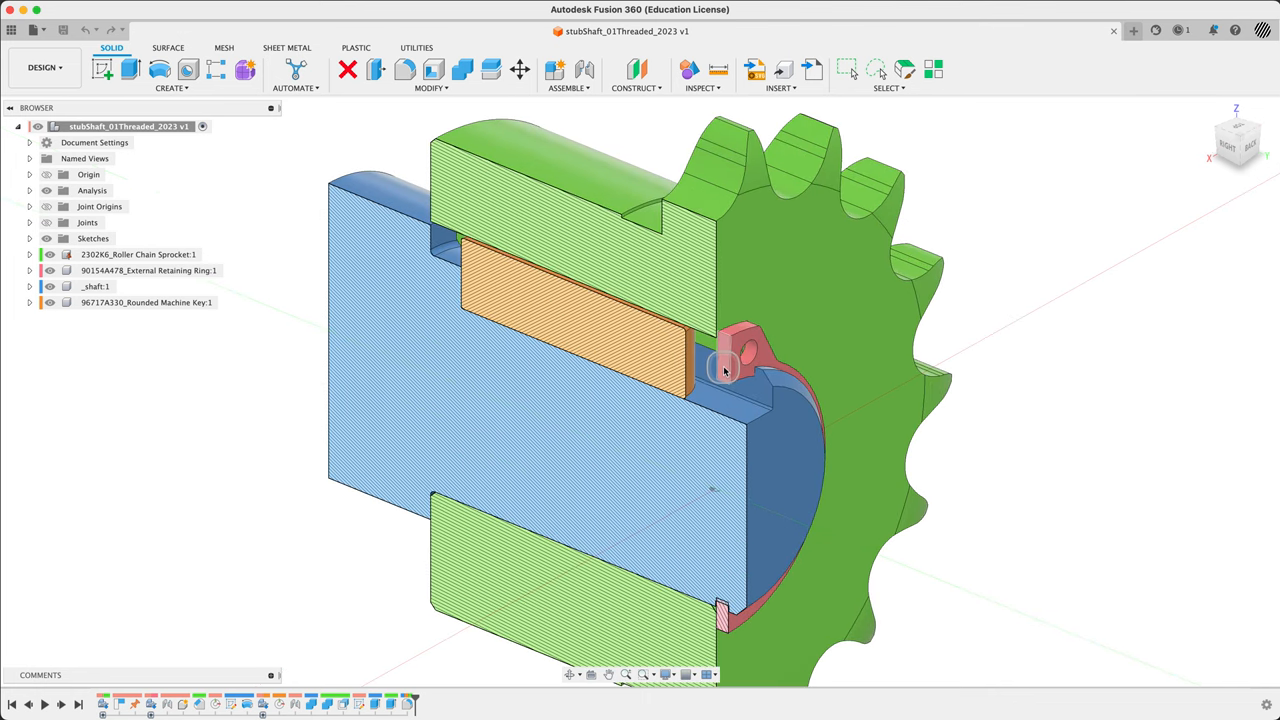
{"action": "mouse_move", "coordinate": [728, 372]}
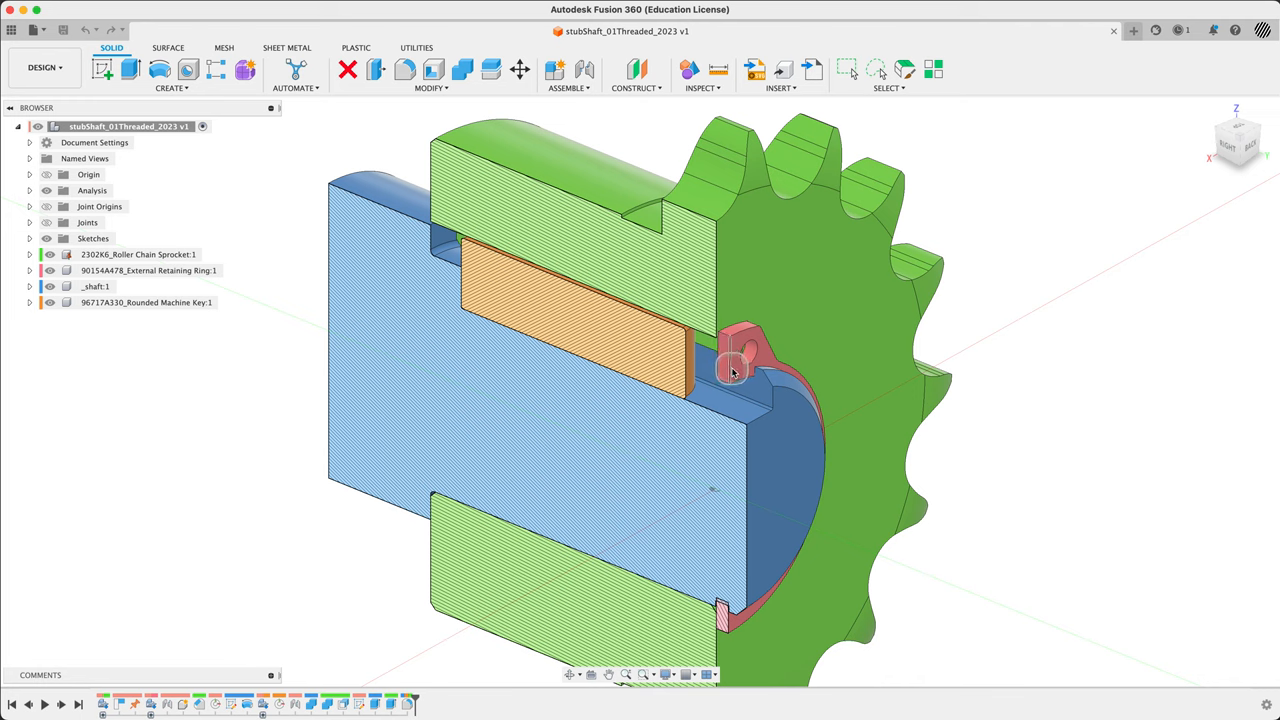
{"action": "mouse_move", "coordinate": [730, 368]}
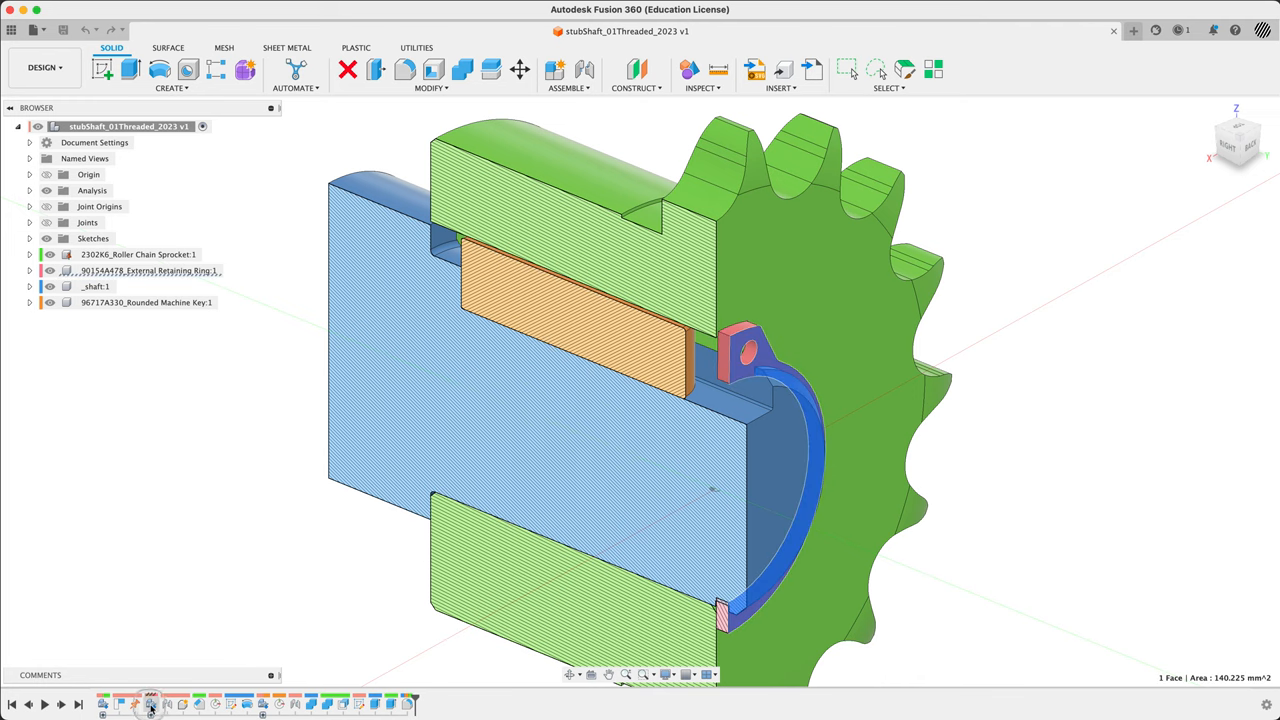
Step: Delete the external retaining ring group and its contents from the assembly
{"action": "left_click", "coordinate": [148, 270]}
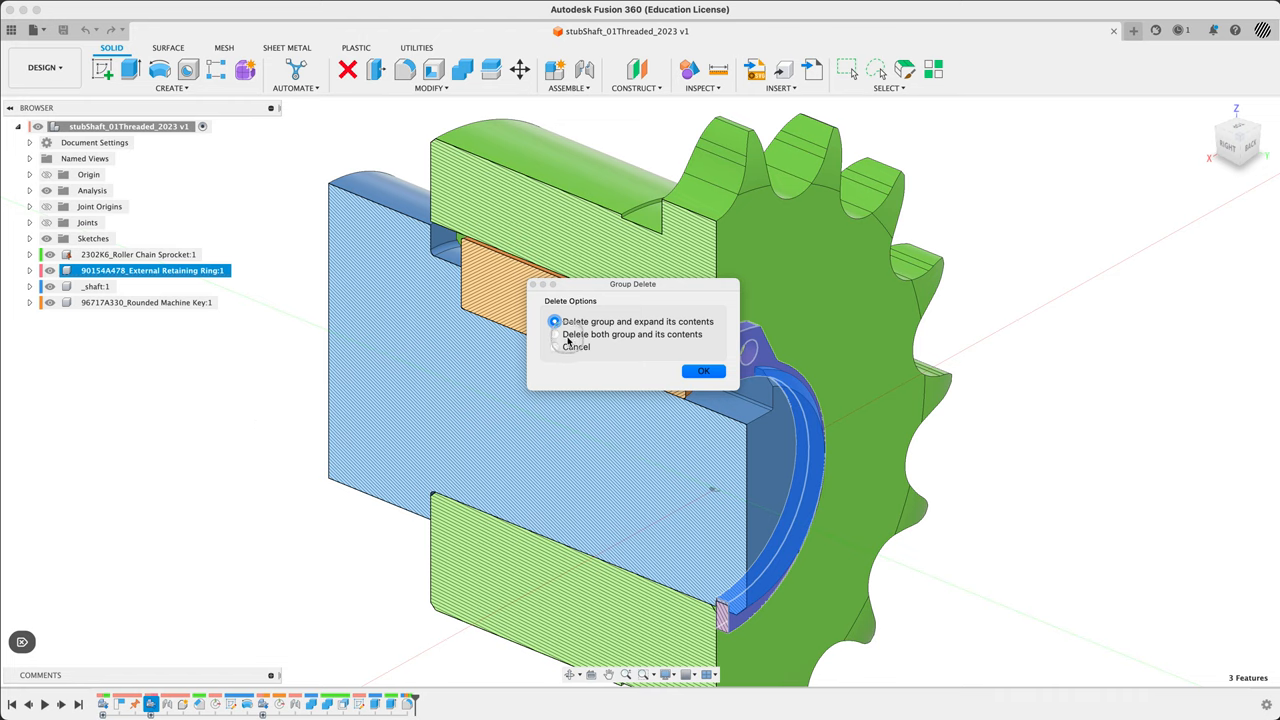
{"action": "left_click", "coordinate": [554, 334]}
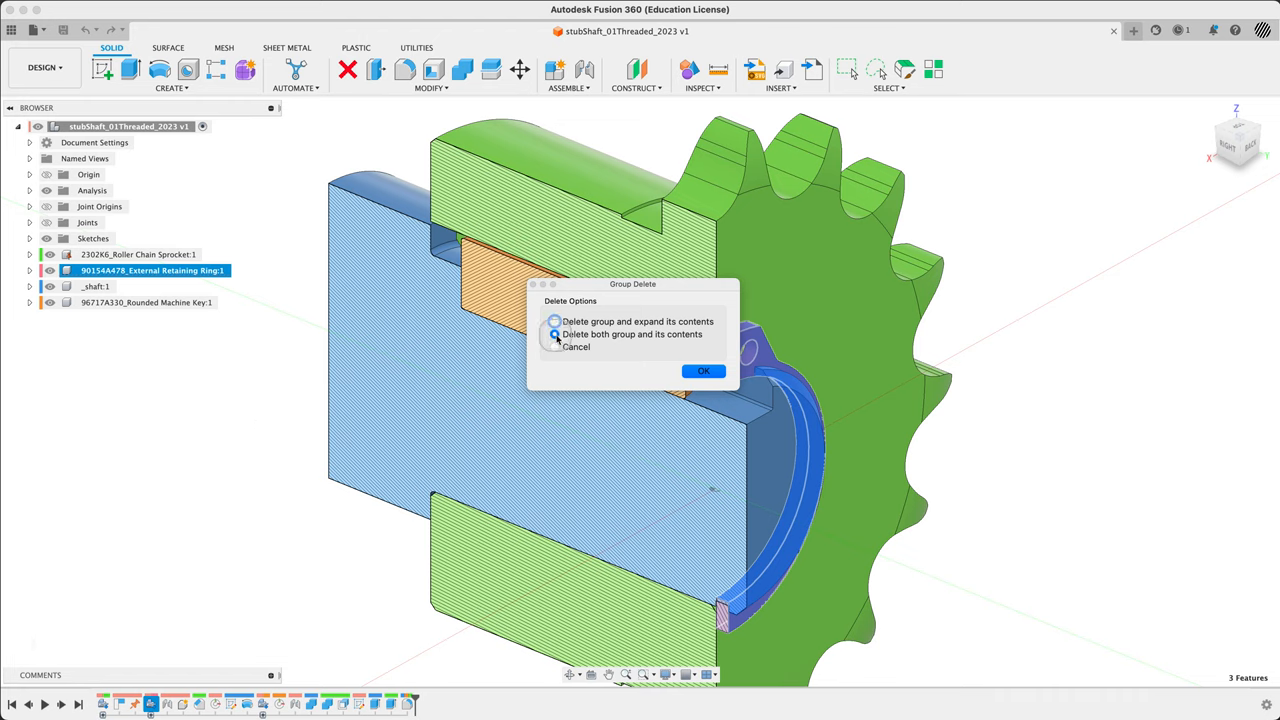
{"action": "left_click", "coordinate": [704, 370]}
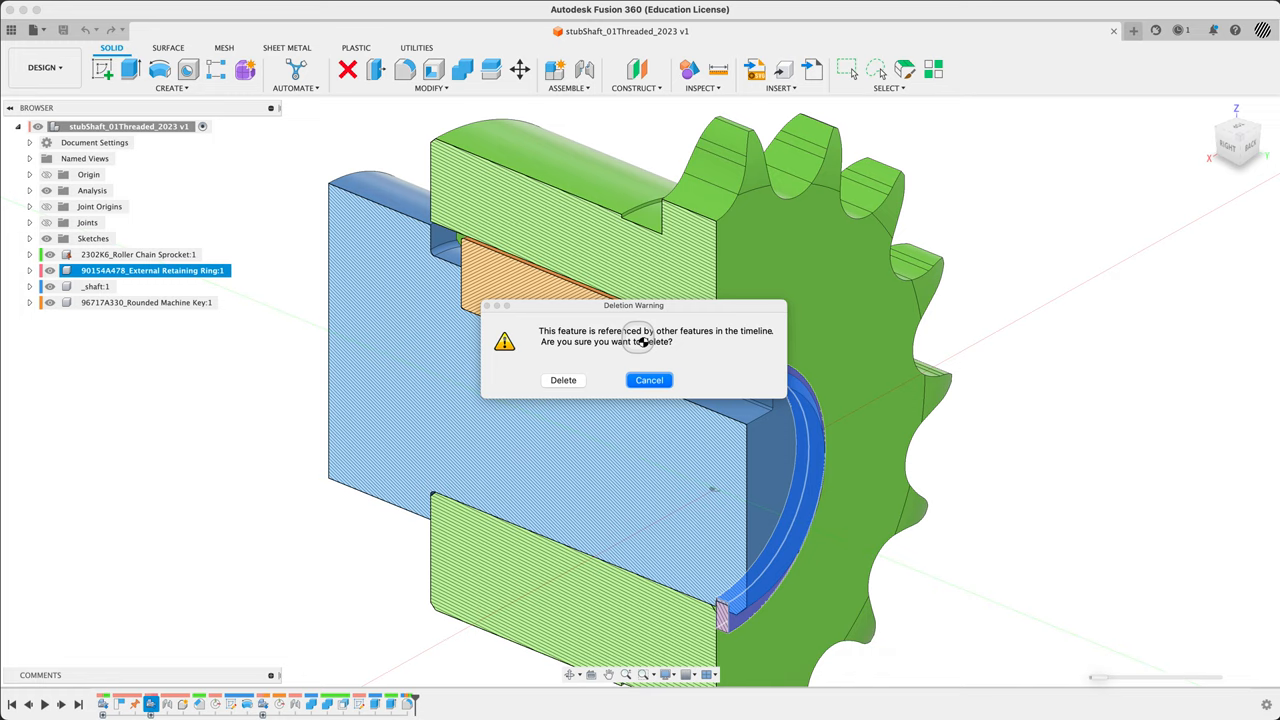
{"action": "mouse_move", "coordinate": [756, 324]}
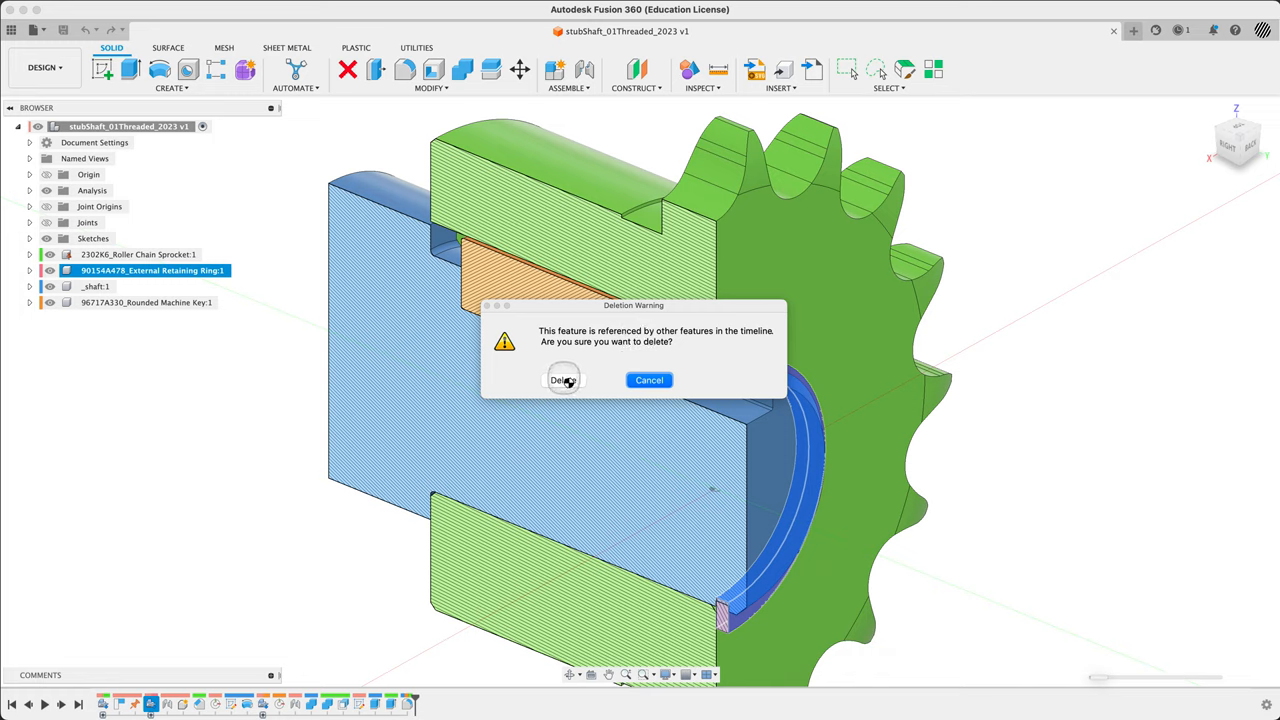
{"action": "left_click", "coordinate": [564, 380]}
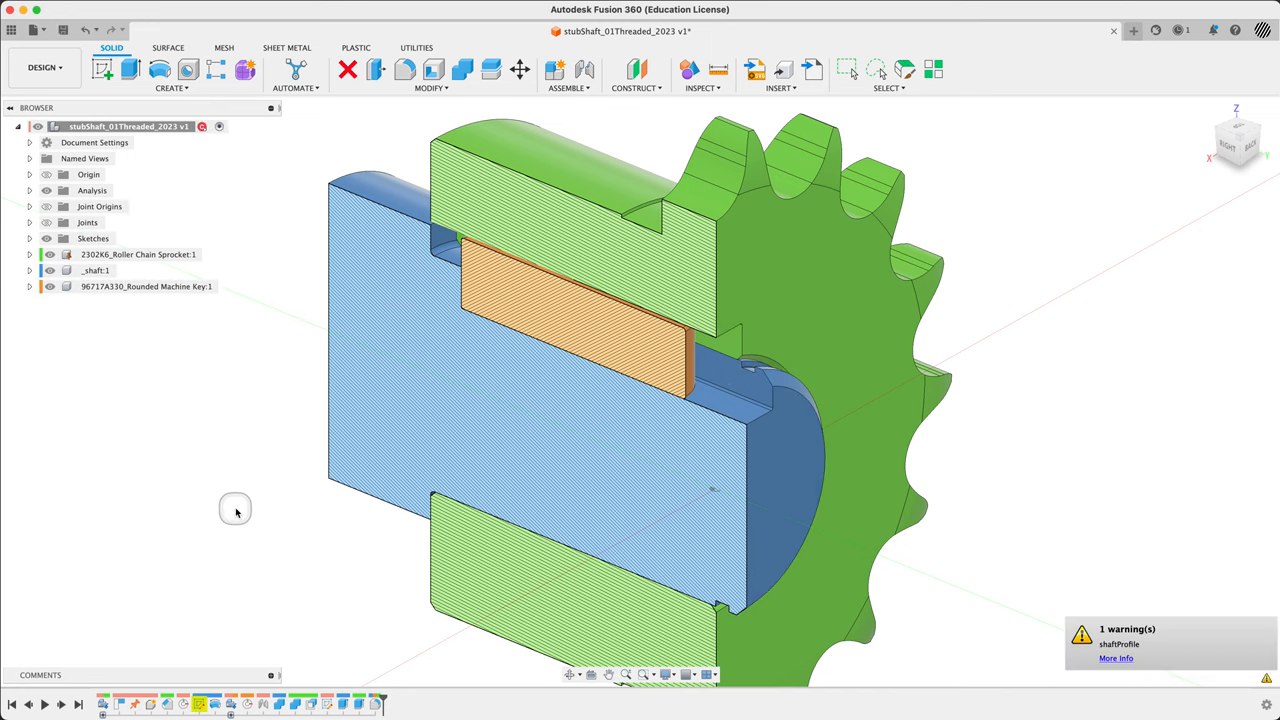
{"action": "mouse_move", "coordinate": [200, 704]}
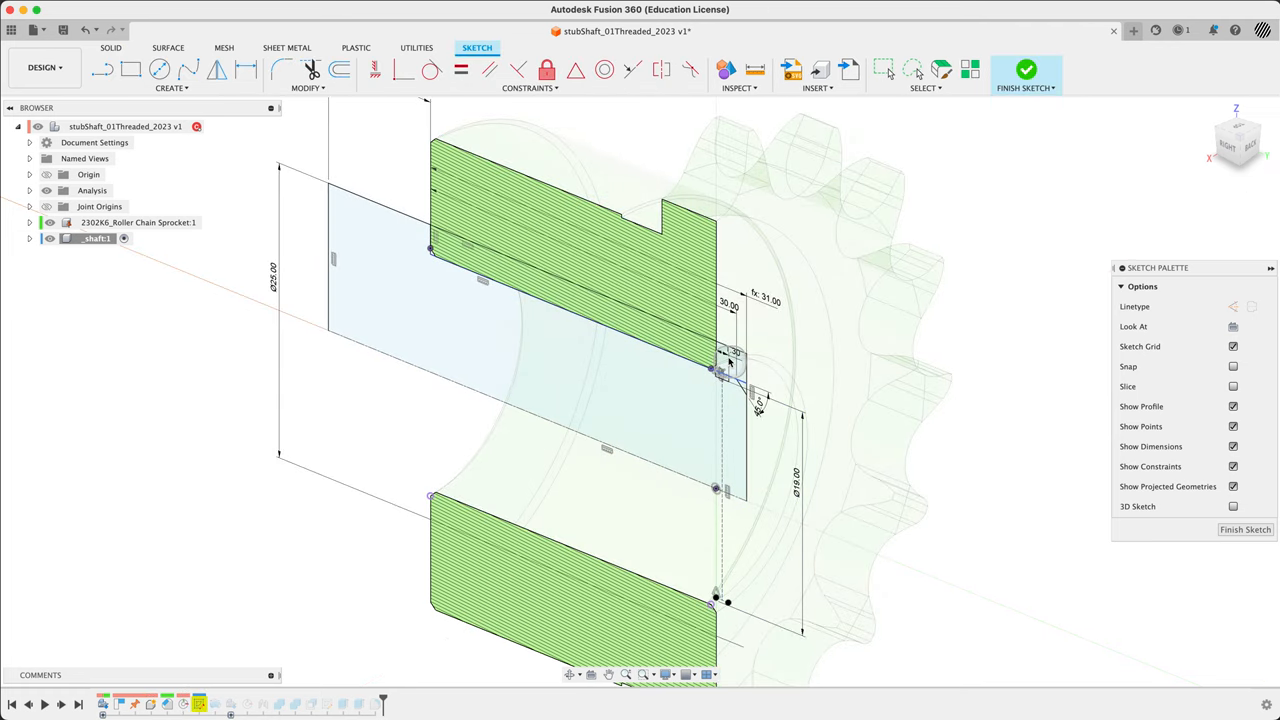
Step: Orbit the section view to the sprocket teeth, then start Insert McMaster-Carr Component
{"action": "left_click", "coordinate": [1228, 152]}
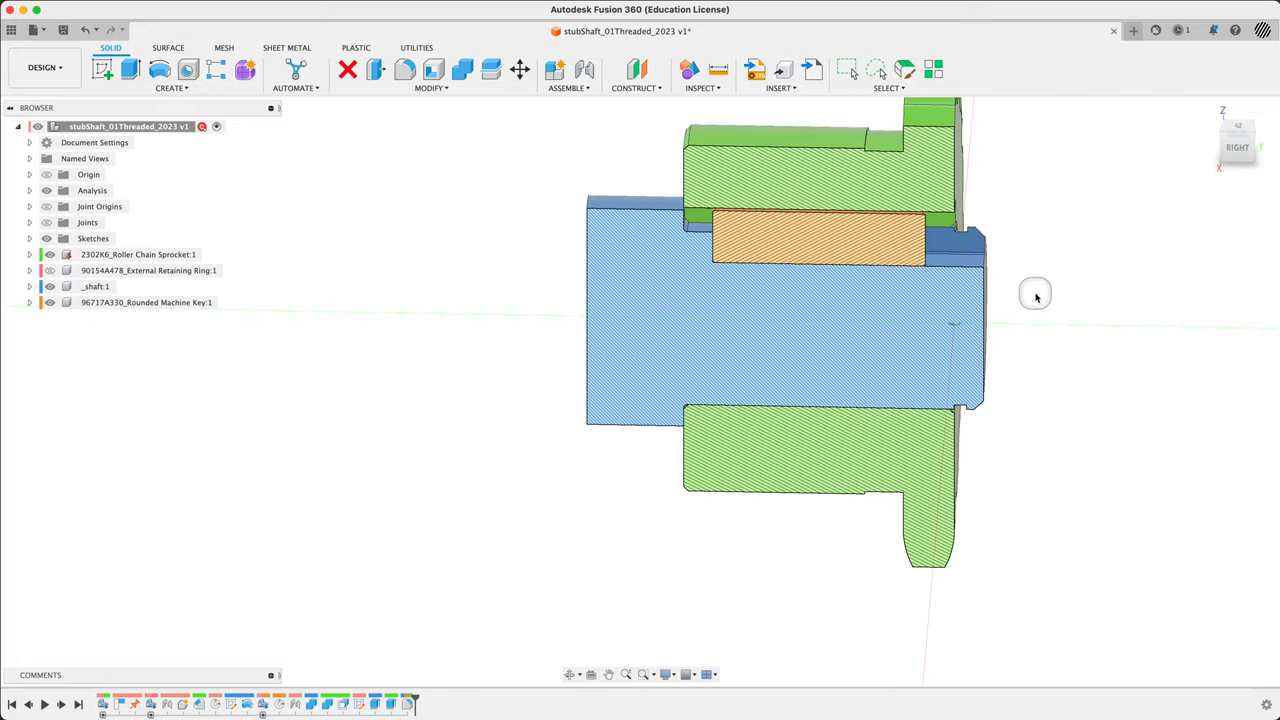
{"action": "left_click_drag", "start_coordinate": [1036, 296], "coordinate": [1158, 324]}
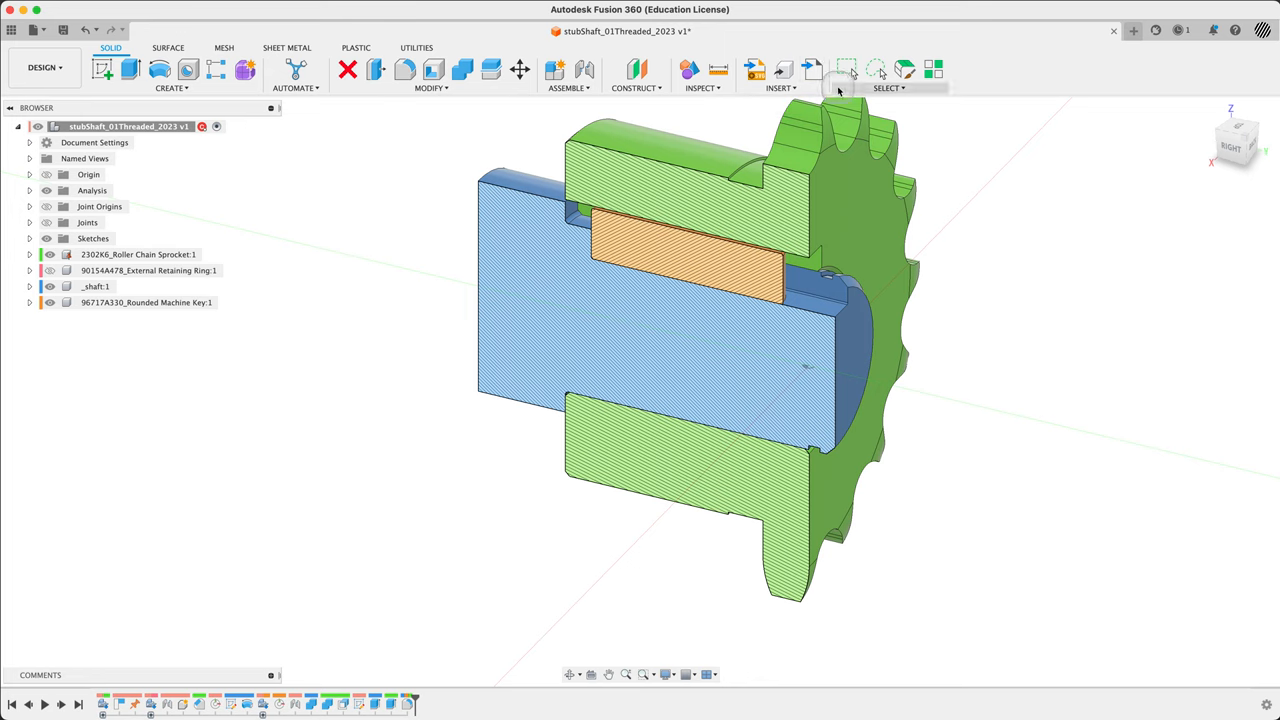
{"action": "left_click", "coordinate": [812, 70]}
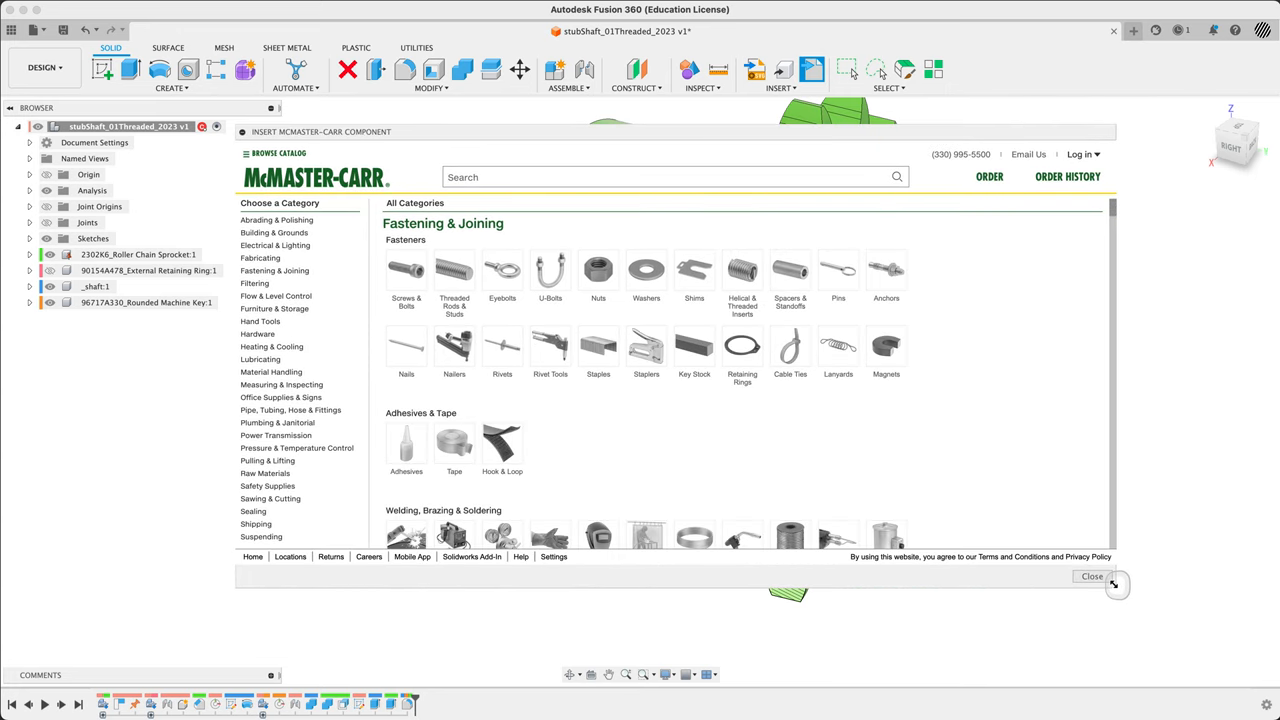
Step: Search the catalog for bearing retaining nuts and filter to metric sizes
{"action": "left_click", "coordinate": [484, 176]}
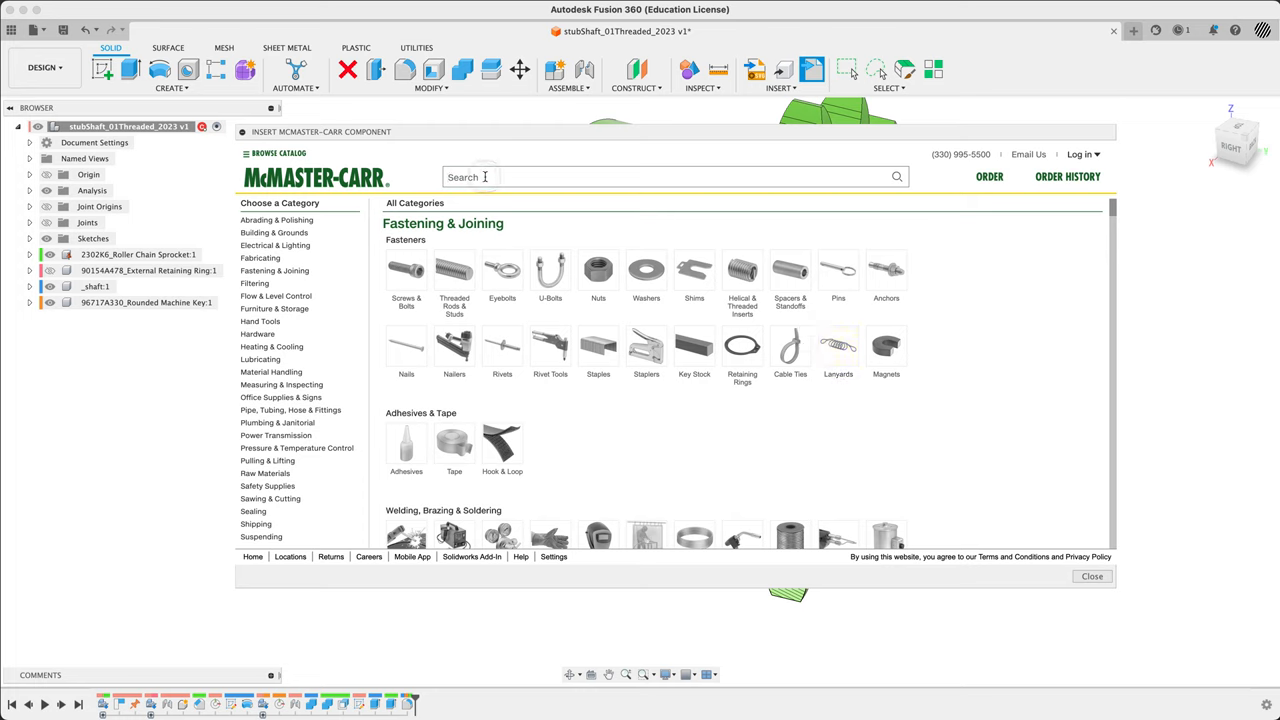
{"action": "type", "text": "bearings"}
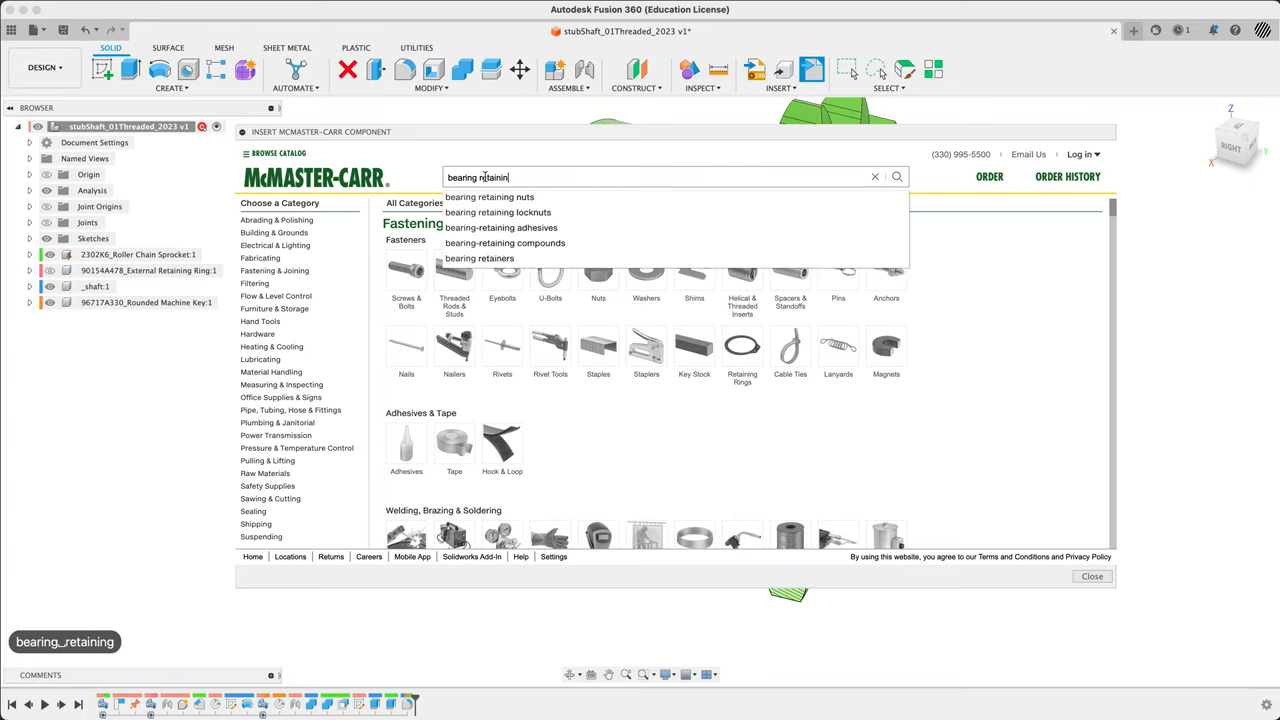
{"action": "left_click", "coordinate": [488, 196]}
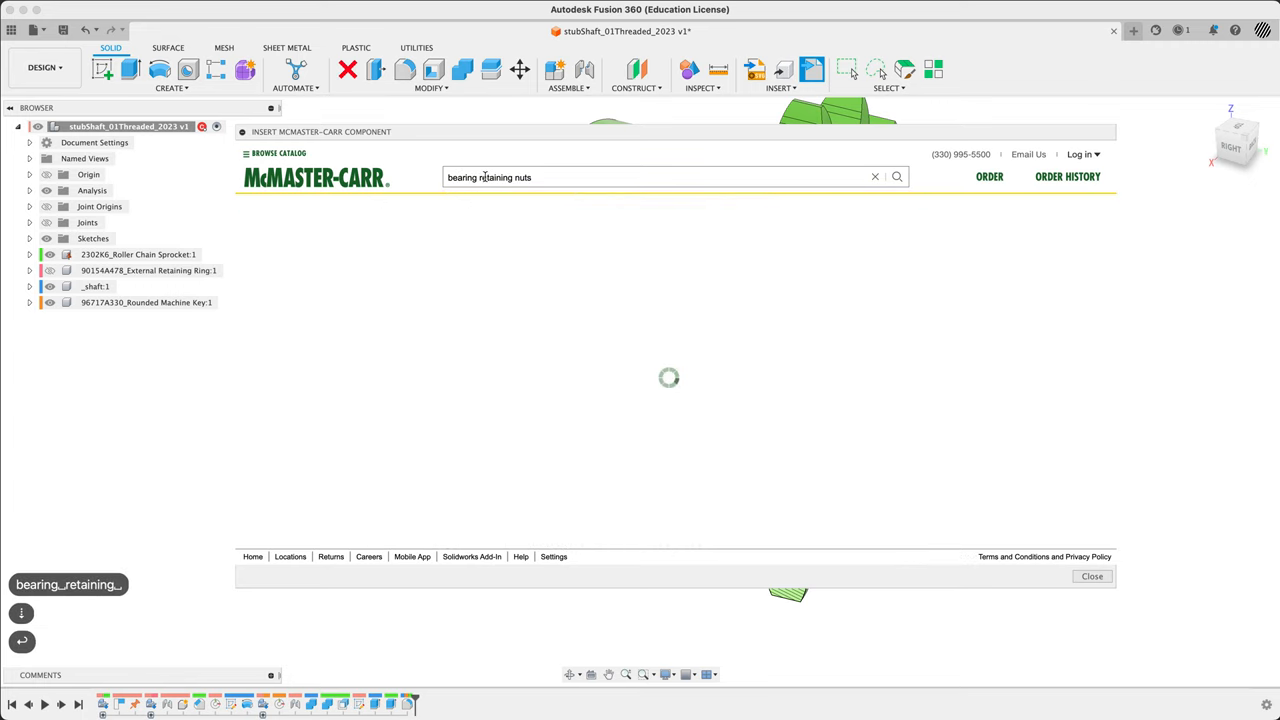
{"action": "left_click", "coordinate": [896, 176]}
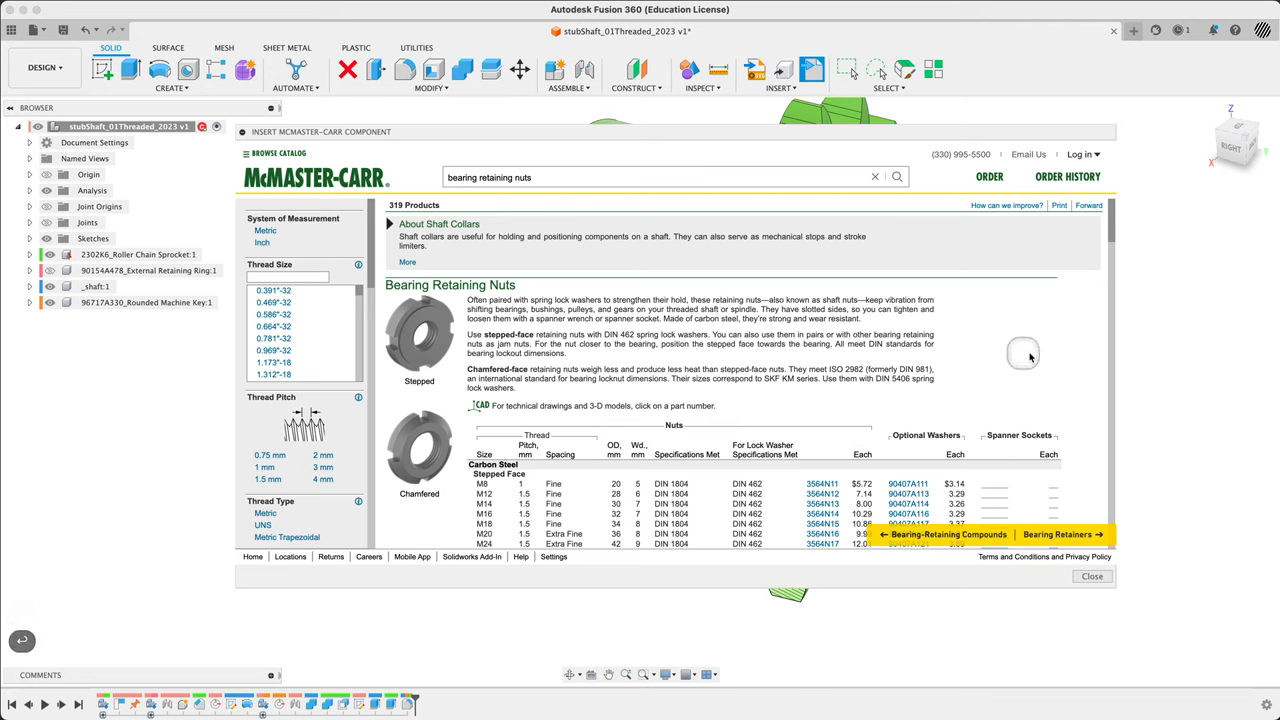
{"action": "mouse_move", "coordinate": [1072, 344]}
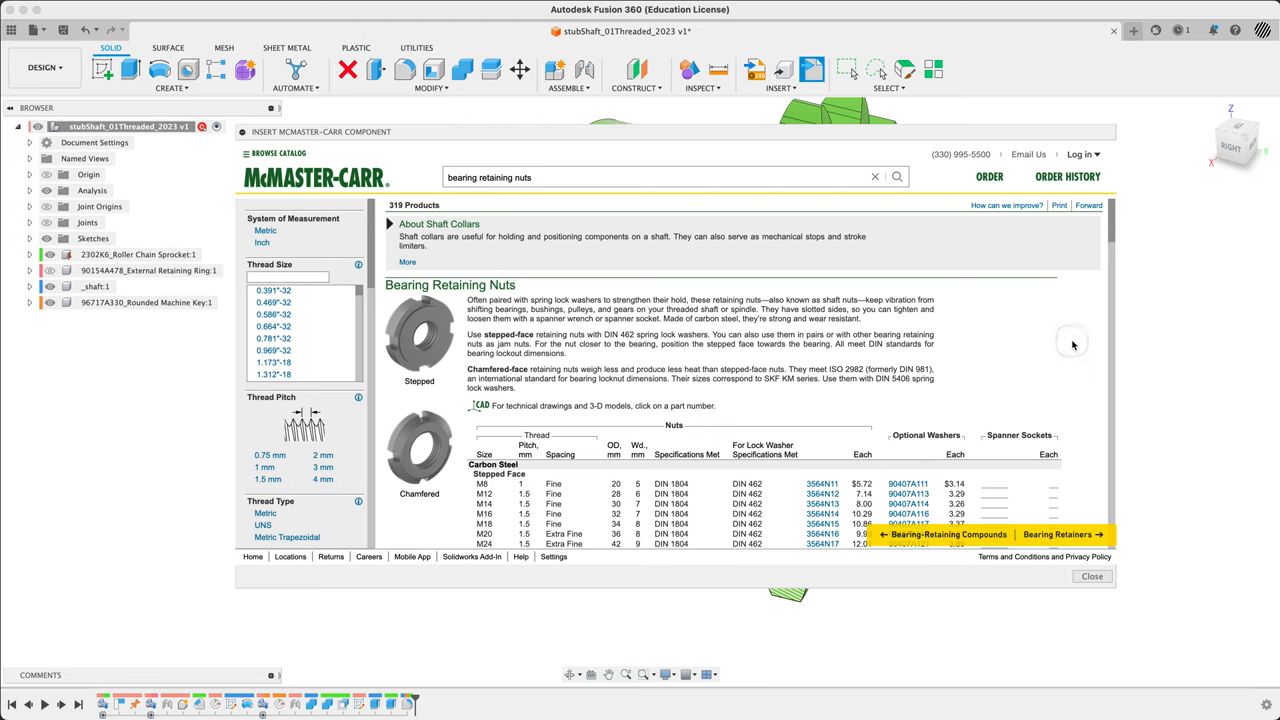
{"action": "mouse_move", "coordinate": [776, 390]}
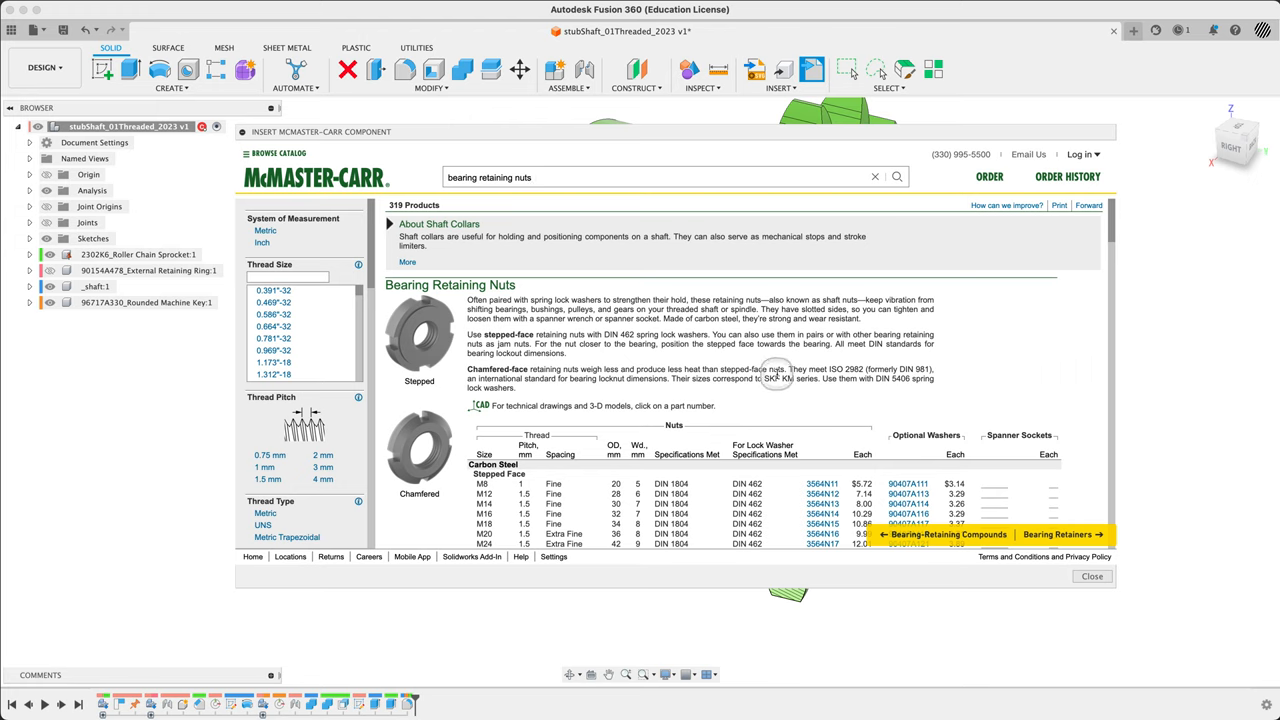
{"action": "mouse_move", "coordinate": [744, 330]}
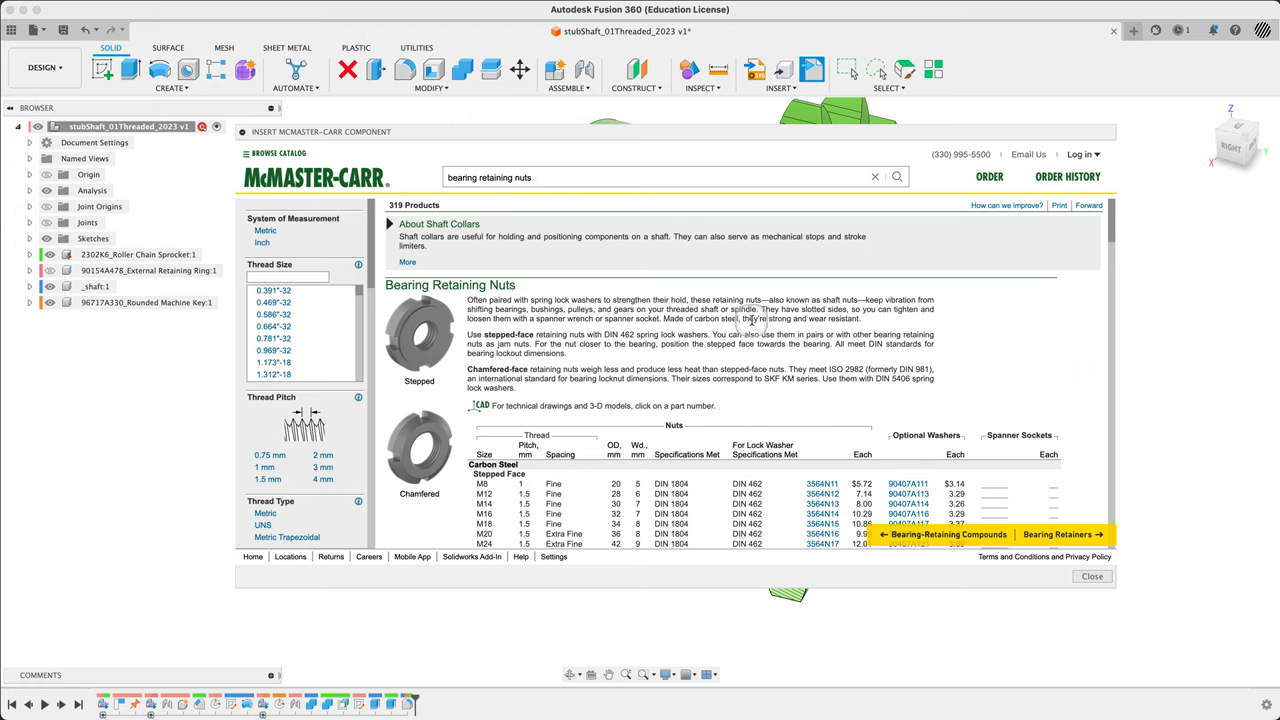
{"action": "mouse_move", "coordinate": [568, 284]}
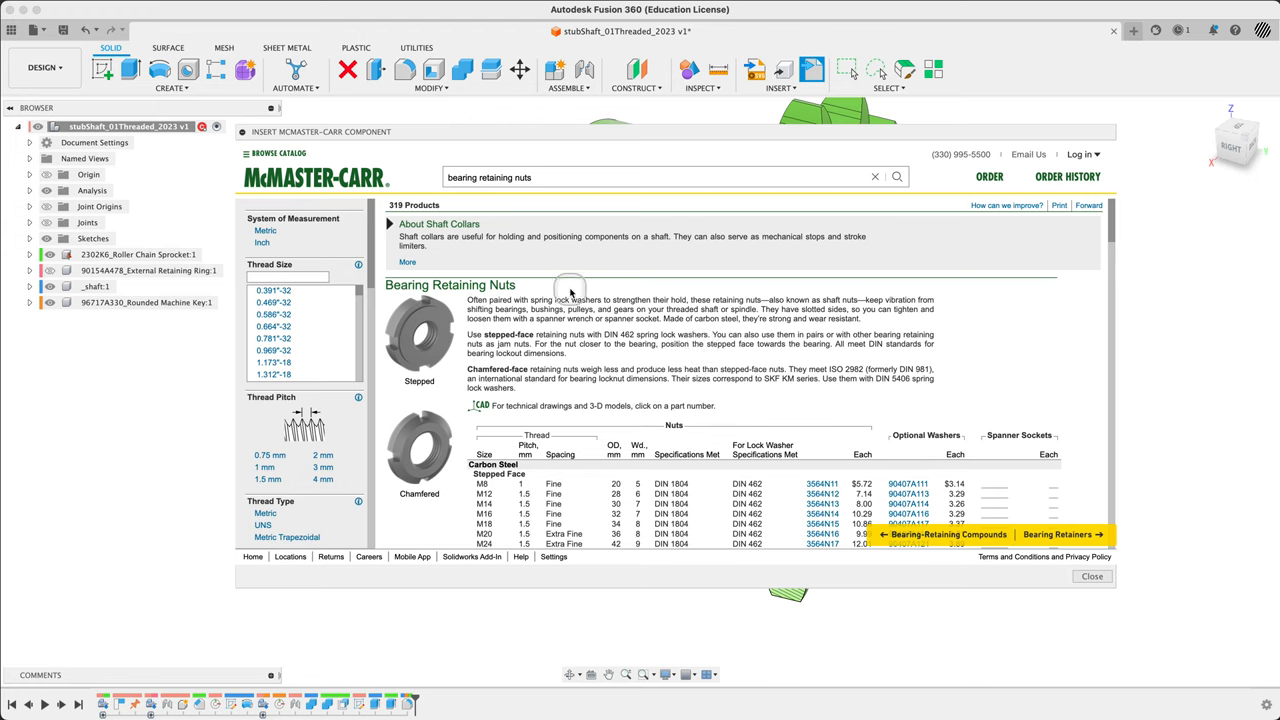
{"action": "mouse_move", "coordinate": [1036, 344]}
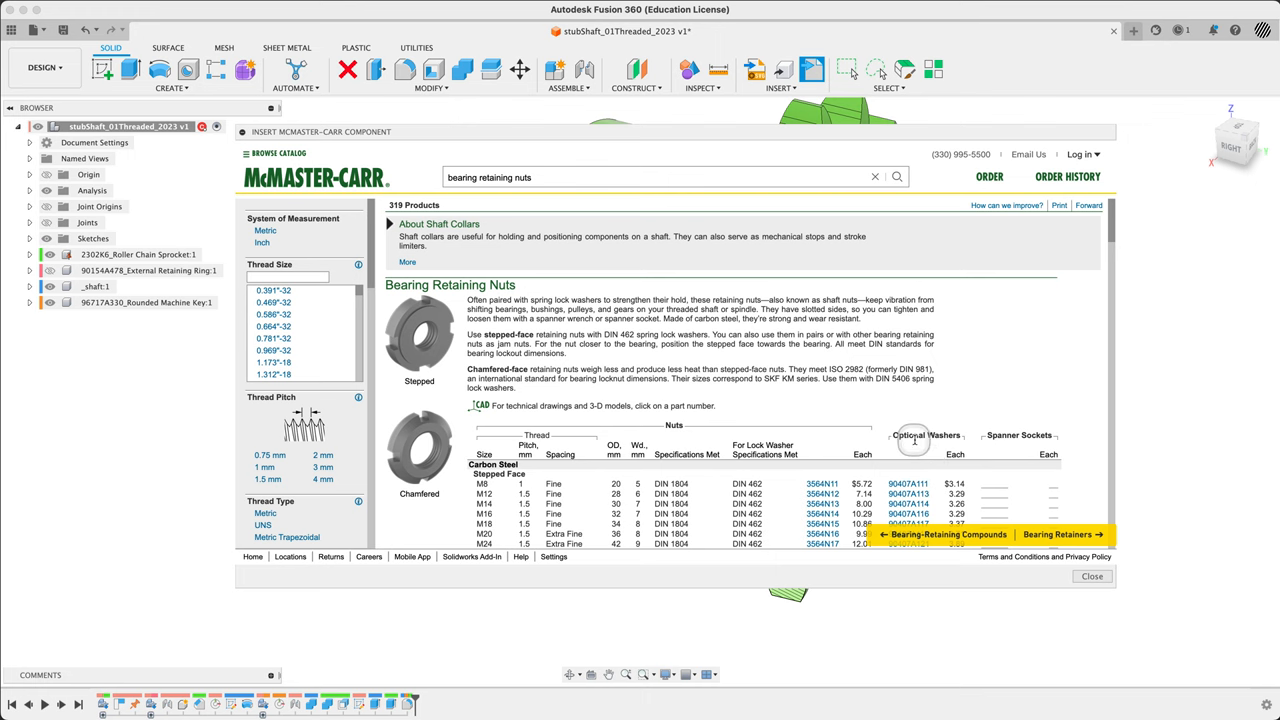
{"action": "scroll", "scroll_direction": "down", "scroll_amount": 3}
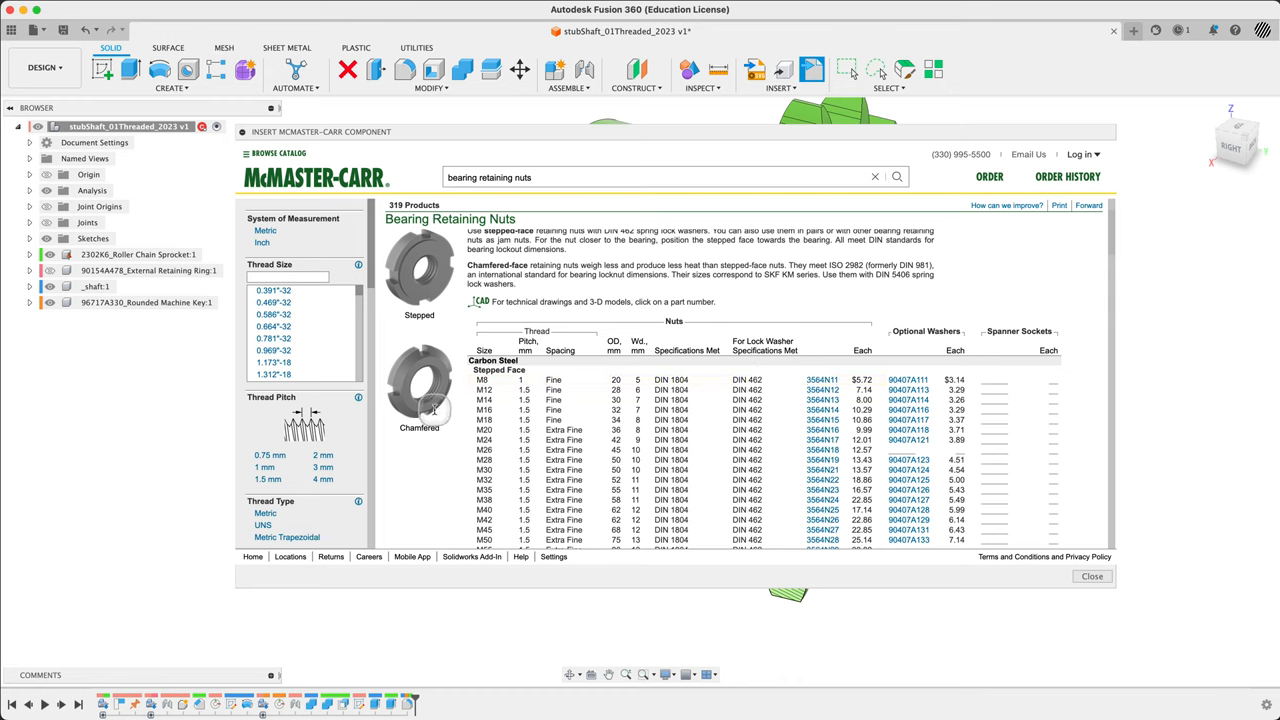
{"action": "mouse_move", "coordinate": [424, 400]}
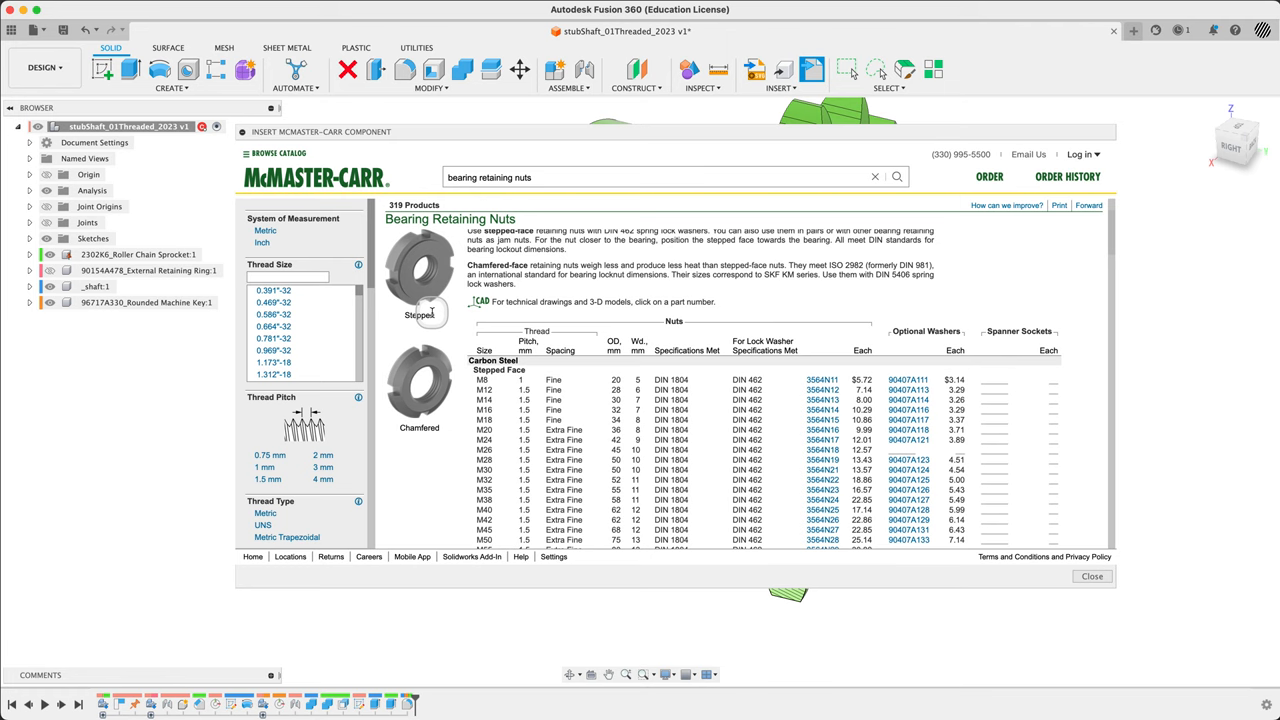
{"action": "mouse_move", "coordinate": [418, 392]}
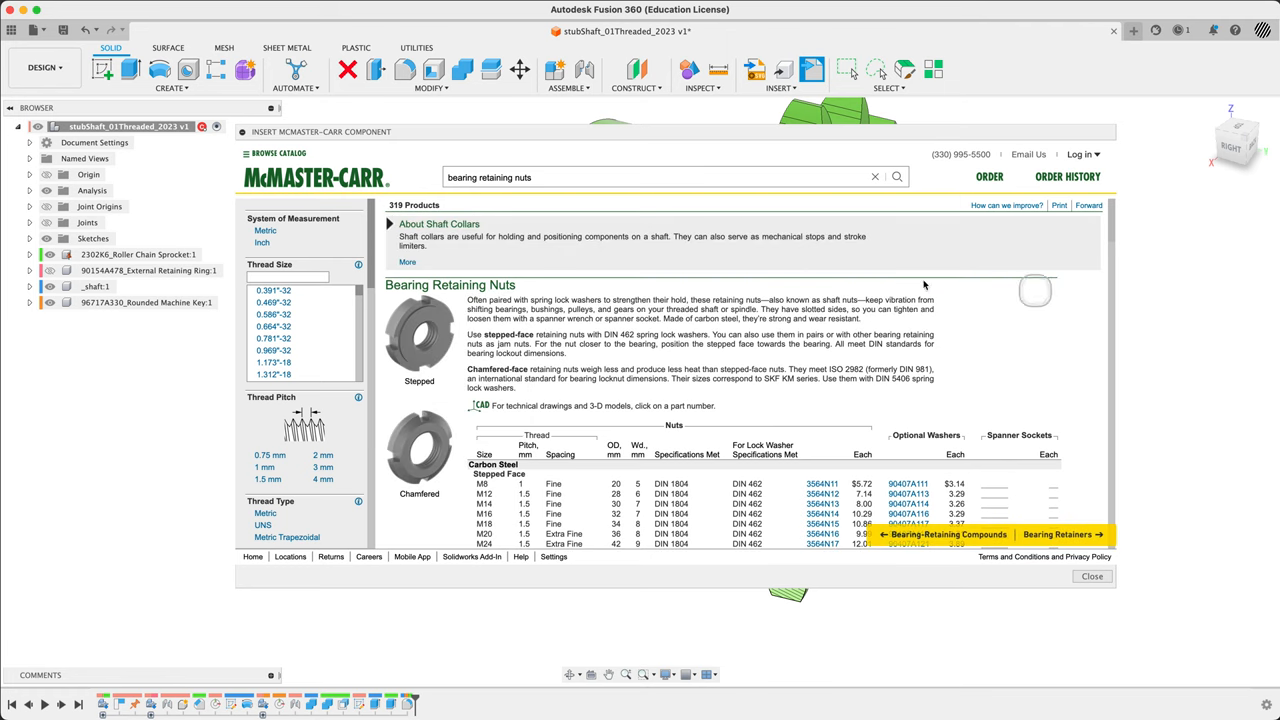
Step: Locate part 3564N15, the carbon steel M18 × 1.5 fine stepped-face nut, and show its details
{"action": "left_click", "coordinate": [408, 262]}
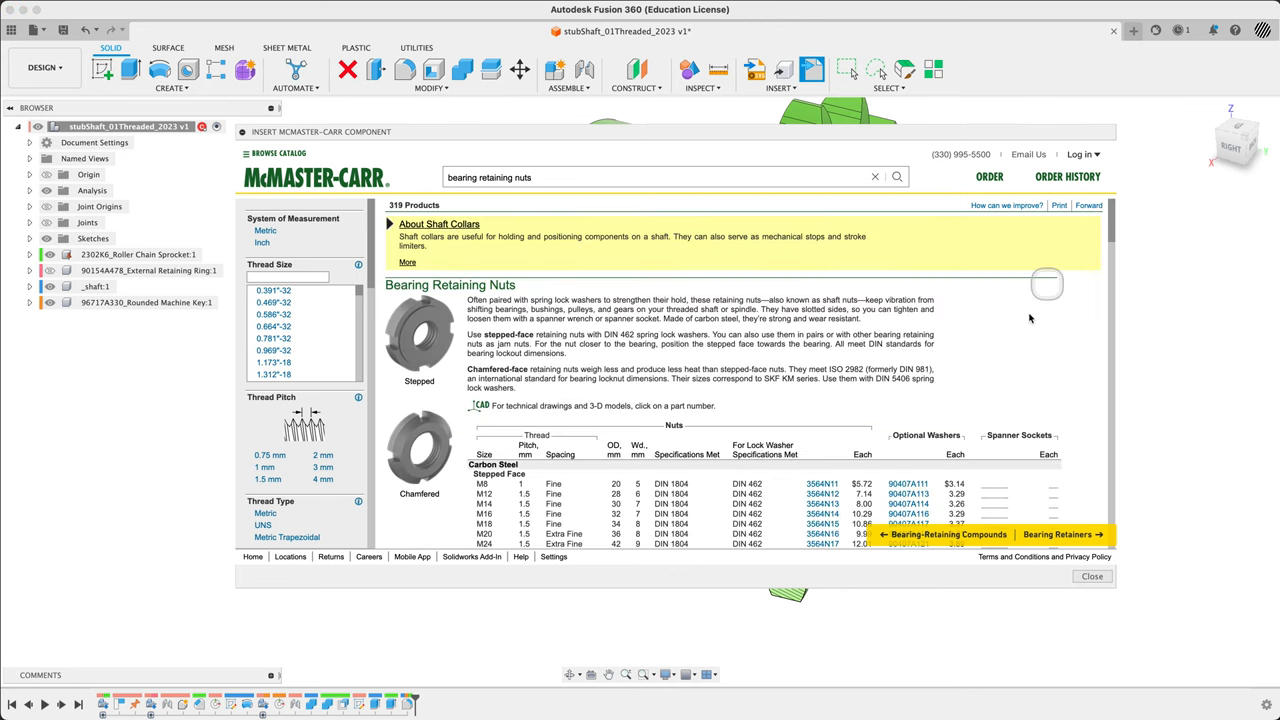
{"action": "scroll", "scroll_direction": "down", "scroll_amount": 3}
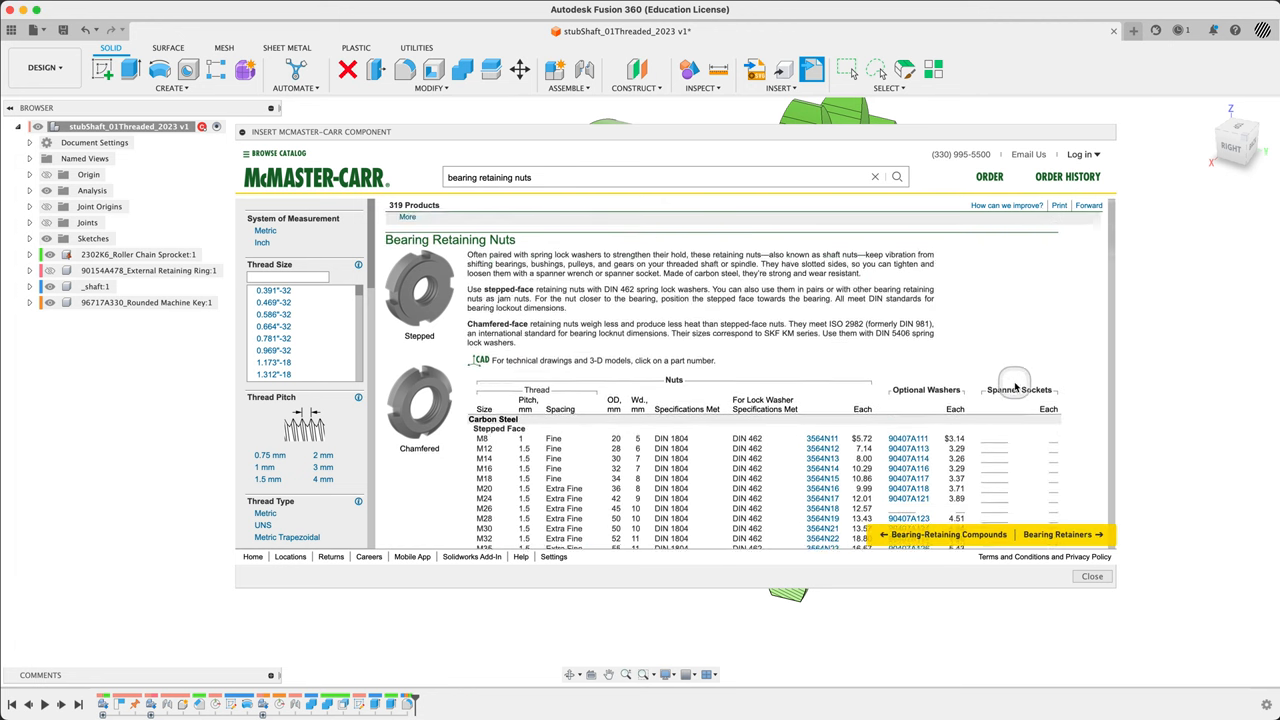
{"action": "scroll", "scroll_direction": "down", "scroll_amount": 3}
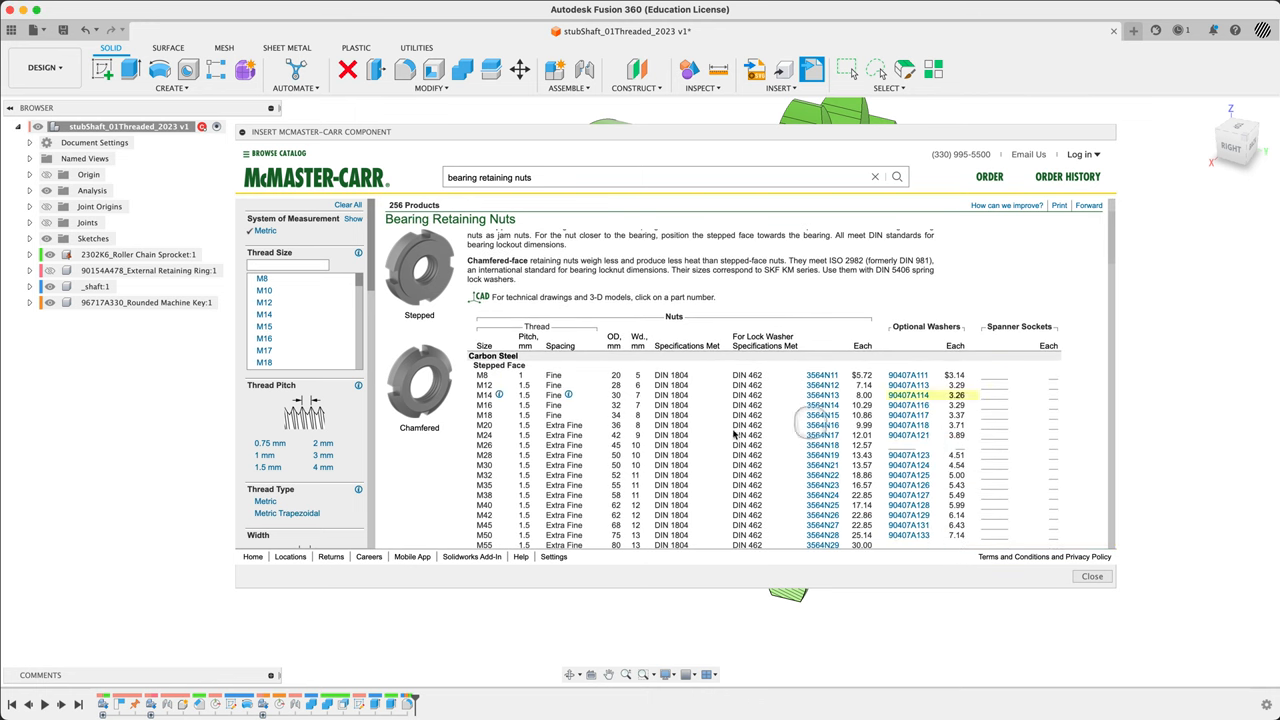
{"action": "left_click", "coordinate": [486, 424]}
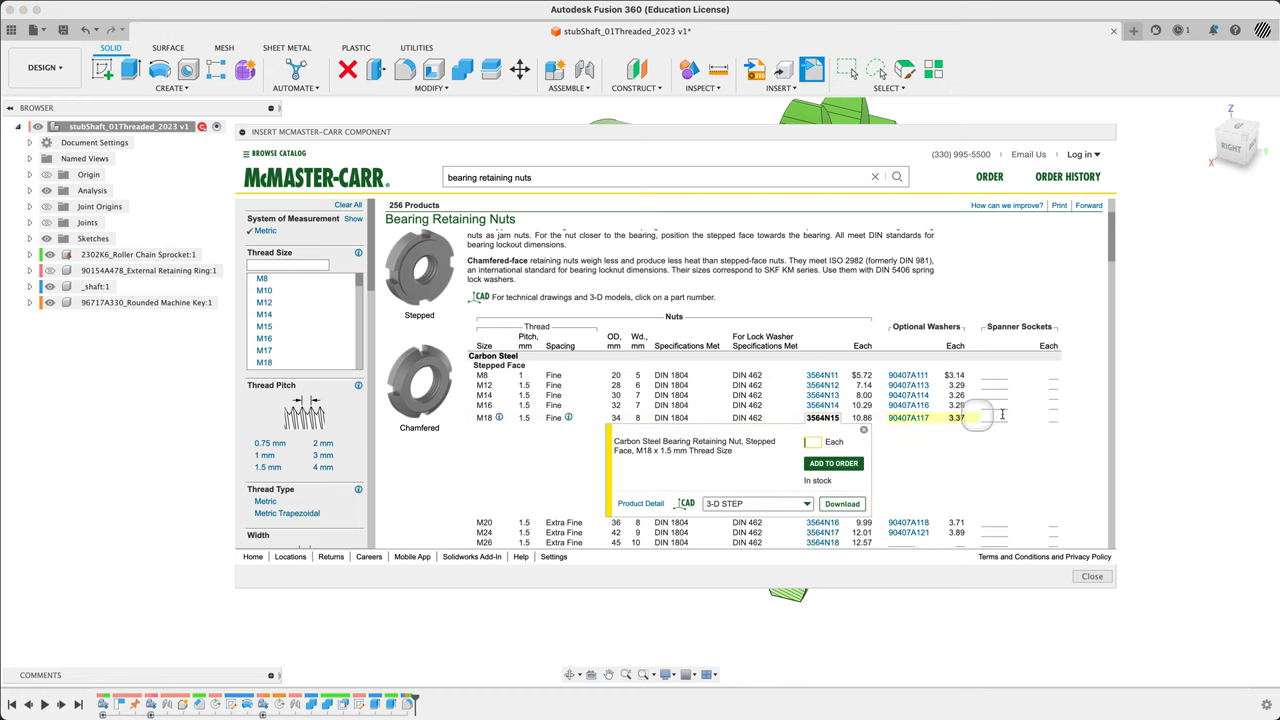
{"action": "scroll", "scroll_direction": "down", "scroll_amount": 3}
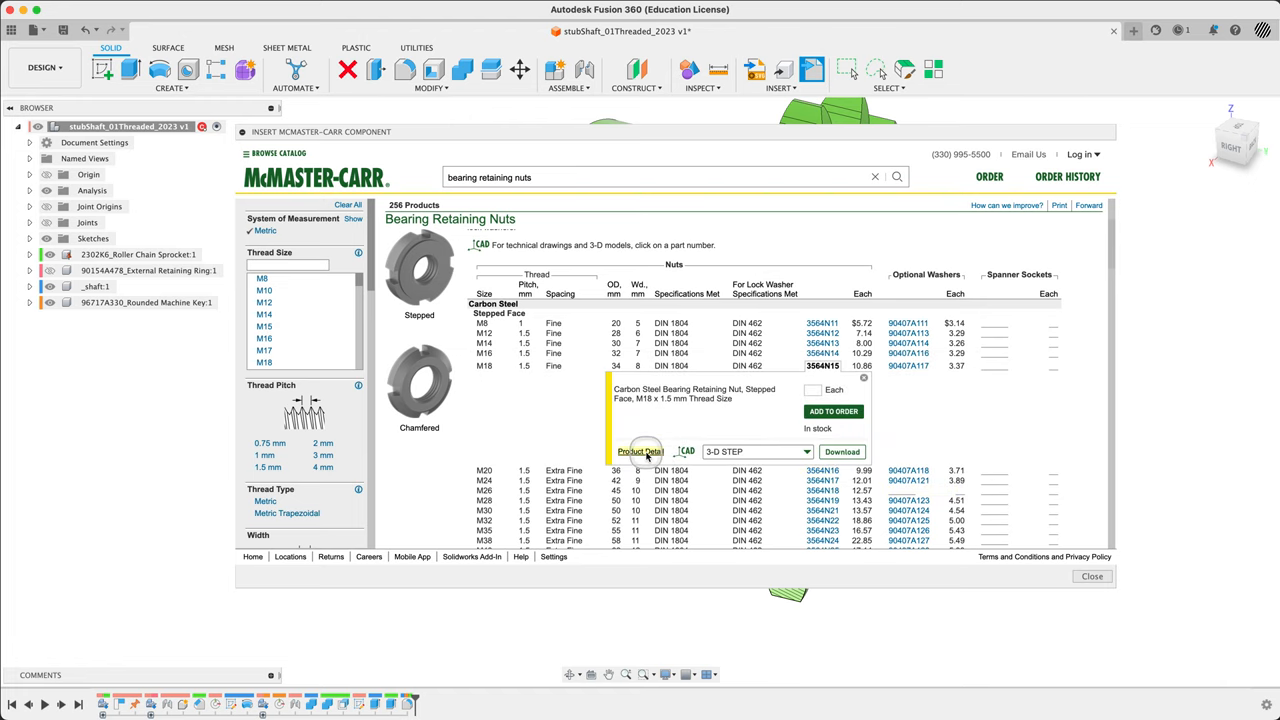
Step: Review the 3564N15 nut's product page, installation illustration and specifications
{"action": "left_click", "coordinate": [636, 450]}
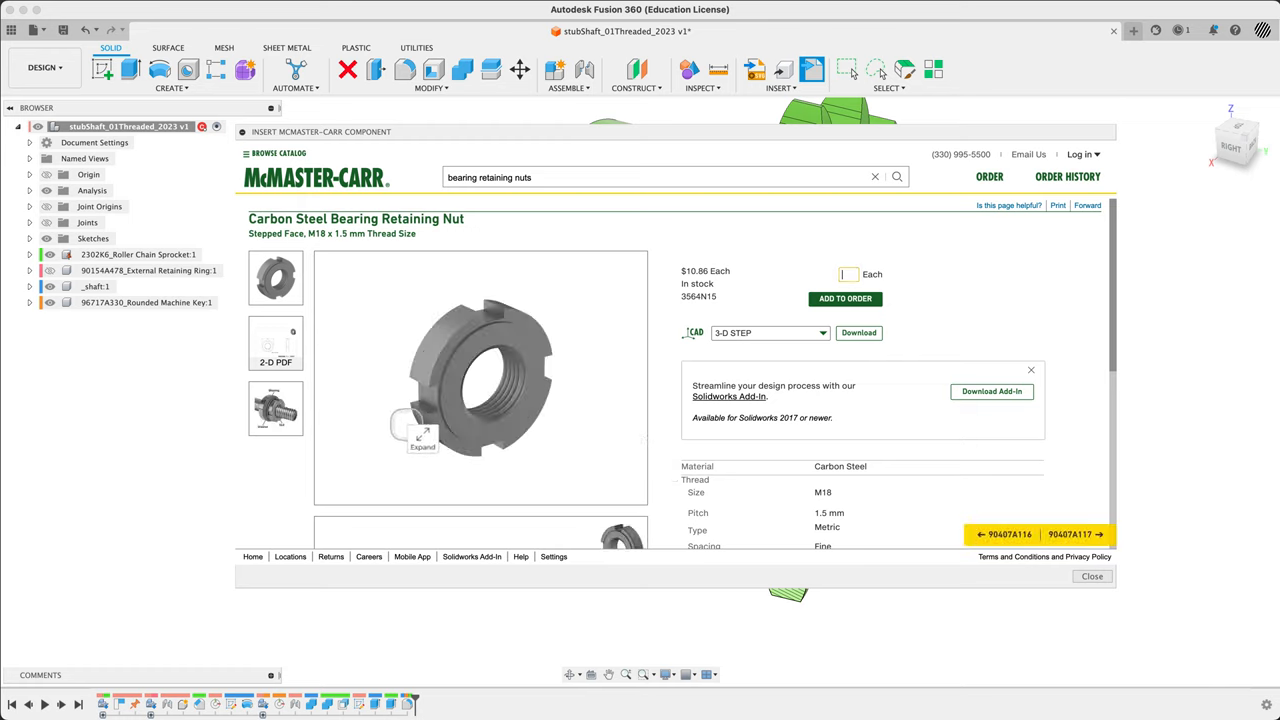
{"action": "left_click", "coordinate": [276, 408]}
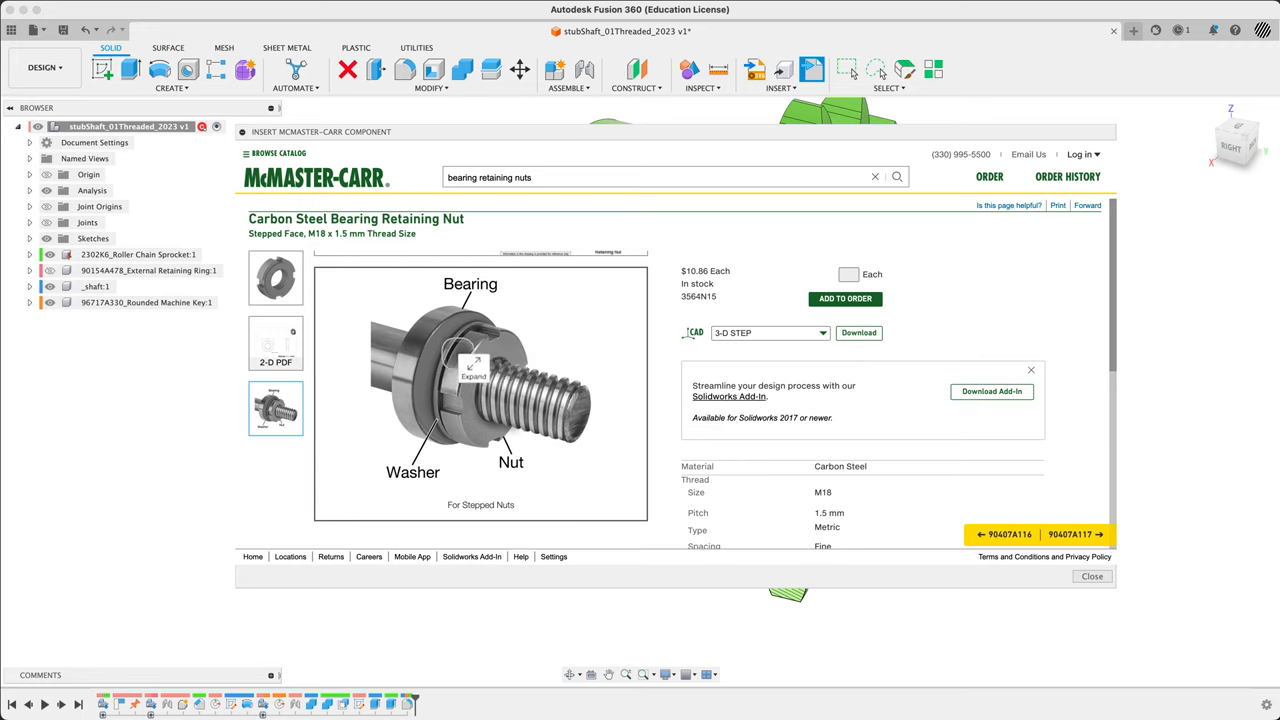
{"action": "mouse_move", "coordinate": [312, 292]}
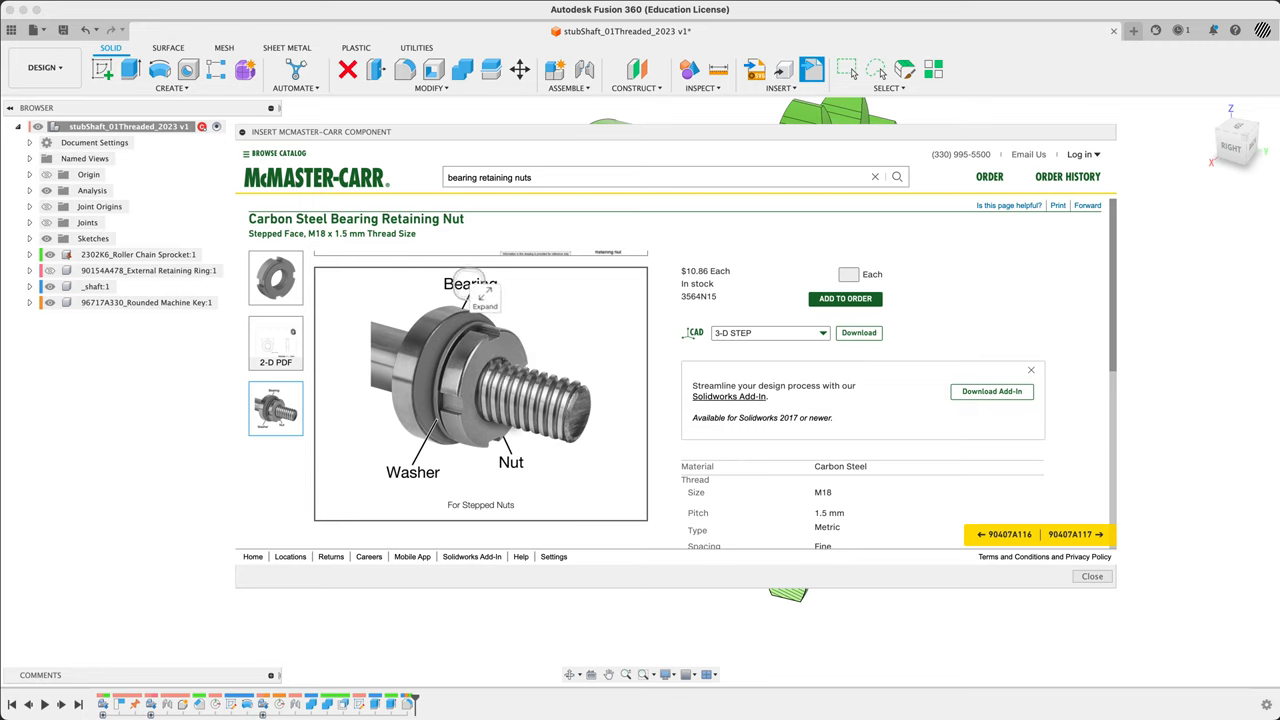
{"action": "mouse_move", "coordinate": [456, 390]}
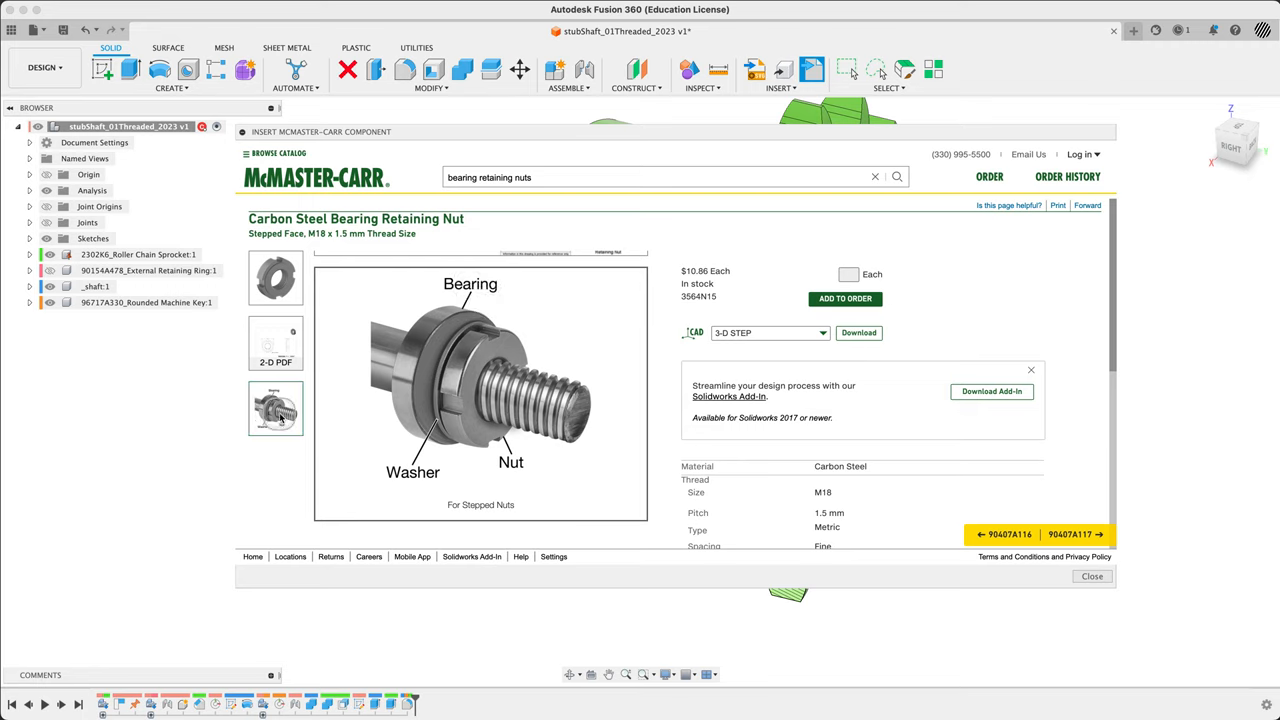
{"action": "scroll", "scroll_direction": "down", "scroll_amount": 3}
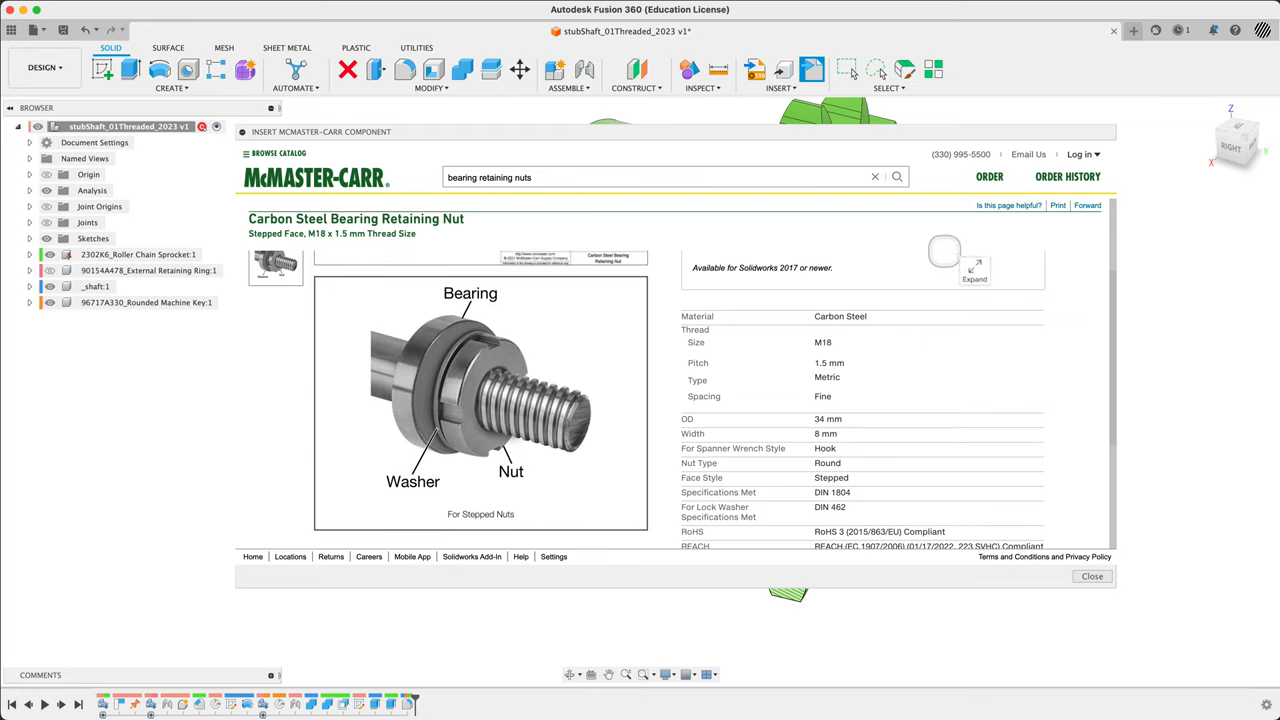
{"action": "scroll", "scroll_direction": "down", "scroll_amount": 3}
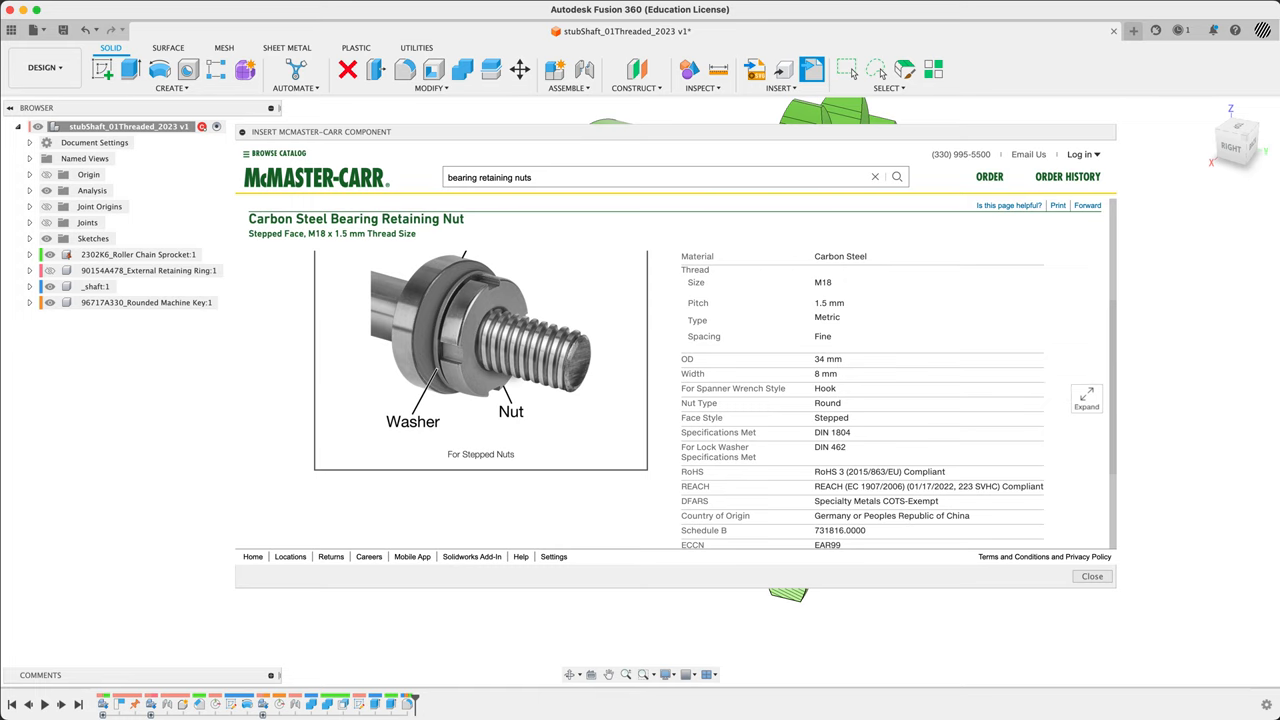
{"action": "scroll", "scroll_direction": "down", "scroll_amount": 3}
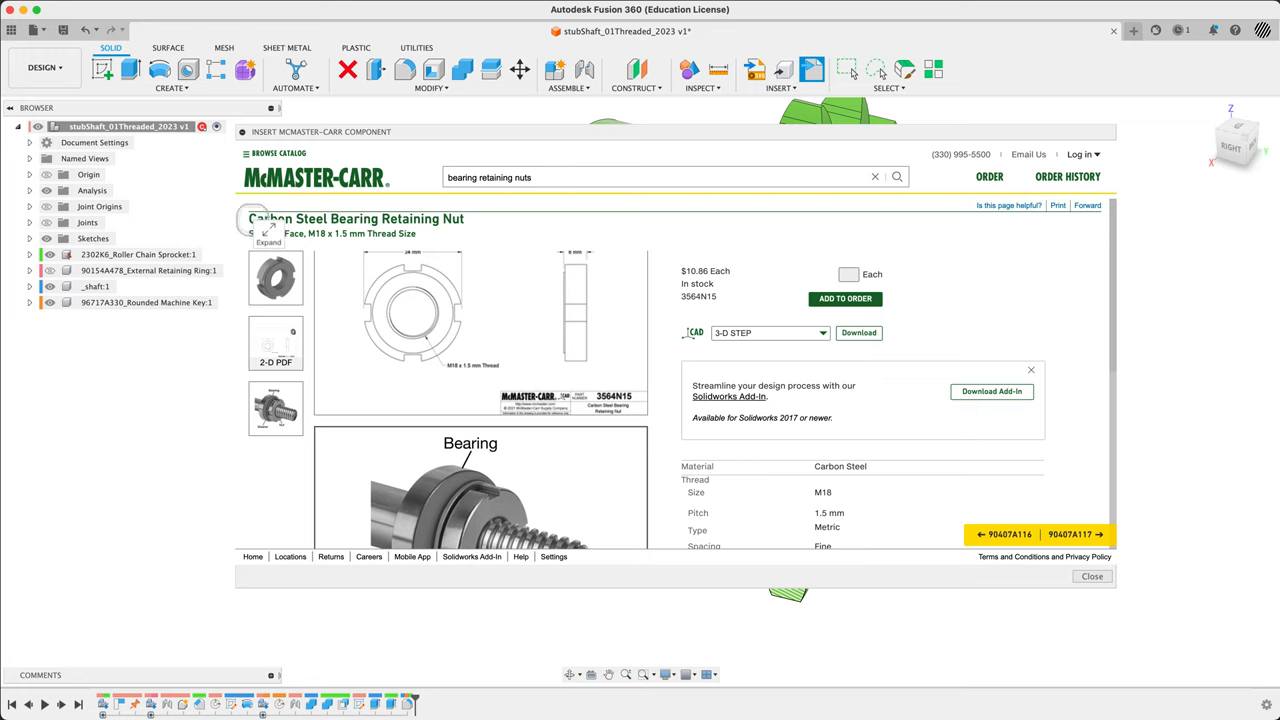
{"action": "mouse_move", "coordinate": [630, 256]}
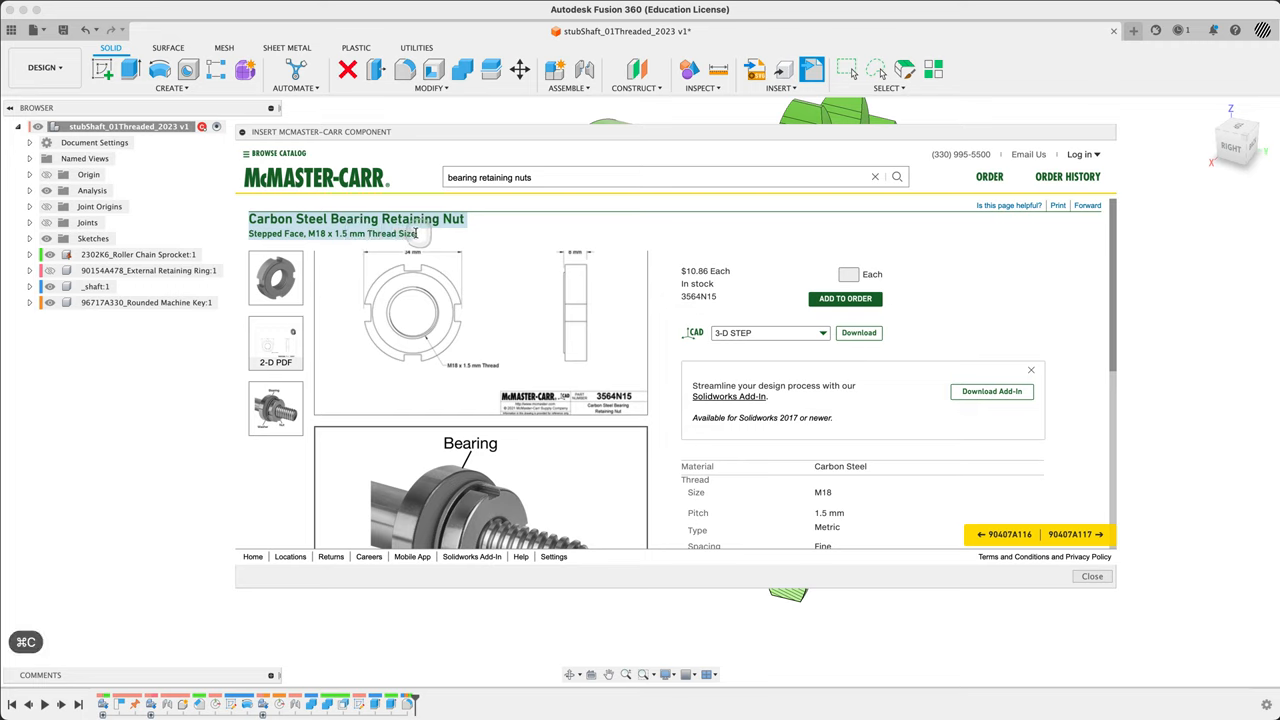
{"action": "mouse_move", "coordinate": [940, 360]}
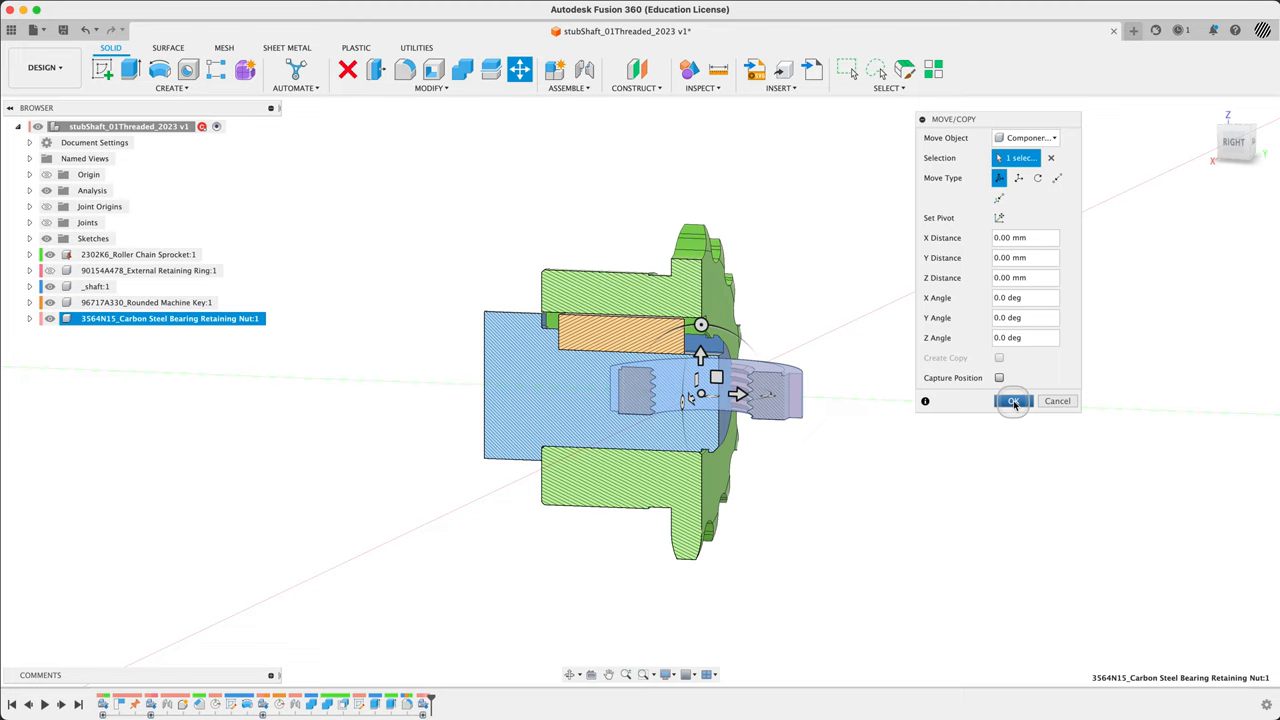
Step: Accept the retaining nut's Move/Copy placement in the assembly
{"action": "left_click", "coordinate": [1012, 400]}
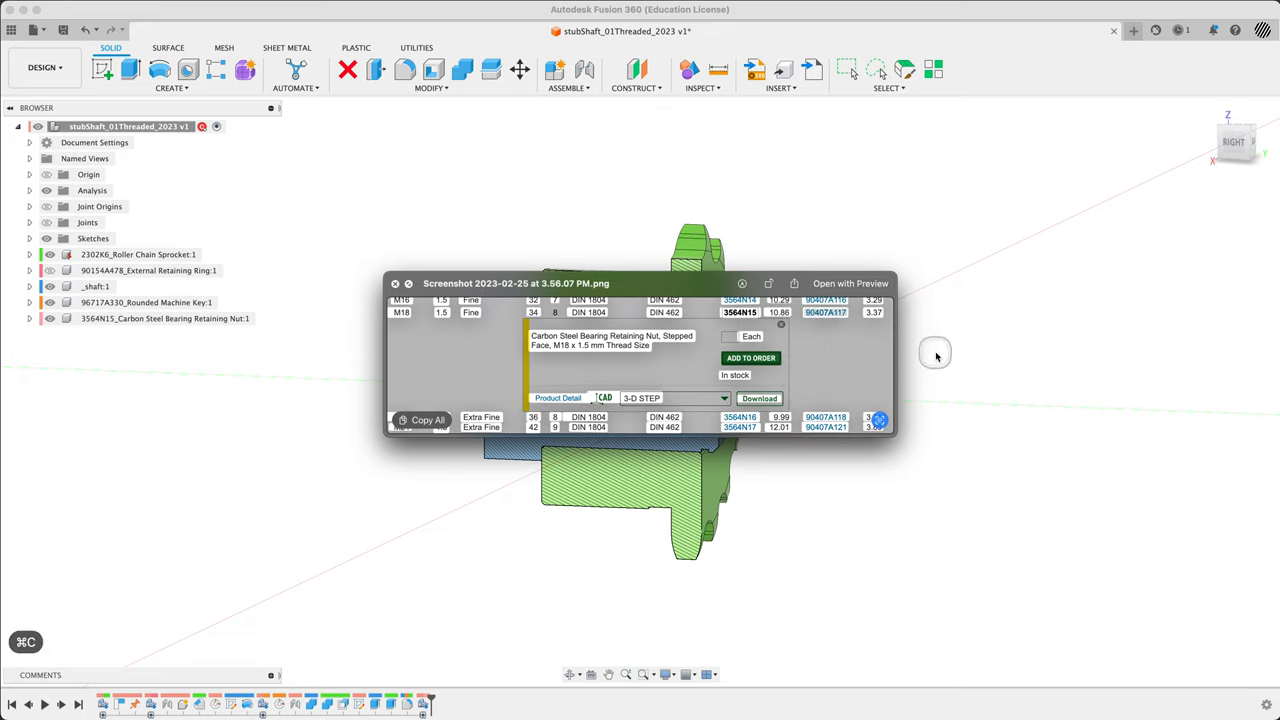
Step: Search the catalog for 90407A117 and review the M18 spring lock washer's product page
{"action": "left_click", "coordinate": [396, 284]}
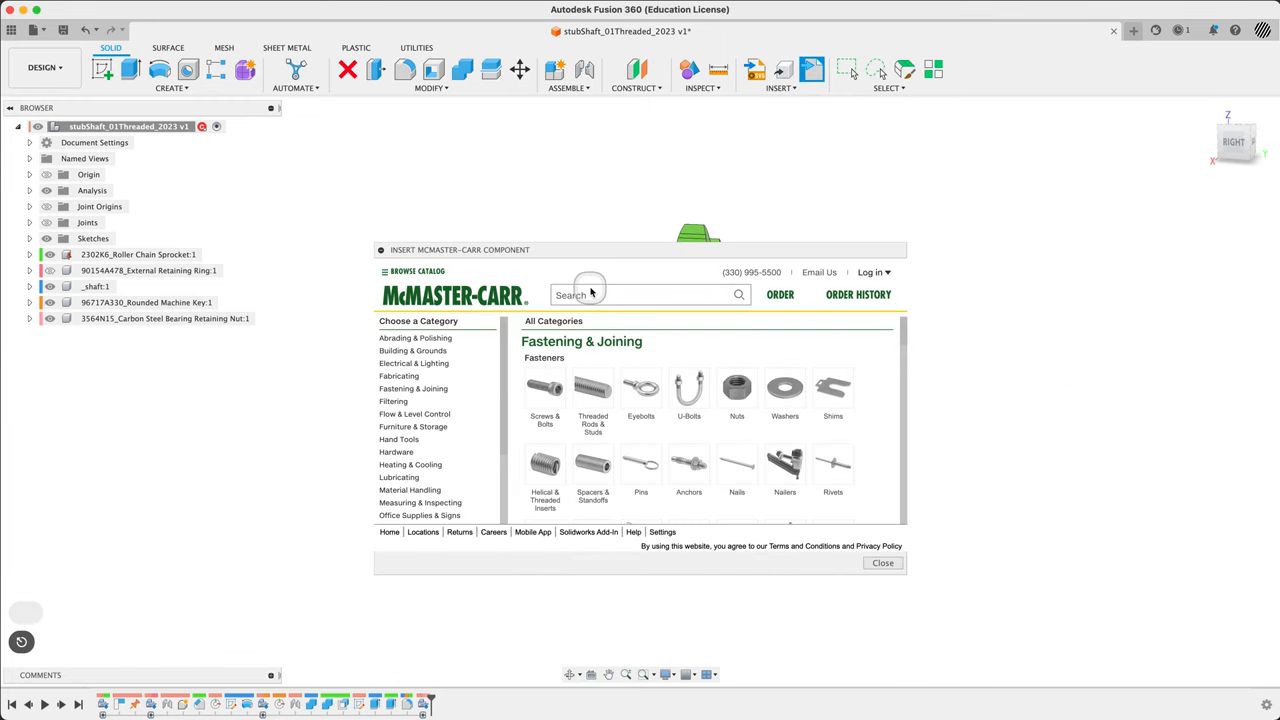
{"action": "type", "text": "90407A117"}
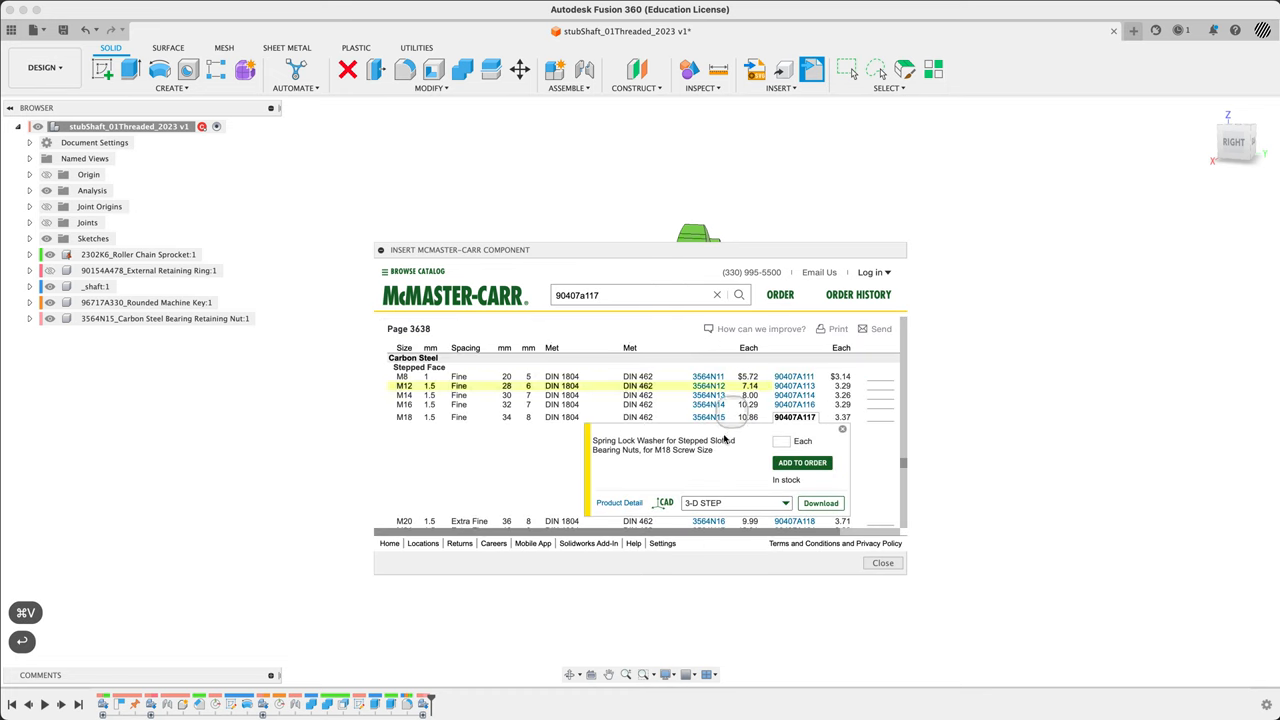
{"action": "left_click", "coordinate": [792, 418]}
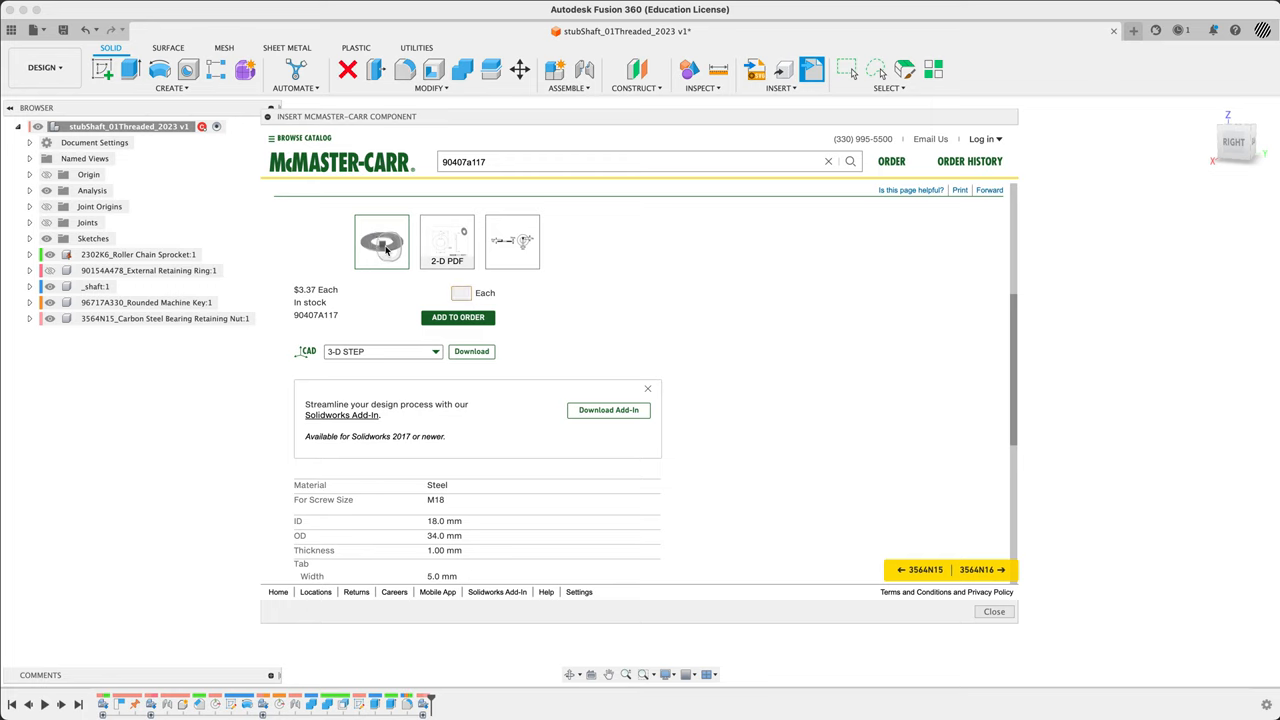
{"action": "scroll", "scroll_direction": "down", "scroll_amount": 3}
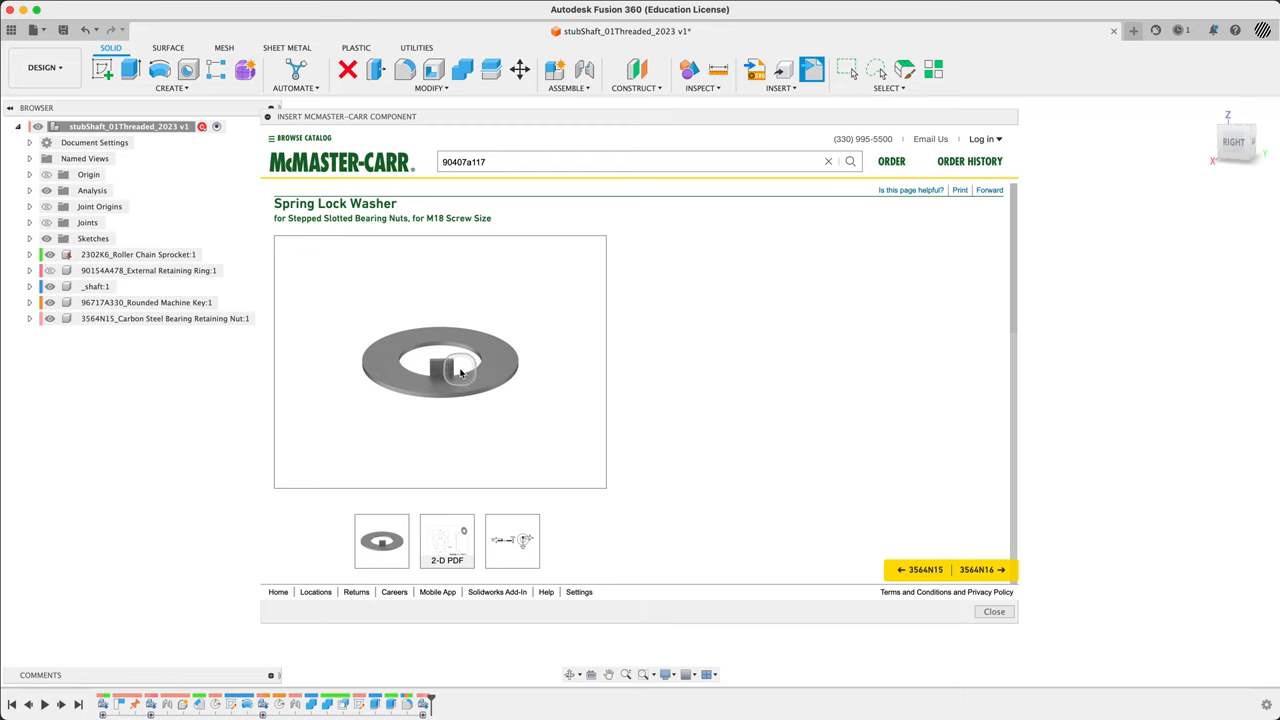
{"action": "scroll", "scroll_direction": "down", "scroll_amount": 3}
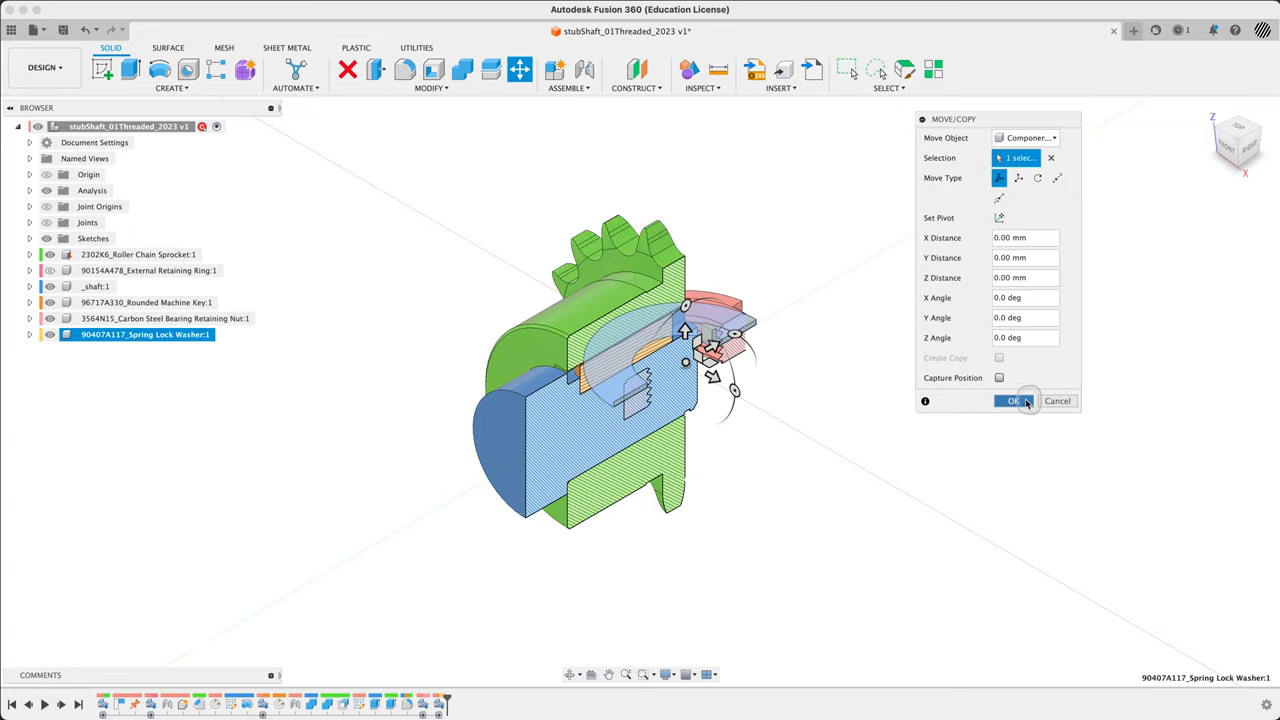
Step: Accept the washer placement, hide the nut, and joint the washer to the sprocket hub face
{"action": "left_click", "coordinate": [1010, 400]}
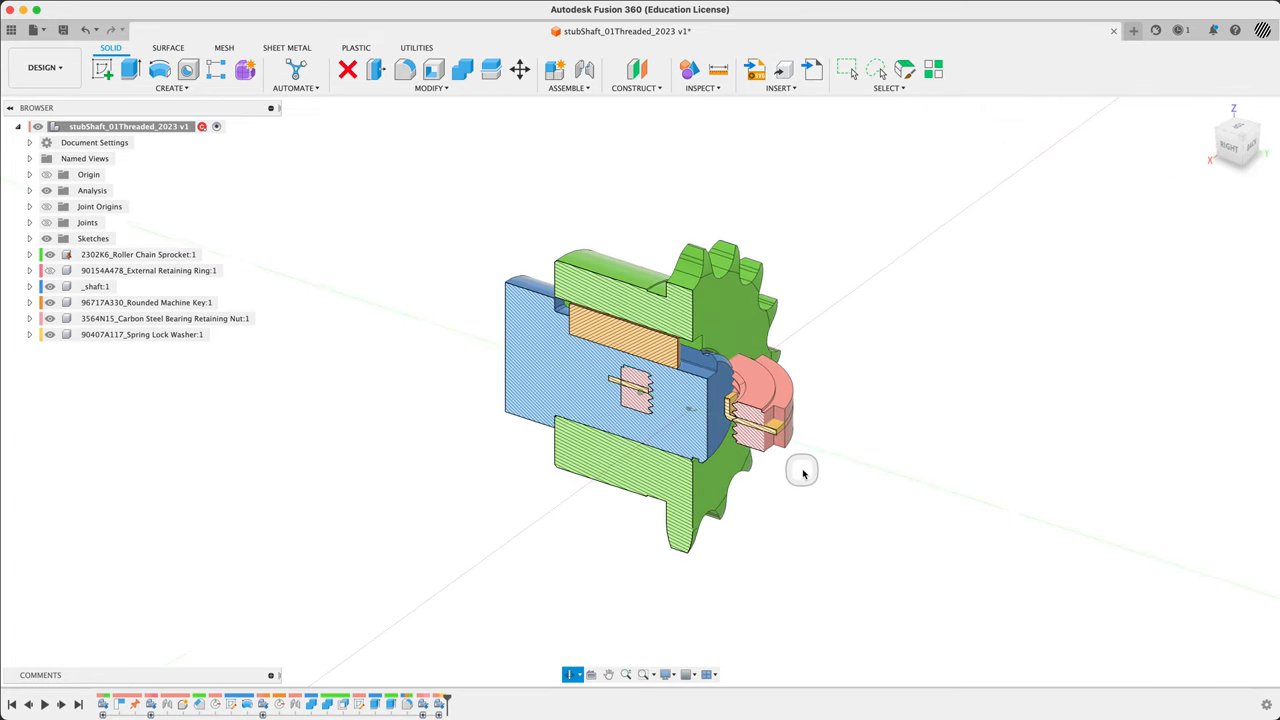
{"action": "left_click_drag", "start_coordinate": [800, 470], "coordinate": [728, 390]}
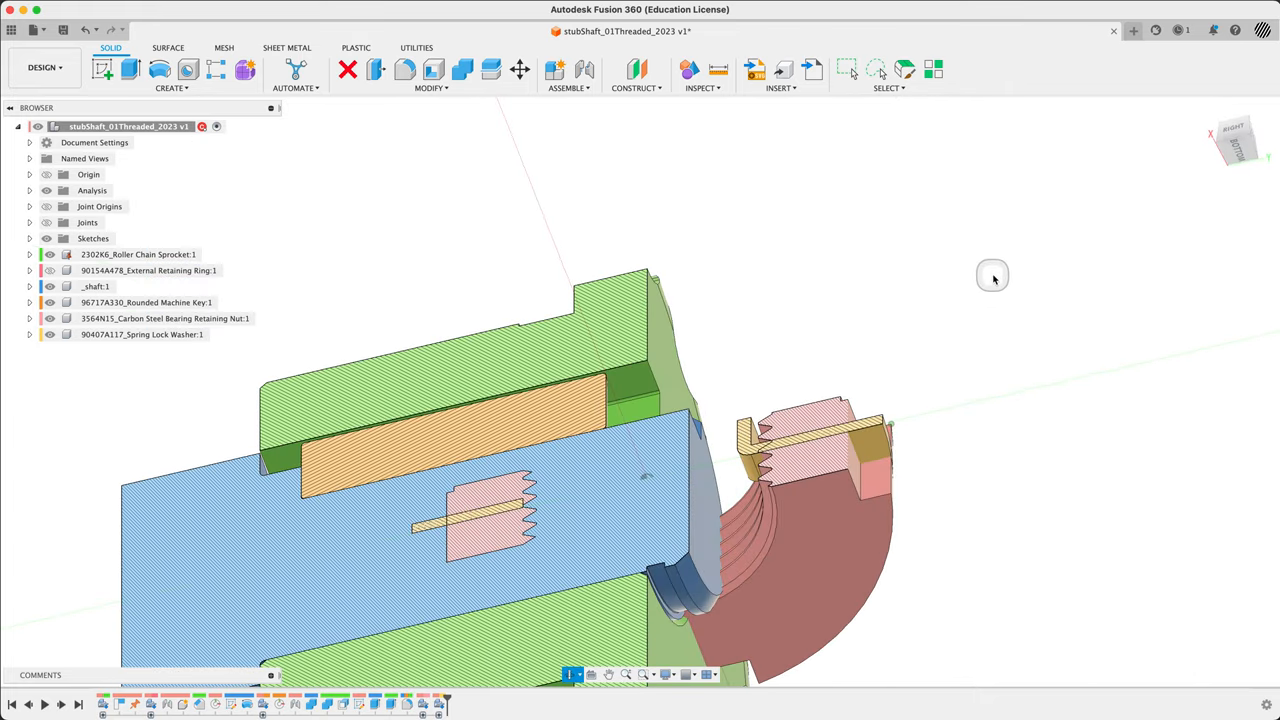
{"action": "left_click", "coordinate": [48, 318]}
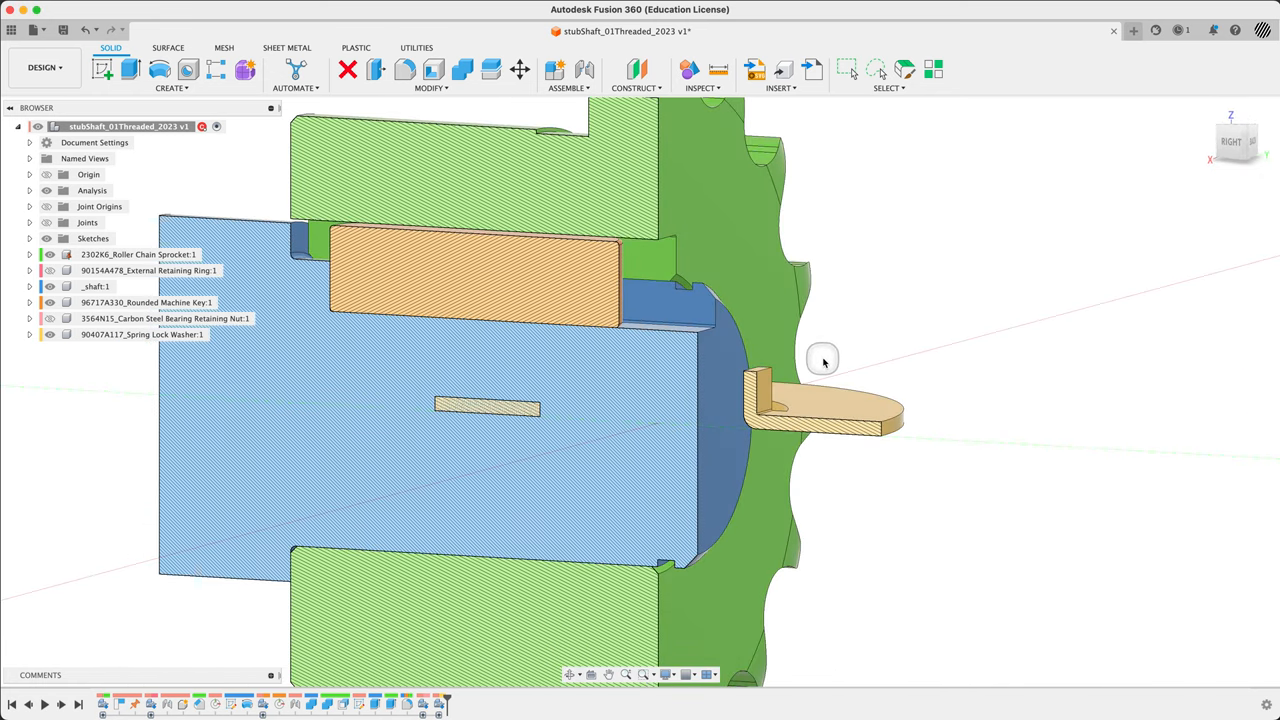
{"action": "mouse_move", "coordinate": [968, 358]}
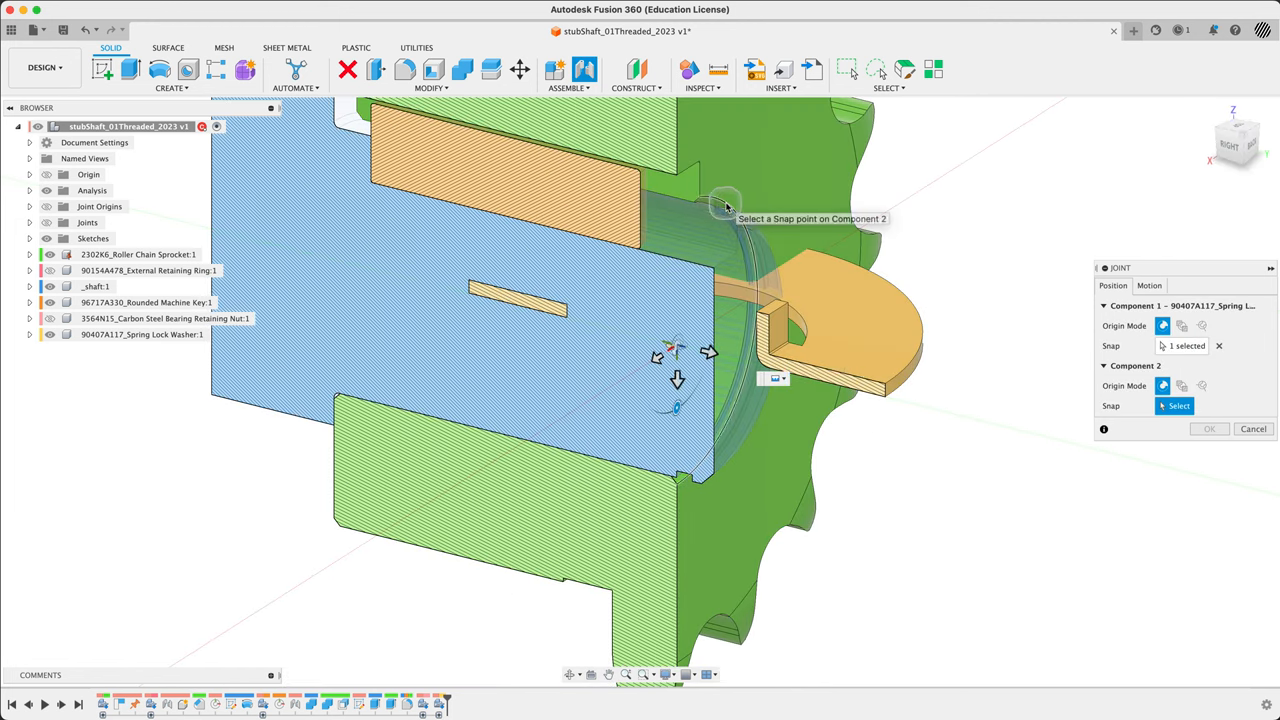
{"action": "left_click", "coordinate": [722, 202]}
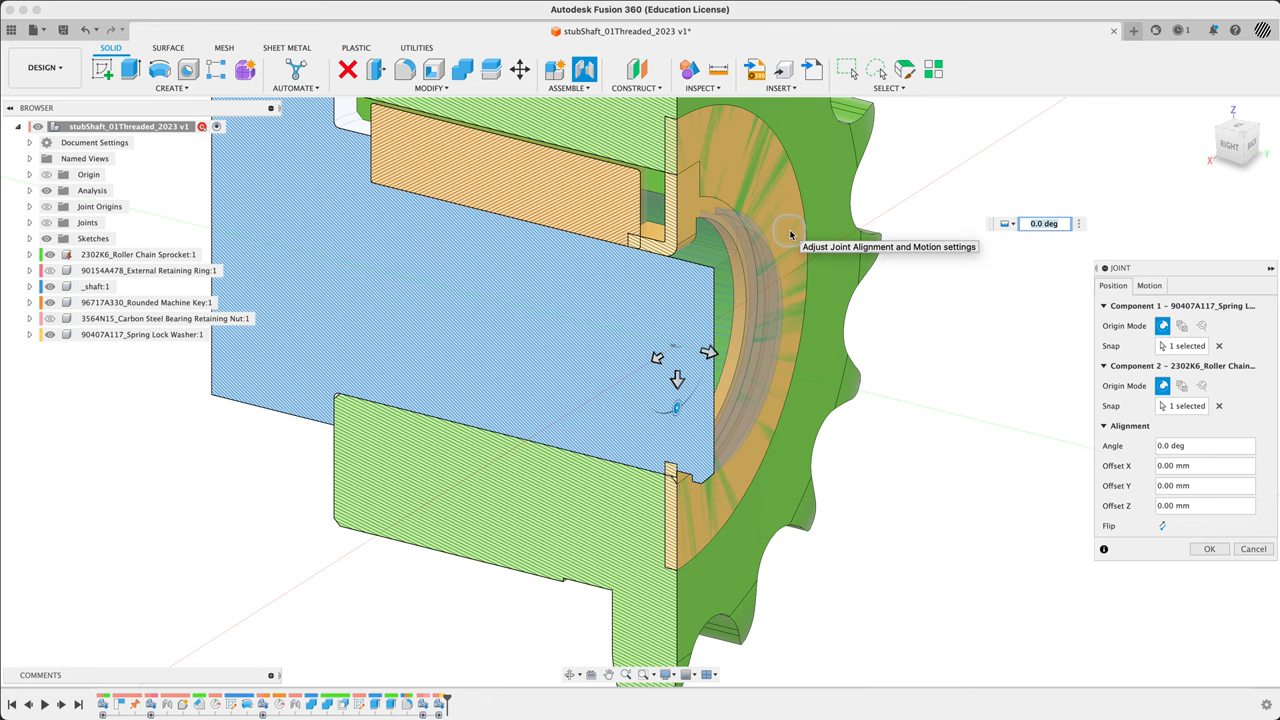
{"action": "mouse_move", "coordinate": [908, 288]}
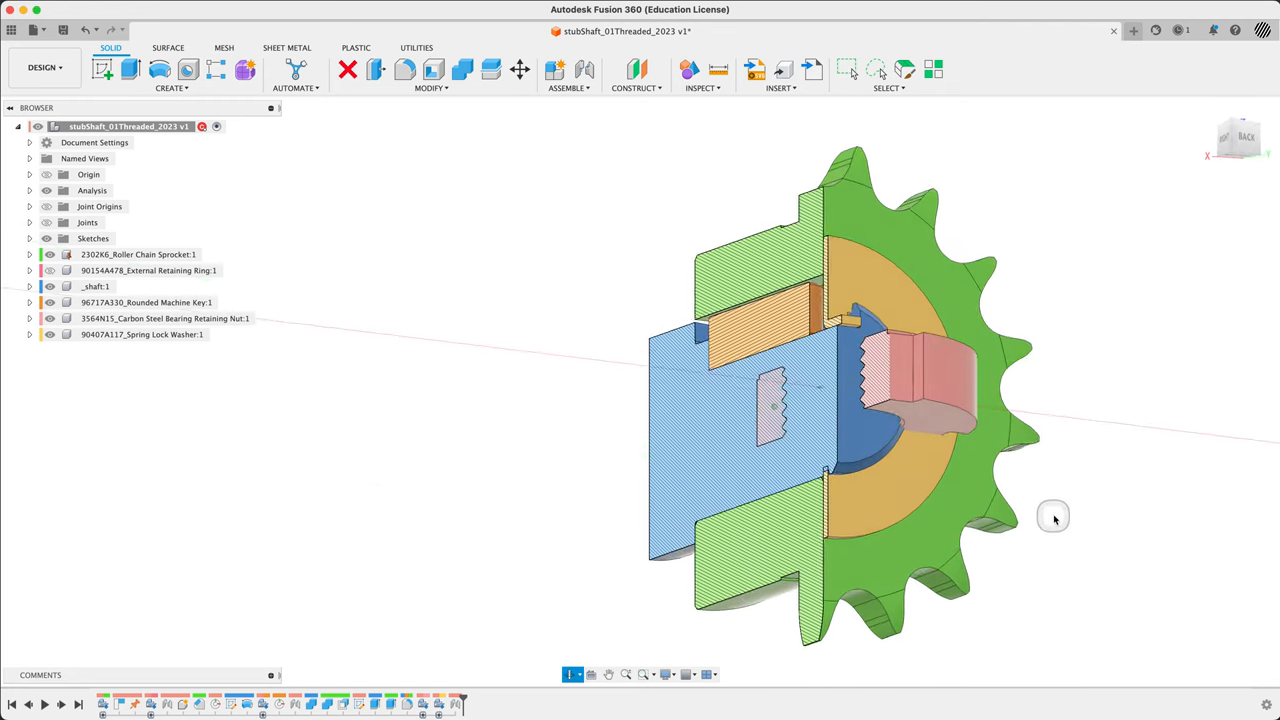
Step: Joint the retaining nut against the lock washer, rotating it about the shaft axis to a chosen angle
{"action": "left_click_drag", "start_coordinate": [1052, 516], "coordinate": [1072, 570]}
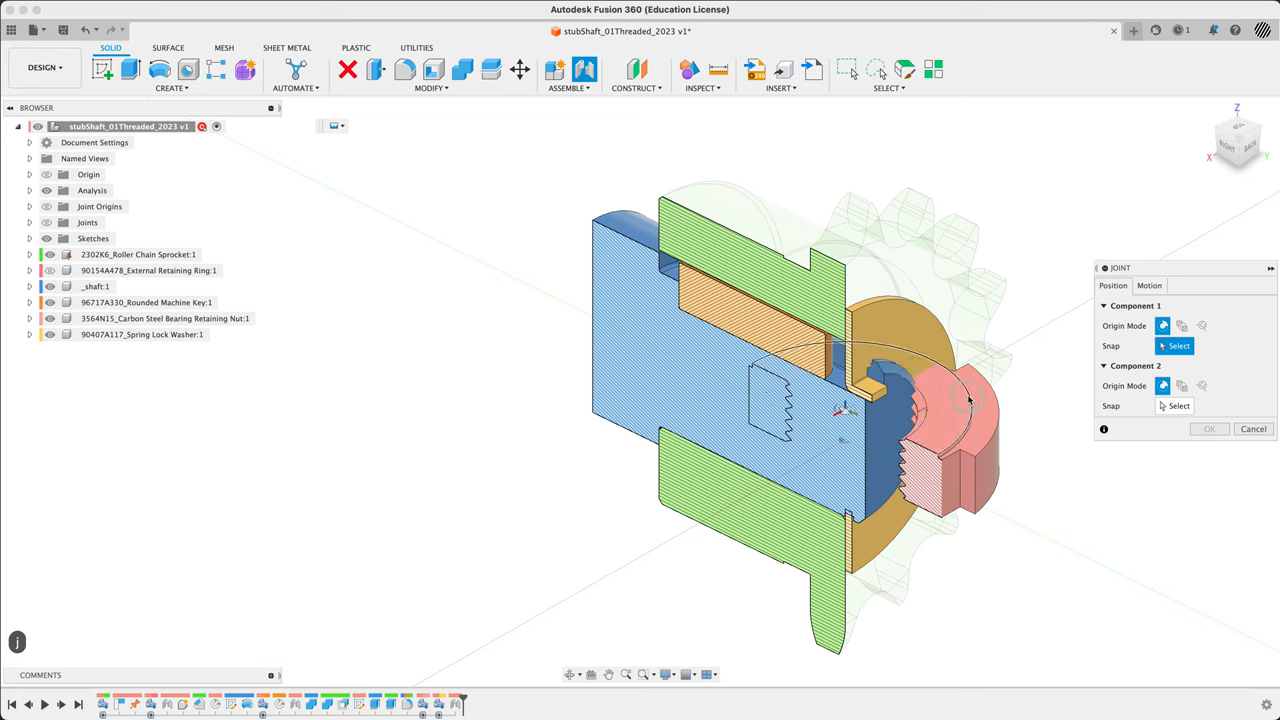
{"action": "left_click", "coordinate": [896, 304]}
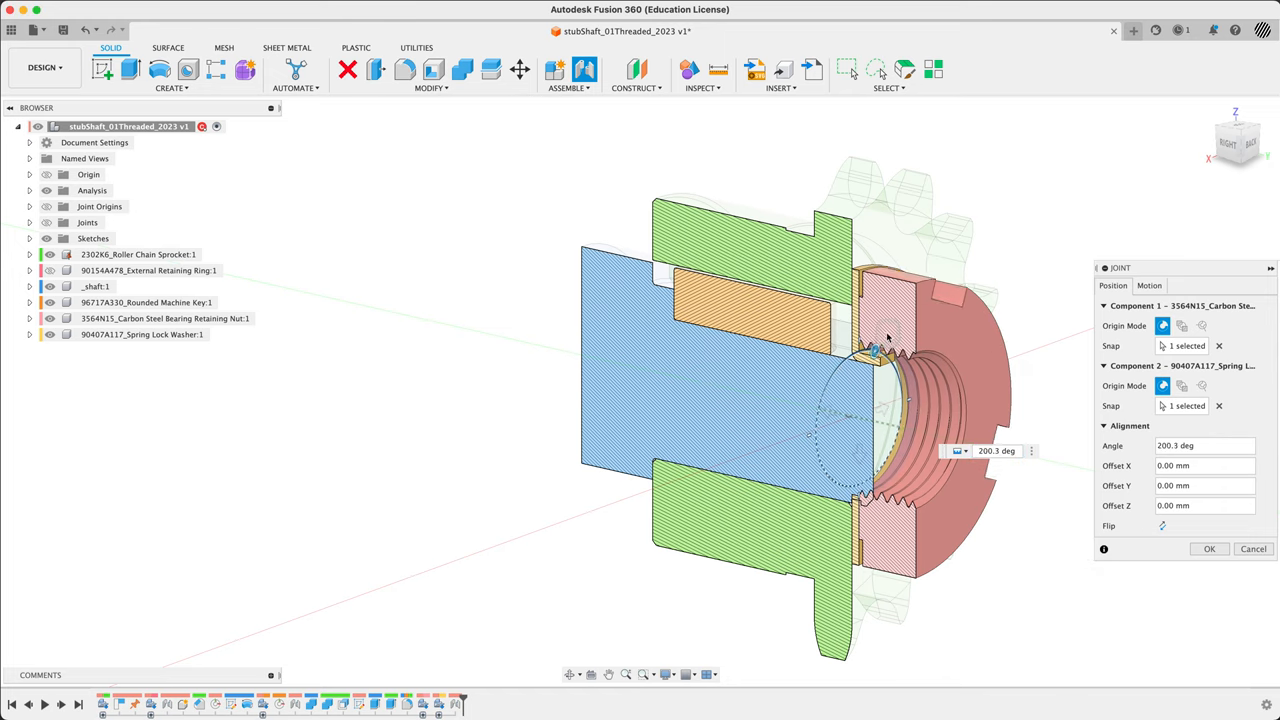
{"action": "left_click_drag", "start_coordinate": [884, 338], "coordinate": [938, 380]}
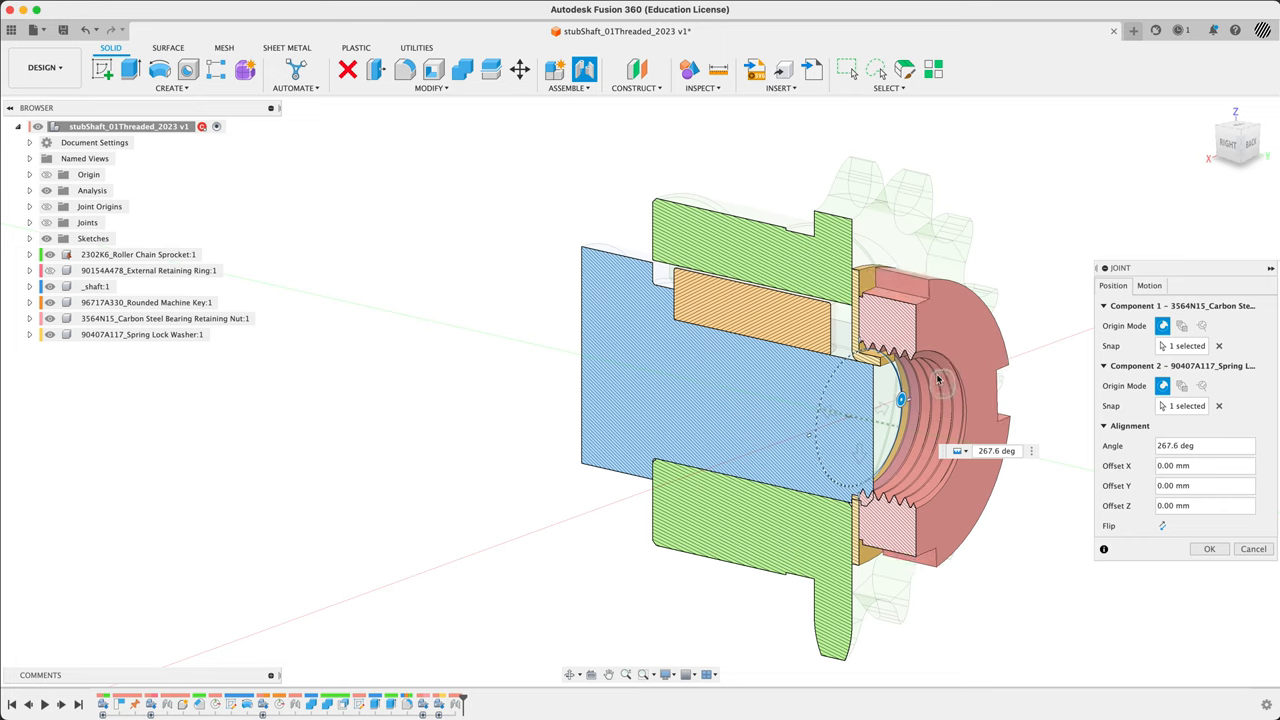
{"action": "left_click_drag", "start_coordinate": [938, 378], "coordinate": [896, 358]}
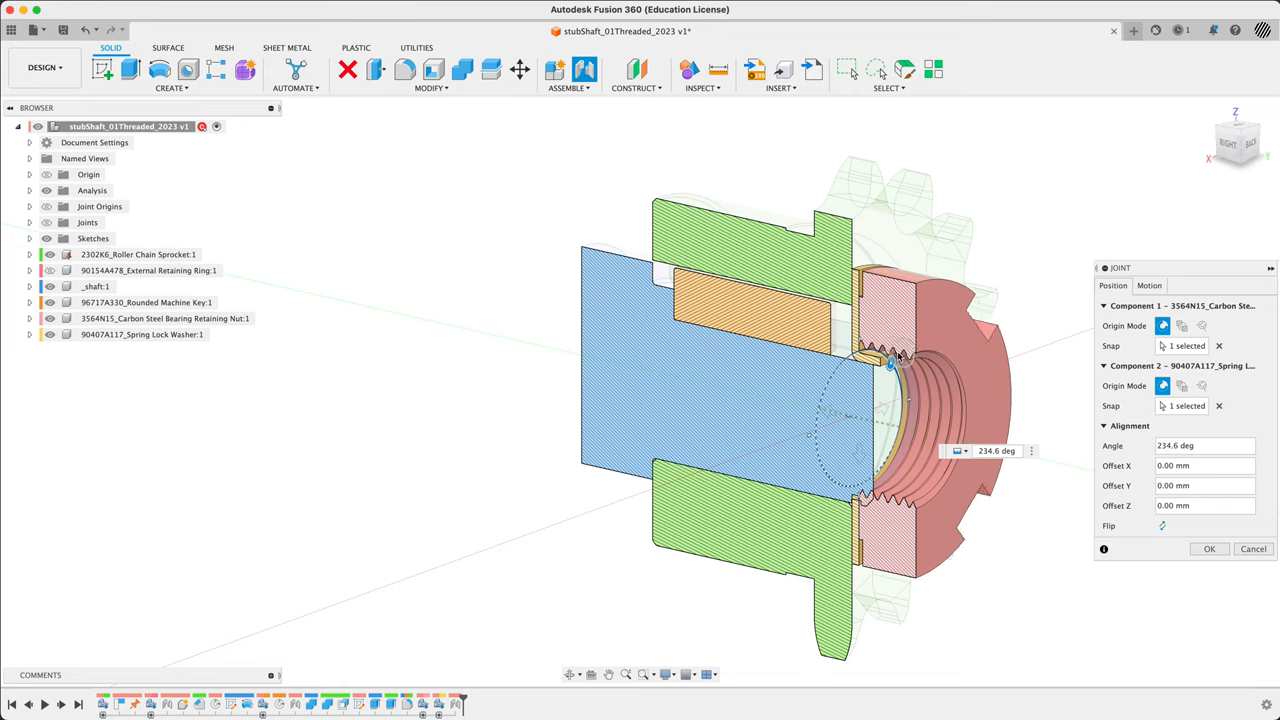
{"action": "left_click_drag", "start_coordinate": [890, 364], "coordinate": [818, 456]}
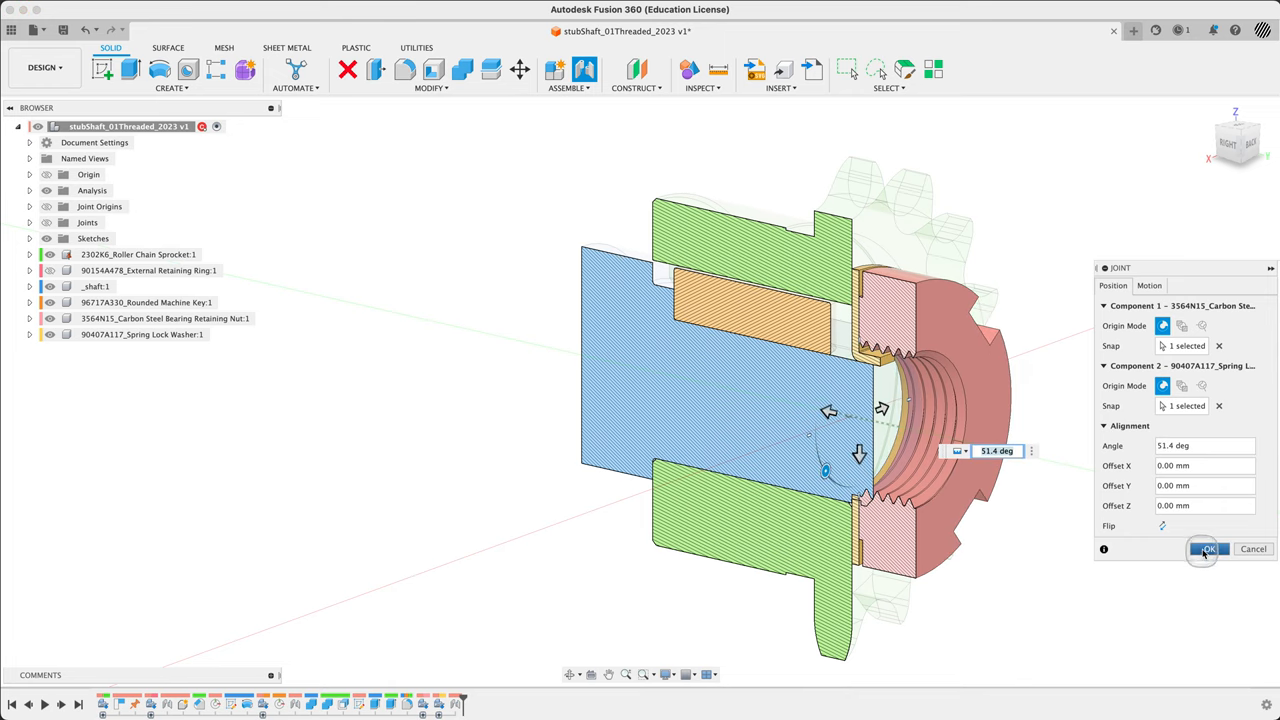
{"action": "left_click", "coordinate": [1208, 548]}
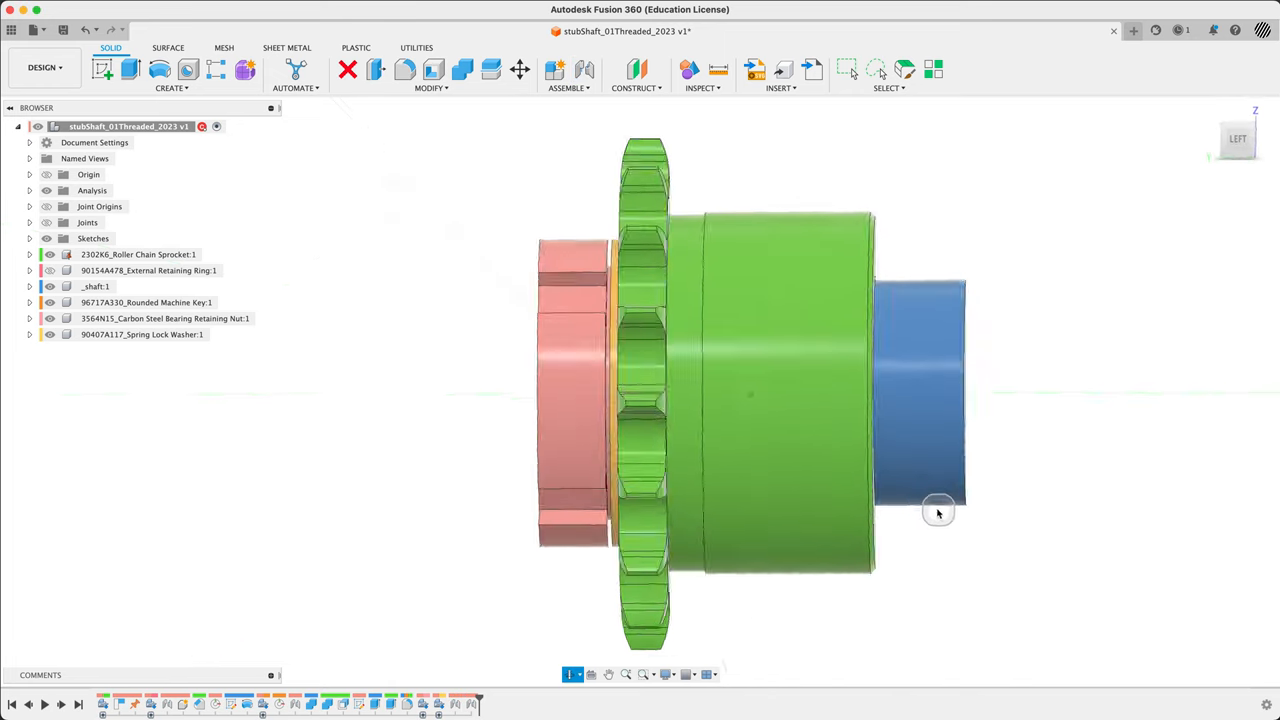
Step: Expand _shaft:1 and its Sketches folder and bring up the stubProfile sketch's context menu
{"action": "left_click_drag", "start_coordinate": [938, 512], "coordinate": [1122, 564]}
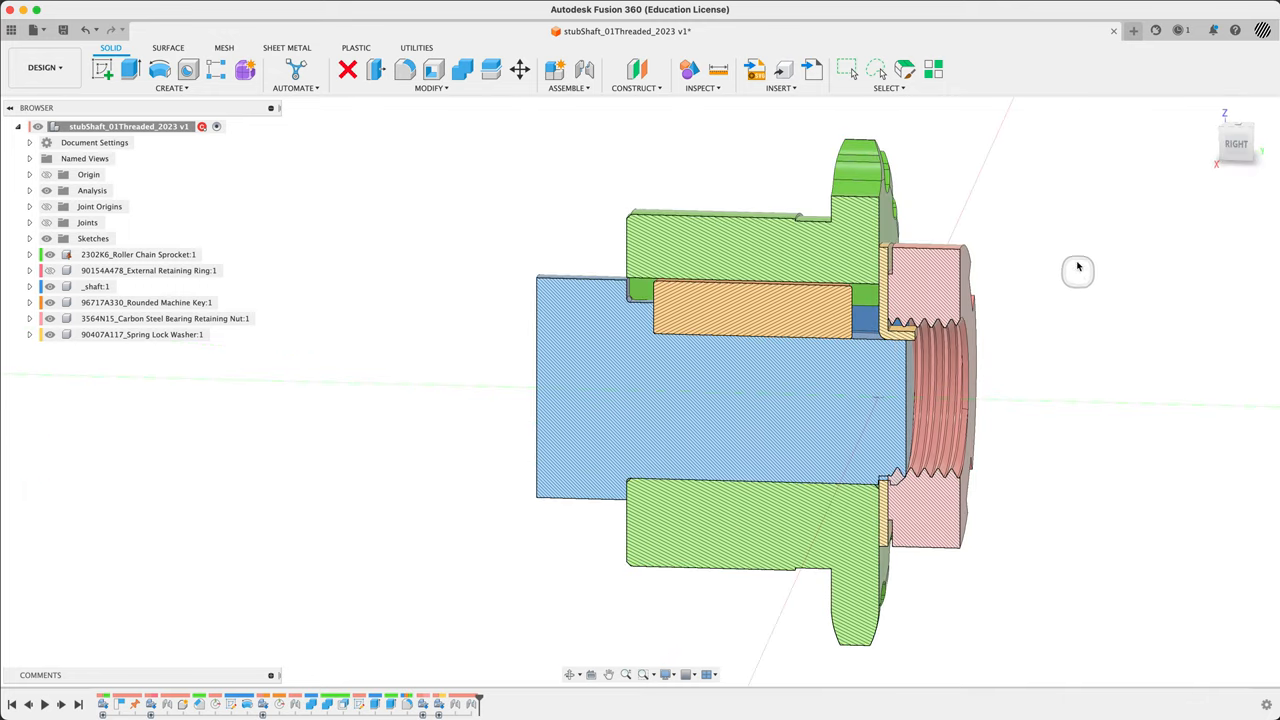
{"action": "left_click_drag", "start_coordinate": [1078, 270], "coordinate": [870, 420]}
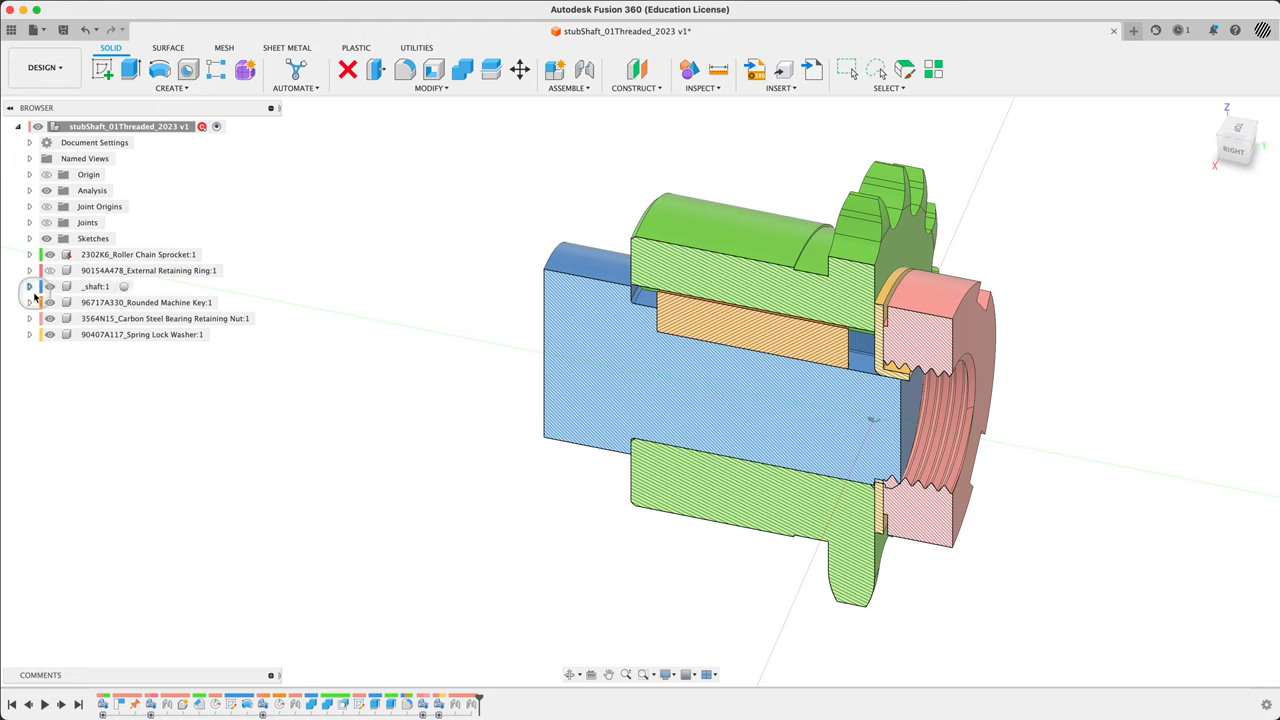
{"action": "left_click", "coordinate": [30, 288]}
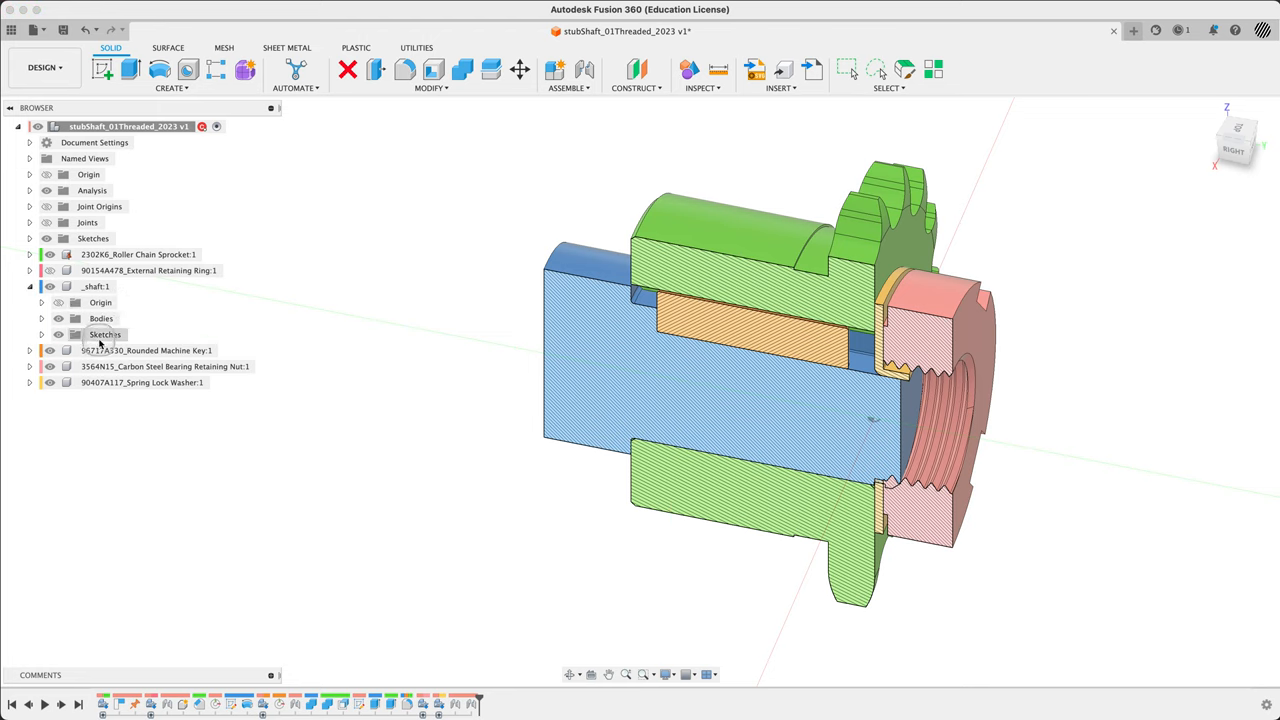
{"action": "left_click", "coordinate": [42, 334]}
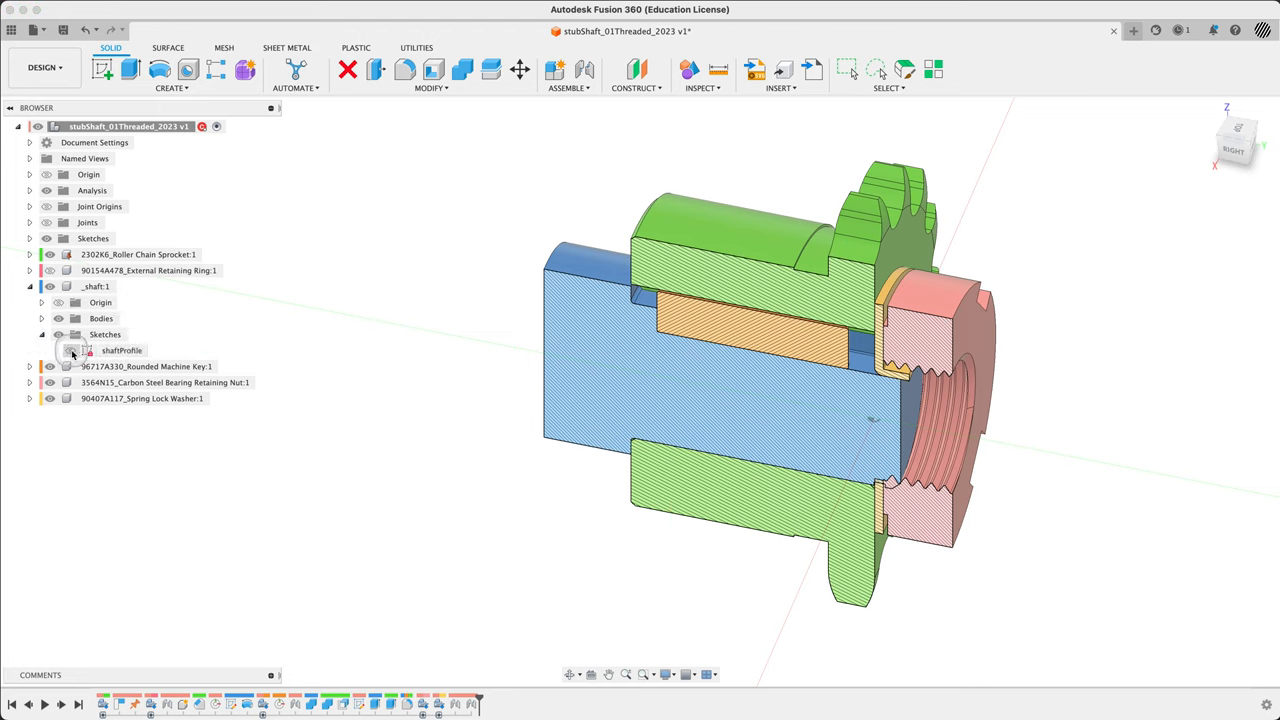
{"action": "right_click", "coordinate": [120, 350]}
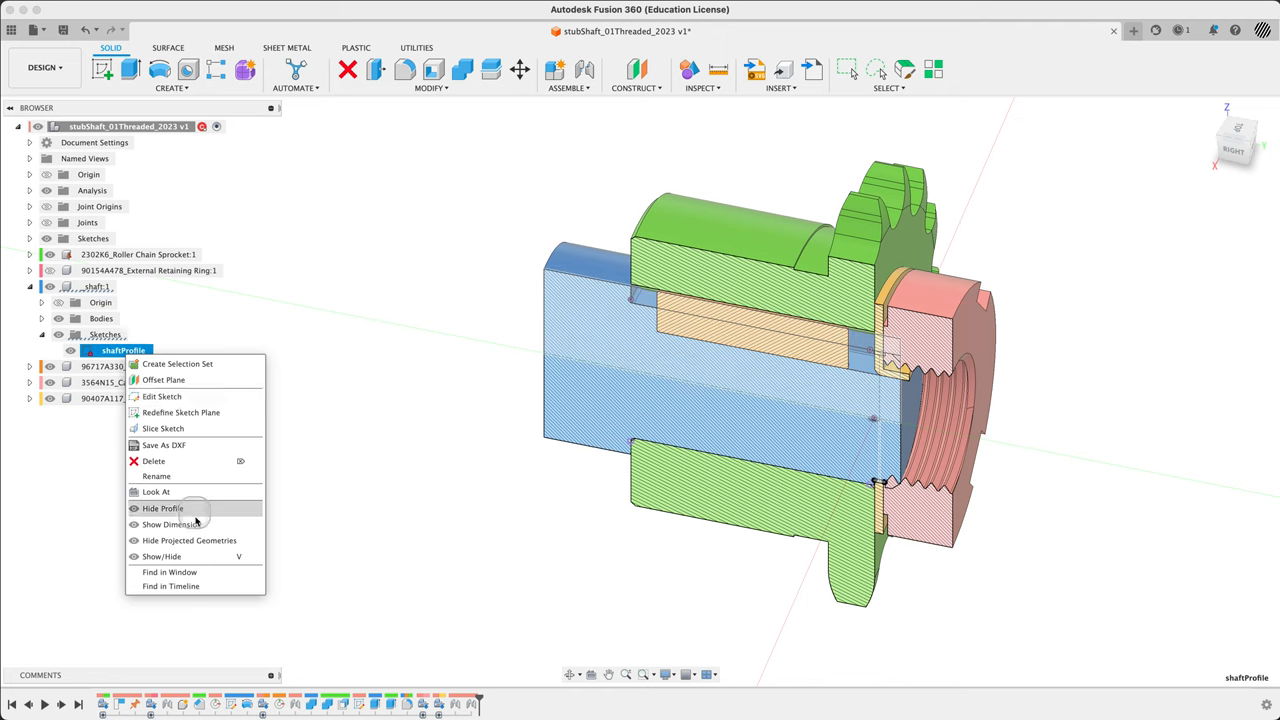
Step: Edit the stubProfile dimension to 35 so the shaft reaches the nut, then activate _shaft:1
{"action": "left_click", "coordinate": [172, 524]}
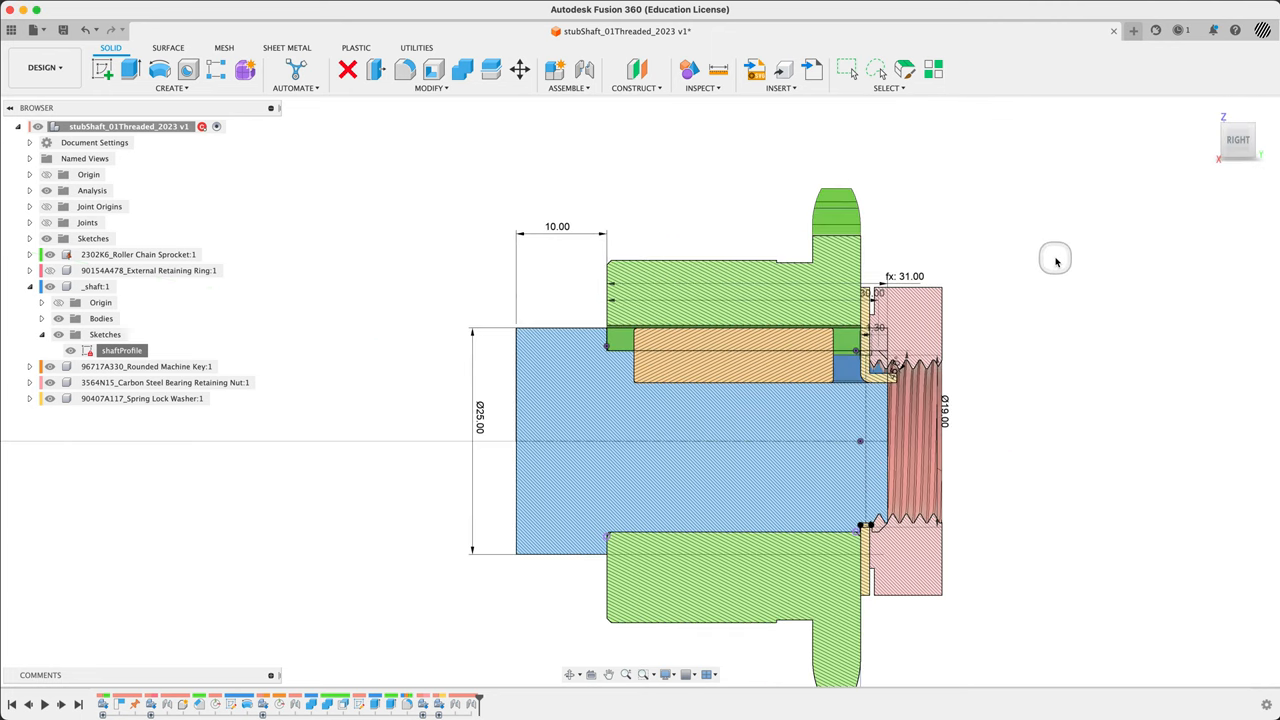
{"action": "mouse_move", "coordinate": [1050, 256]}
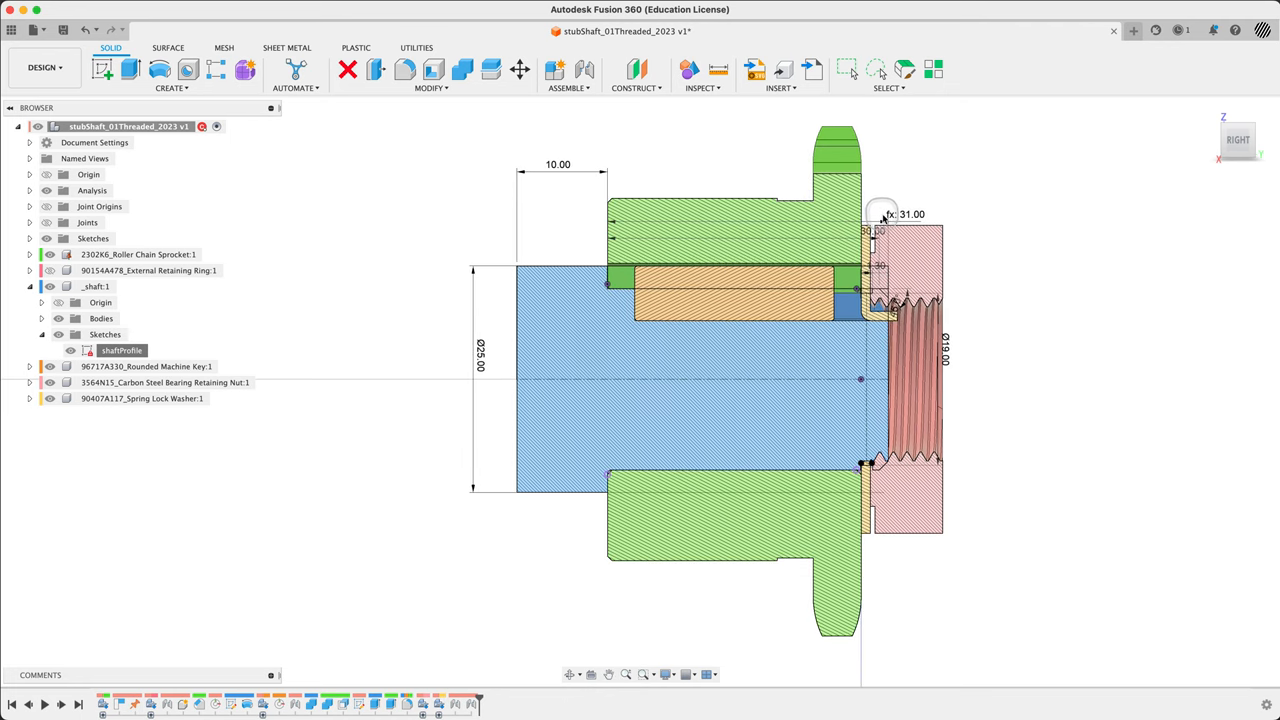
{"action": "scroll", "scroll_direction": "down", "scroll_amount": 3}
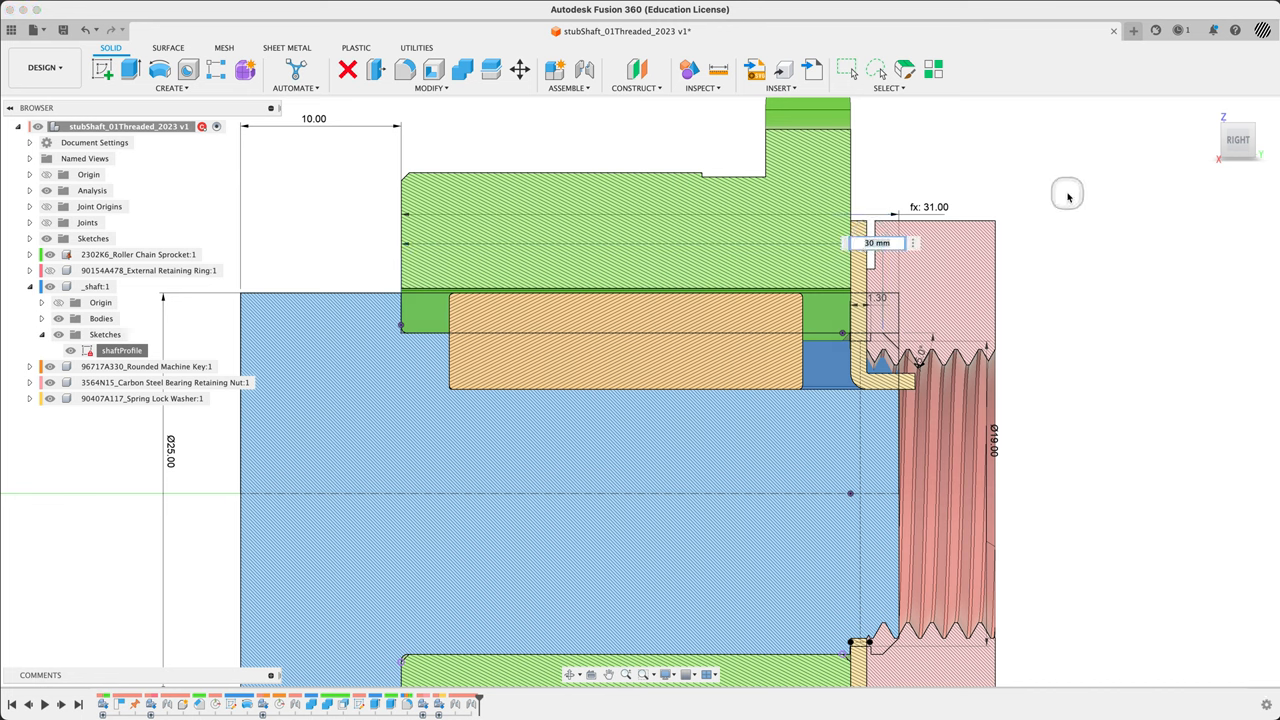
{"action": "type", "text": "35"}
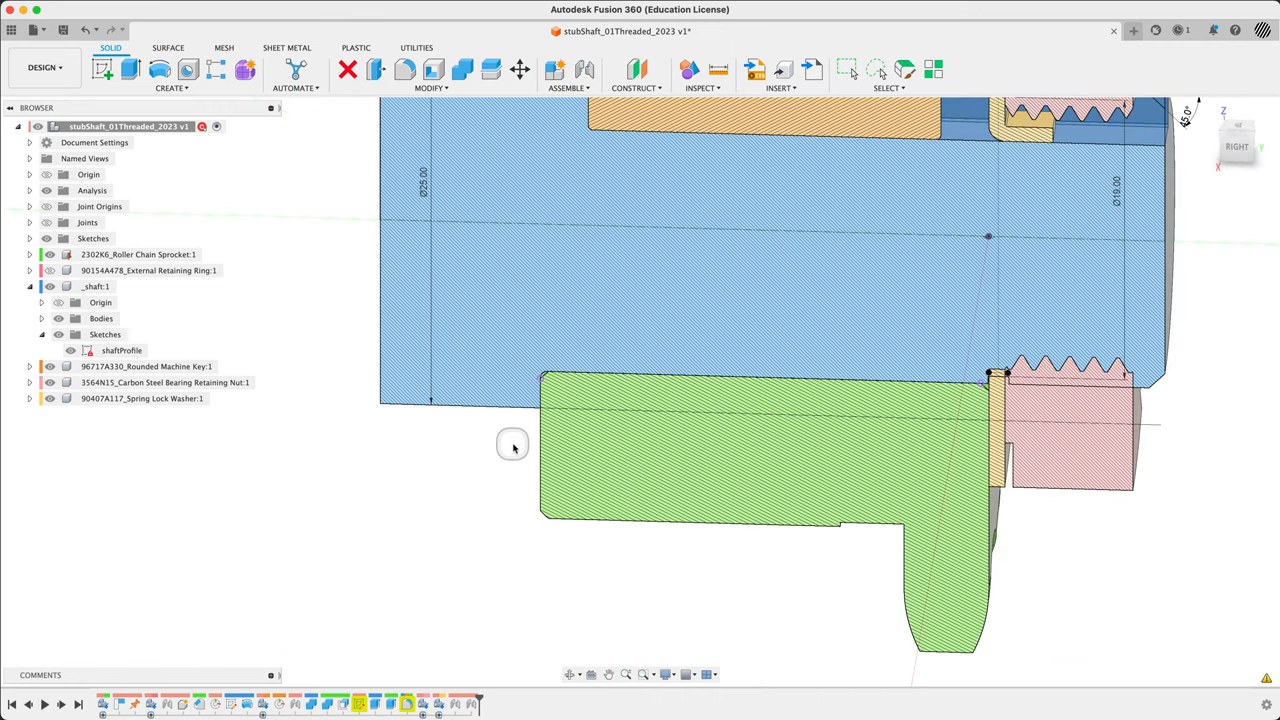
{"action": "left_click_drag", "start_coordinate": [512, 444], "coordinate": [996, 364]}
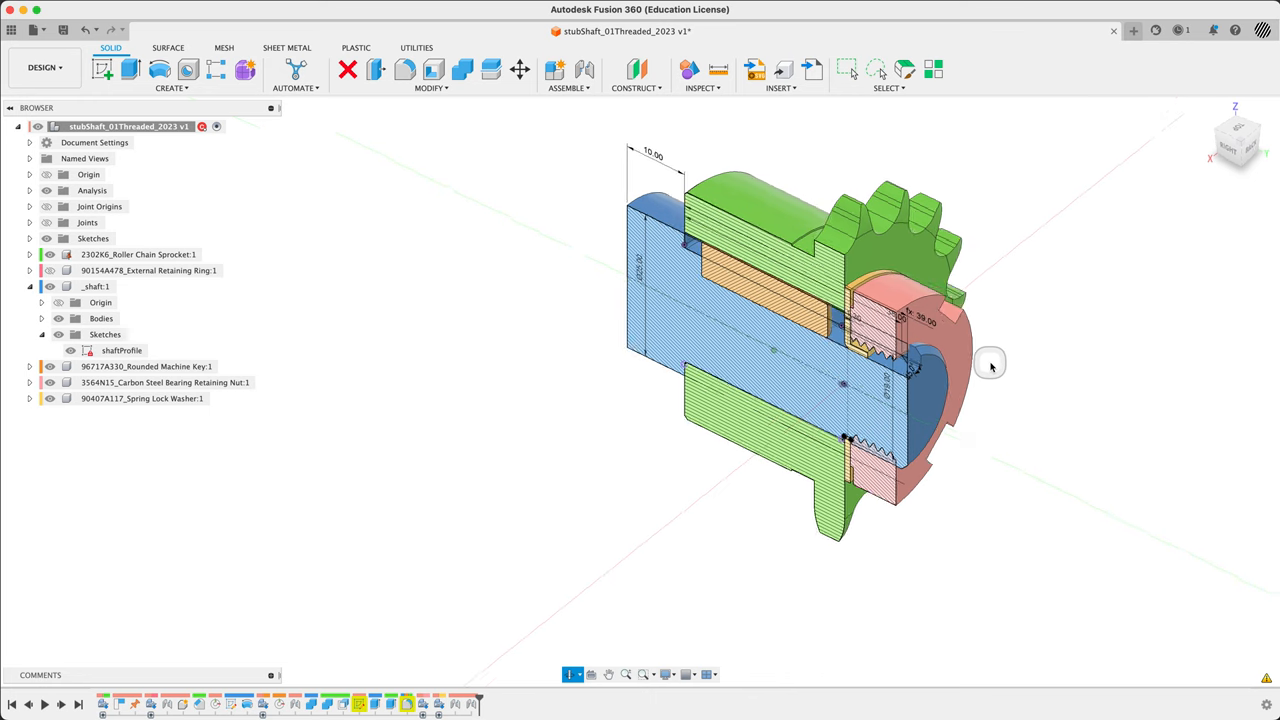
{"action": "left_click_drag", "start_coordinate": [990, 364], "coordinate": [1000, 388]}
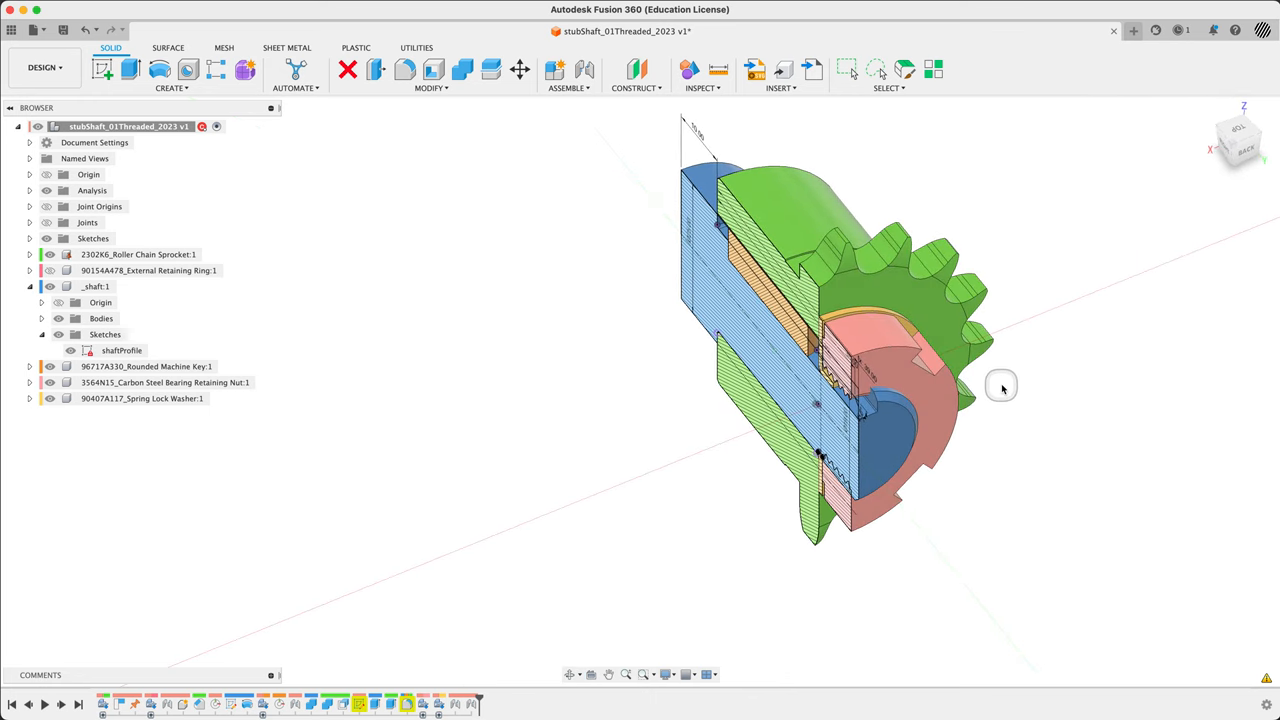
{"action": "mouse_move", "coordinate": [350, 444]}
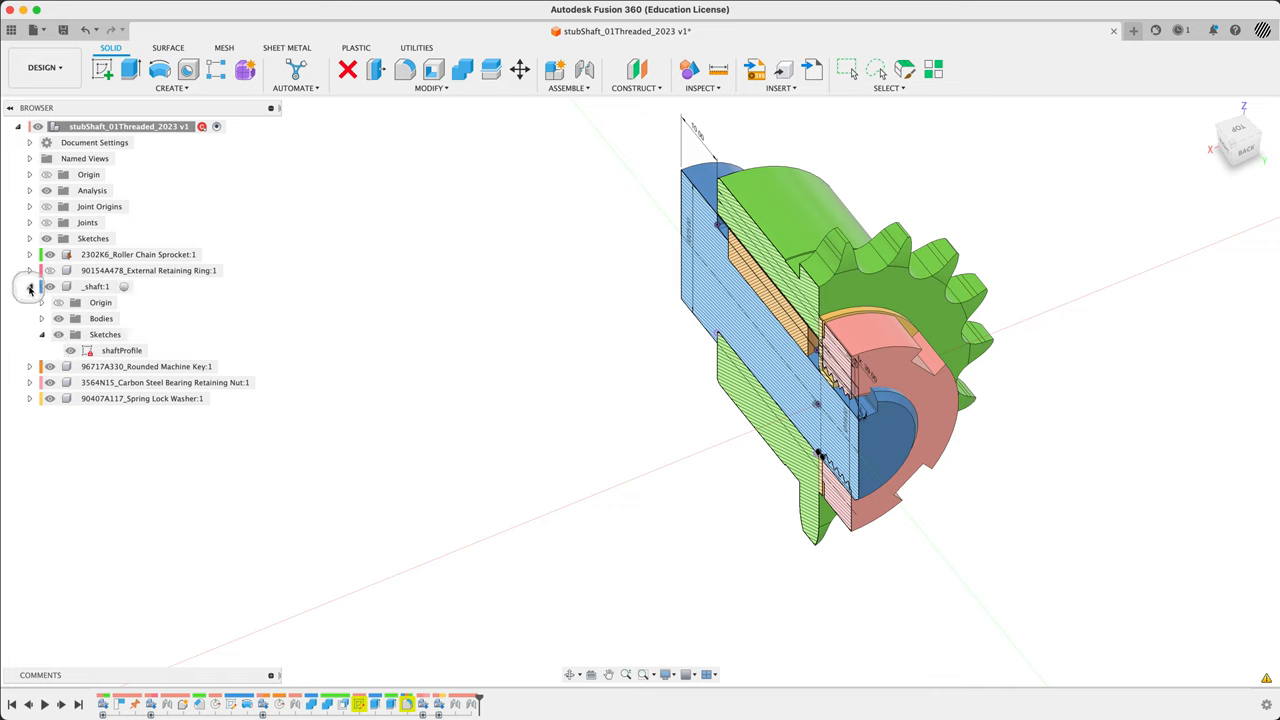
{"action": "left_click", "coordinate": [28, 286]}
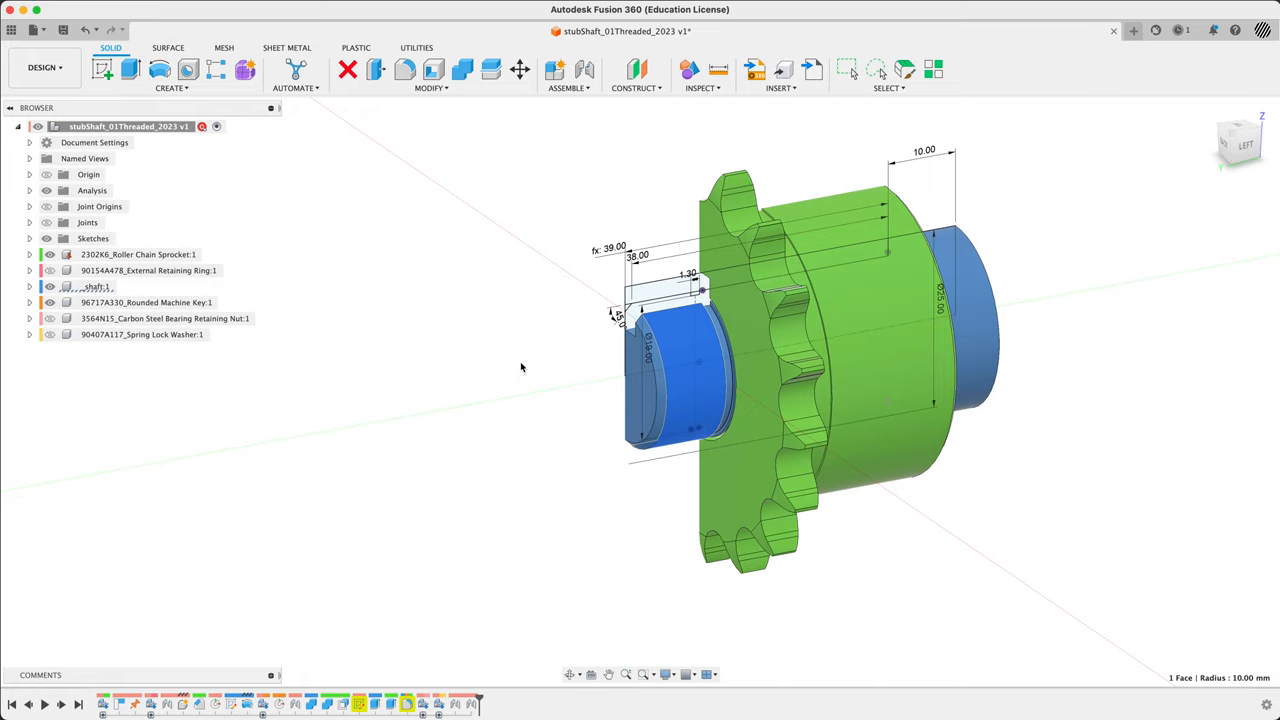
Step: Add a modelled ISO metric M18x1.5 Thread feature to the shaft's extended end
{"action": "type", "text": "thread"}
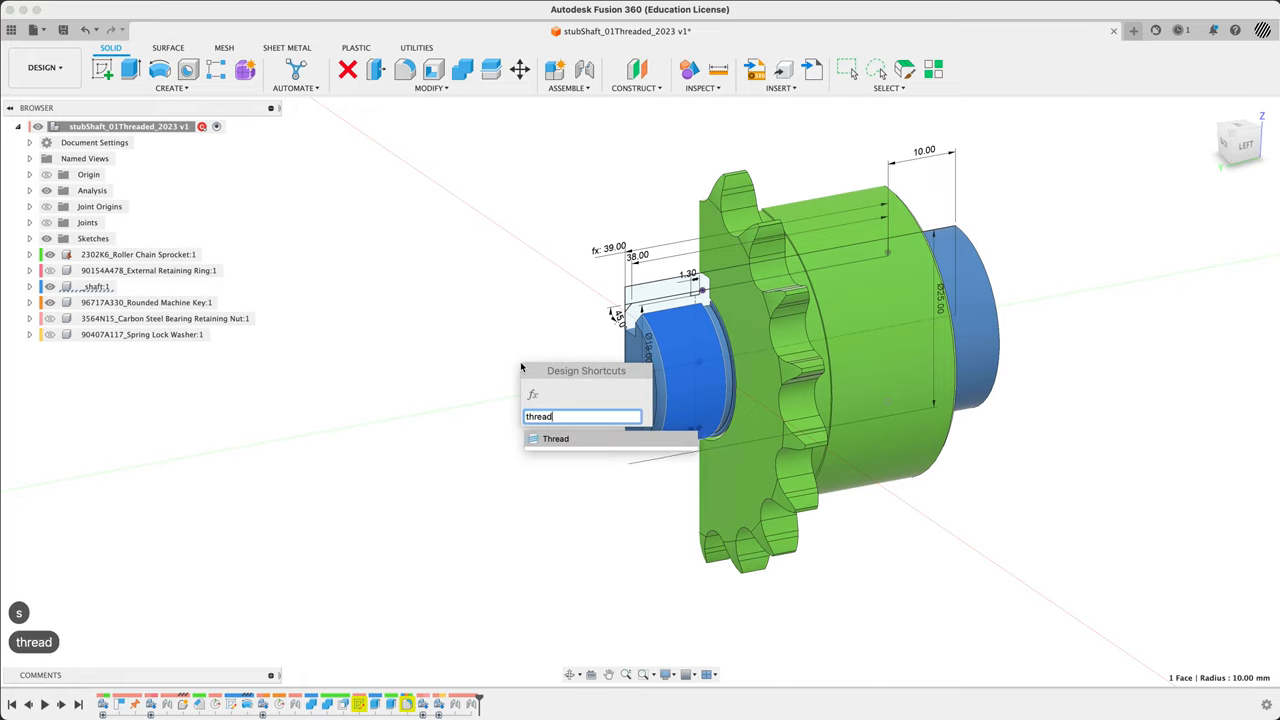
{"action": "left_click", "coordinate": [552, 438]}
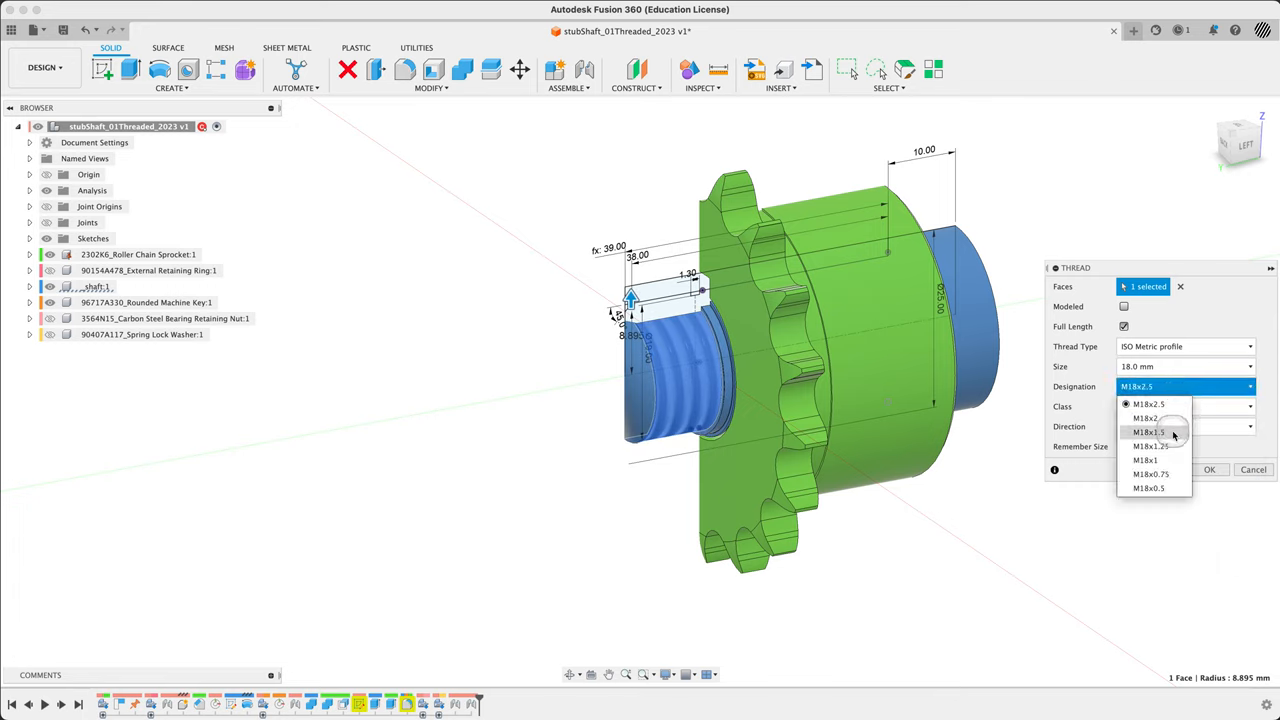
{"action": "left_click", "coordinate": [1144, 432]}
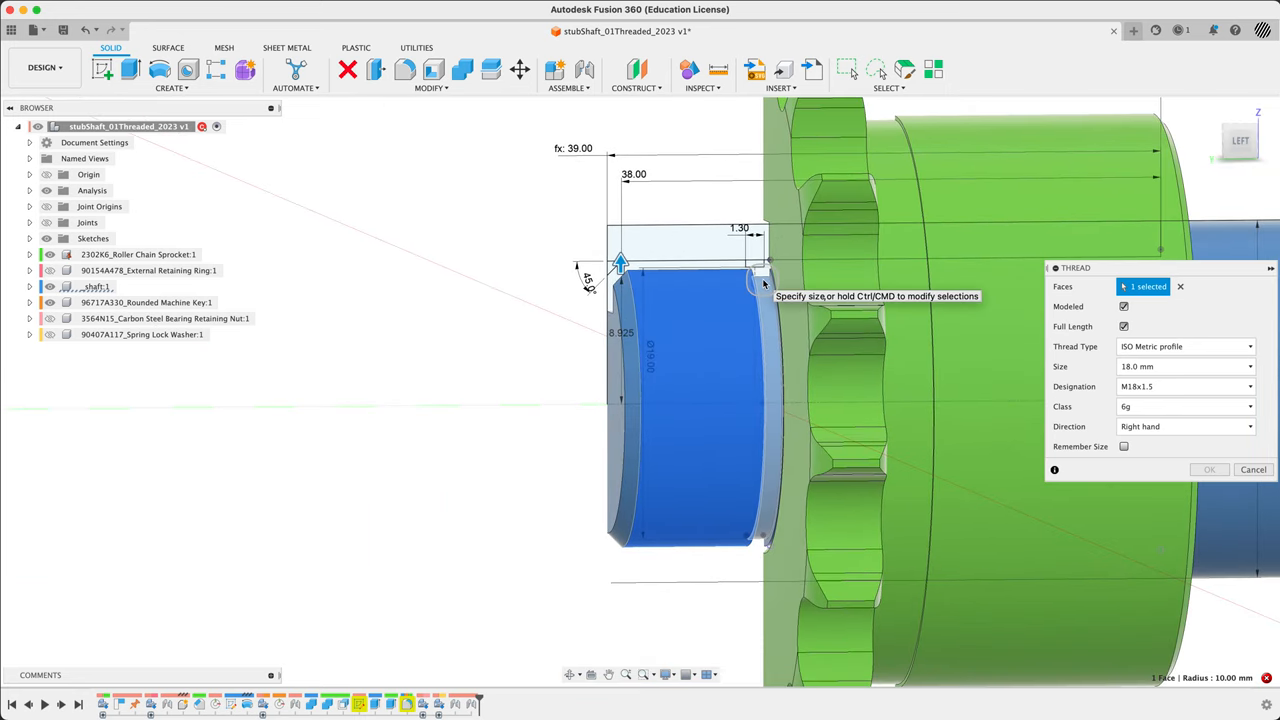
{"action": "left_click", "coordinate": [1124, 308]}
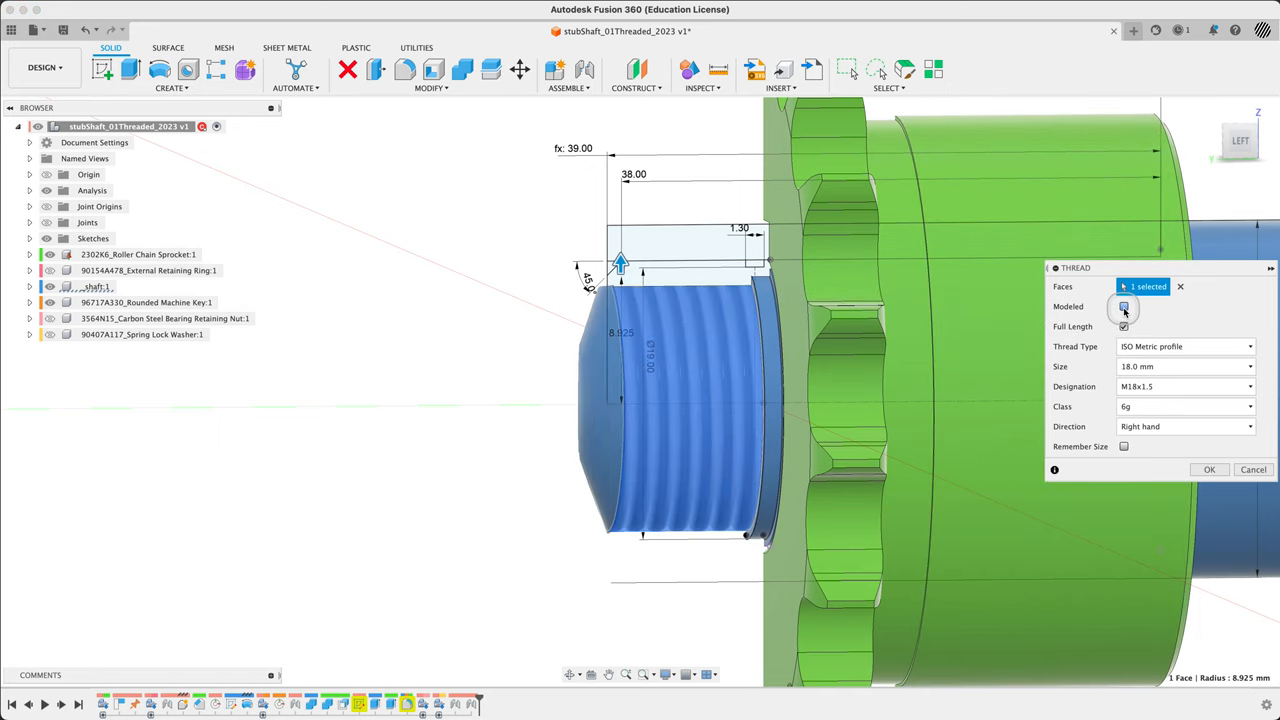
{"action": "left_click", "coordinate": [1124, 308]}
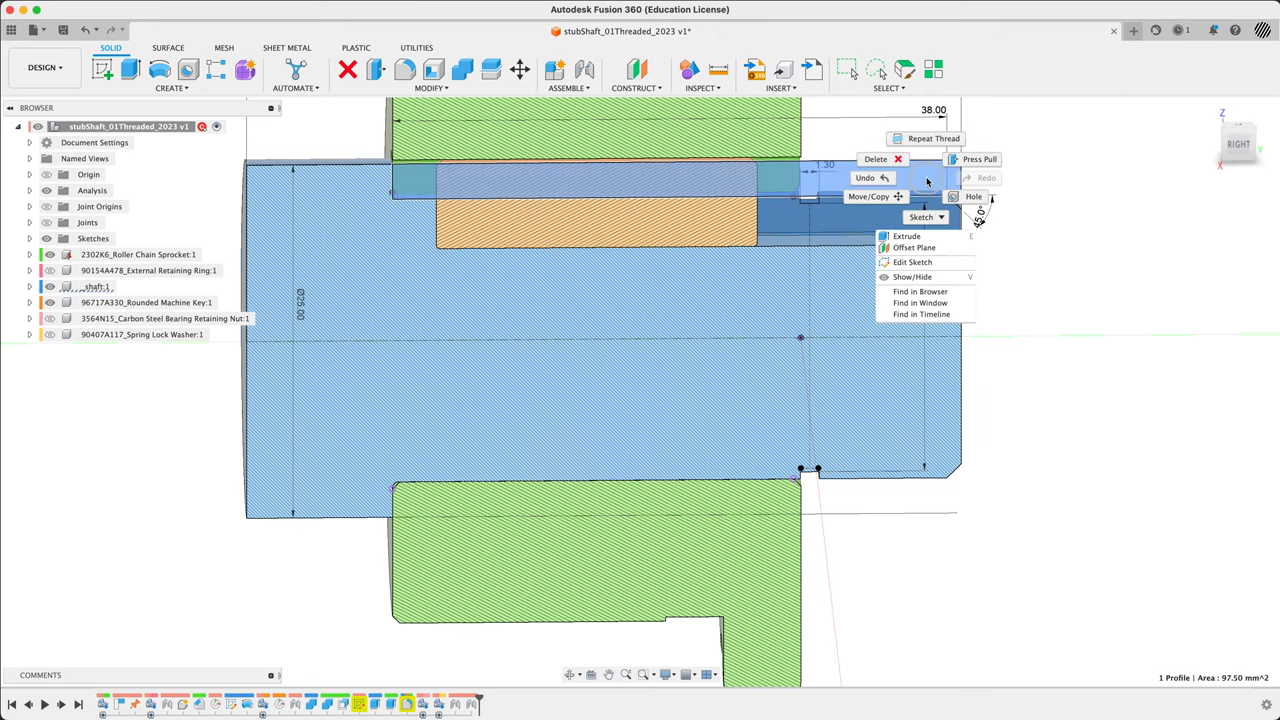
{"action": "mouse_move", "coordinate": [1064, 244]}
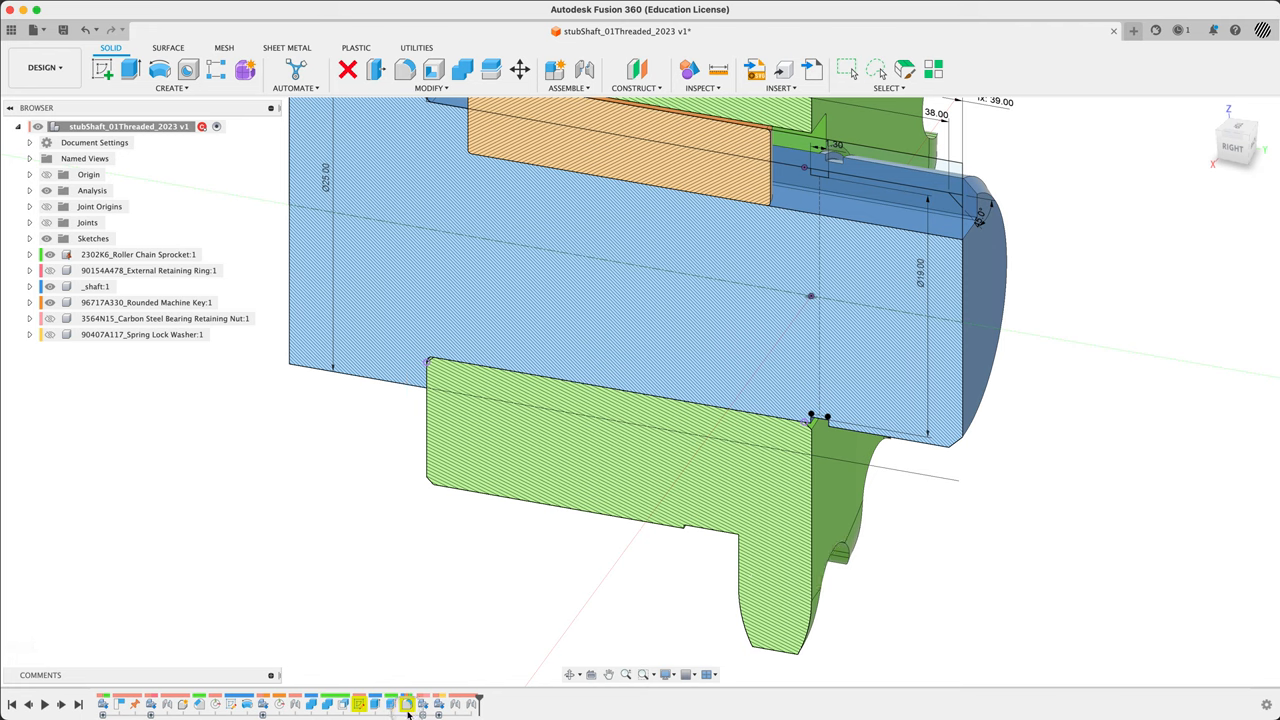
{"action": "mouse_move", "coordinate": [408, 704]}
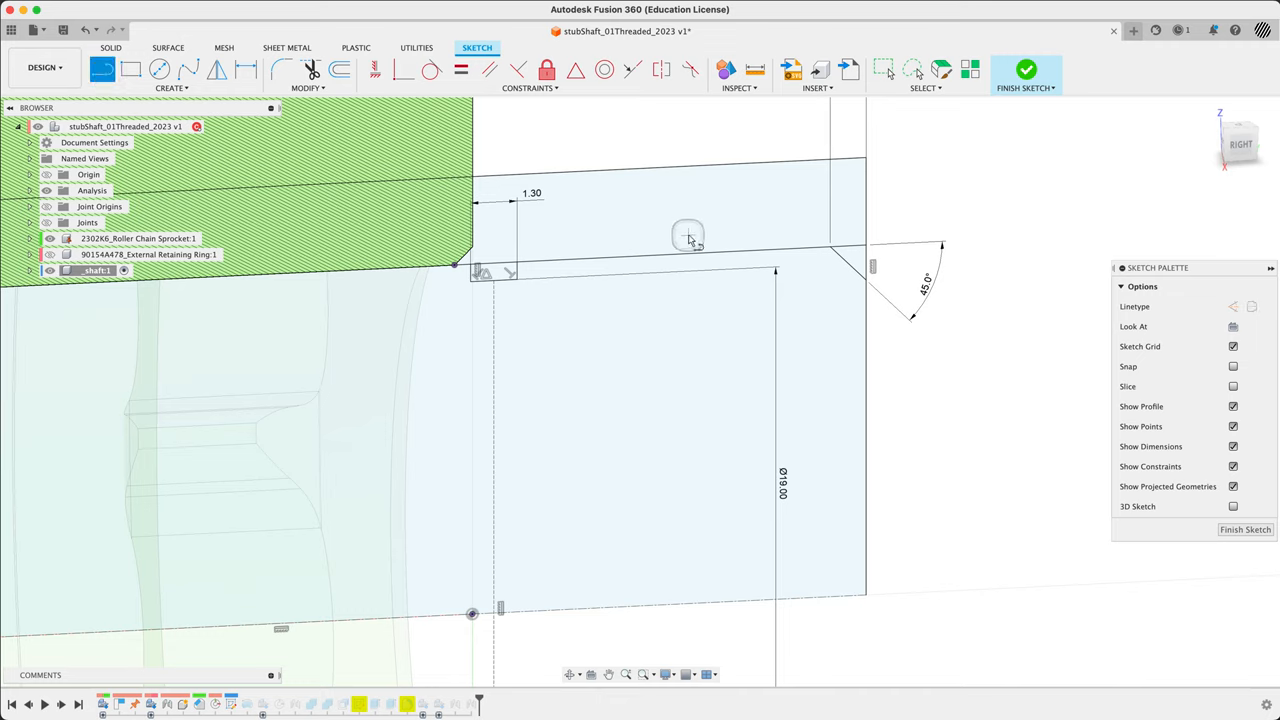
{"action": "mouse_move", "coordinate": [452, 290]}
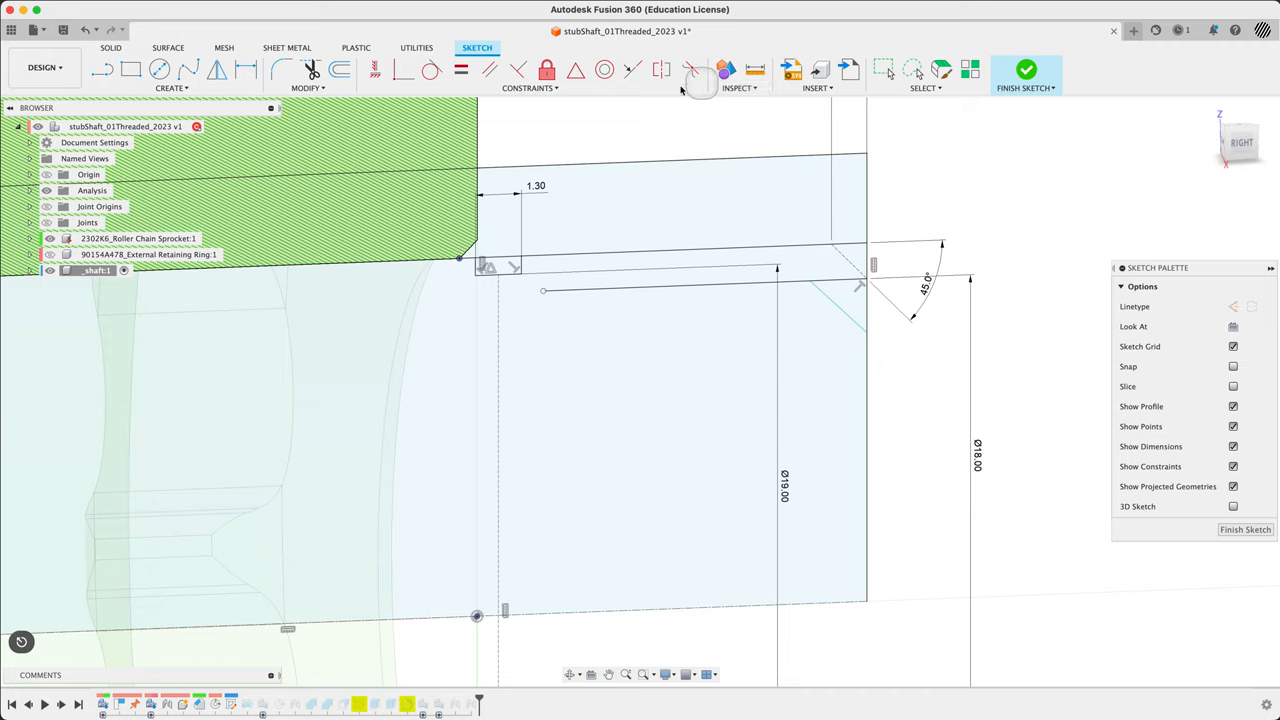
{"action": "mouse_move", "coordinate": [488, 70]}
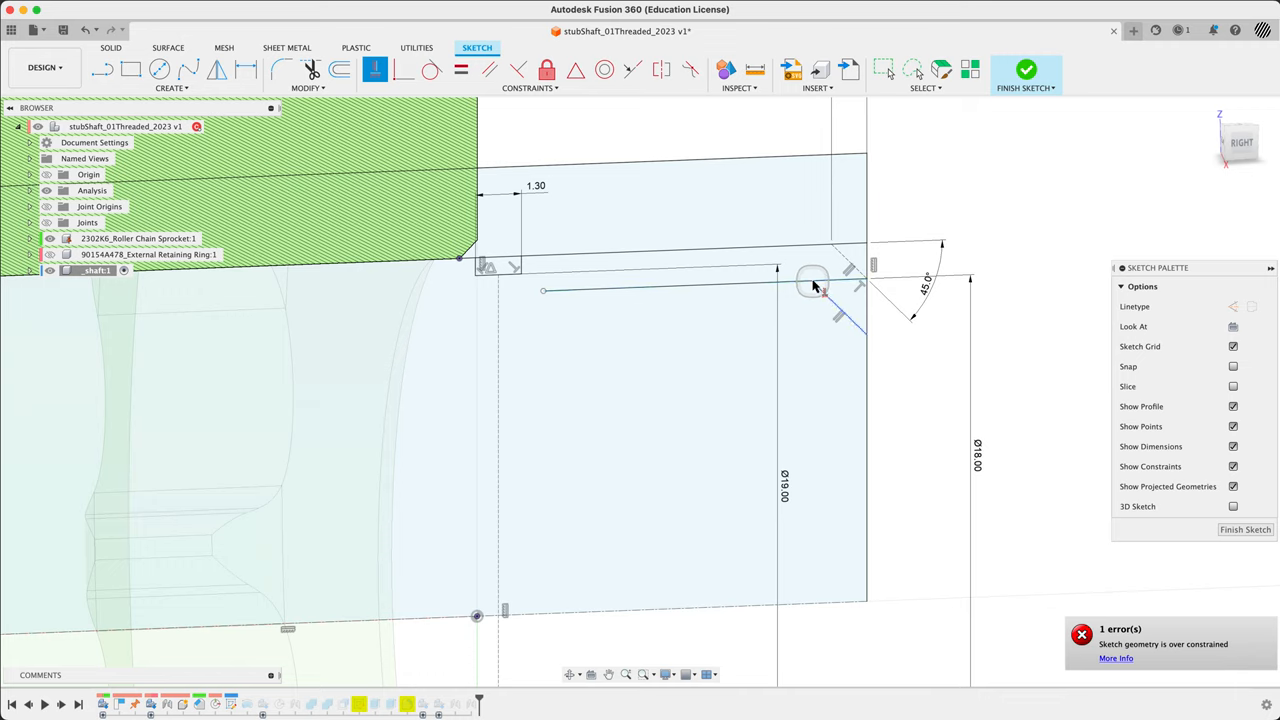
Step: Draw the inner diameter line along the threaded end beside the 45° chamfer
{"action": "left_click", "coordinate": [812, 288]}
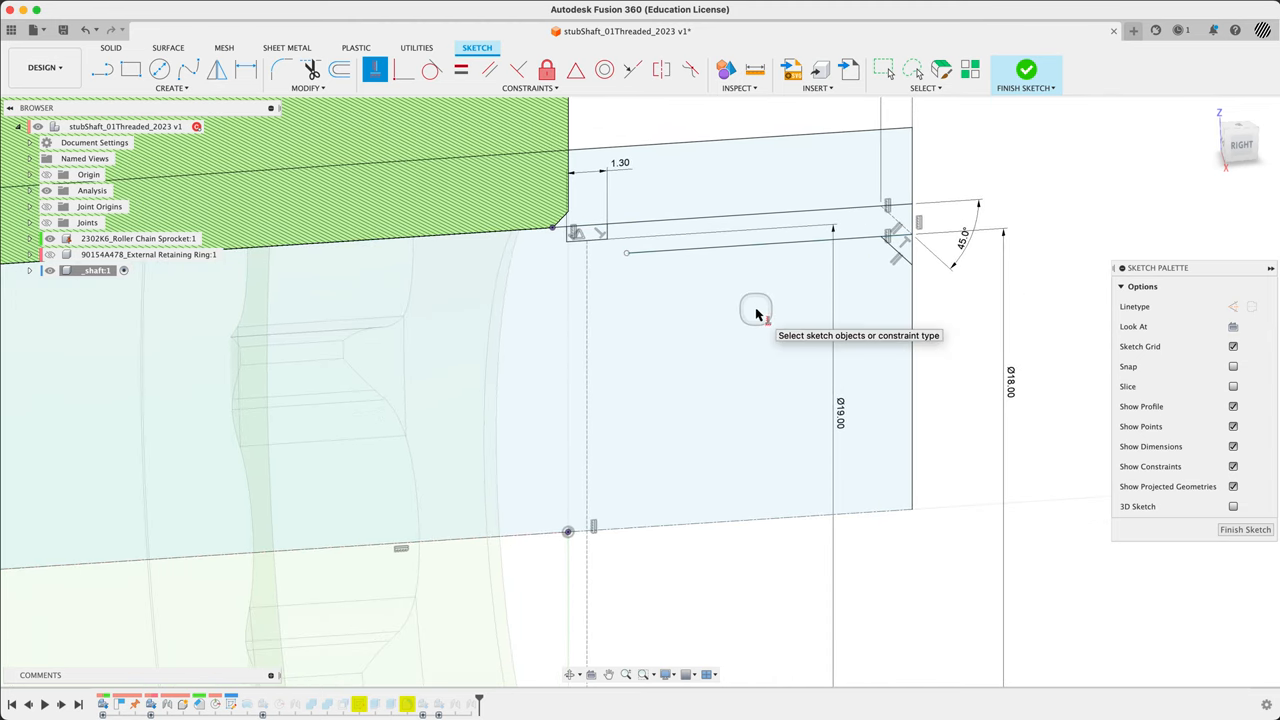
{"action": "mouse_move", "coordinate": [696, 270]}
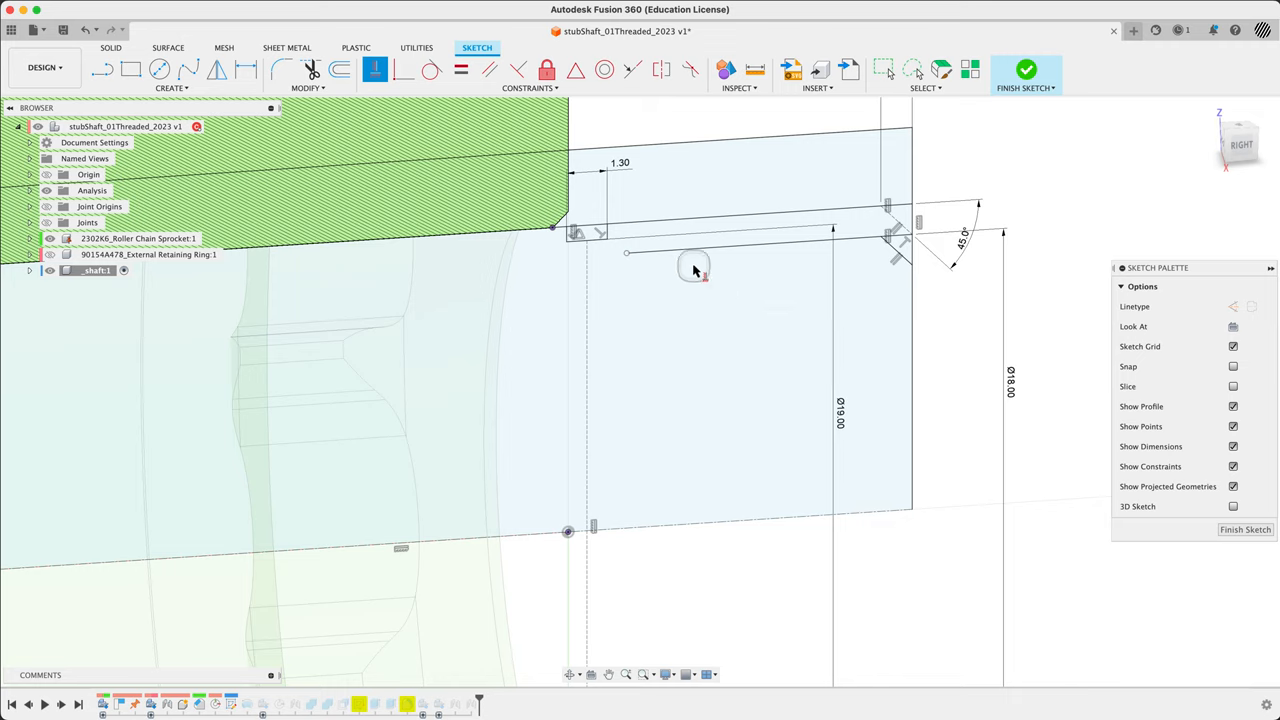
{"action": "mouse_move", "coordinate": [756, 156]}
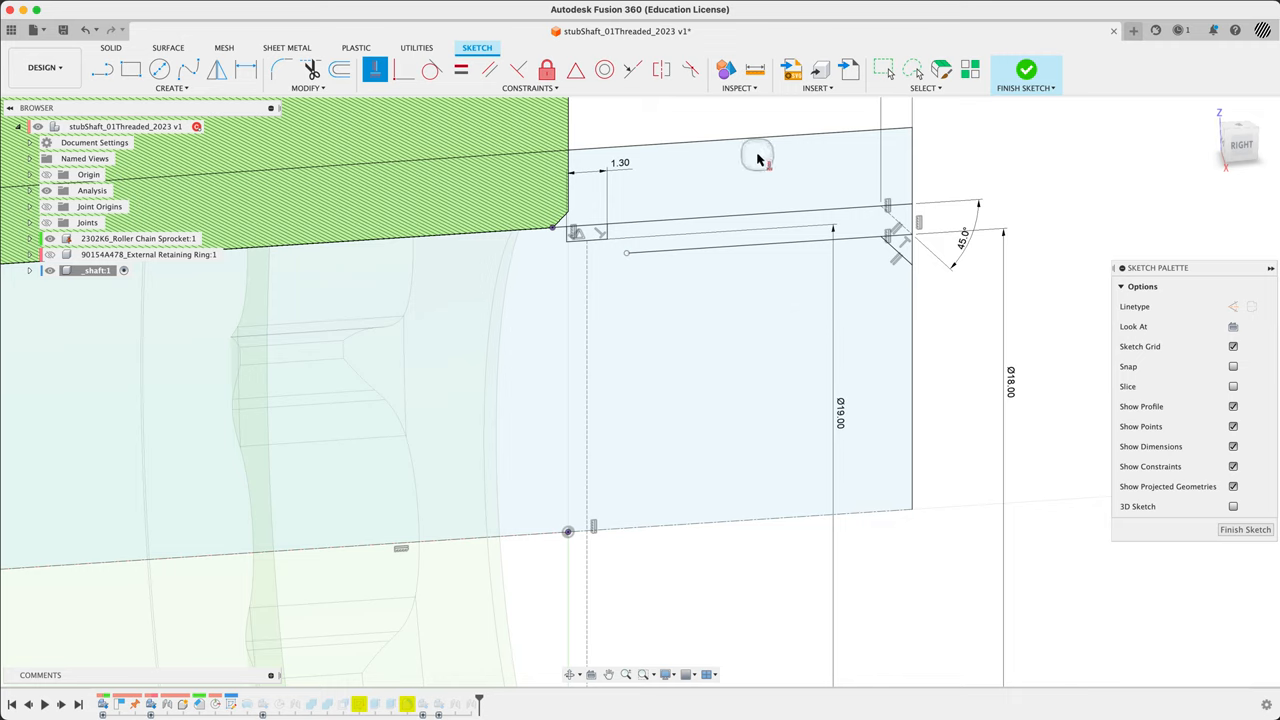
{"action": "mouse_move", "coordinate": [1024, 72]}
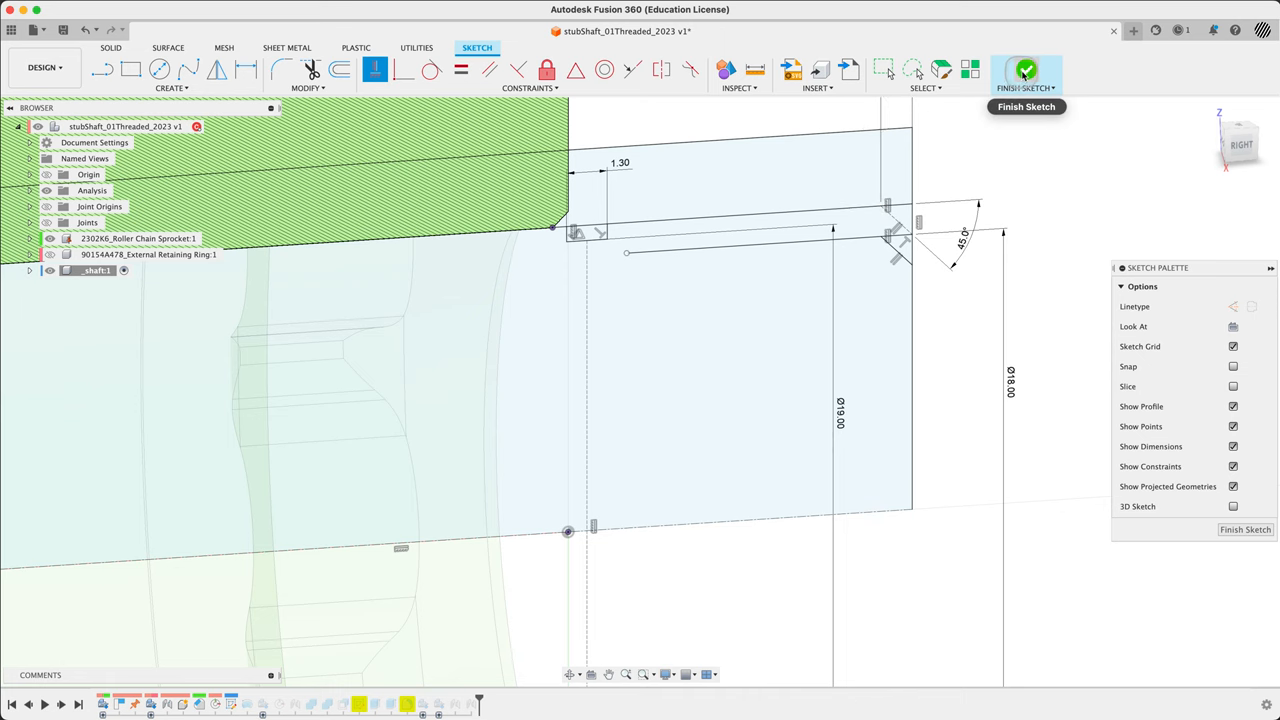
Step: Finish the profile sketch and confirm the Revolve so the shaft rebuilds with the new end
{"action": "left_click", "coordinate": [1016, 68]}
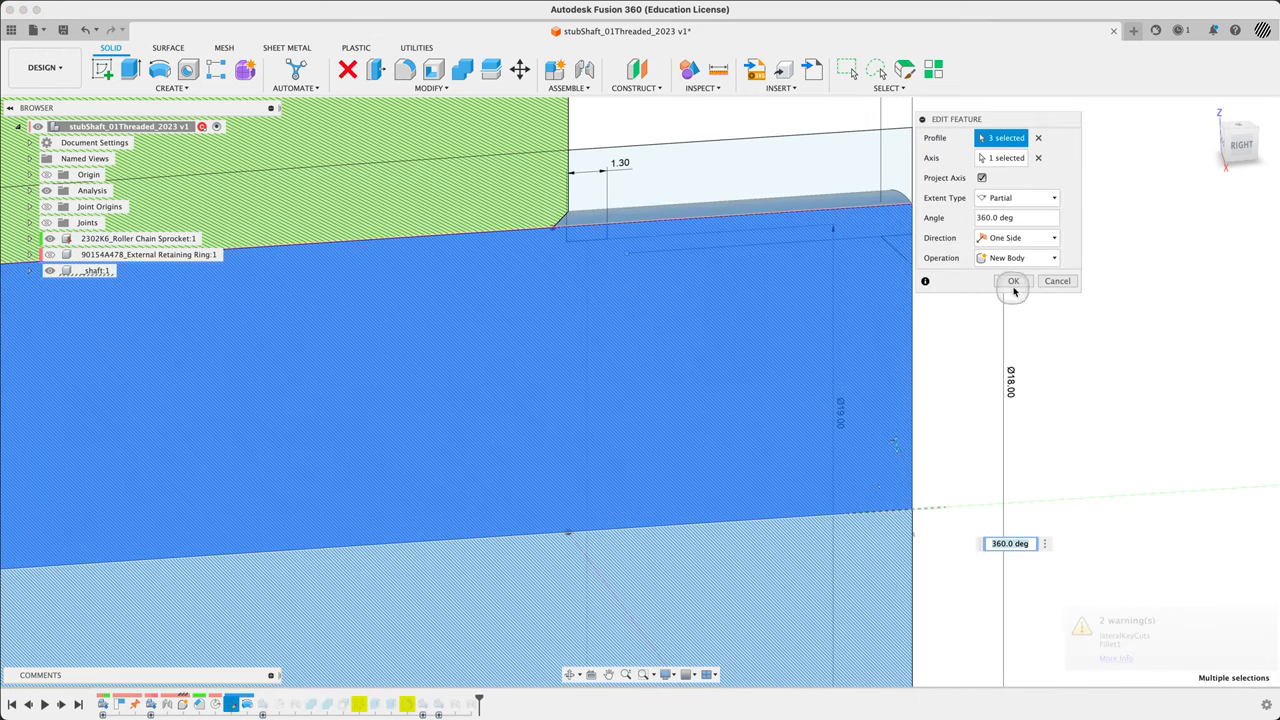
{"action": "left_click", "coordinate": [1012, 280]}
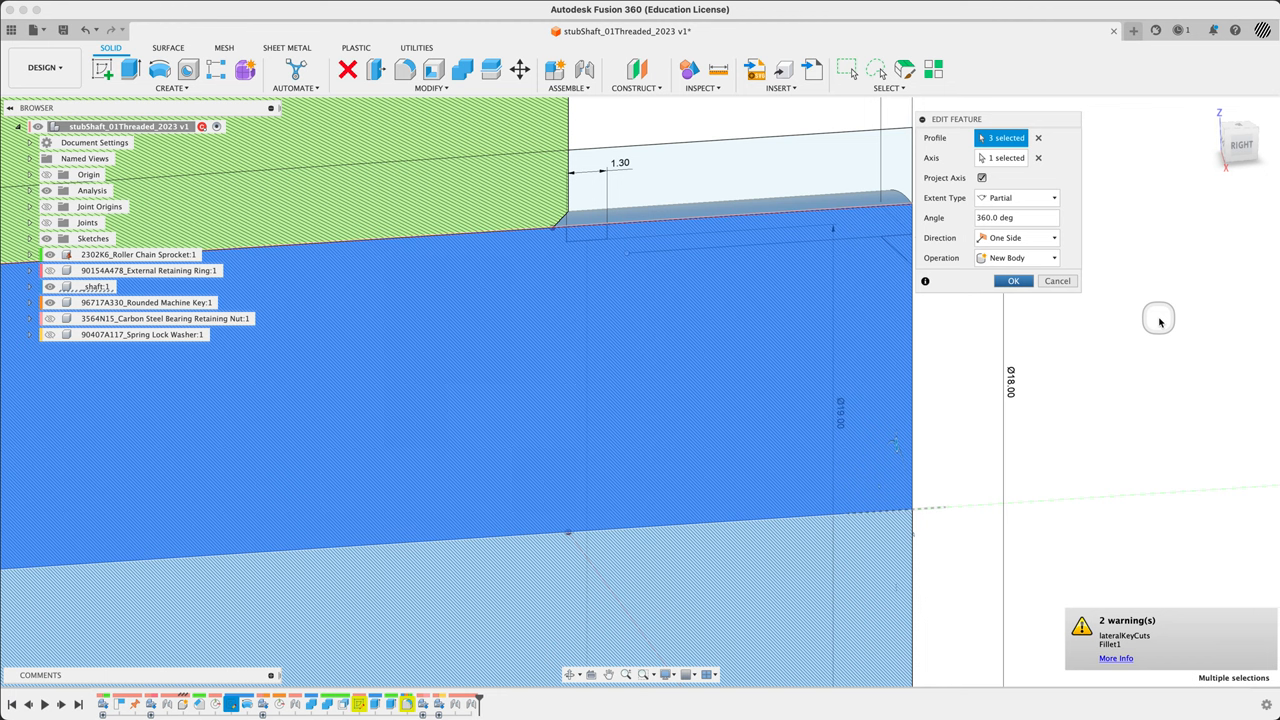
{"action": "left_click", "coordinate": [1012, 280]}
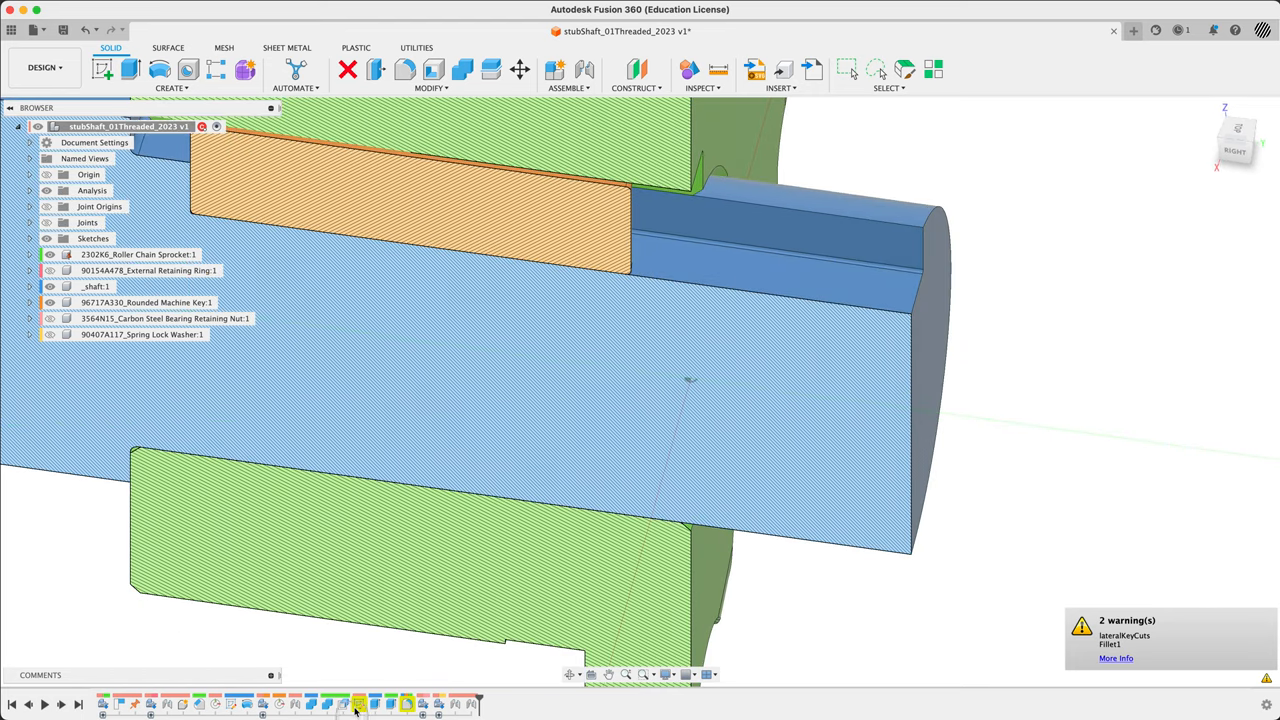
{"action": "mouse_move", "coordinate": [1060, 370]}
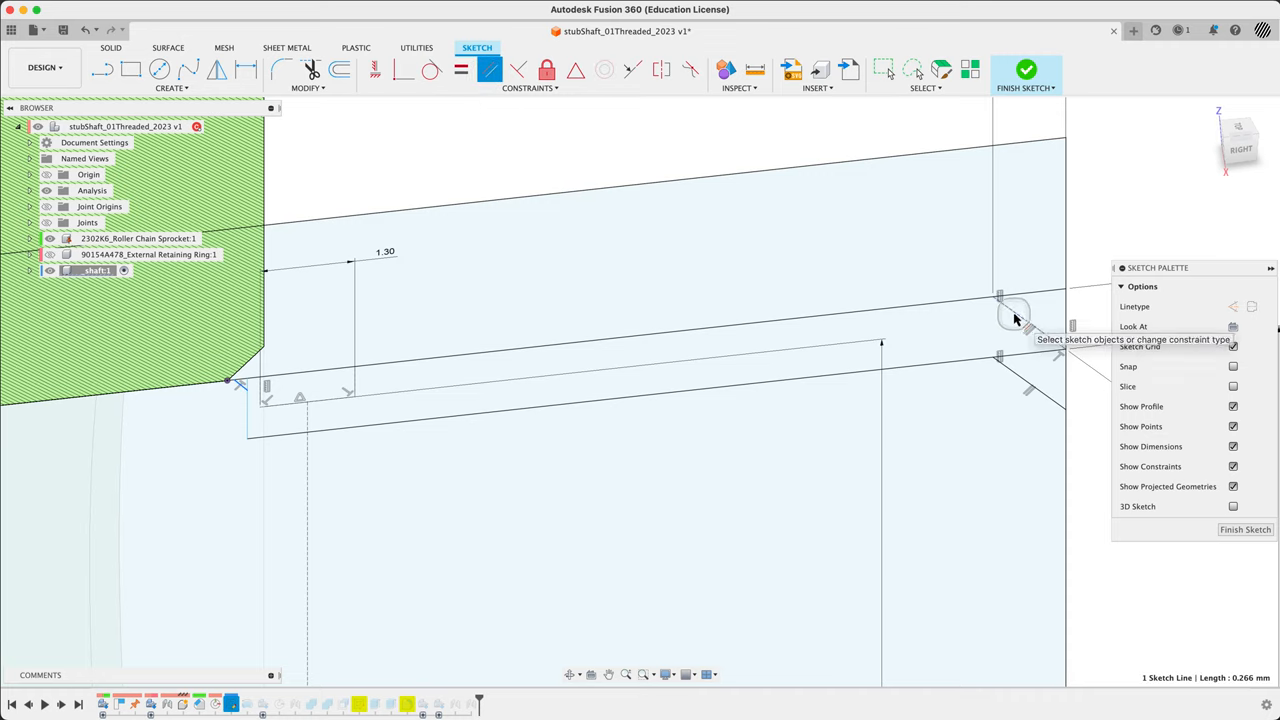
{"action": "mouse_move", "coordinate": [392, 118]}
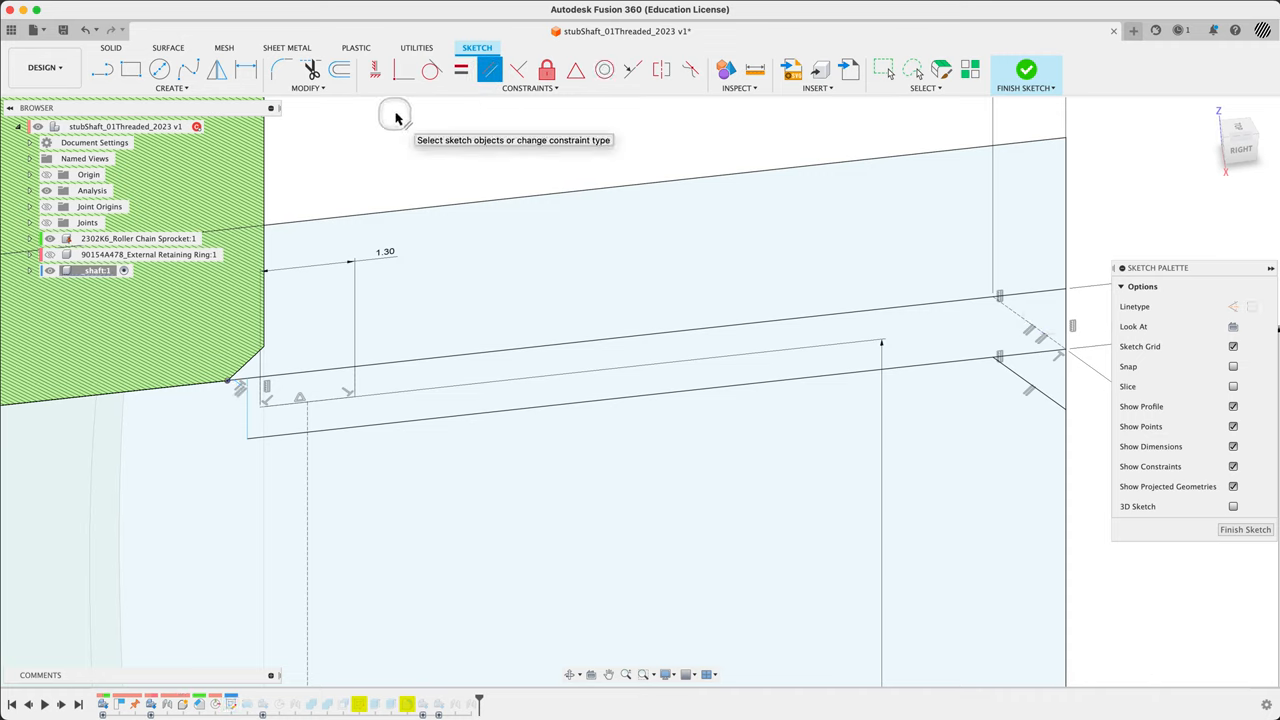
{"action": "mouse_move", "coordinate": [378, 72]}
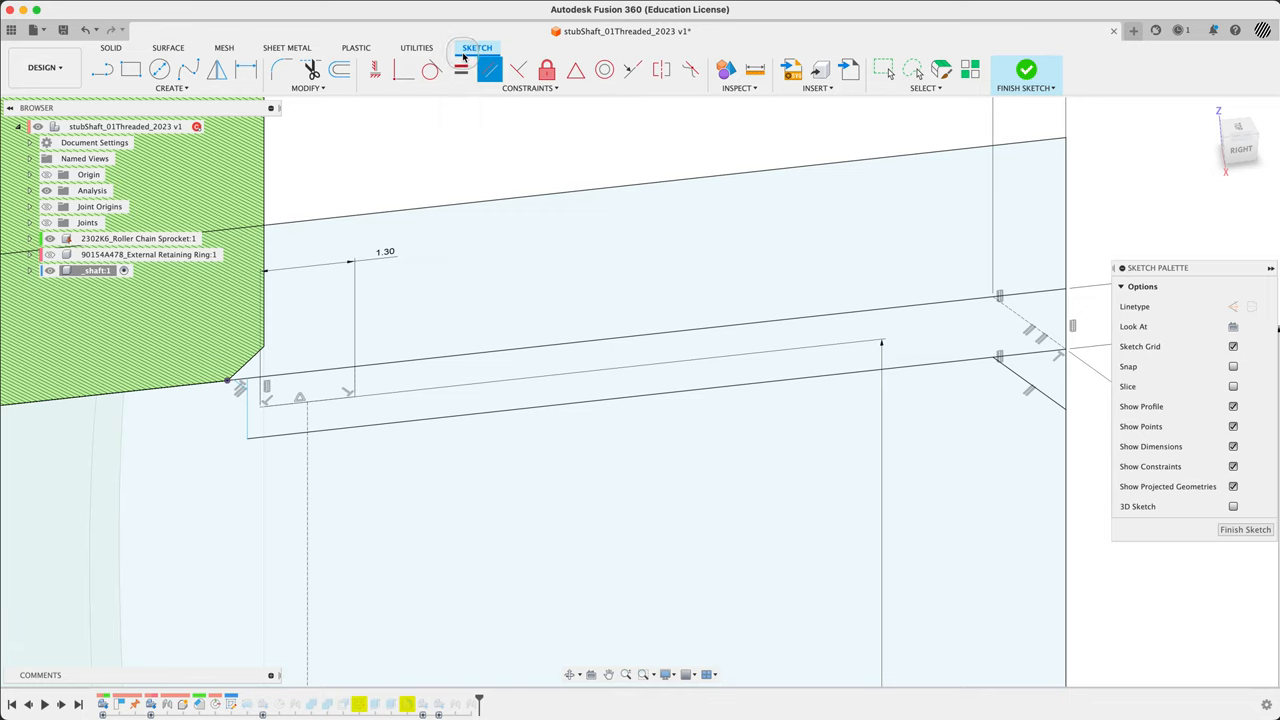
{"action": "mouse_move", "coordinate": [364, 72]}
{"action": "type", "text": "0.5"}
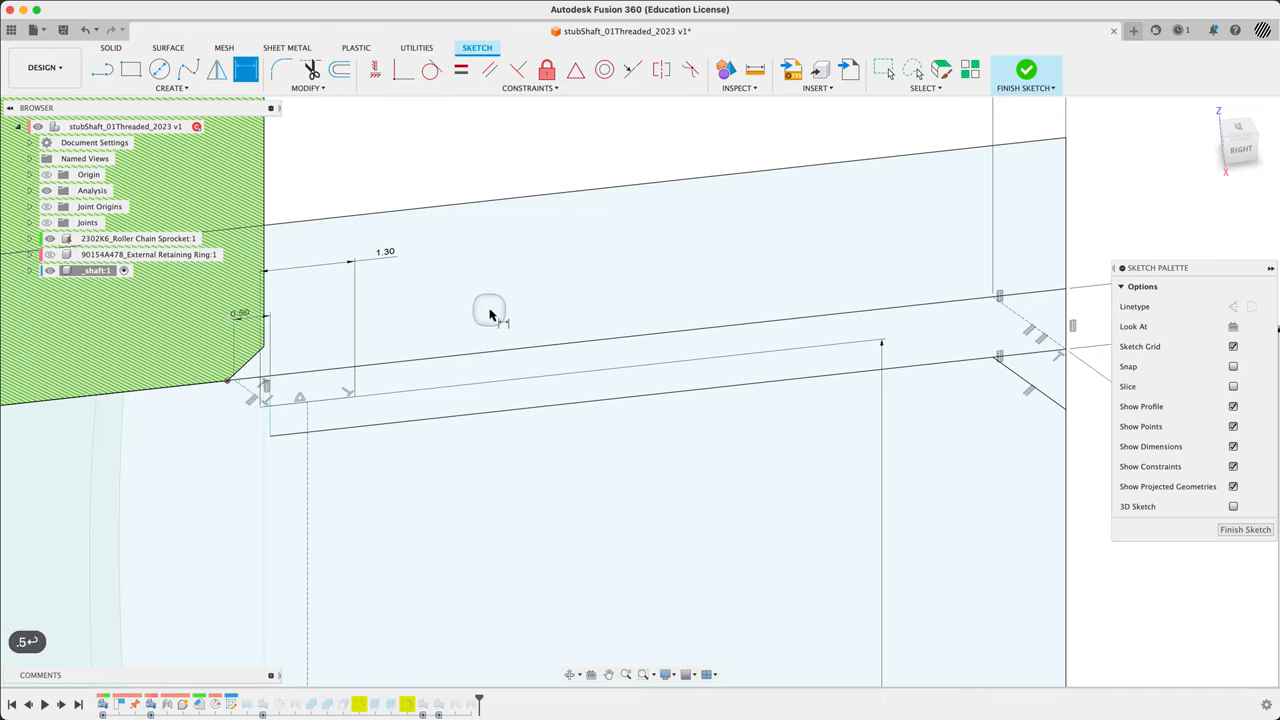
{"action": "mouse_move", "coordinate": [496, 318]}
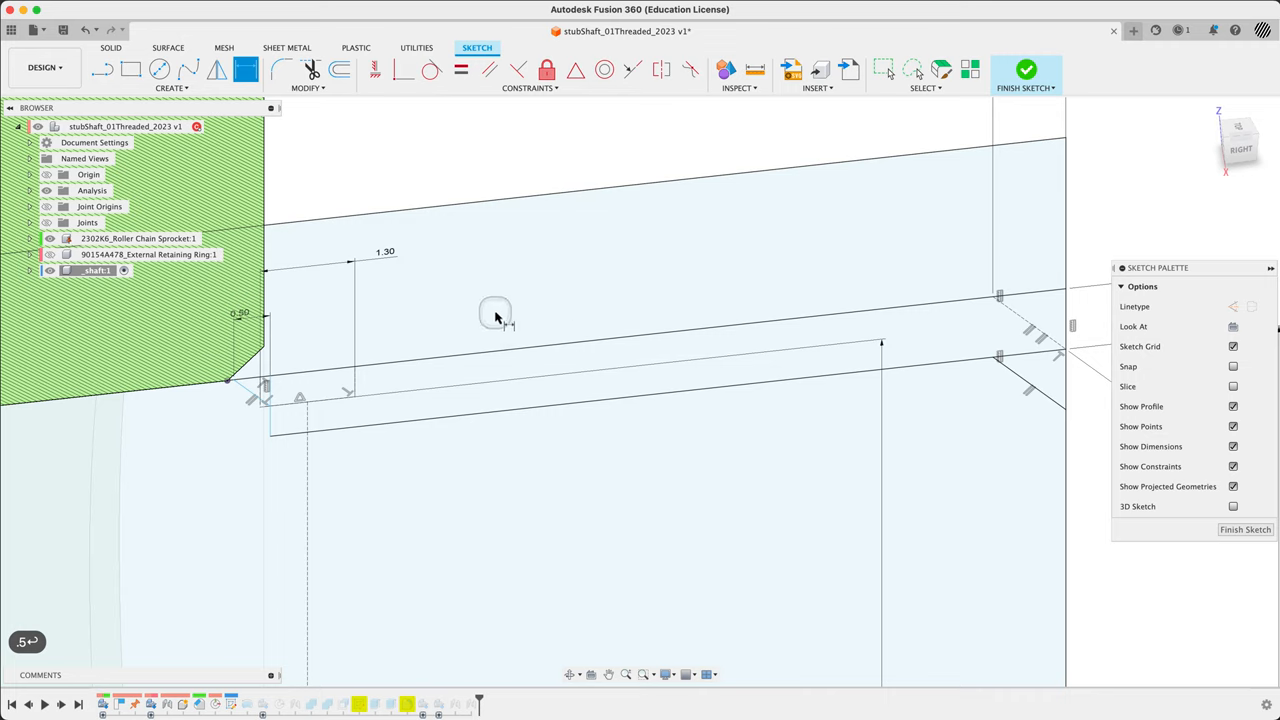
{"action": "mouse_move", "coordinate": [396, 118]}
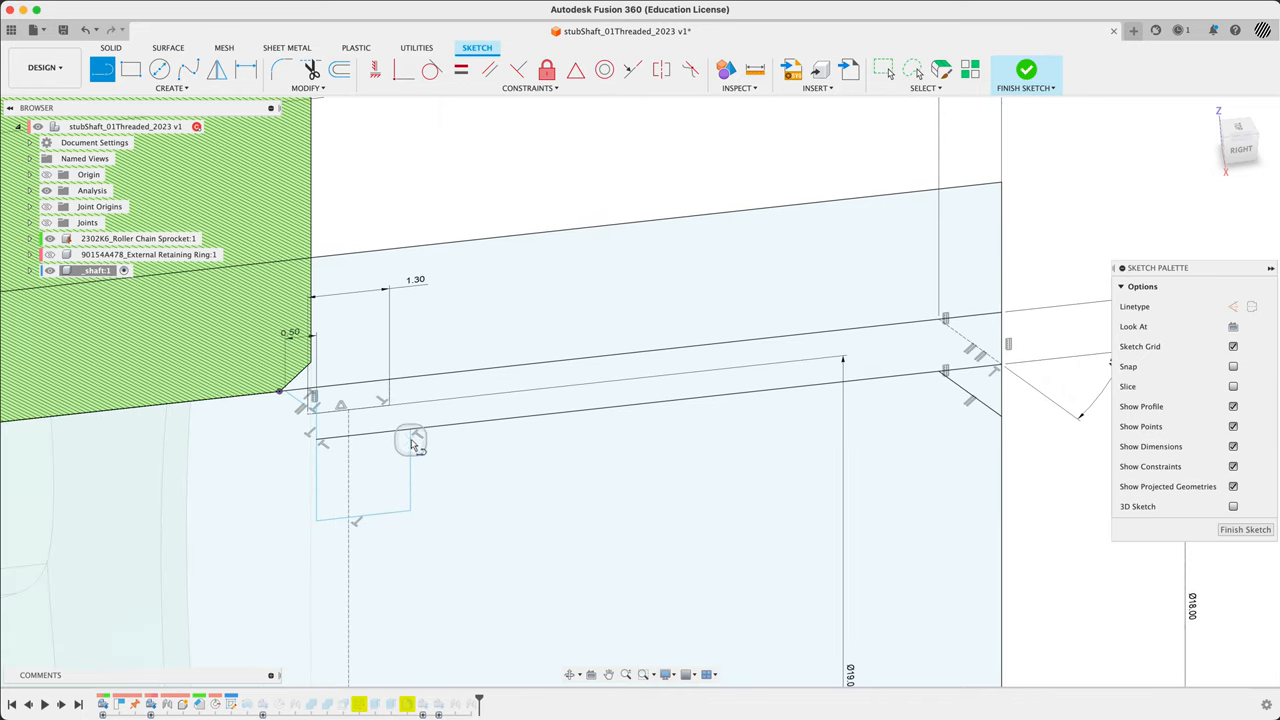
{"action": "mouse_move", "coordinate": [552, 532]}
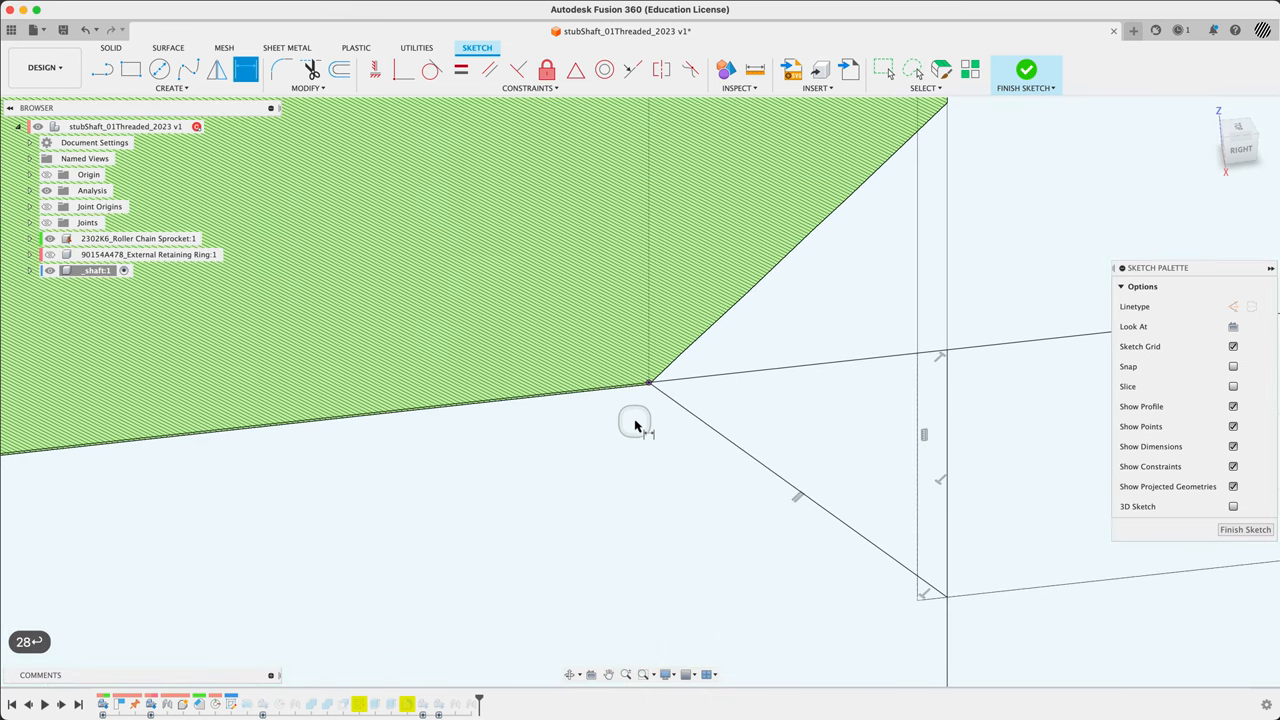
{"action": "mouse_move", "coordinate": [680, 378]}
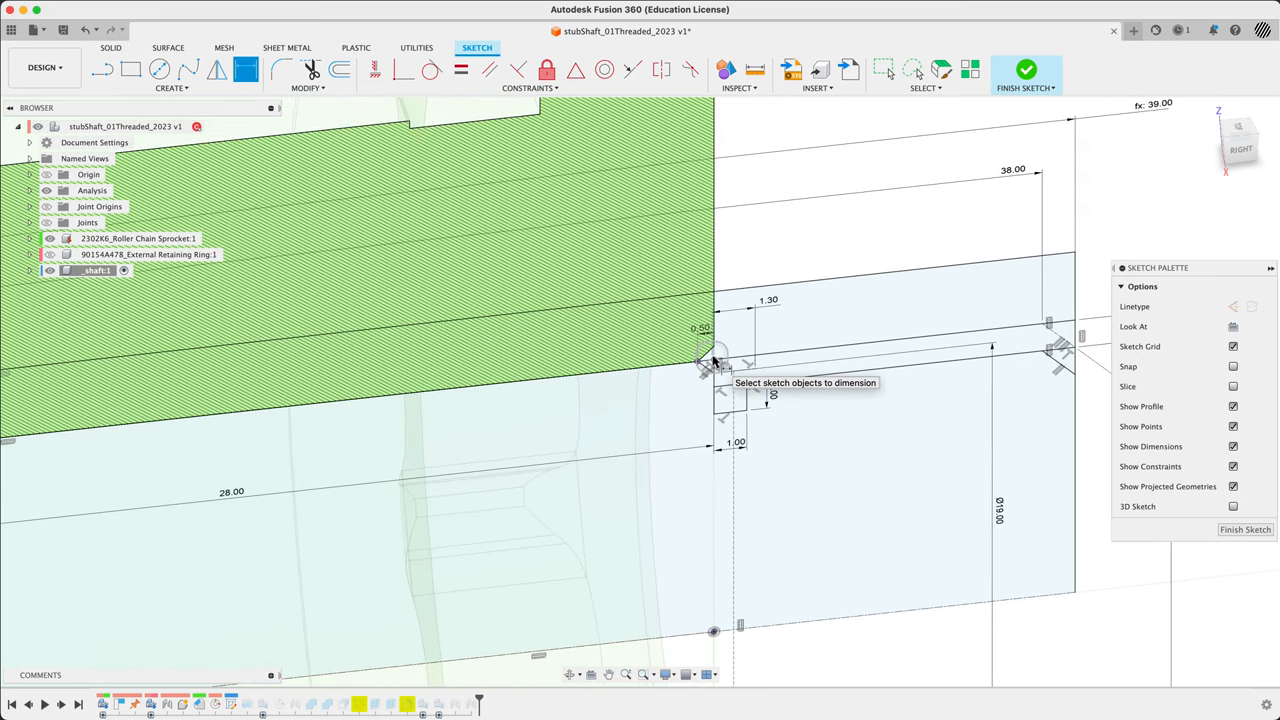
{"action": "mouse_move", "coordinate": [890, 216]}
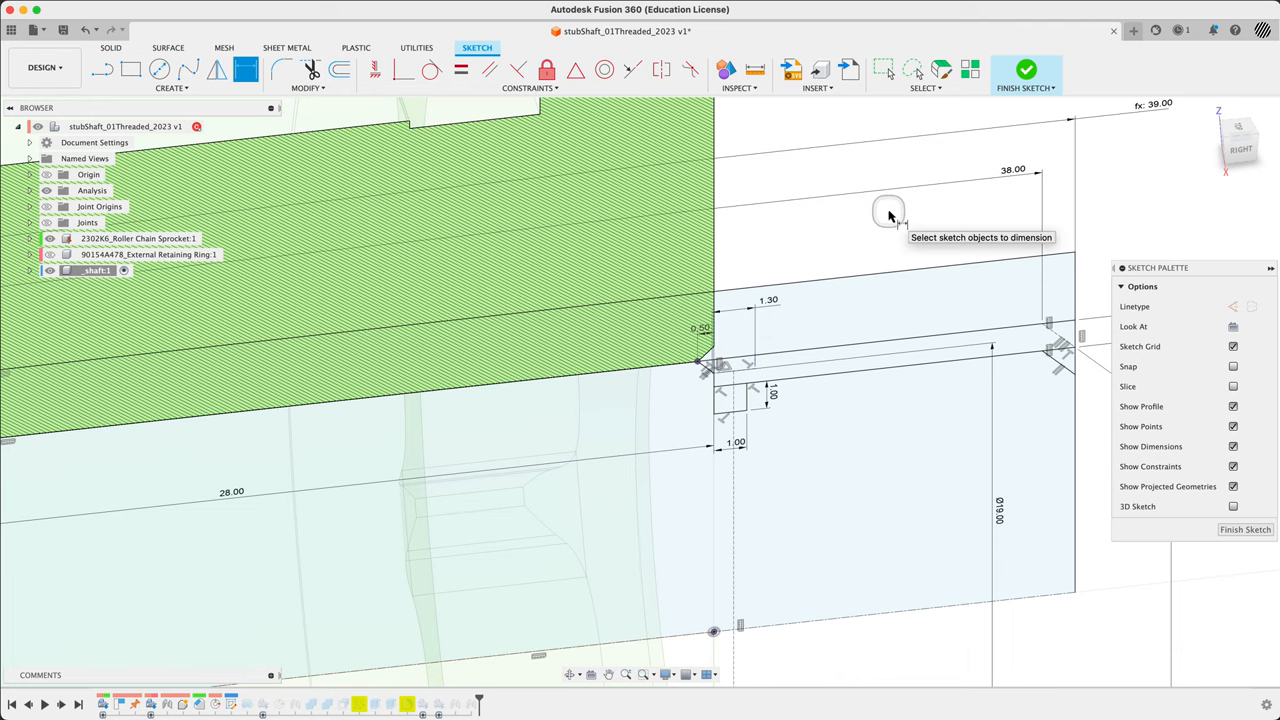
{"action": "mouse_move", "coordinate": [884, 216]}
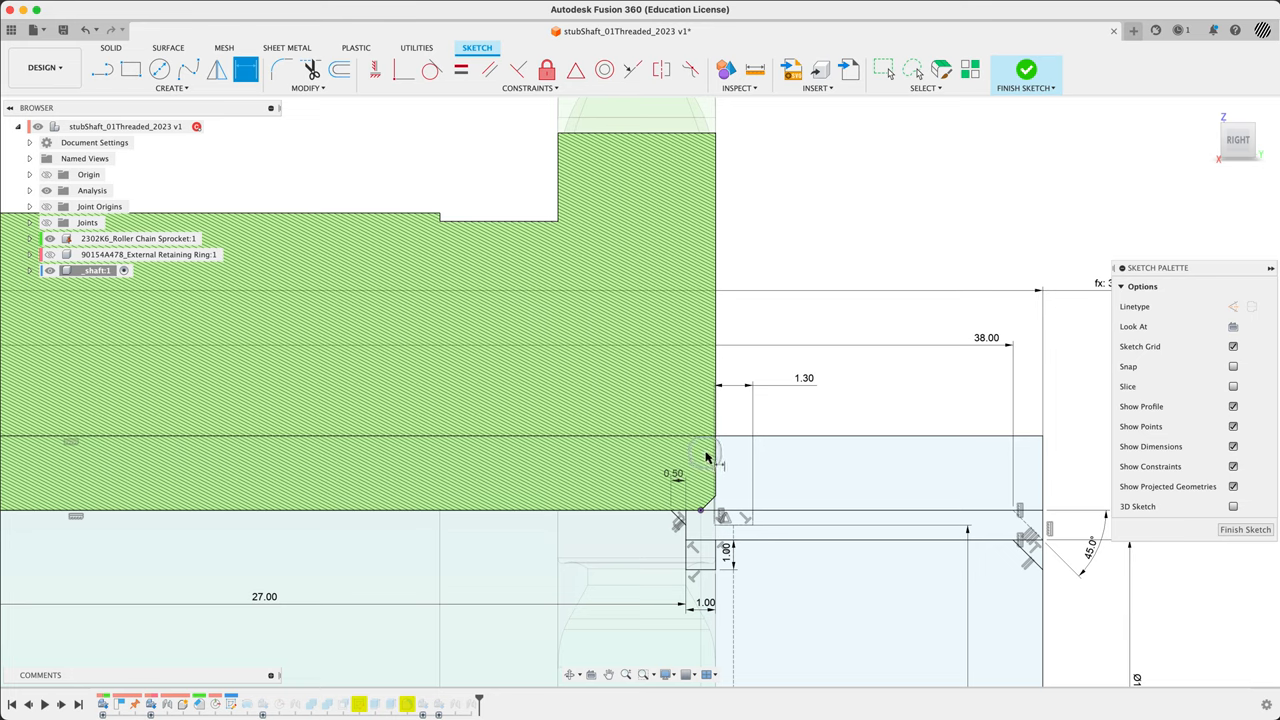
{"action": "mouse_move", "coordinate": [758, 422]}
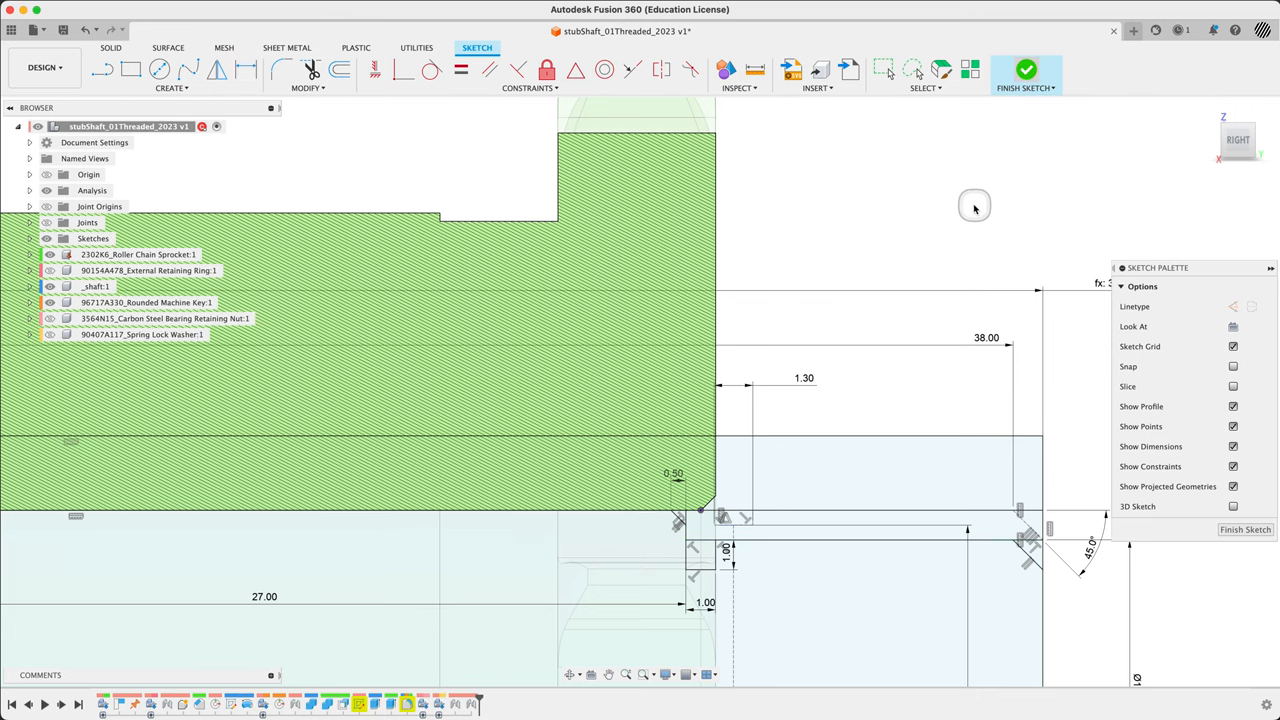
Step: Finish the shaft profile sketch before reopening the Revolve feature
{"action": "left_click", "coordinate": [1026, 68]}
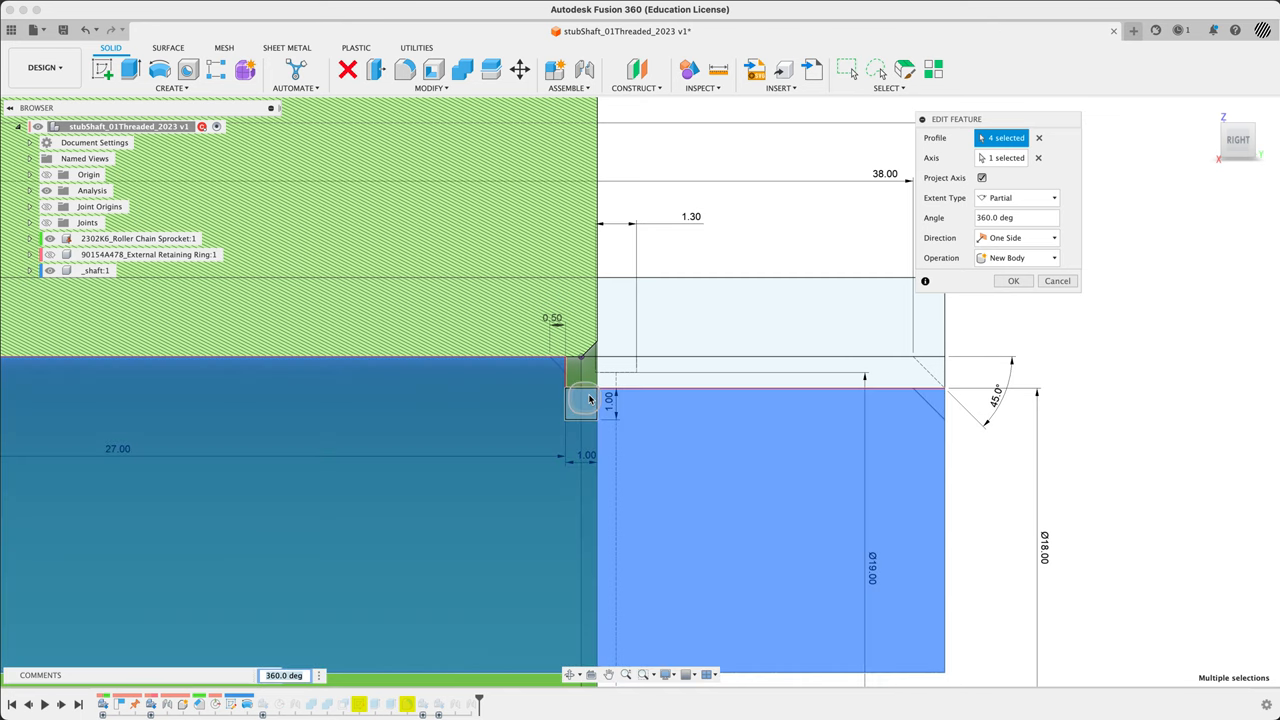
Step: Reselect the single revised profile at 360 deg and confirm the shaft Revolve
{"action": "left_click", "coordinate": [578, 398]}
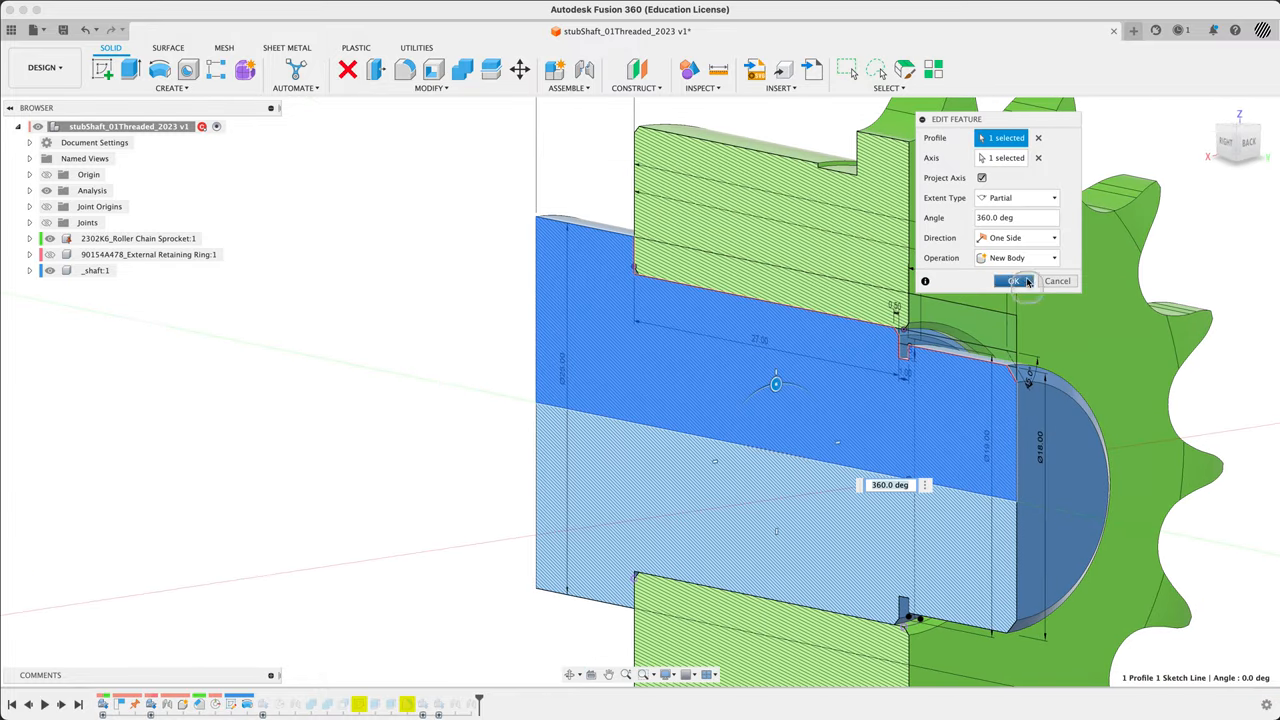
{"action": "left_click", "coordinate": [1012, 280]}
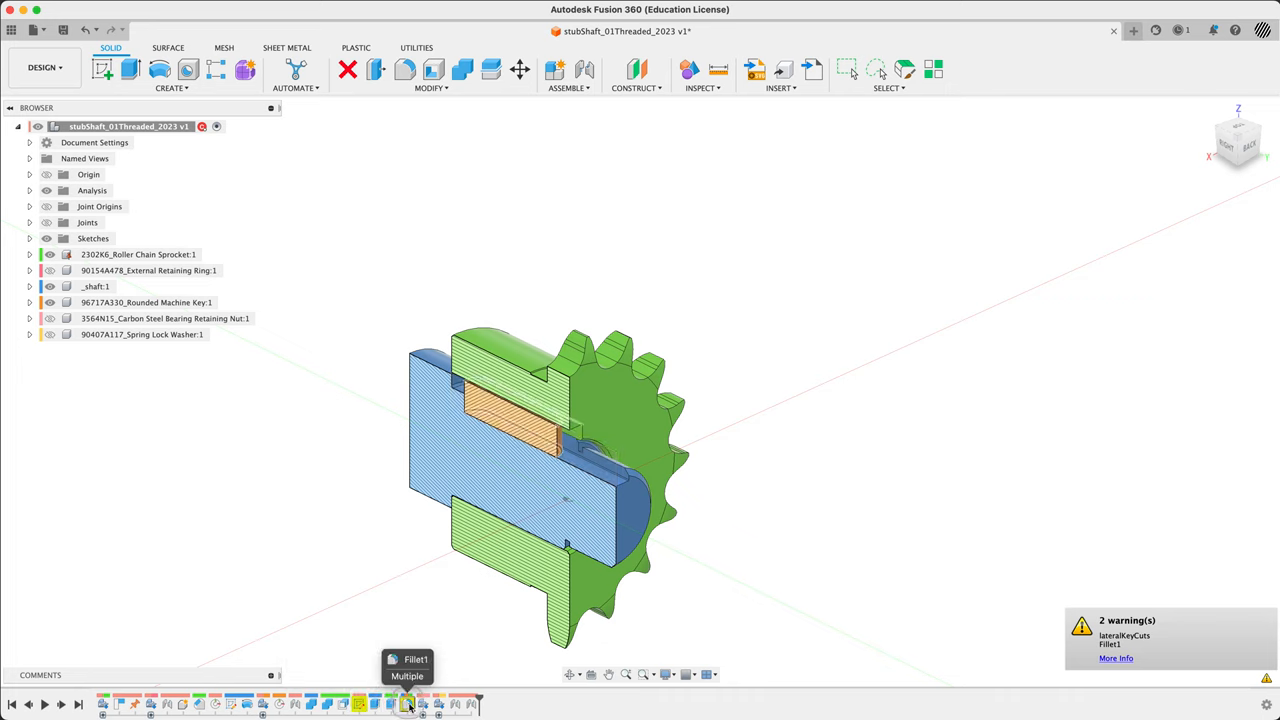
Step: Edit Fillet1 to include the new groove edges in the 0.16 mm set and confirm
{"action": "double_click", "coordinate": [406, 702]}
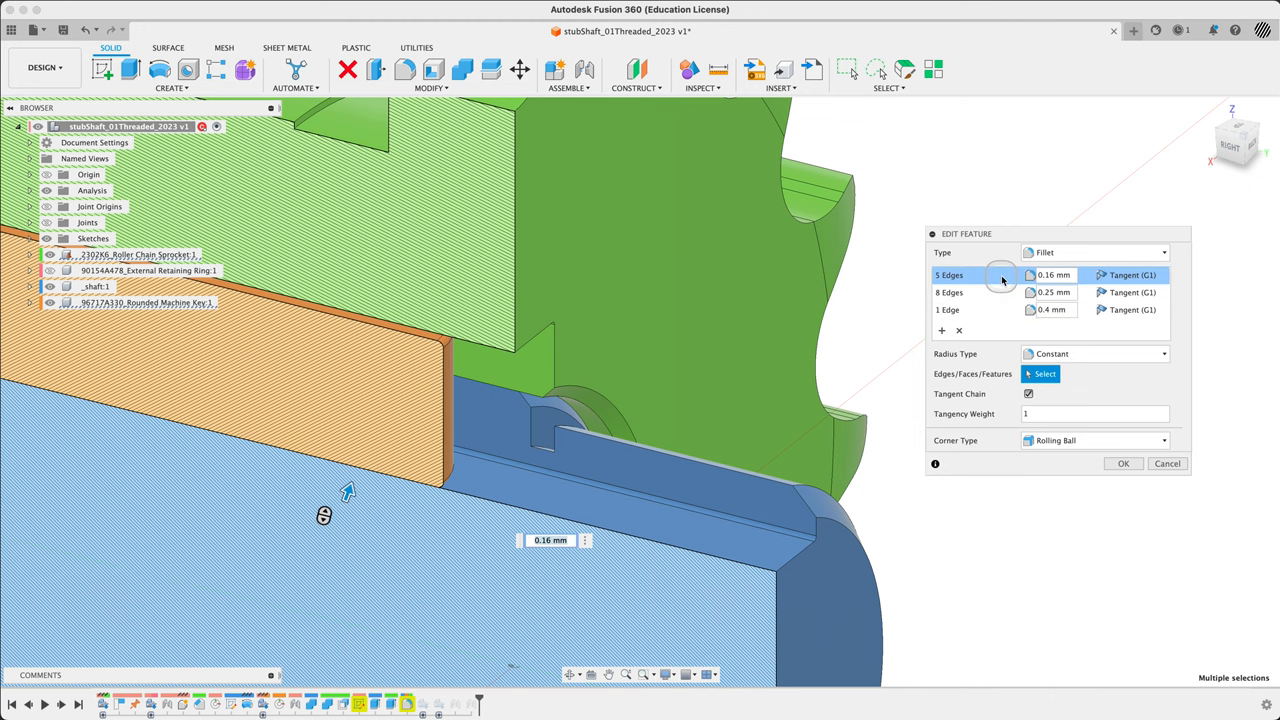
{"action": "mouse_move", "coordinate": [536, 448]}
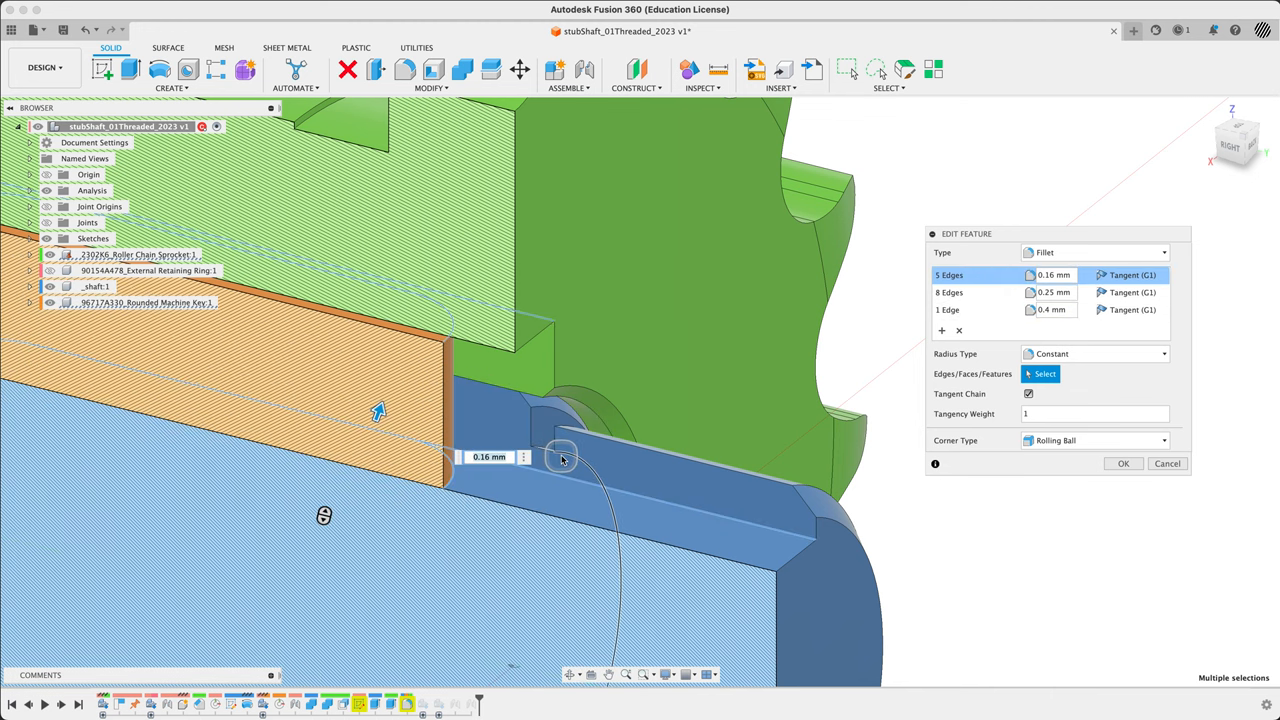
{"action": "left_click", "coordinate": [550, 460]}
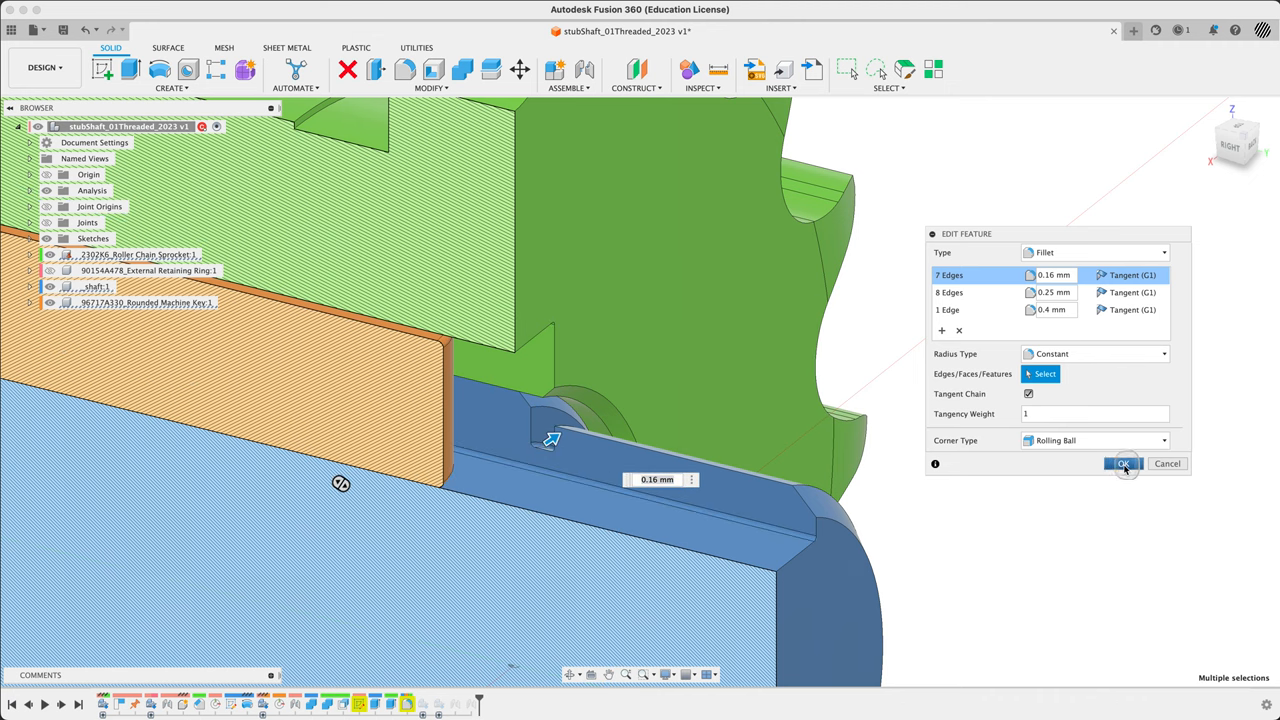
{"action": "left_click", "coordinate": [1124, 464]}
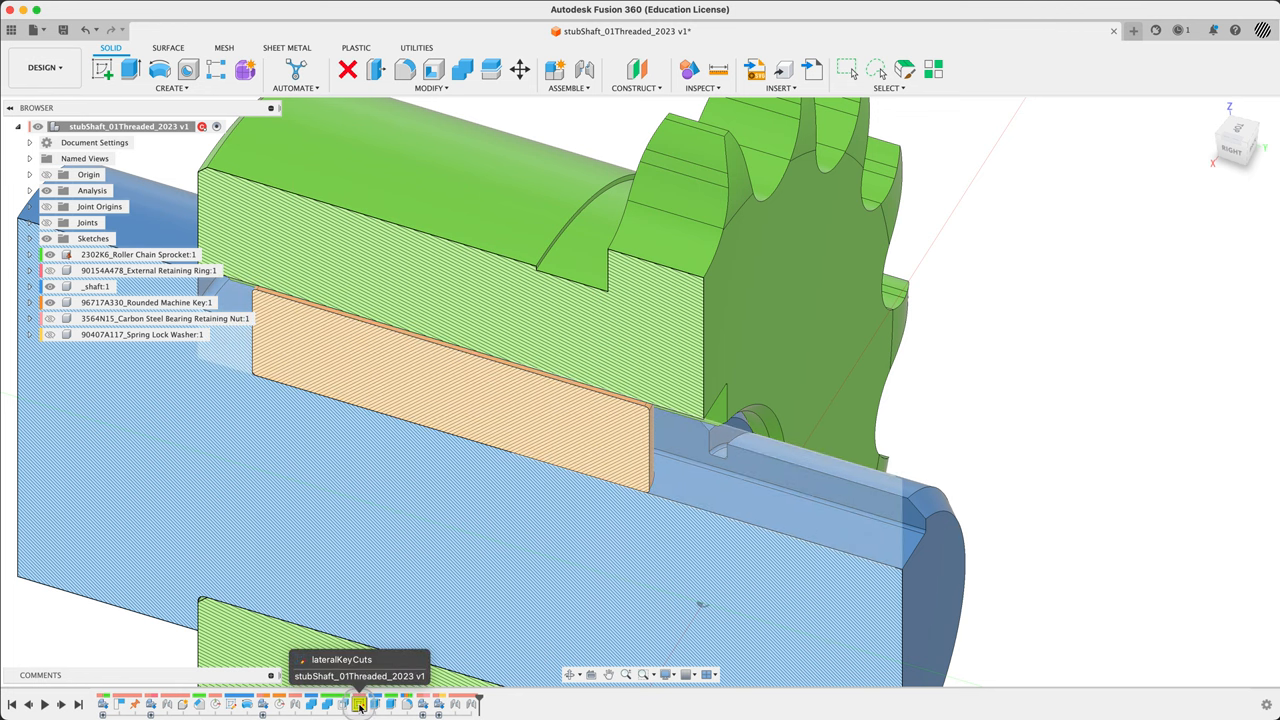
Step: Start Manage Lost Projections on the lateralKeyCuts sketch and review the lost Intersect curves
{"action": "right_click", "coordinate": [358, 708]}
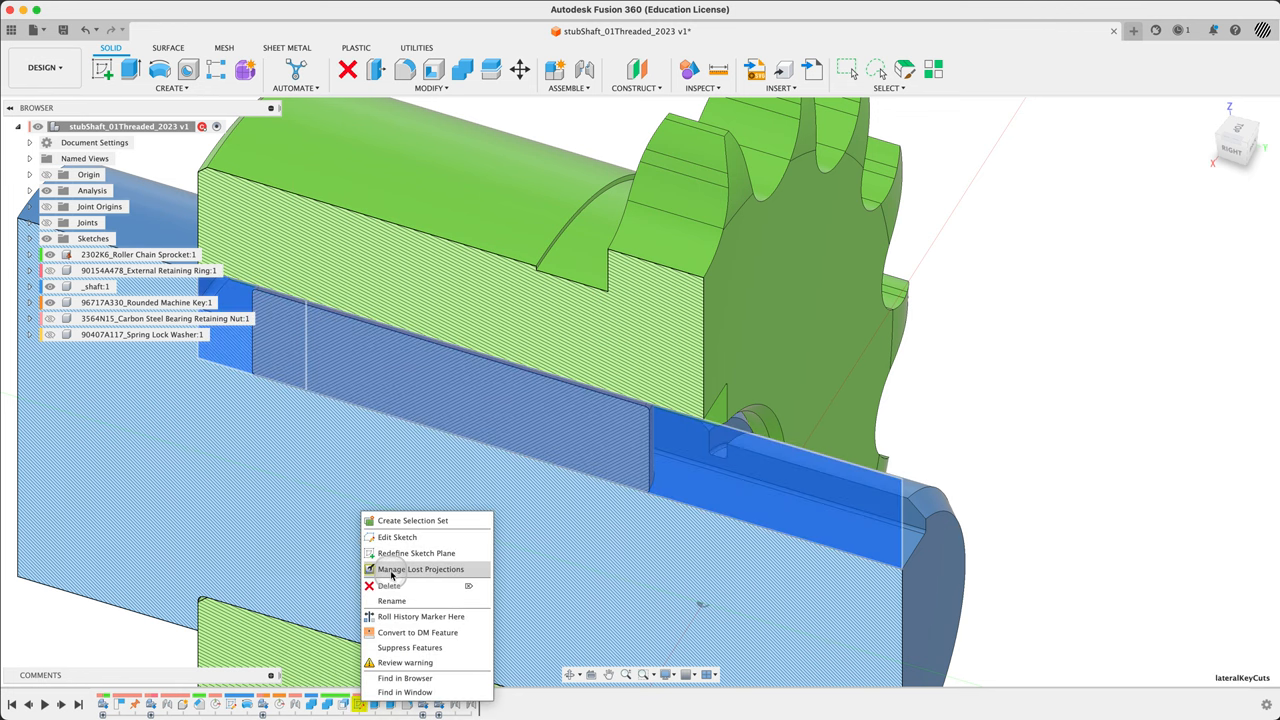
{"action": "left_click", "coordinate": [412, 568]}
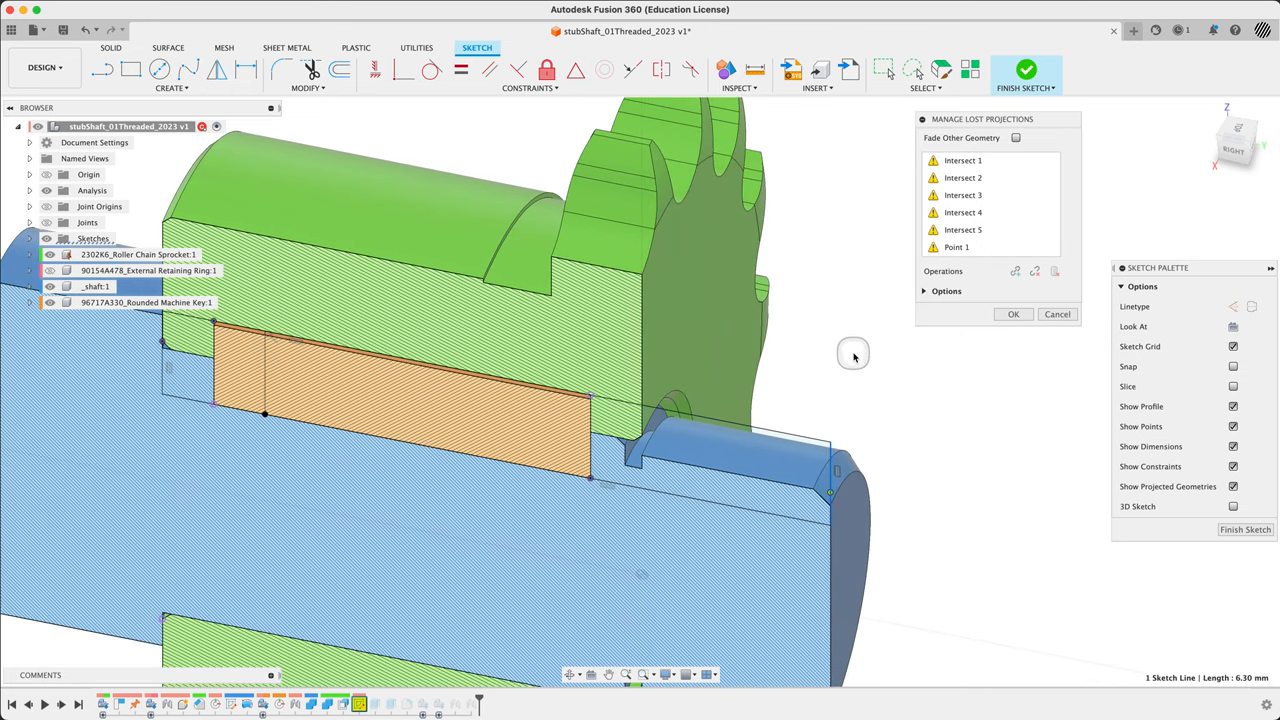
{"action": "mouse_move", "coordinate": [828, 492]}
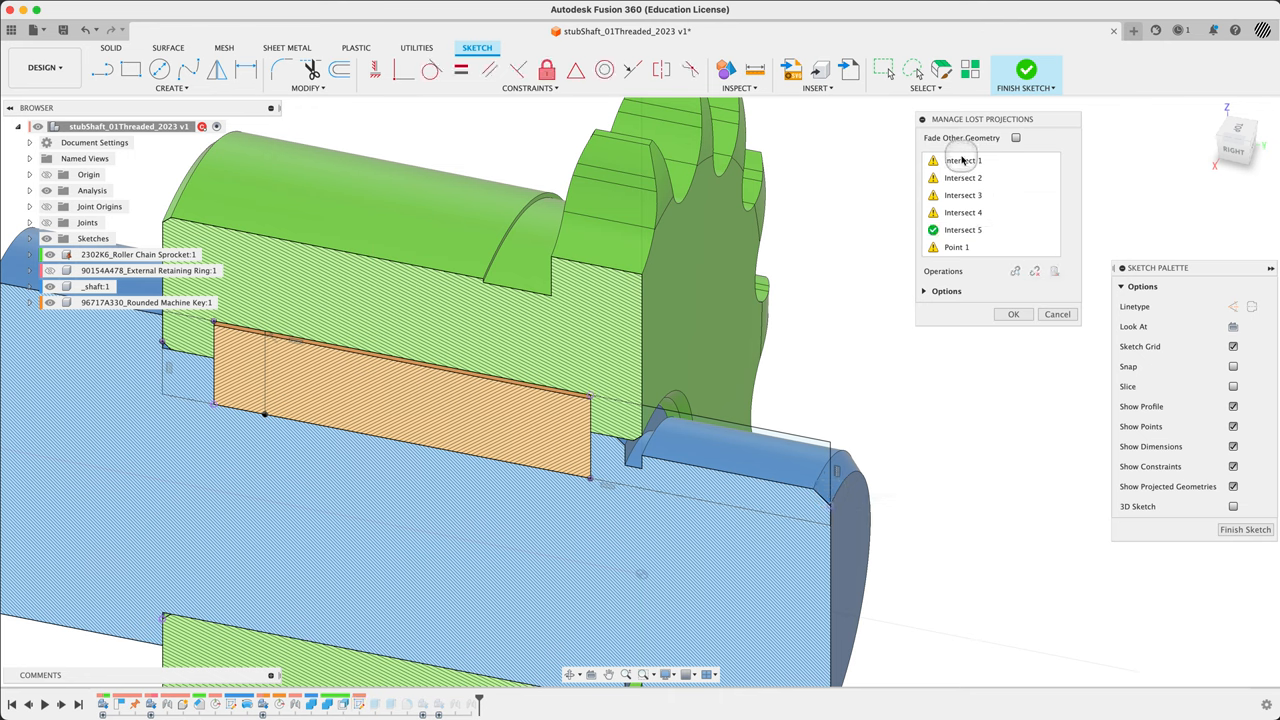
{"action": "left_click", "coordinate": [962, 160]}
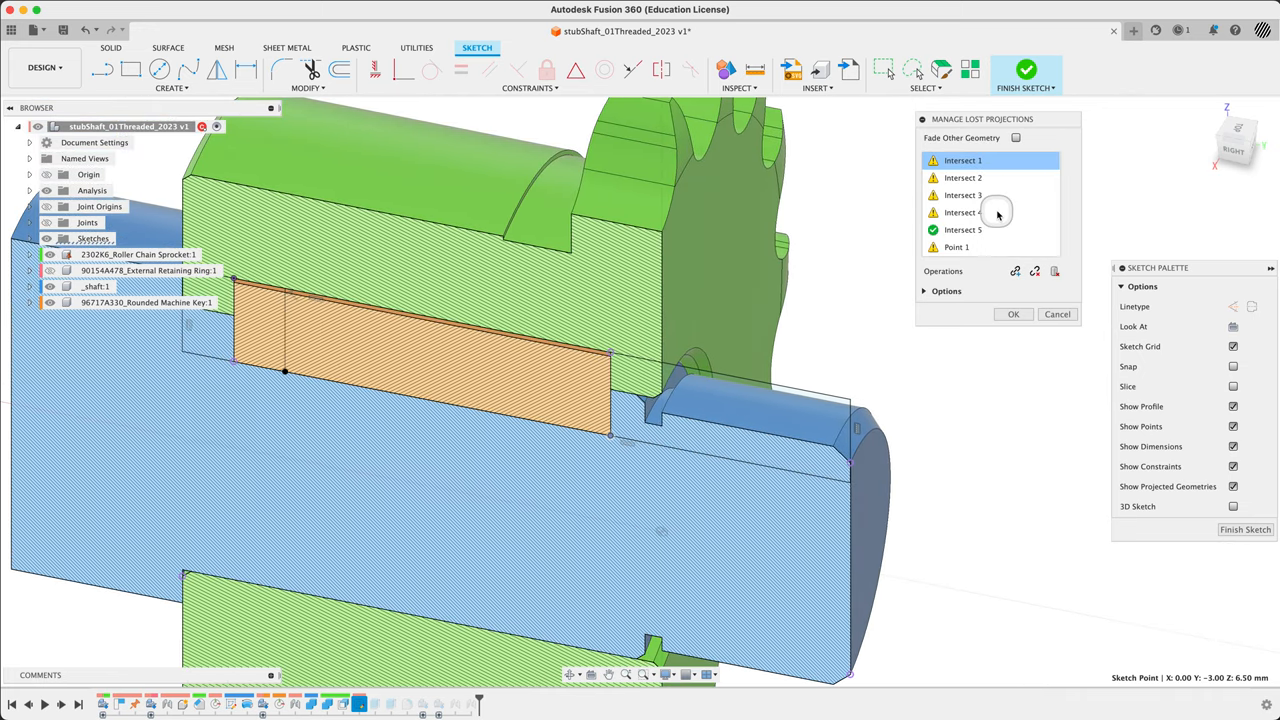
{"action": "left_click", "coordinate": [964, 176]}
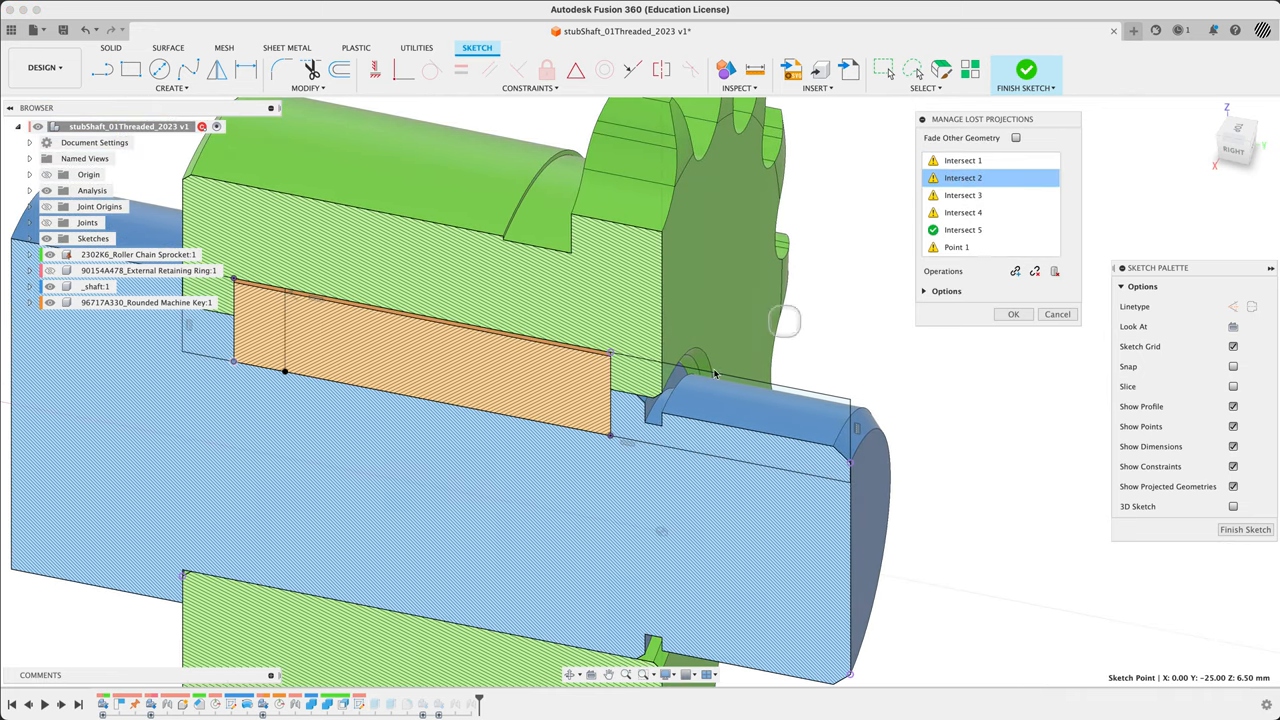
{"action": "mouse_move", "coordinate": [628, 424]}
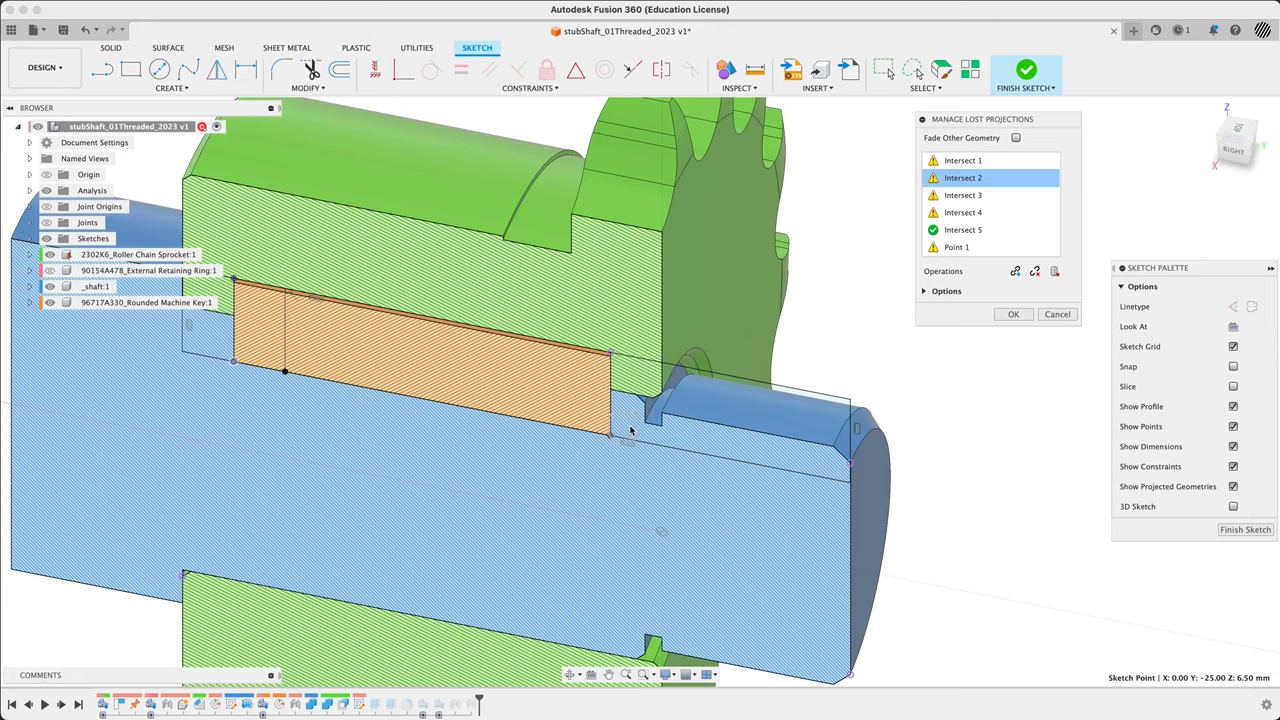
{"action": "mouse_move", "coordinate": [966, 160]}
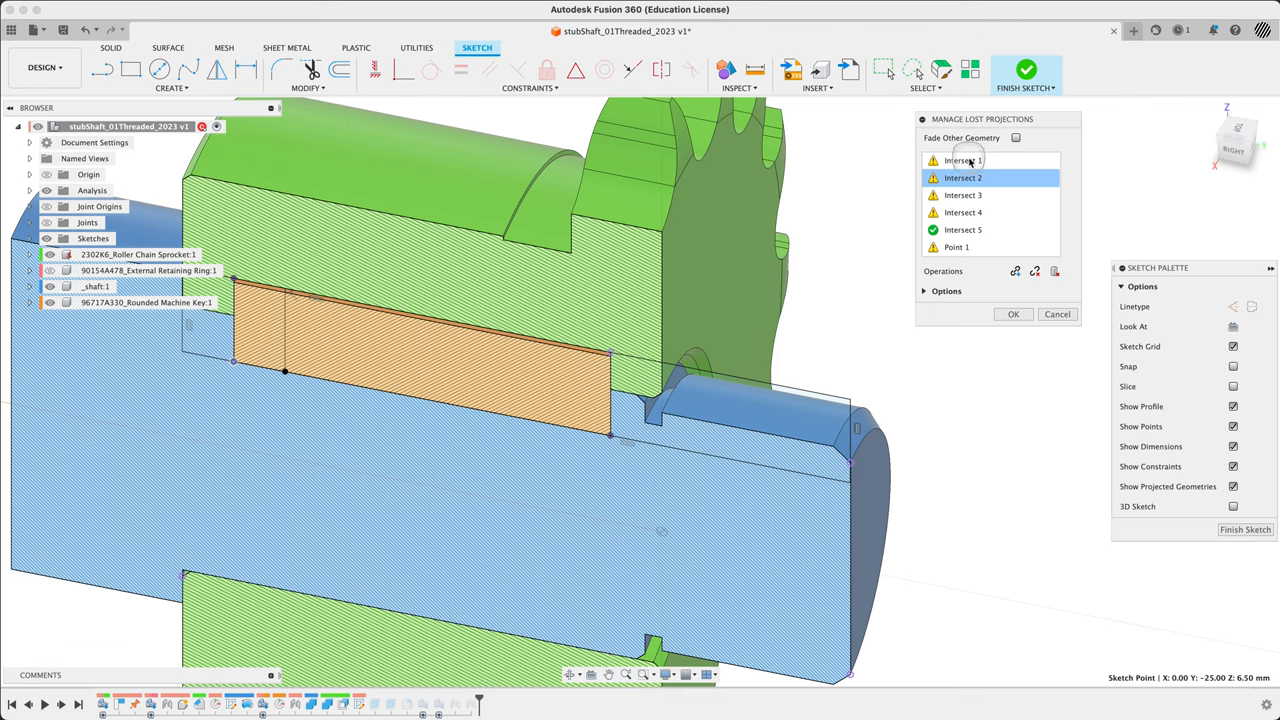
{"action": "left_click", "coordinate": [964, 160]}
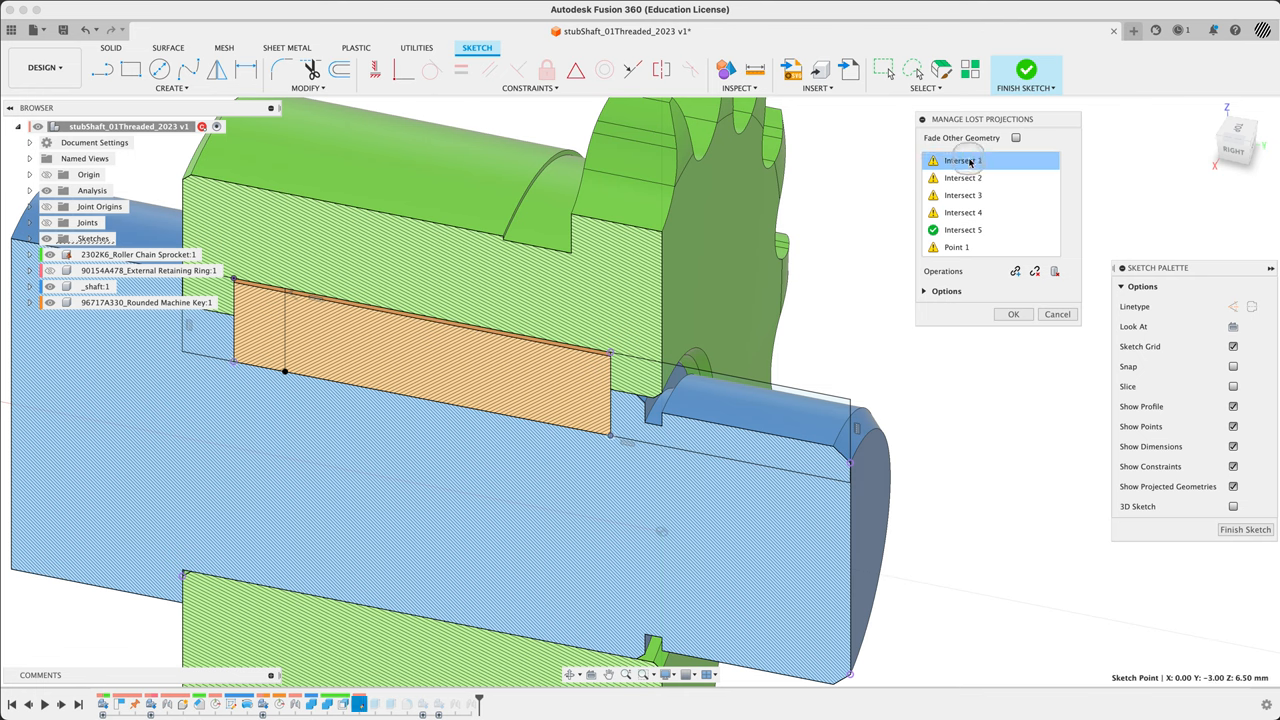
{"action": "left_click", "coordinate": [964, 176]}
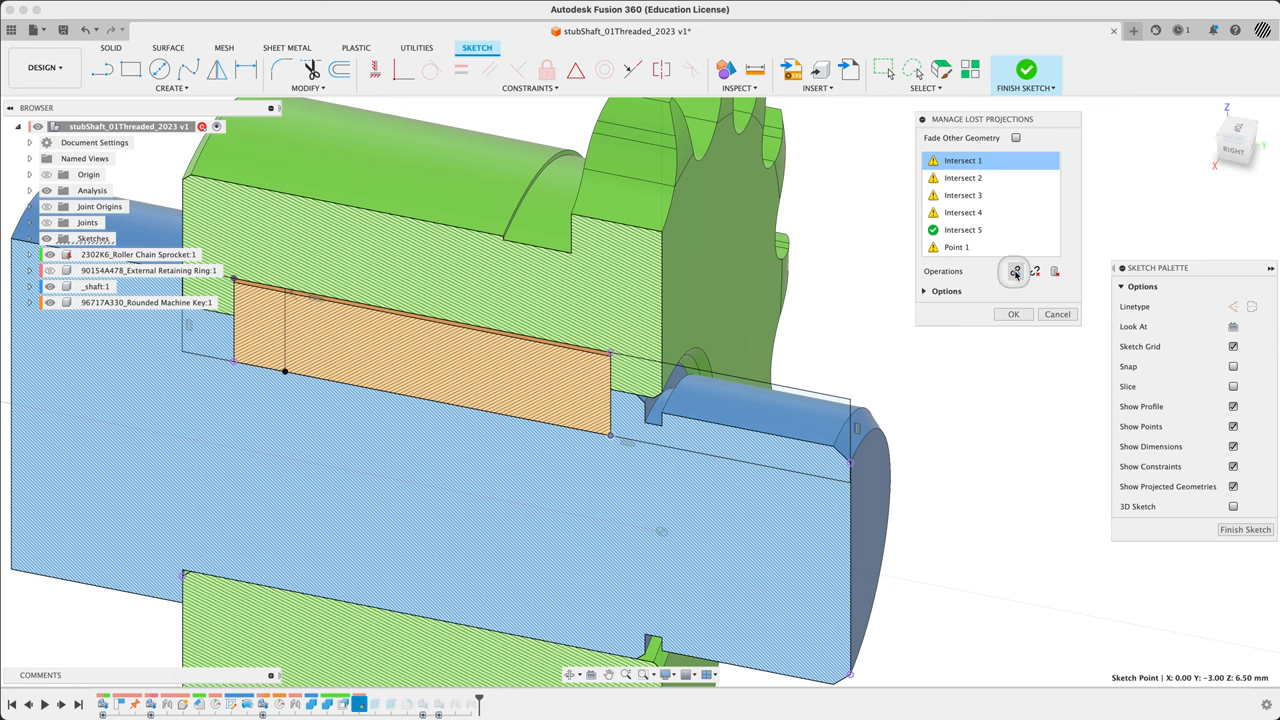
Step: Re-link Intersect 1 and the next lost curve to the new shaft edges, then select Point 1
{"action": "left_click", "coordinate": [1012, 272]}
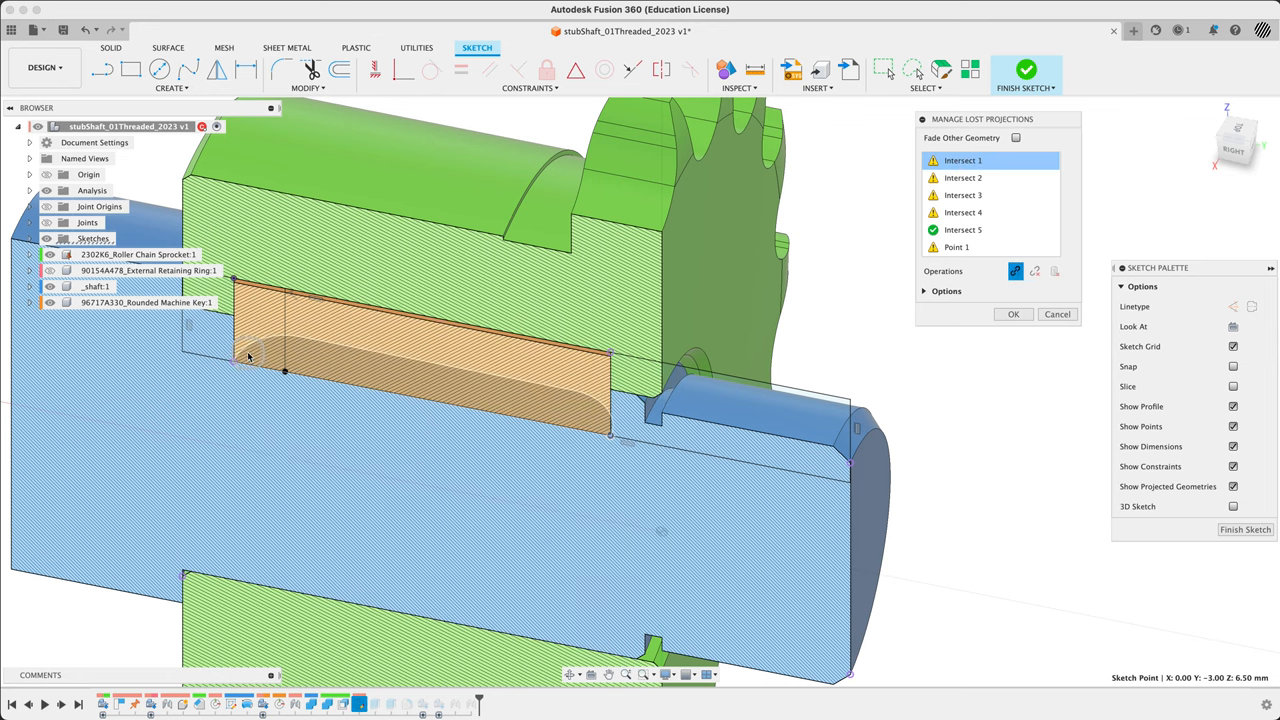
{"action": "left_click", "coordinate": [964, 160]}
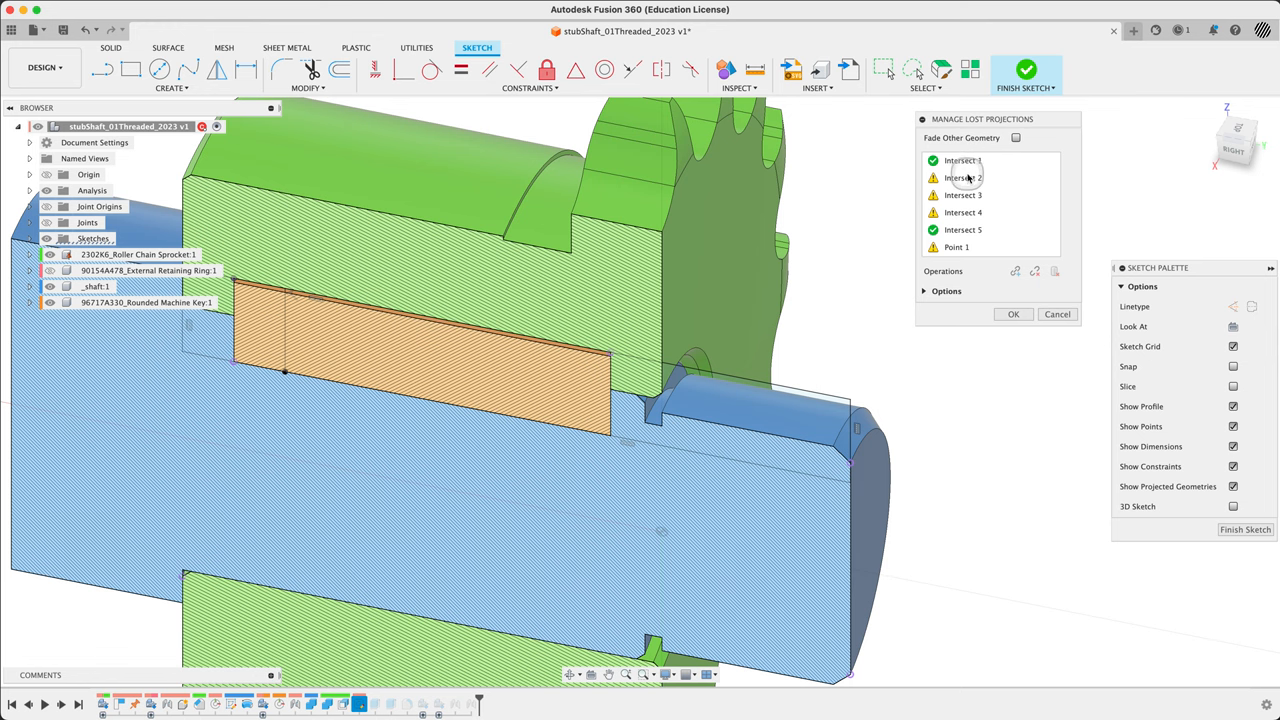
{"action": "left_click", "coordinate": [962, 176]}
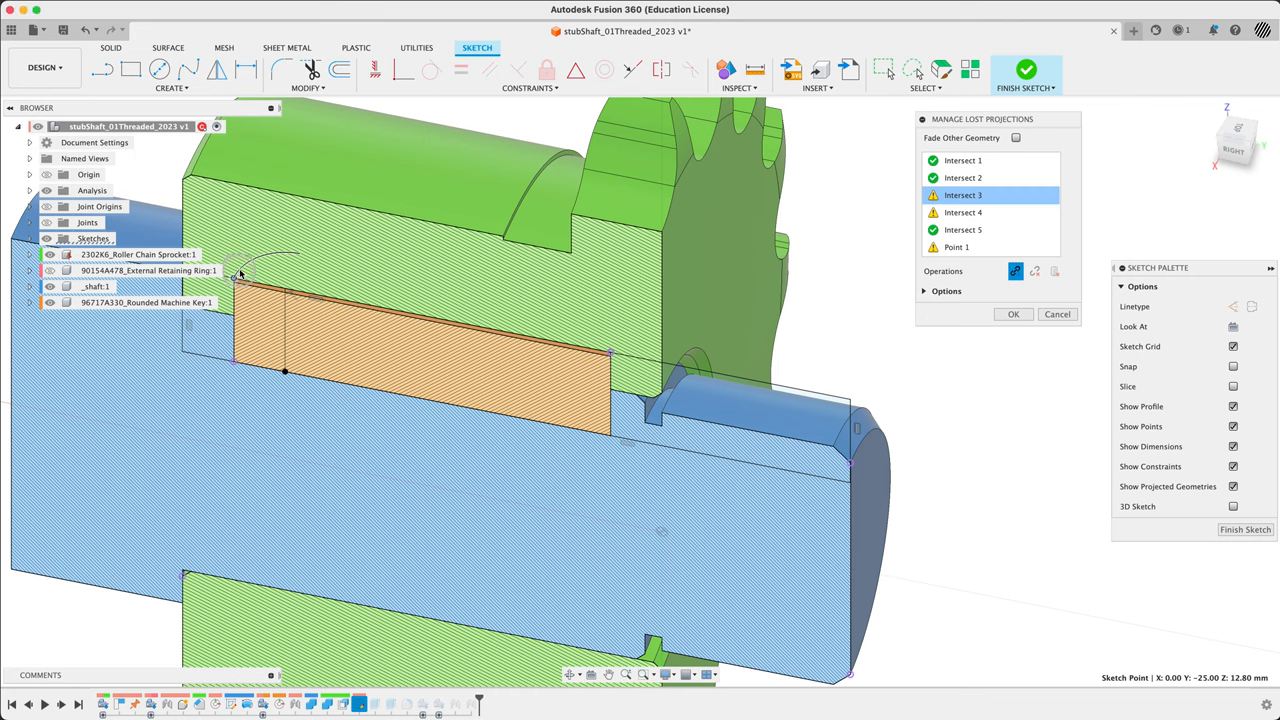
{"action": "left_click", "coordinate": [964, 212]}
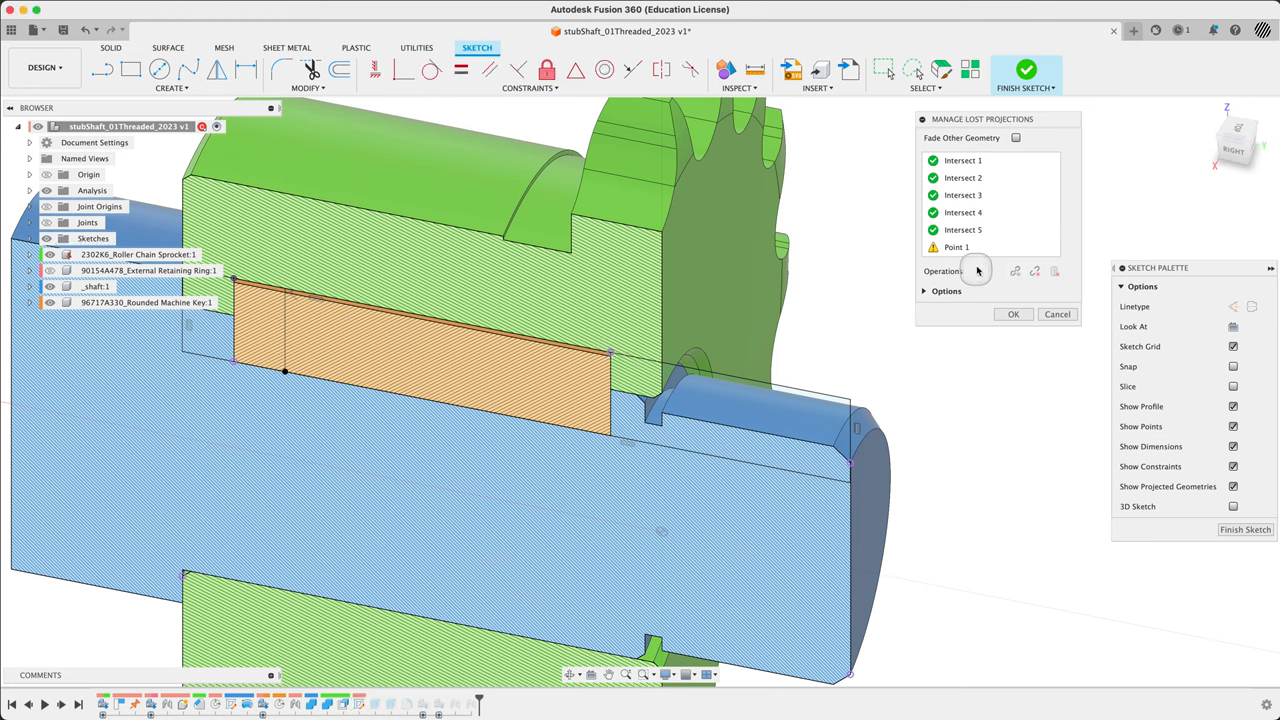
{"action": "left_click", "coordinate": [956, 248]}
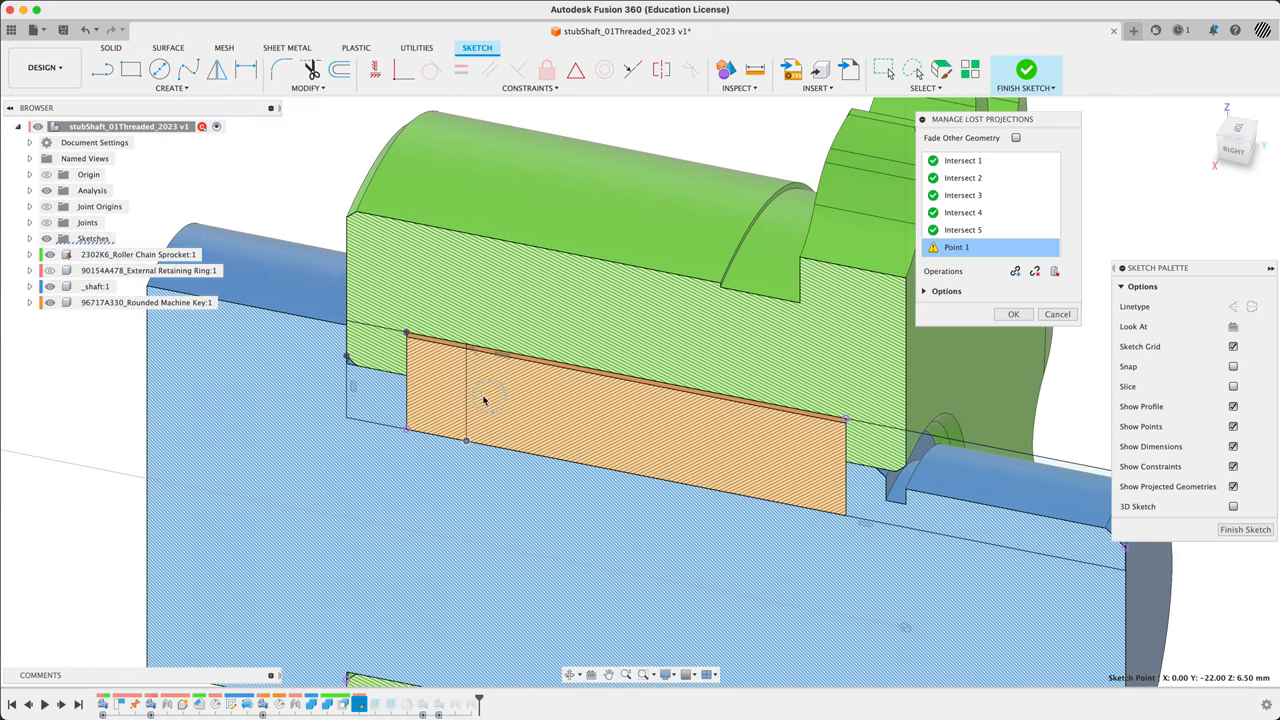
{"action": "mouse_move", "coordinate": [504, 414]}
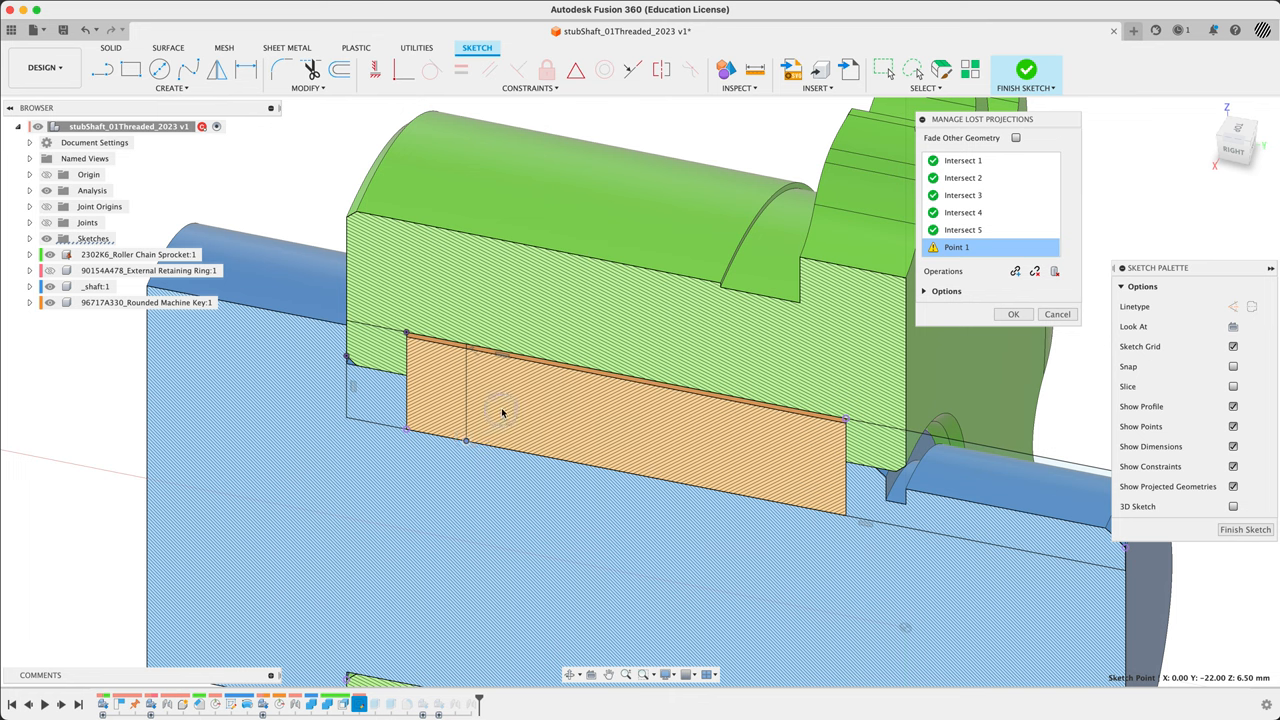
{"action": "mouse_move", "coordinate": [464, 376]}
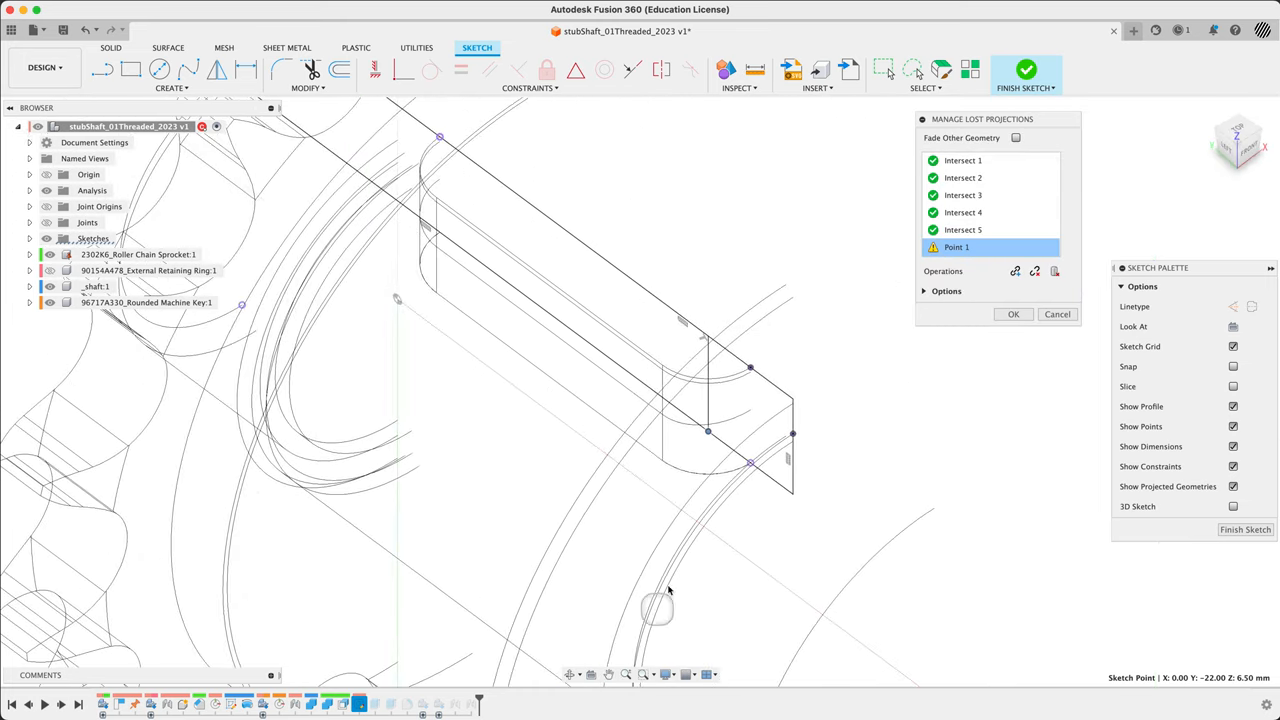
{"action": "mouse_move", "coordinate": [708, 432]}
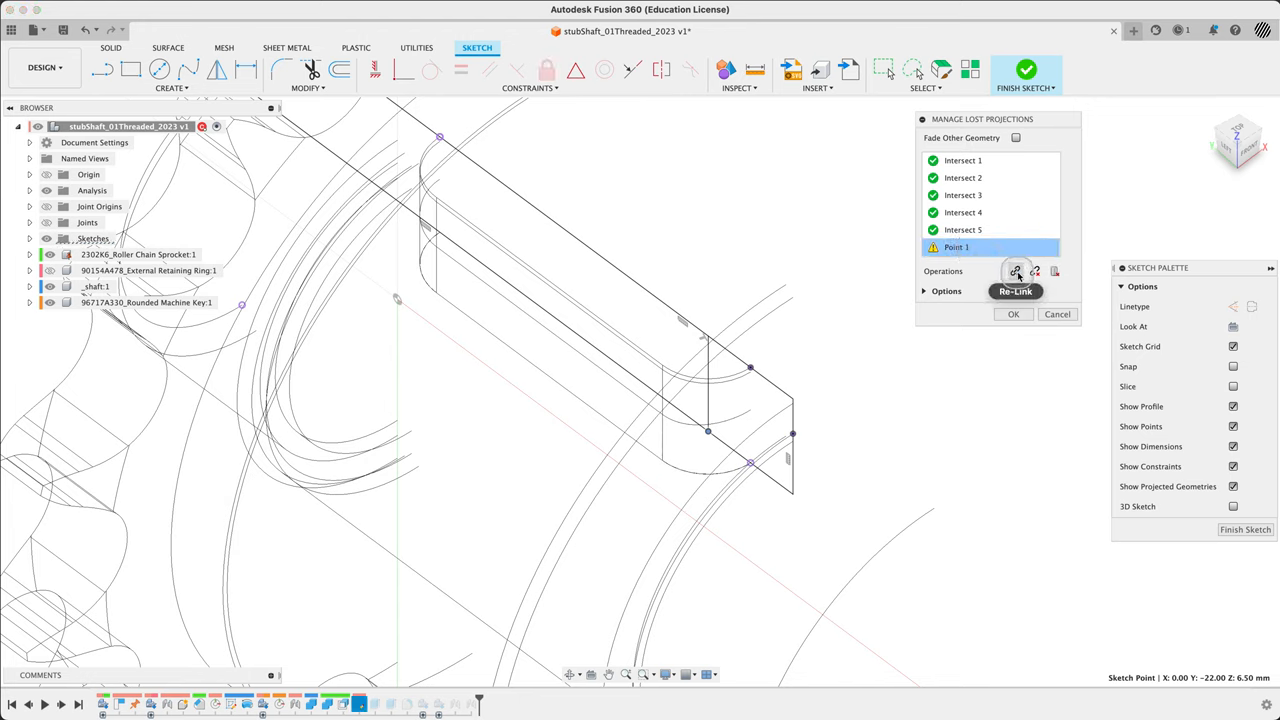
Step: Re-link the lost Point 1 projection and confirm the repaired projections dialog
{"action": "left_click", "coordinate": [1016, 272]}
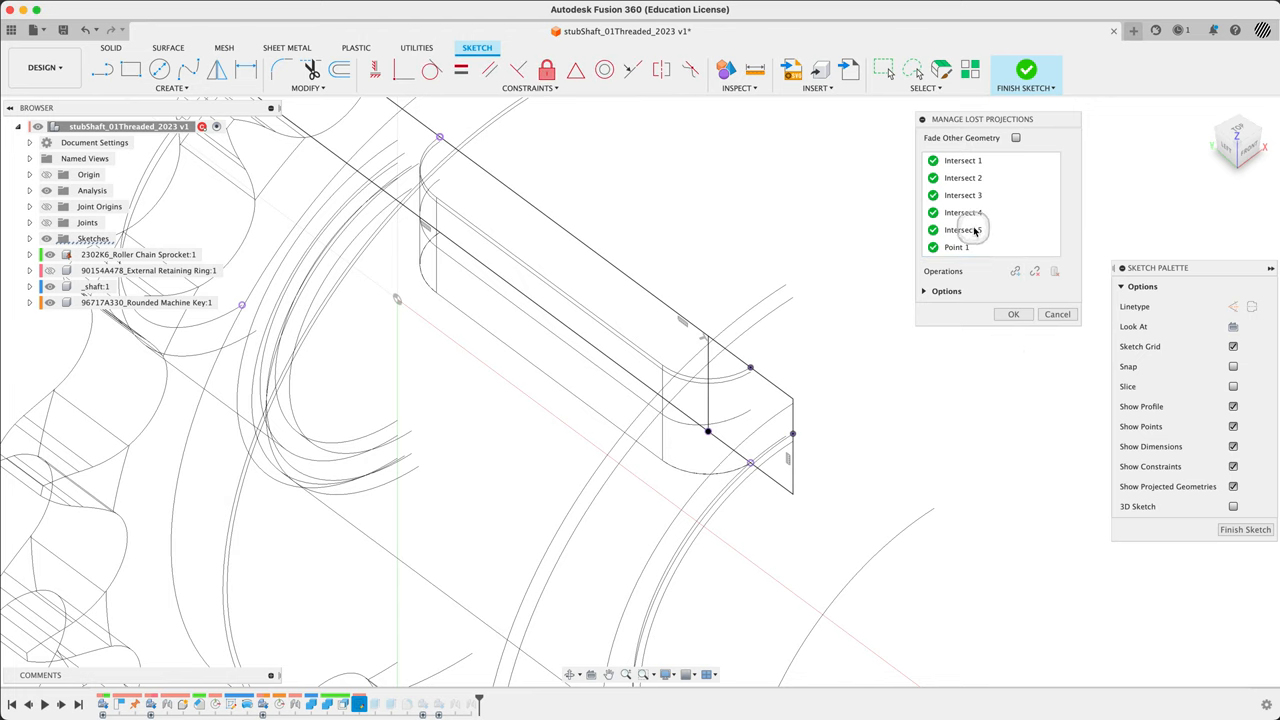
{"action": "left_click", "coordinate": [1012, 314]}
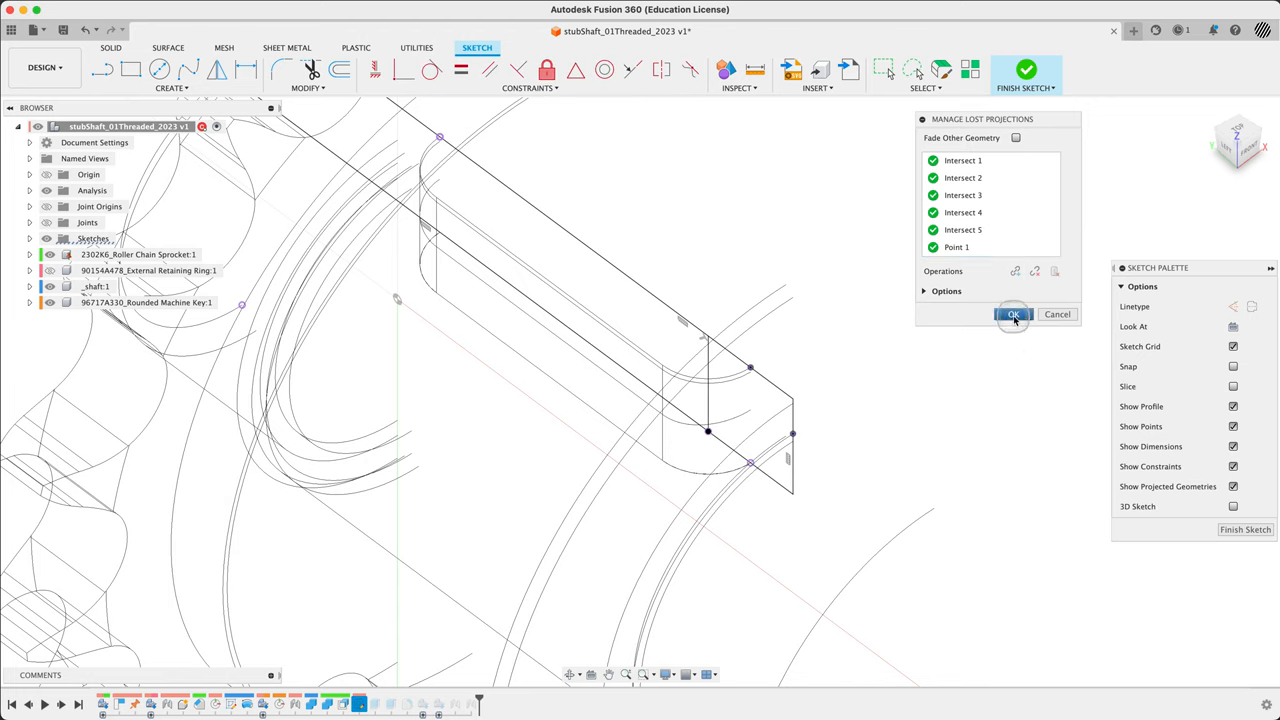
{"action": "mouse_move", "coordinate": [964, 444]}
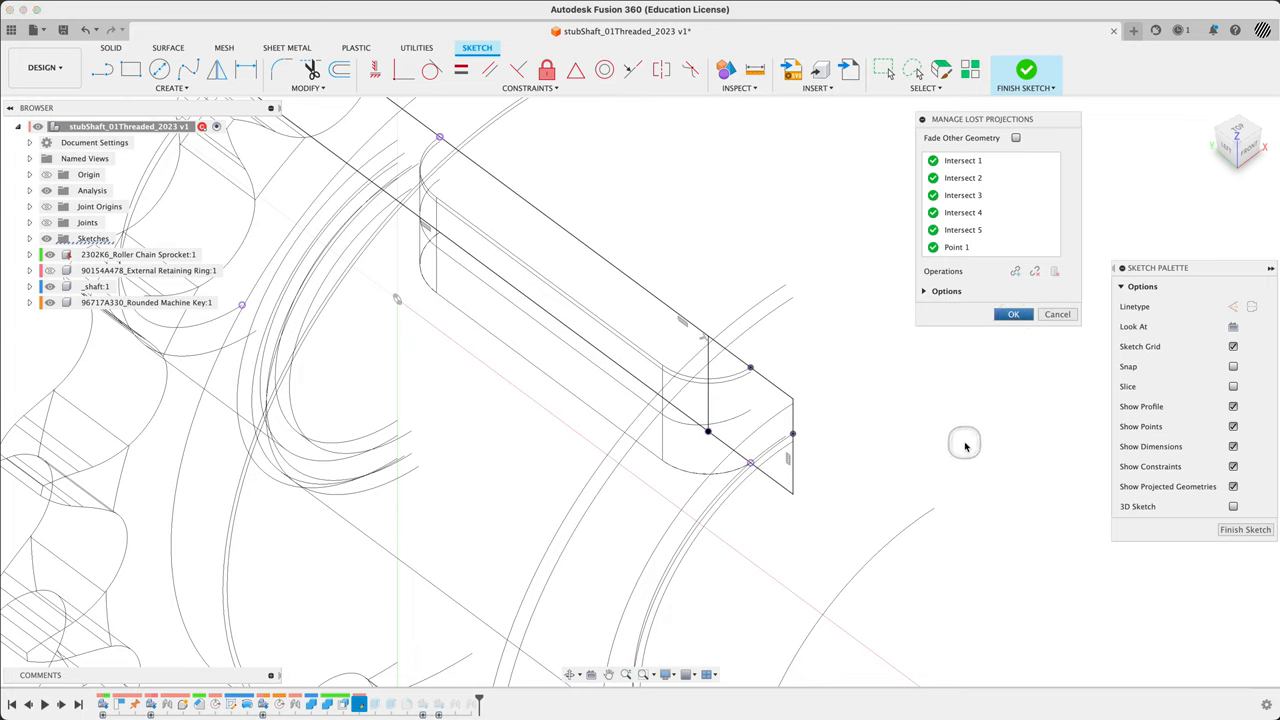
{"action": "left_click", "coordinate": [1012, 314]}
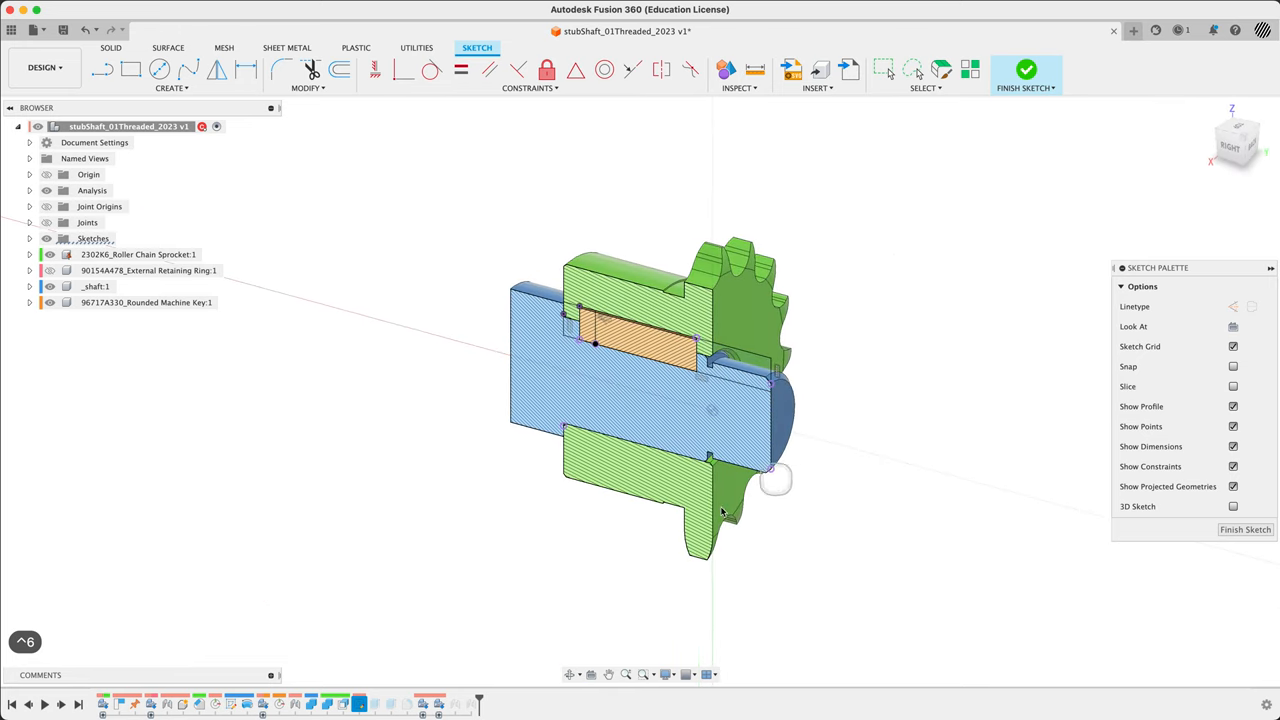
{"action": "mouse_move", "coordinate": [404, 700]}
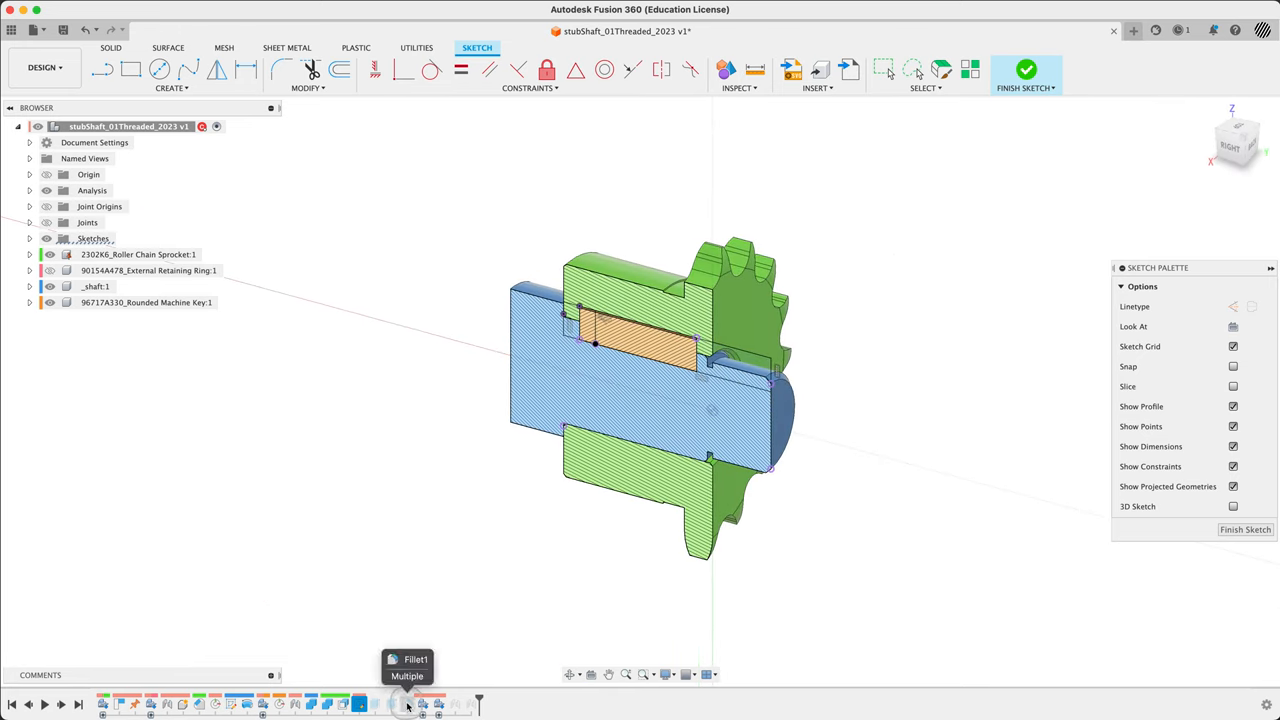
{"action": "mouse_move", "coordinate": [952, 460]}
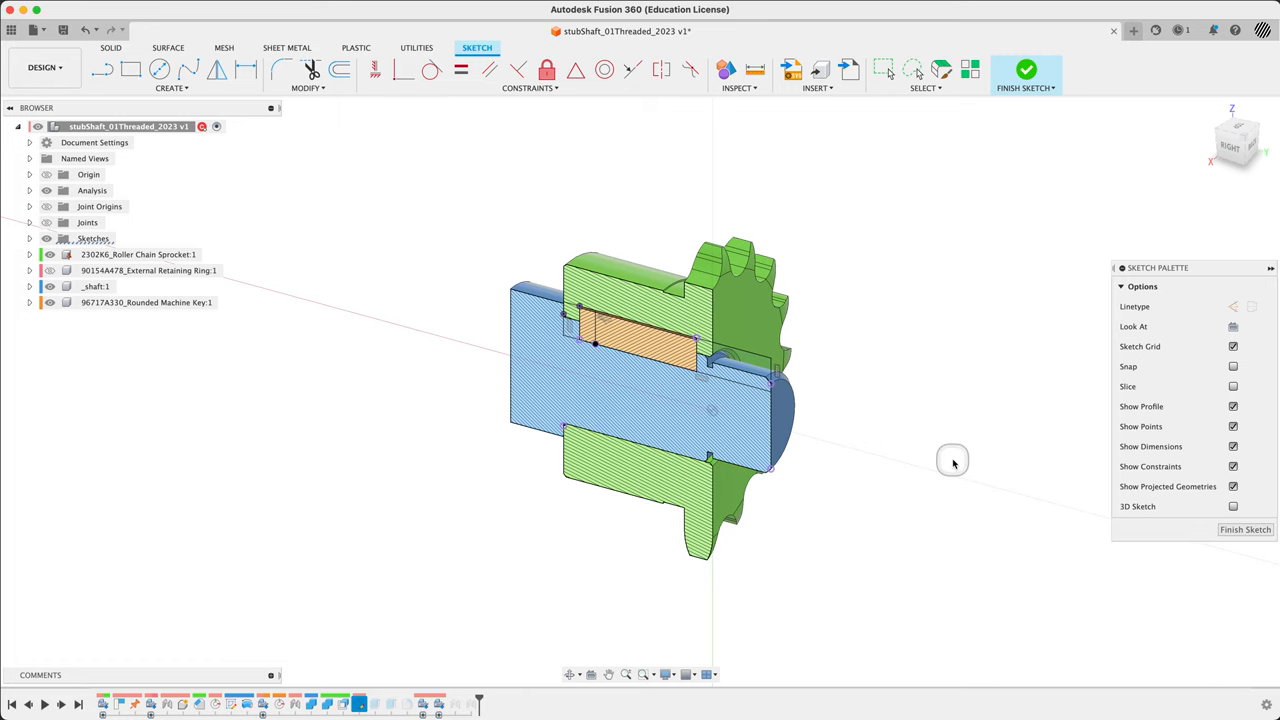
Step: Return the timeline to its latest step and inspect the nut threads in section
{"action": "left_click", "coordinate": [1244, 530]}
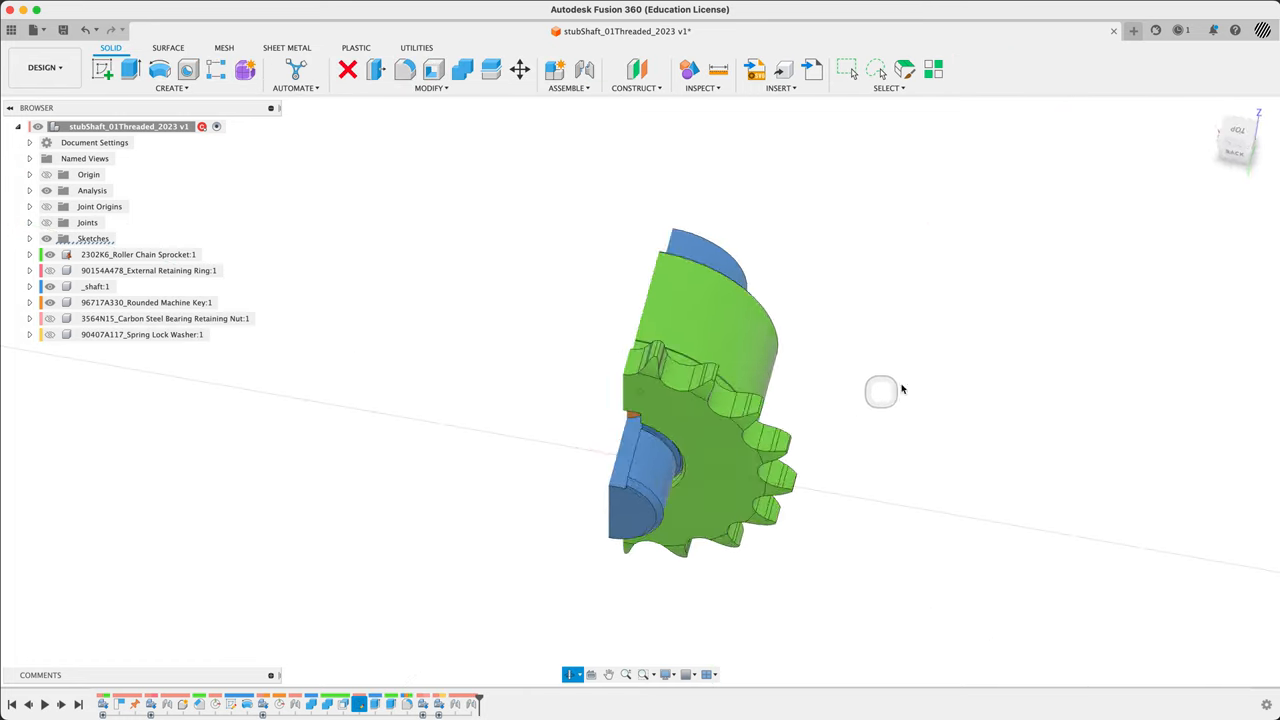
{"action": "left_click_drag", "start_coordinate": [880, 390], "coordinate": [884, 388]}
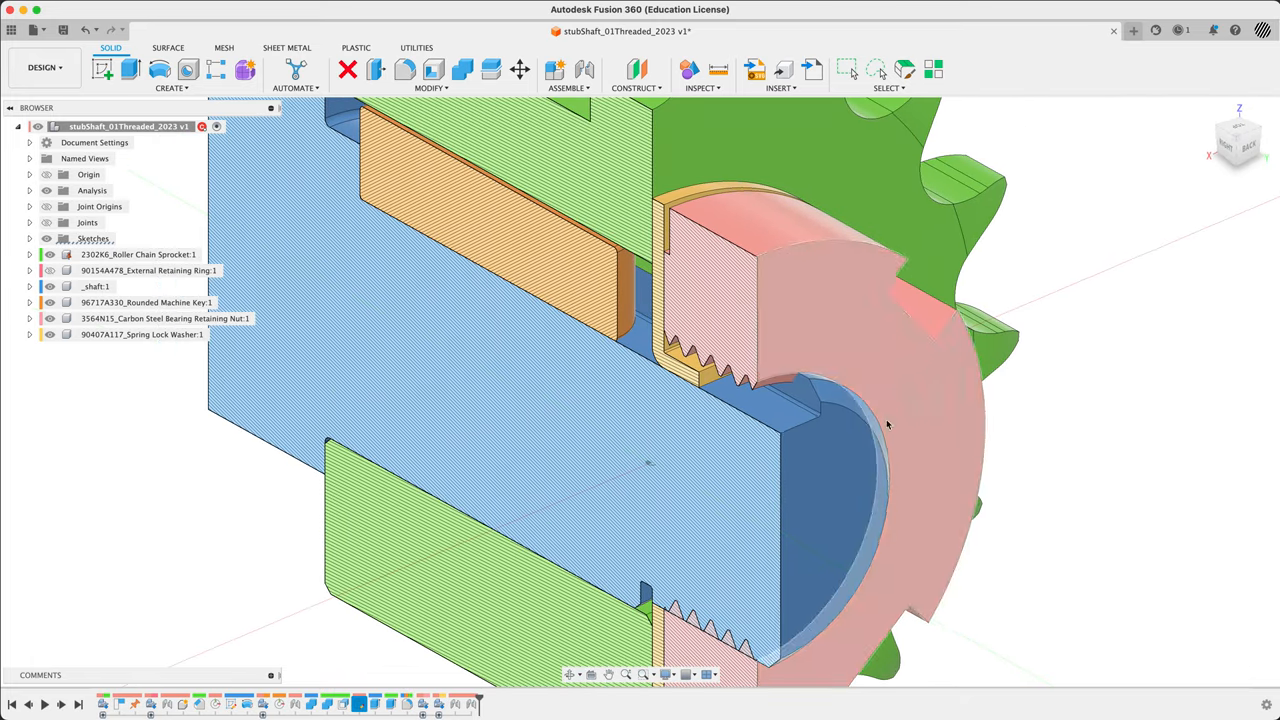
{"action": "left_click_drag", "start_coordinate": [888, 424], "coordinate": [732, 490]}
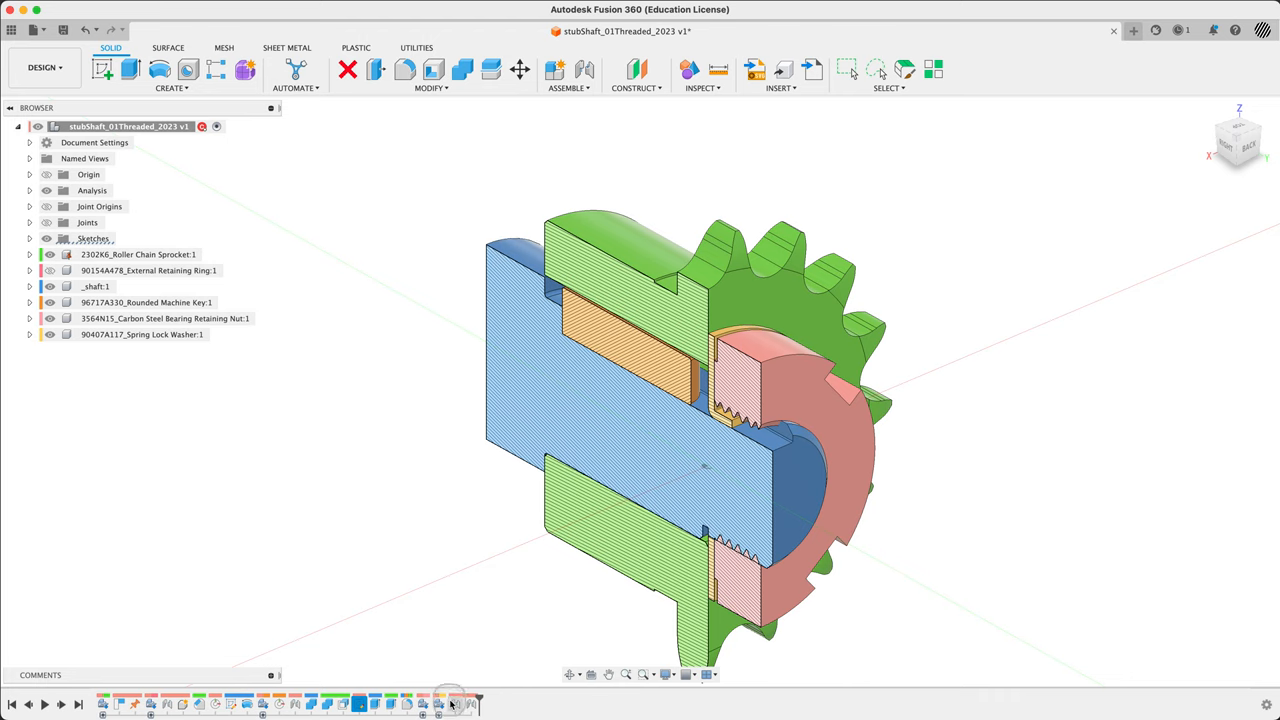
{"action": "mouse_move", "coordinate": [456, 706]}
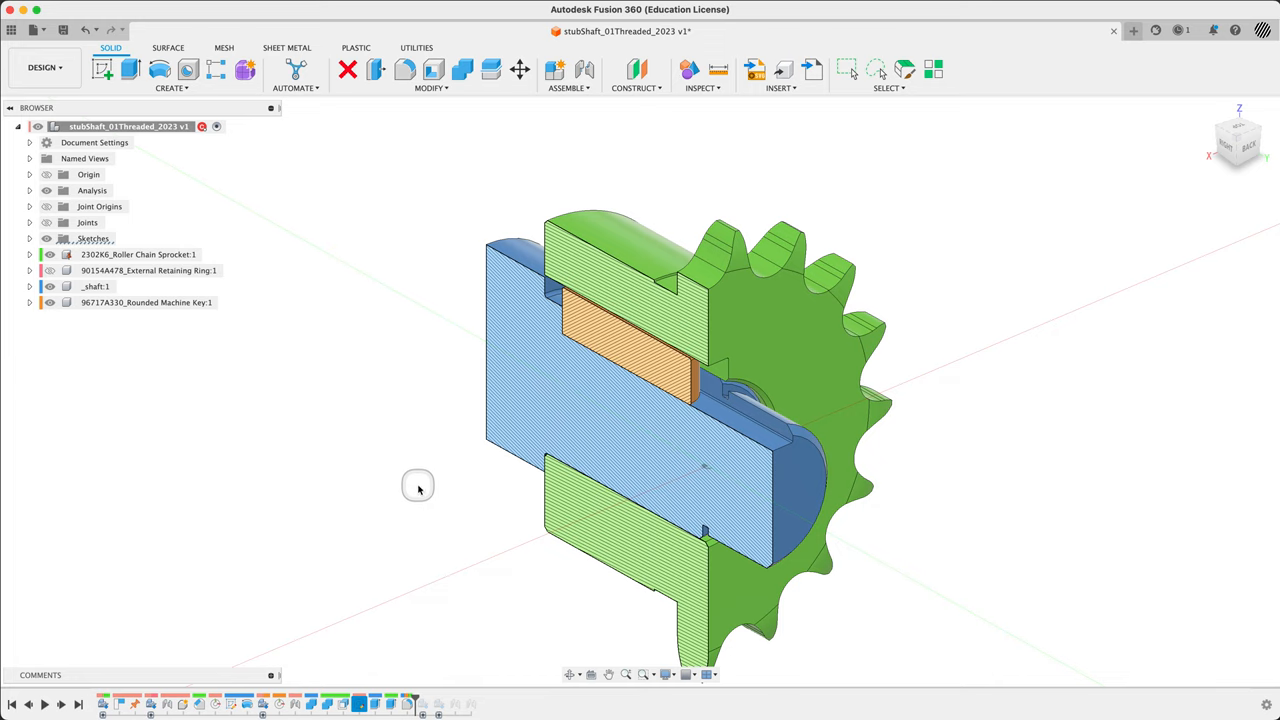
Step: Add a modeled ISO Metric M18x1.5 6g thread on the shaft's end face
{"action": "type", "text": "thread"}
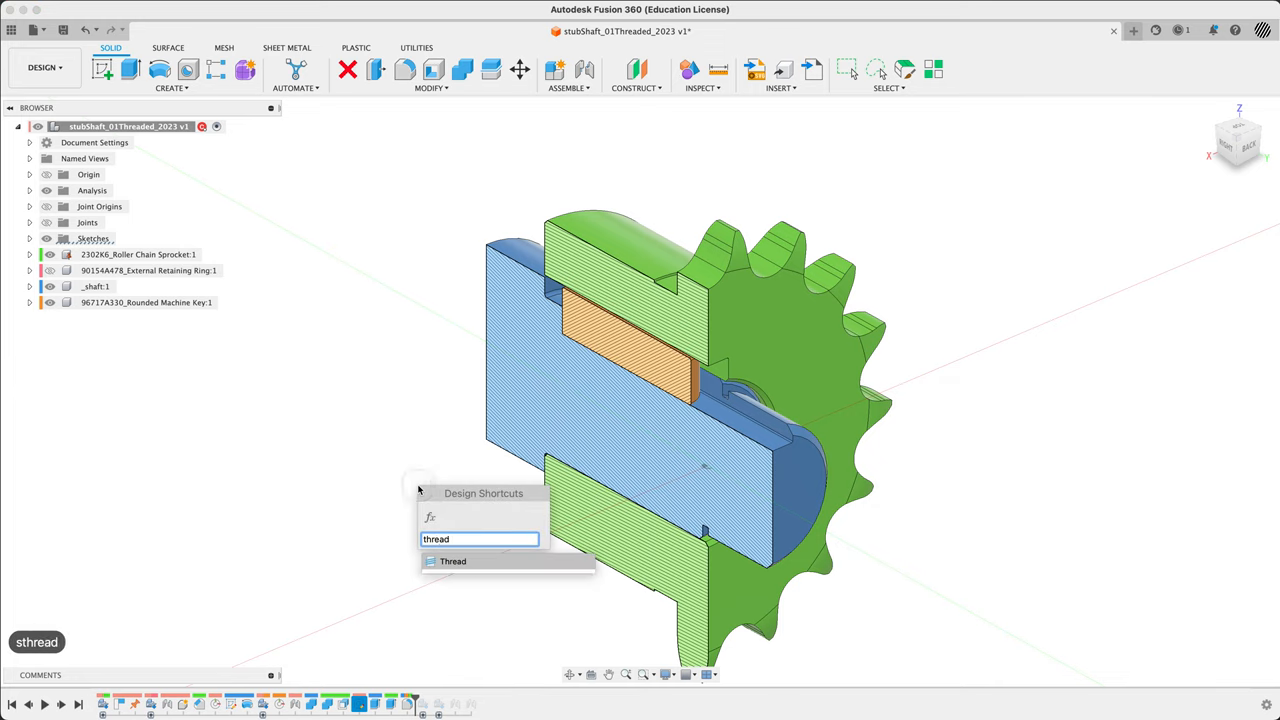
{"action": "left_click", "coordinate": [452, 560]}
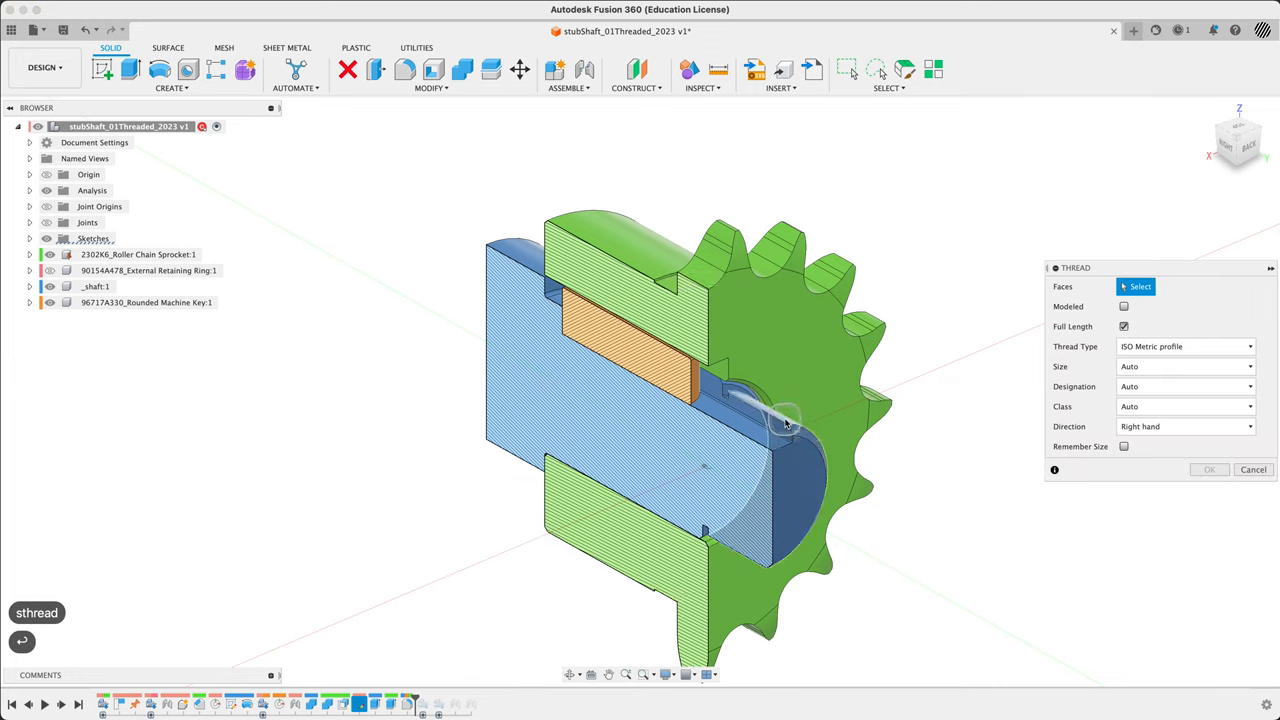
{"action": "left_click", "coordinate": [764, 424]}
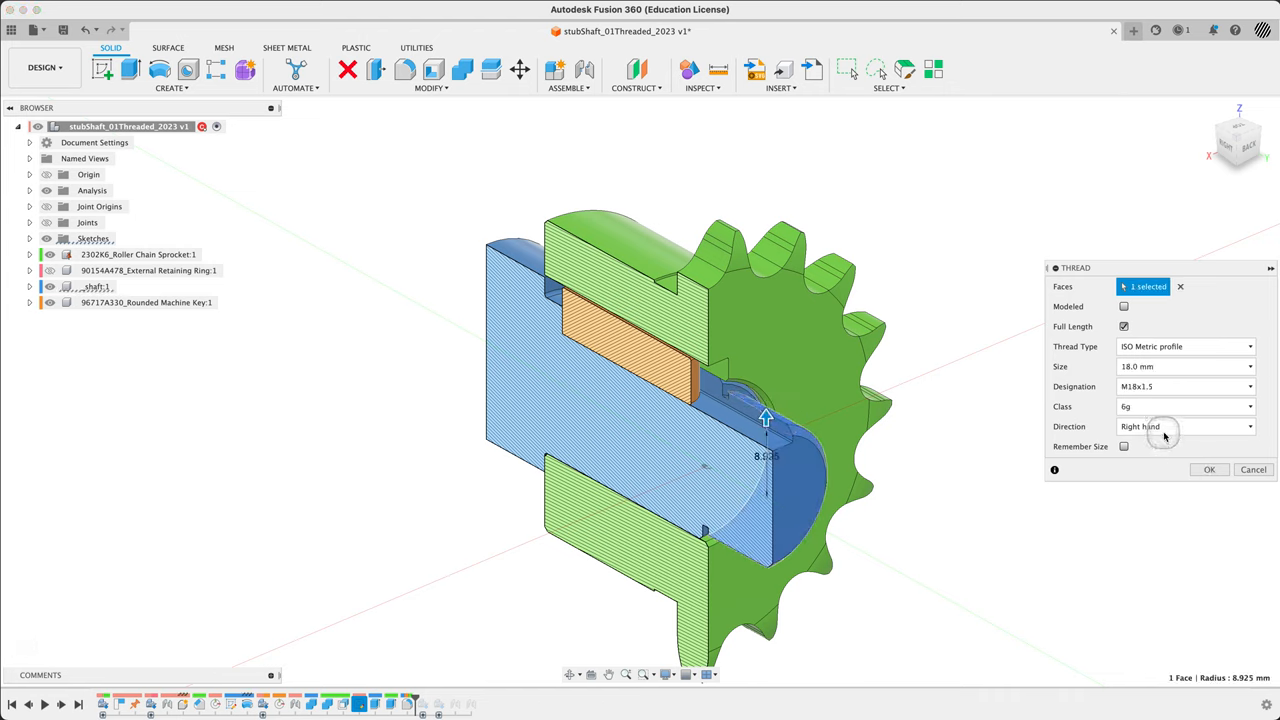
{"action": "left_click", "coordinate": [1124, 306]}
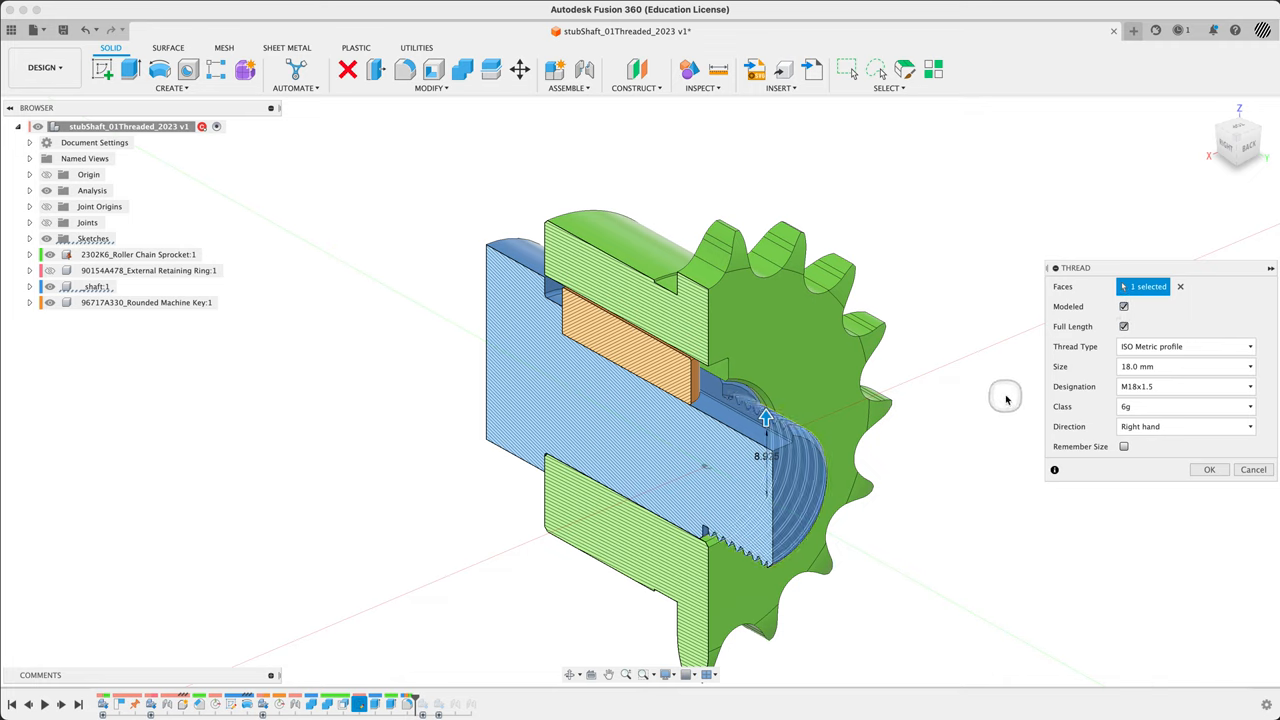
{"action": "left_click", "coordinate": [1210, 468]}
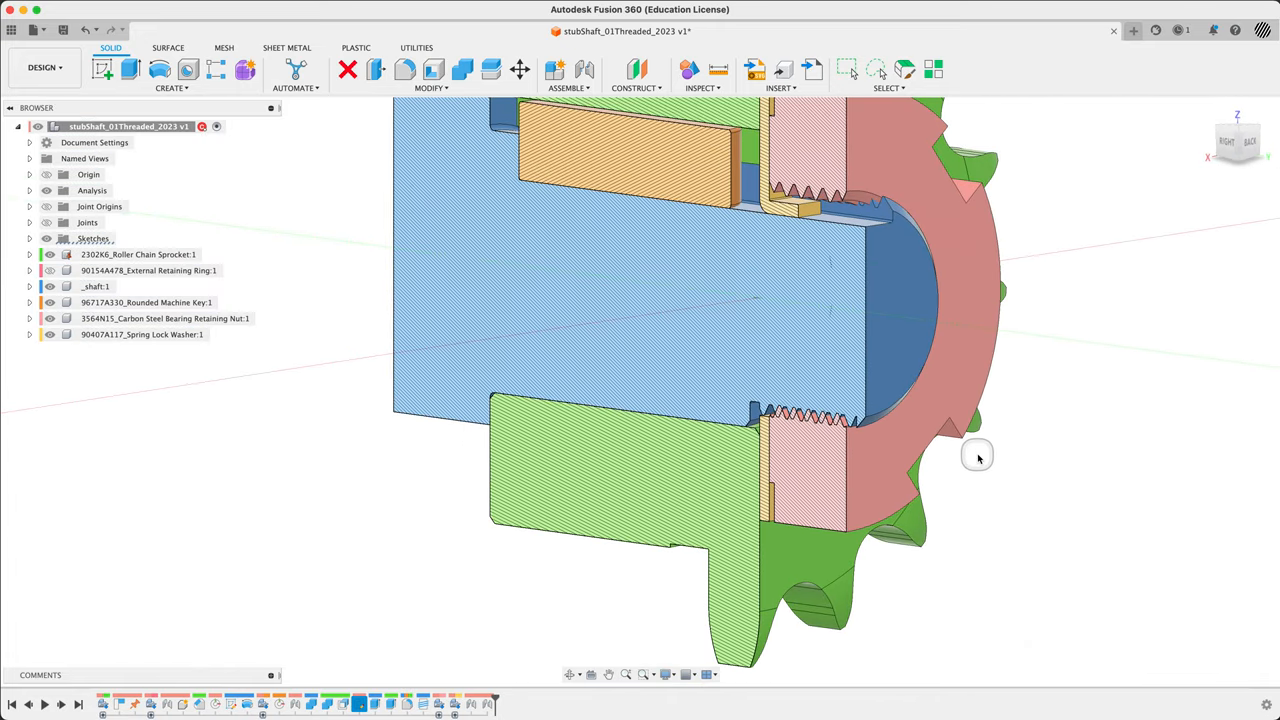
Step: Rotate the retaining nut's joint with the lock washer to an angle of 190 deg
{"action": "left_click_drag", "start_coordinate": [978, 456], "coordinate": [808, 458]}
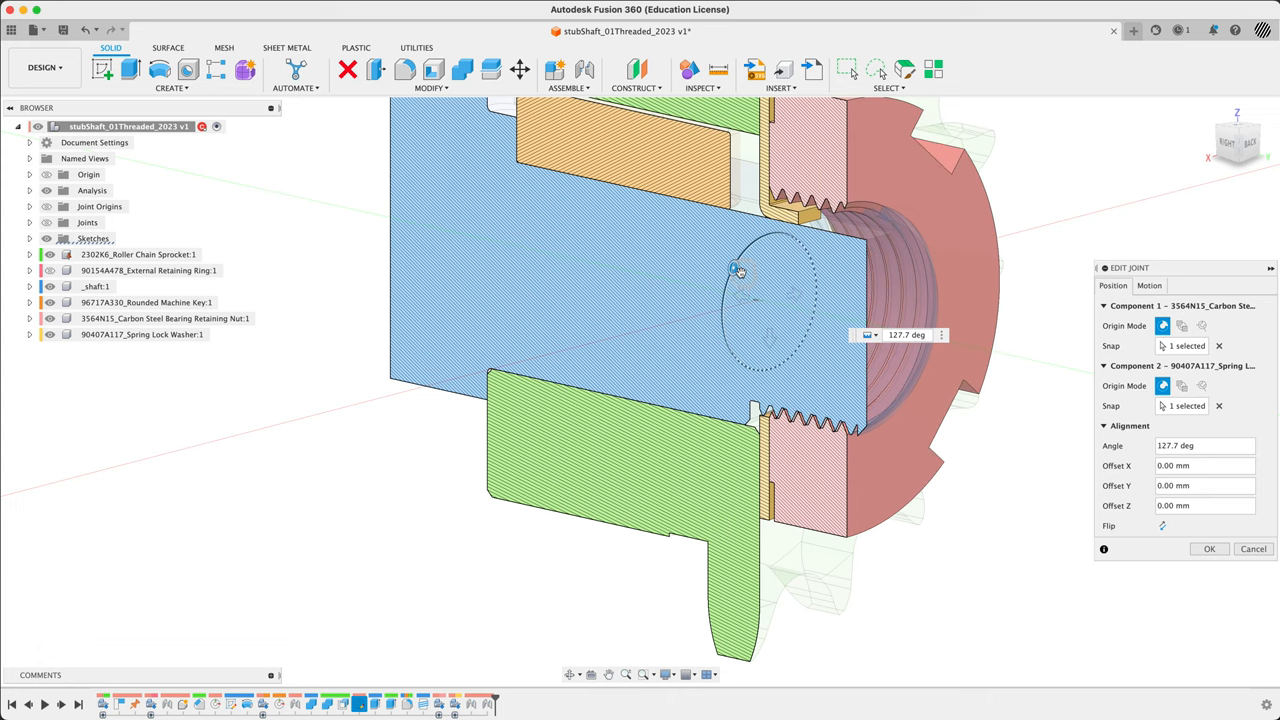
{"action": "left_click_drag", "start_coordinate": [738, 272], "coordinate": [778, 240]}
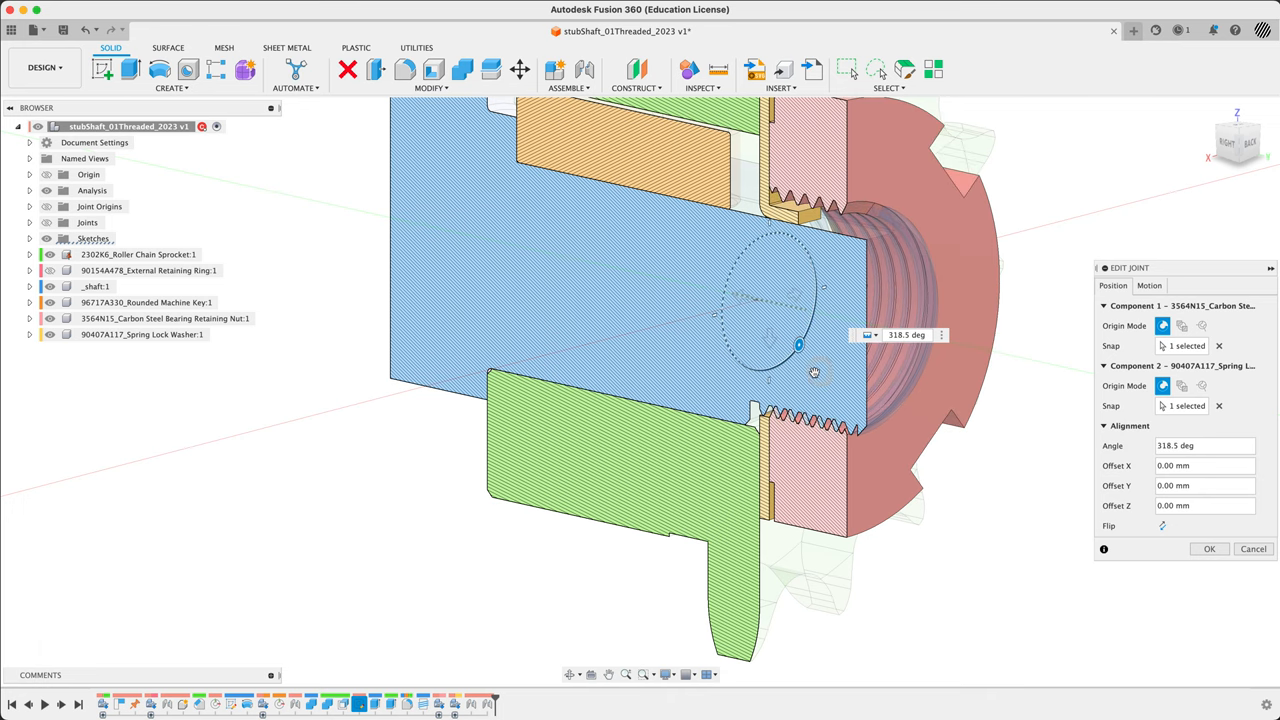
{"action": "left_click_drag", "start_coordinate": [798, 344], "coordinate": [732, 268]}
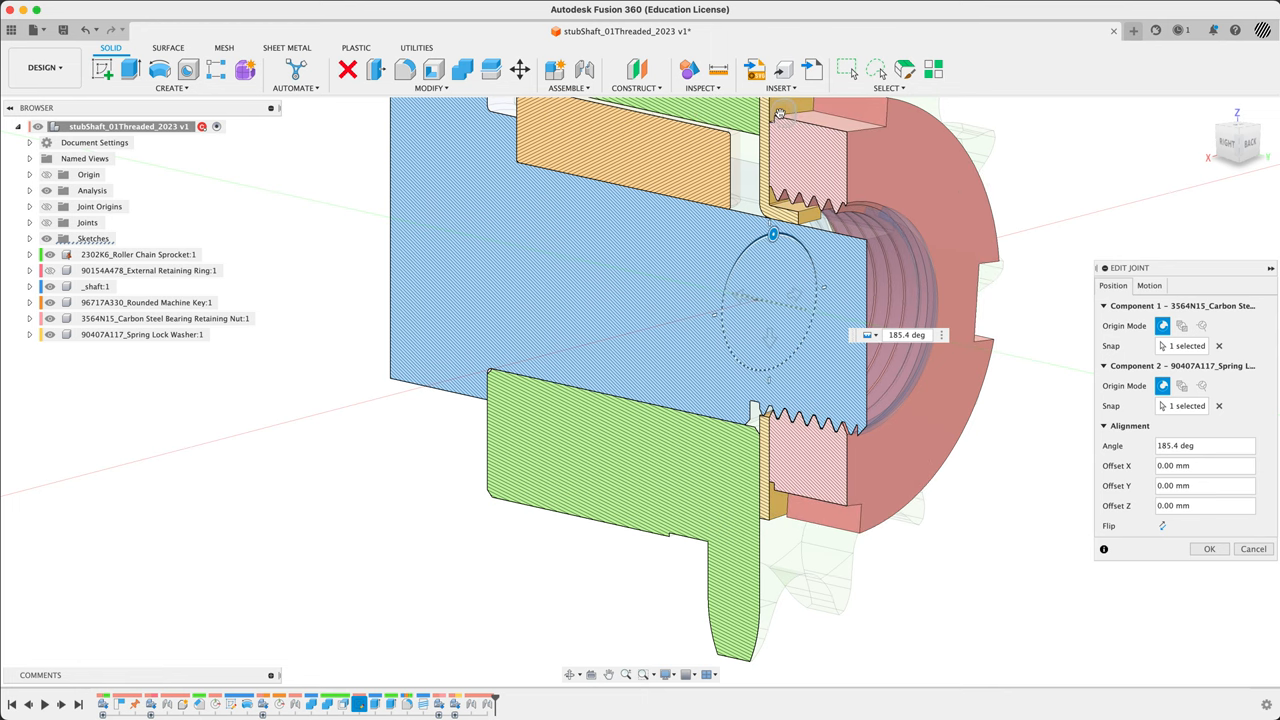
{"action": "type", "text": "190"}
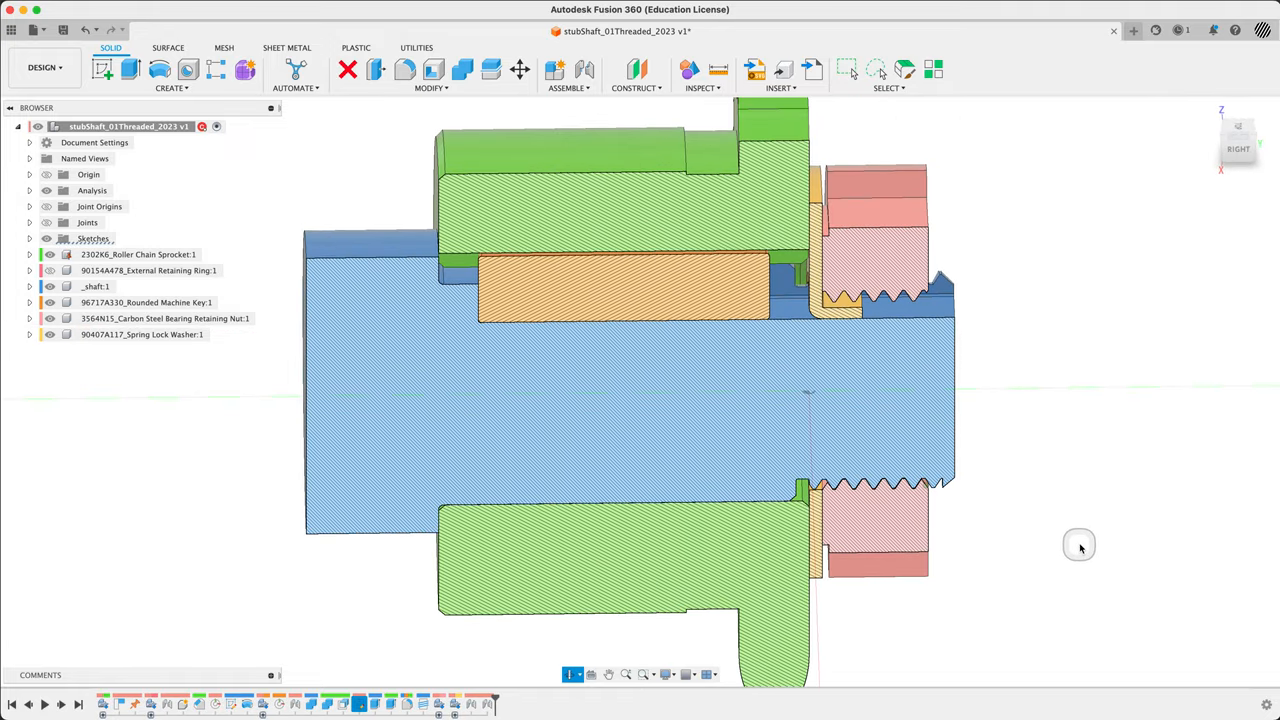
{"action": "left_click_drag", "start_coordinate": [1080, 546], "coordinate": [204, 630]}
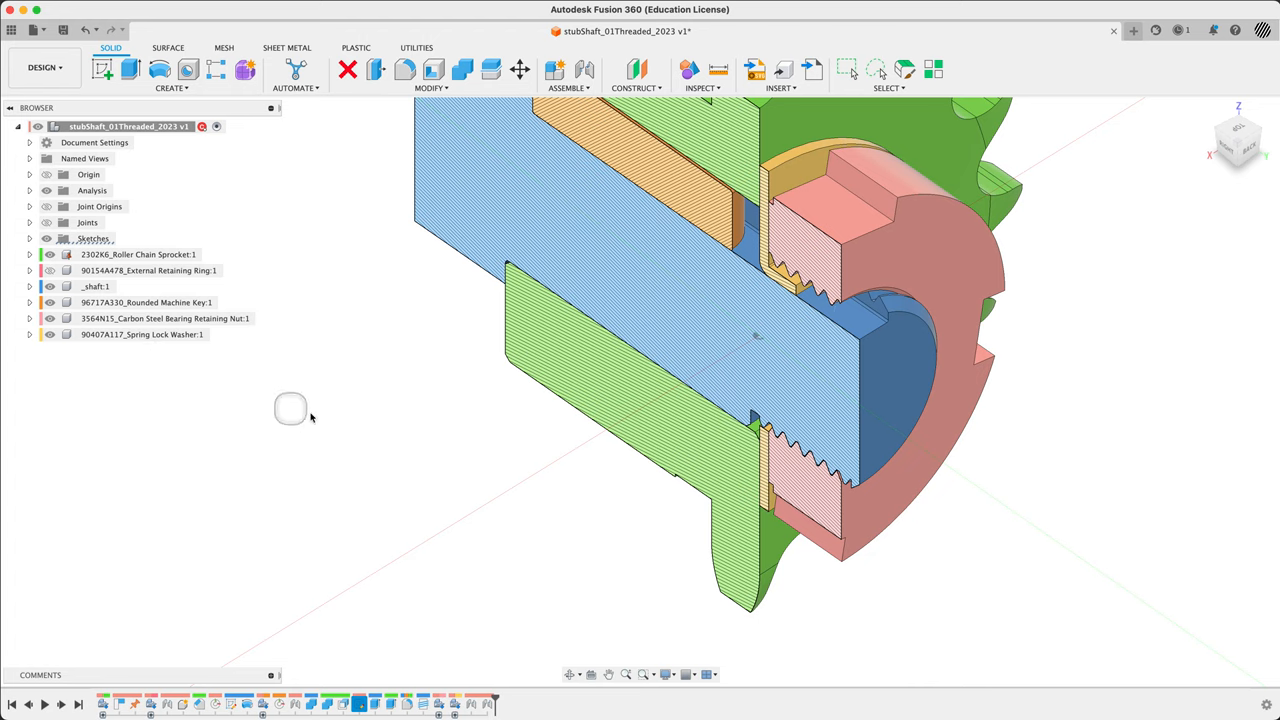
{"action": "mouse_move", "coordinate": [424, 362]}
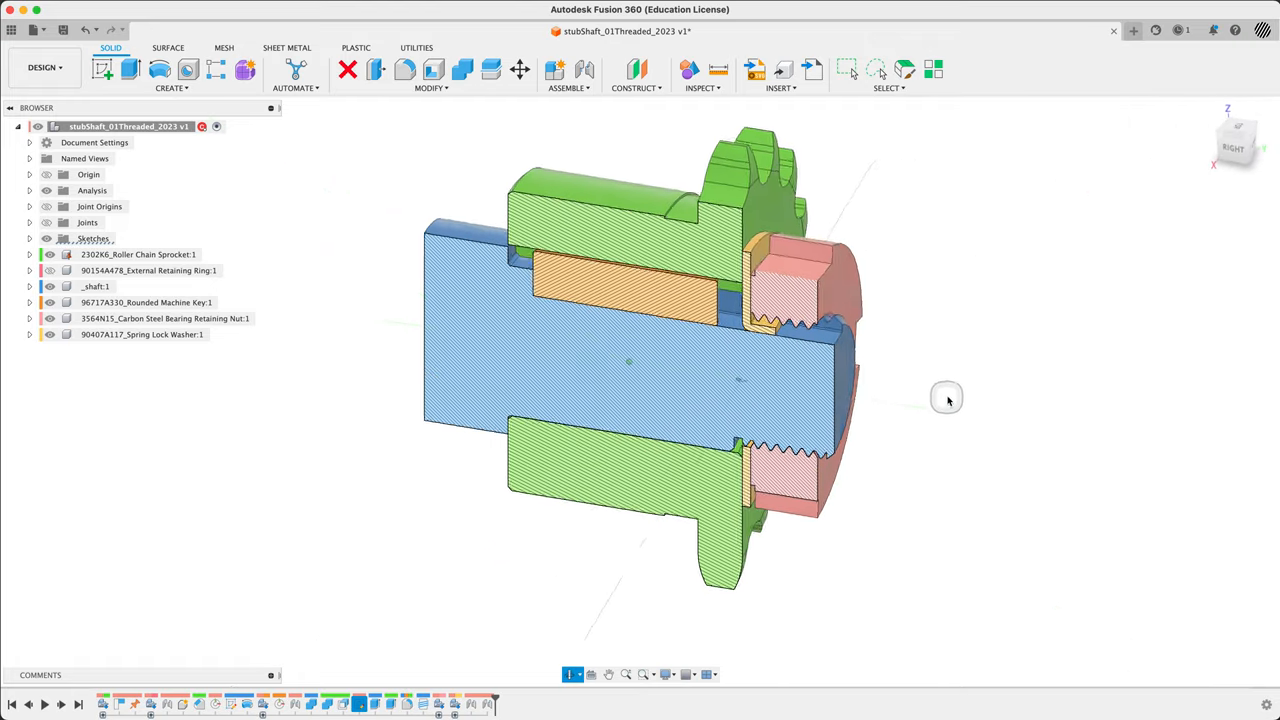
{"action": "left_click_drag", "start_coordinate": [944, 398], "coordinate": [816, 420]}
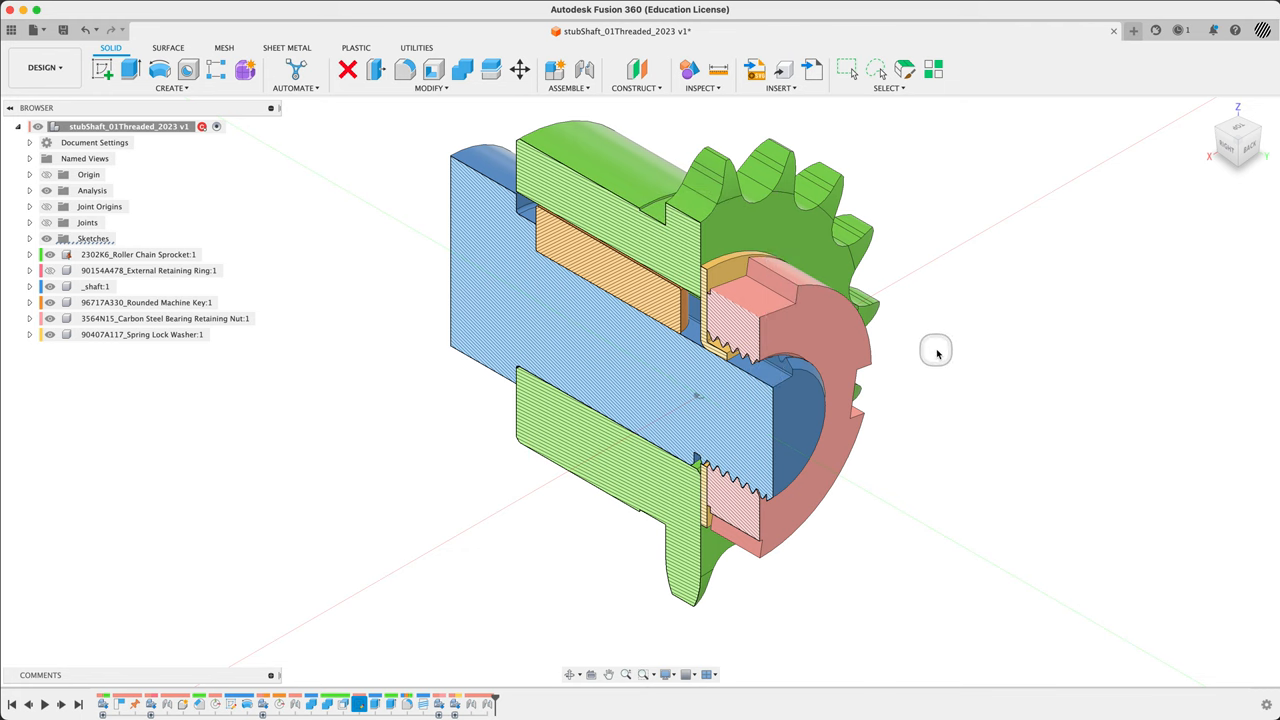
{"action": "mouse_move", "coordinate": [510, 216]}
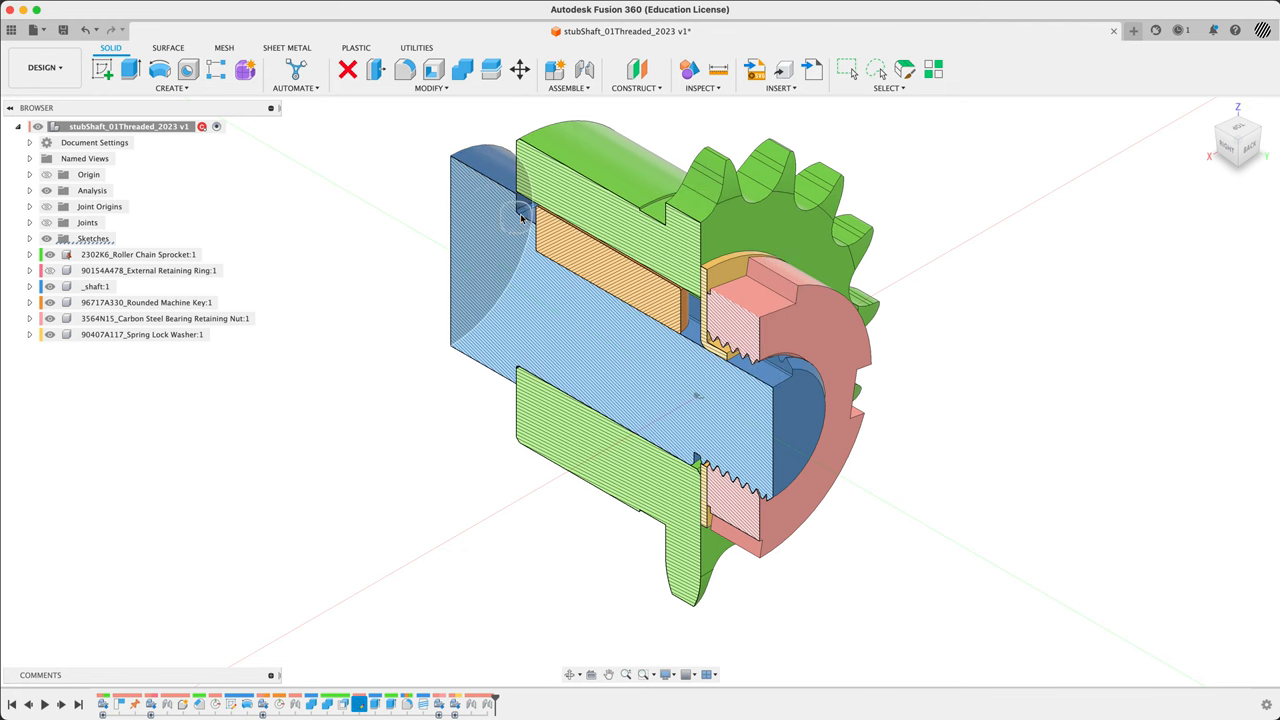